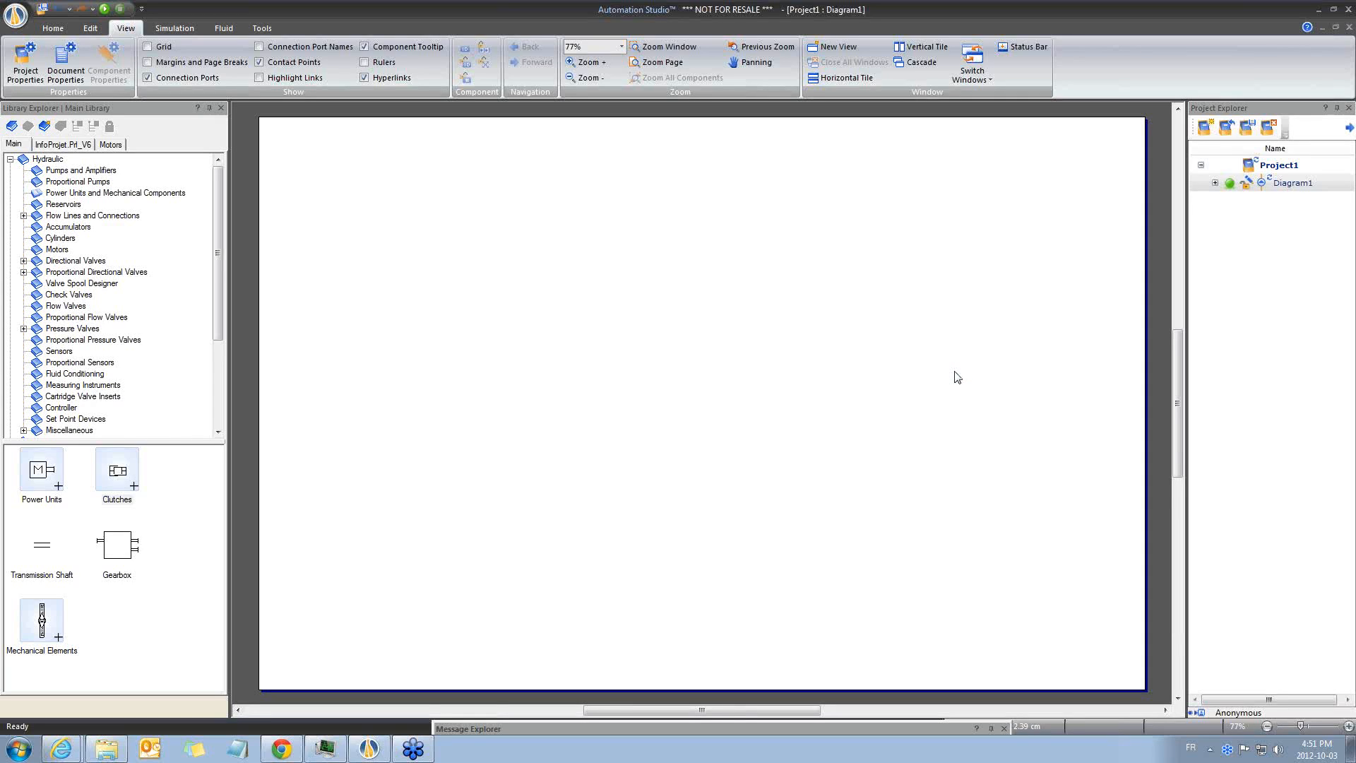
mouse_move(963, 377)
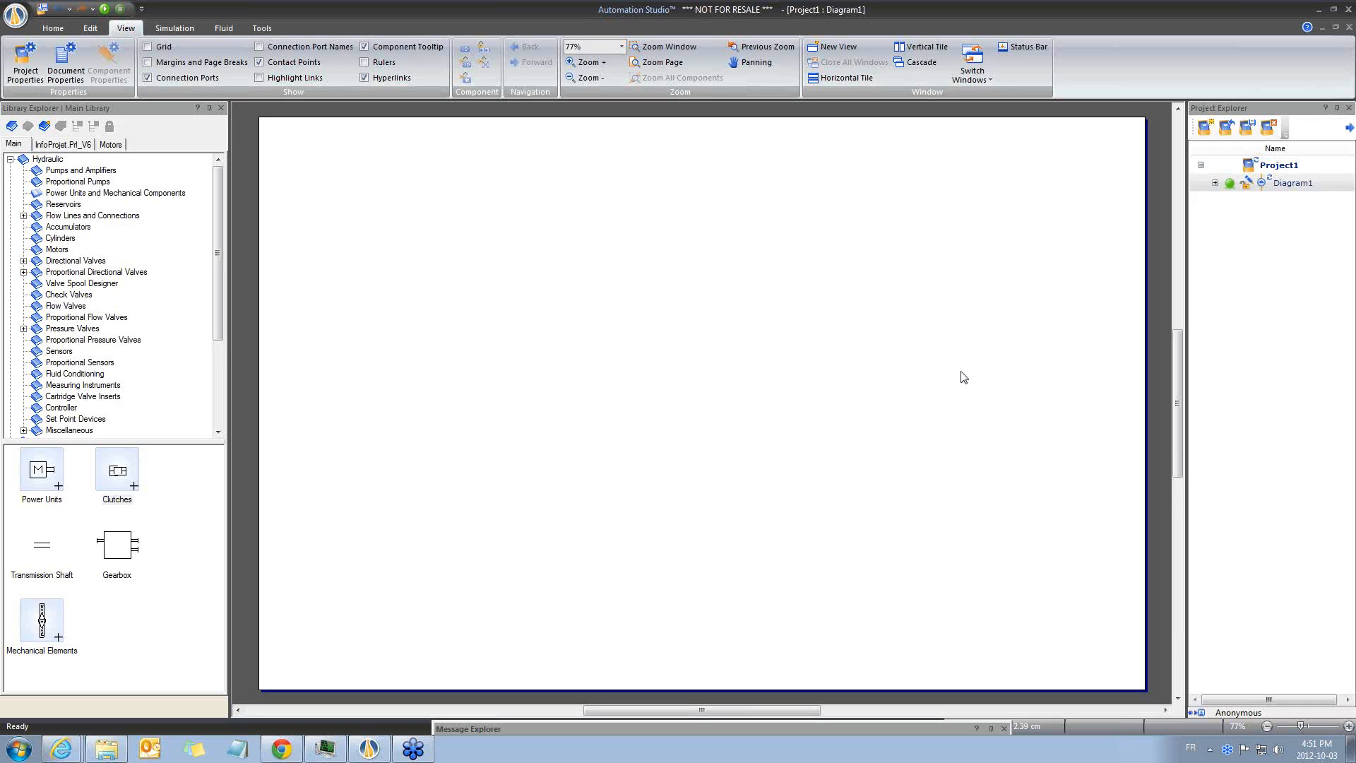
mouse_move(1018, 540)
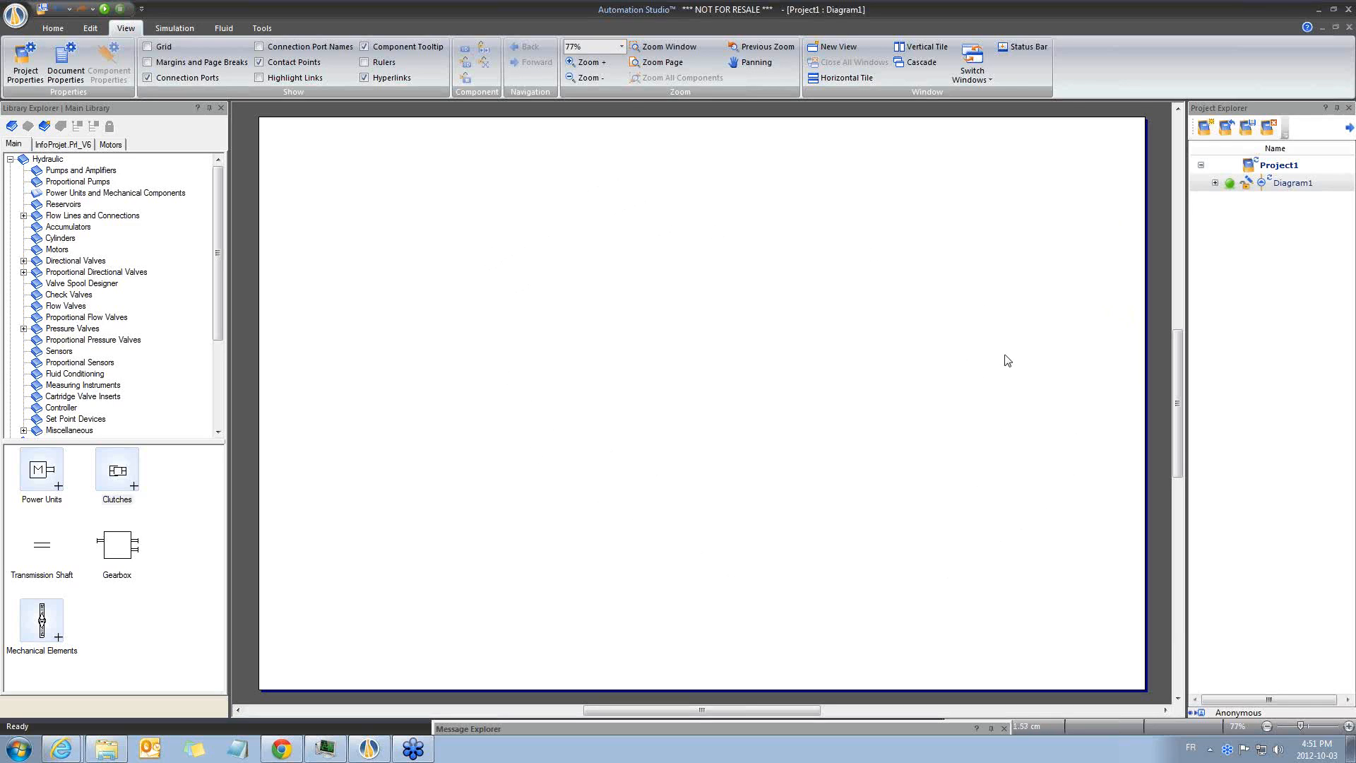
mouse_move(450, 431)
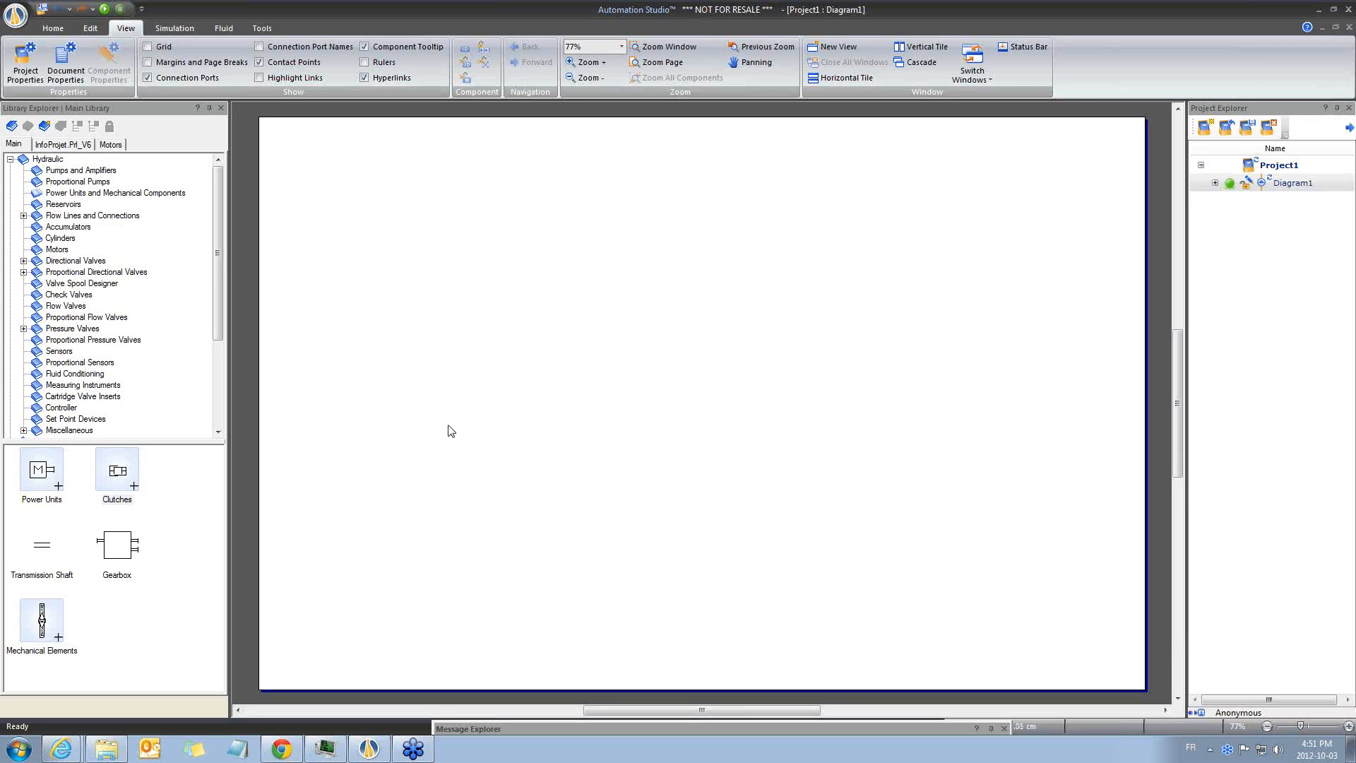
mouse_move(385, 341)
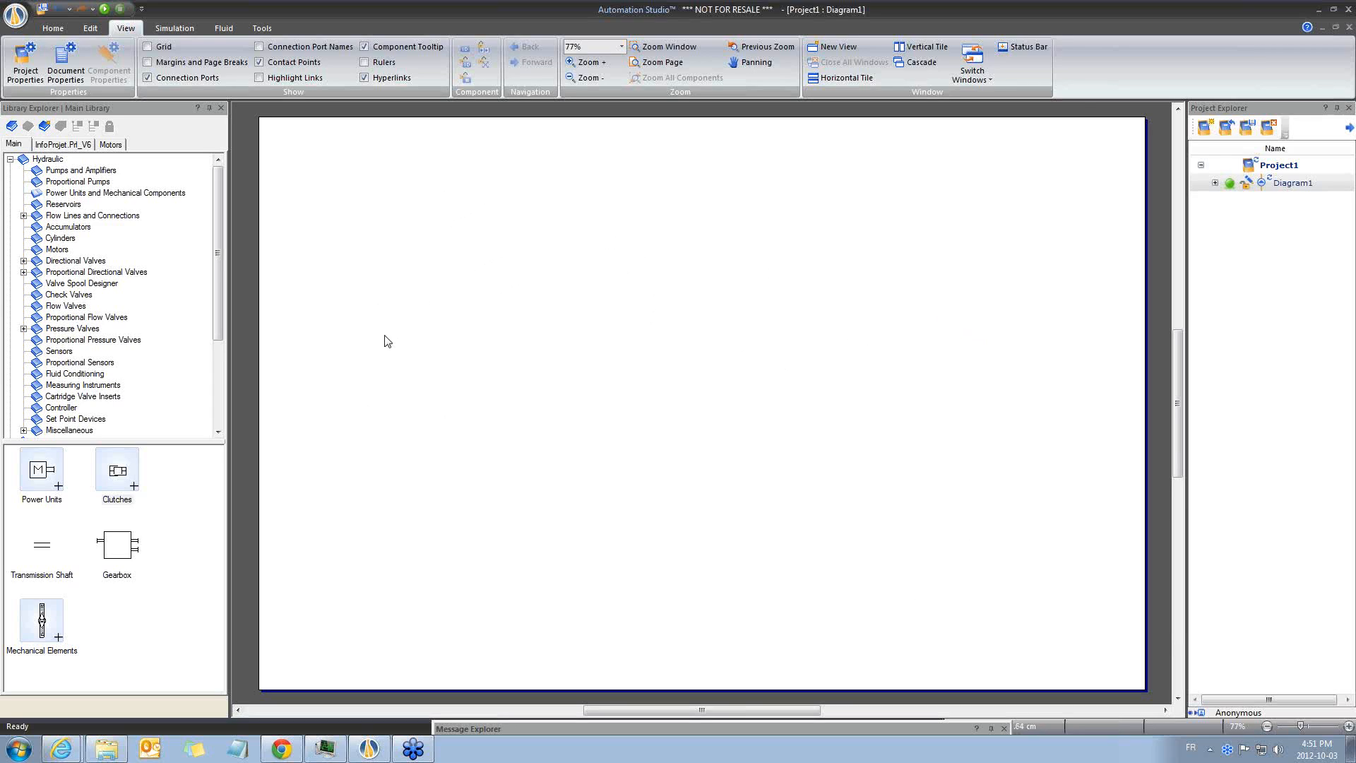
mouse_move(892, 535)
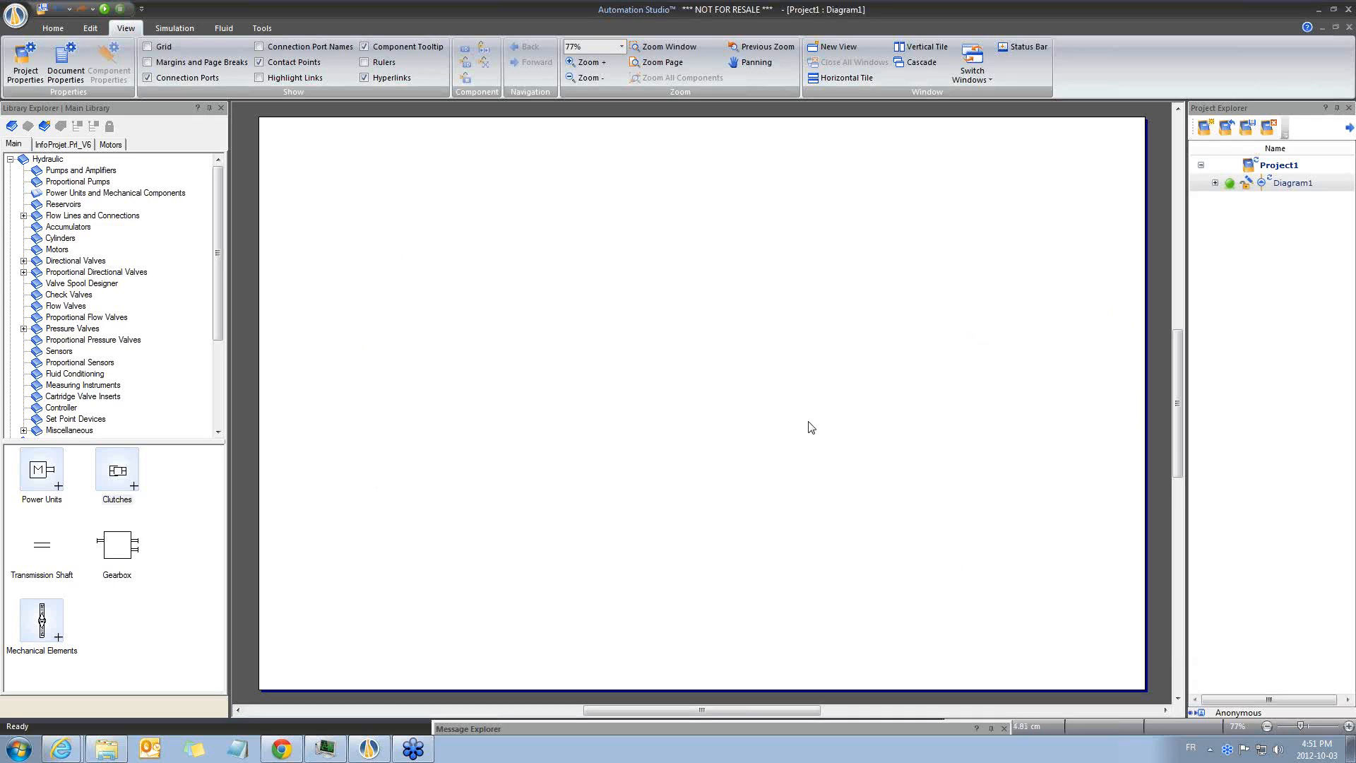
mouse_move(951, 433)
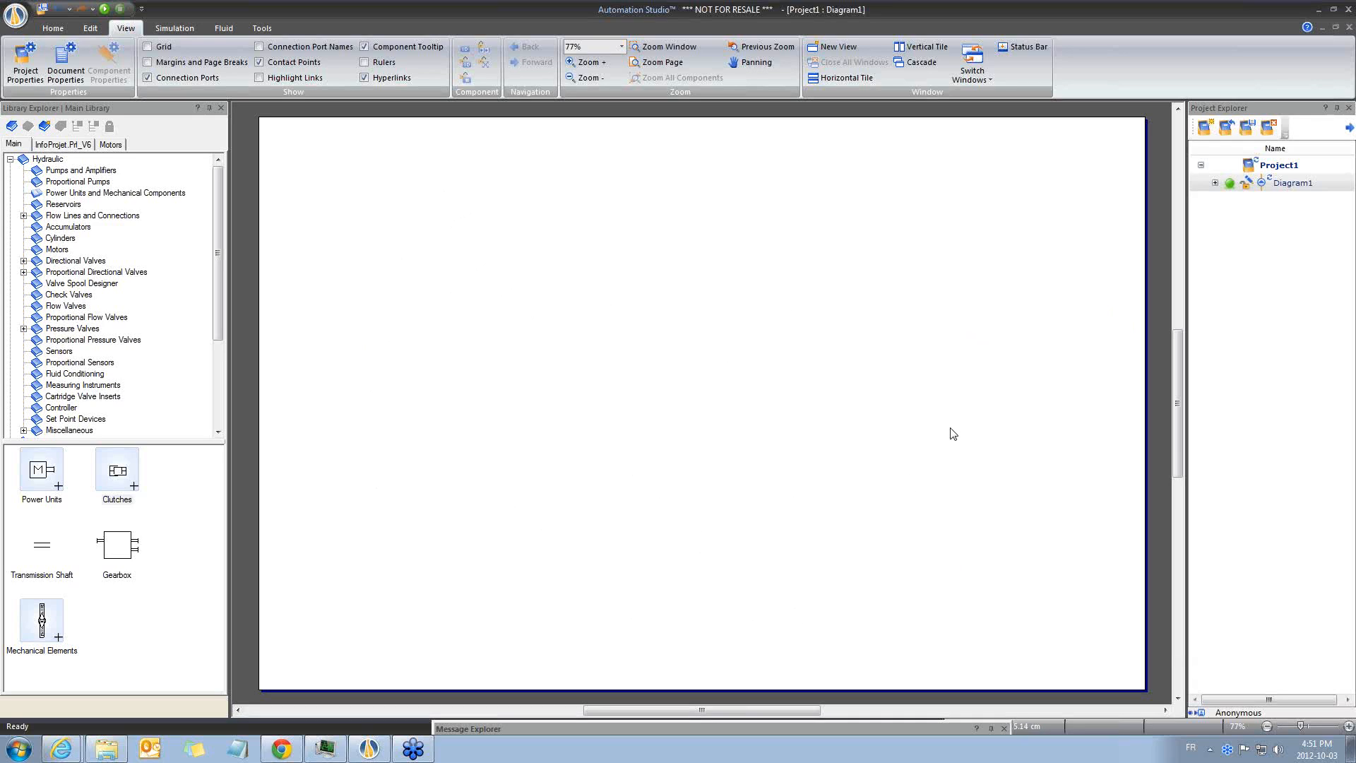
Open the diagram's Document Properties and the editable Page Setup Standard list.
right_click(951, 433)
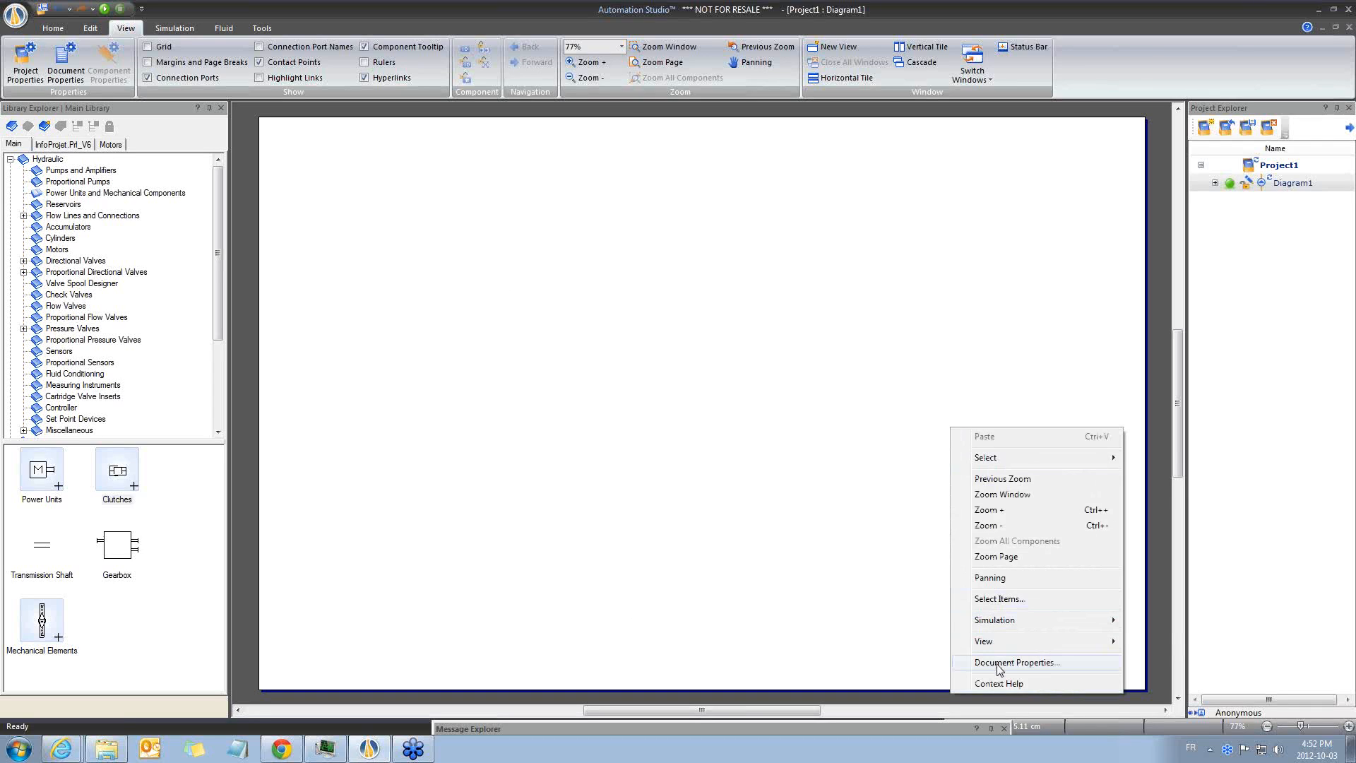
left_click(1017, 662)
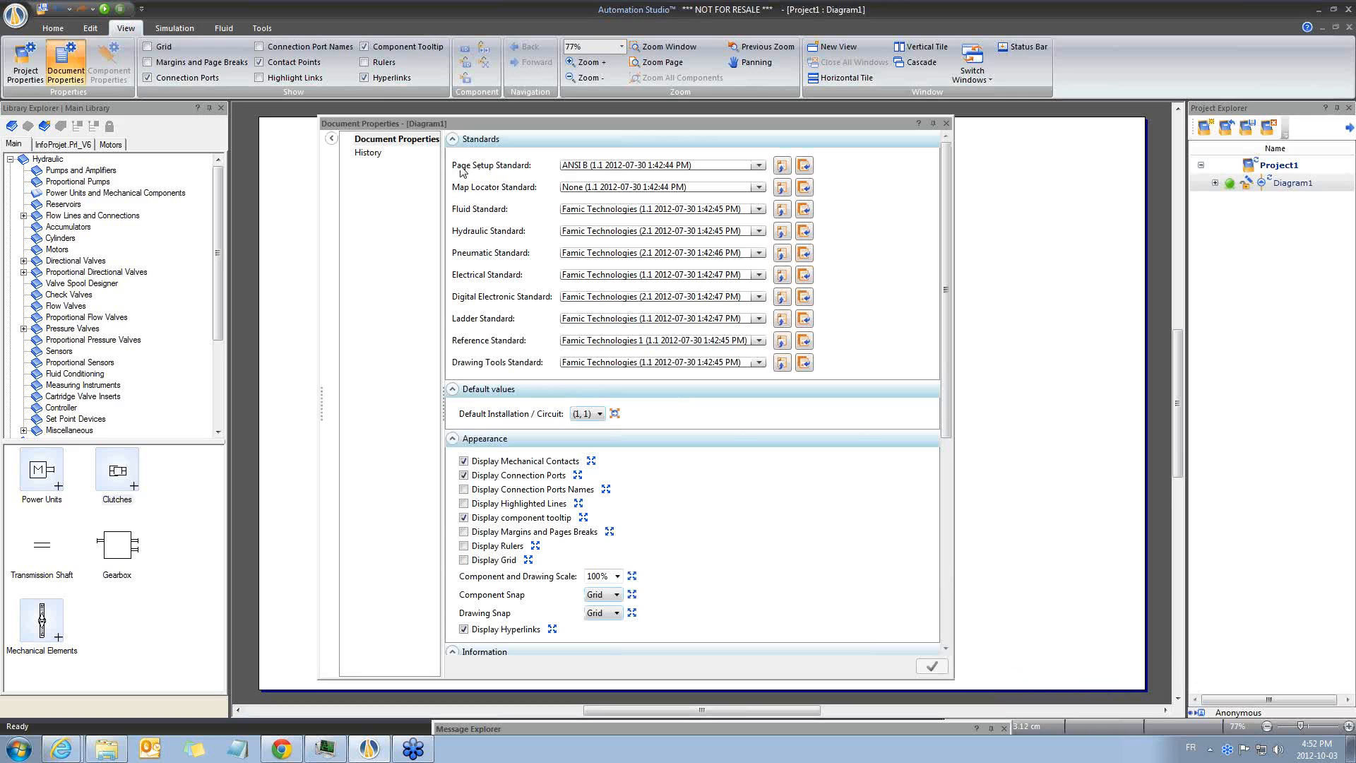
mouse_move(515, 173)
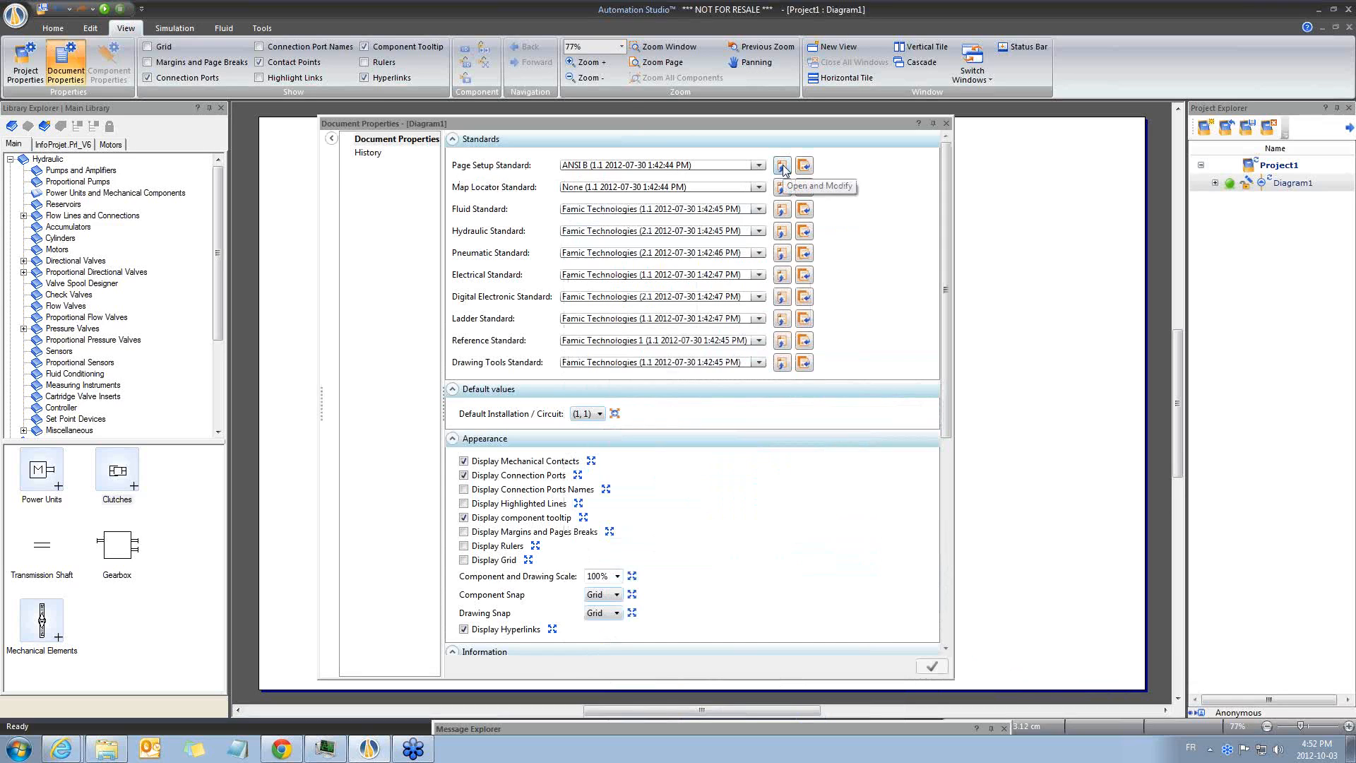
left_click(781, 166)
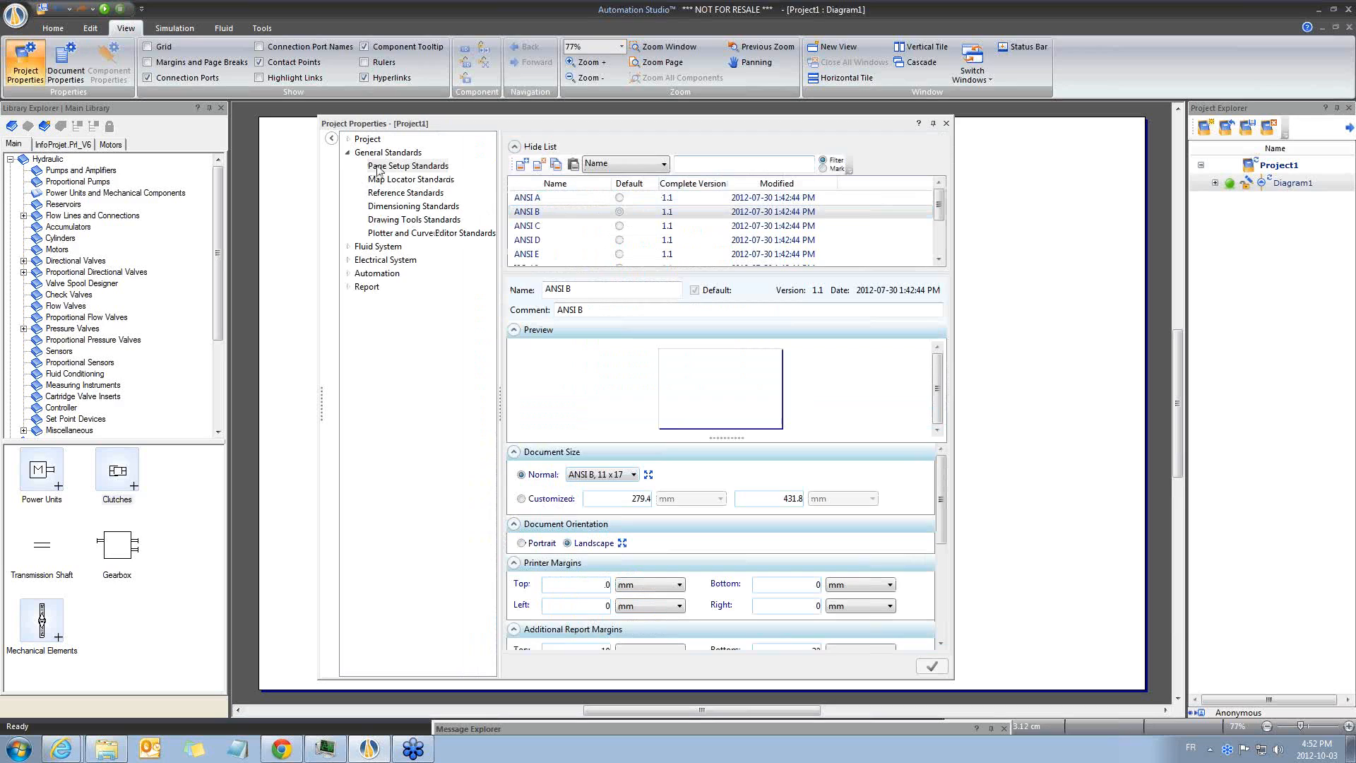
Create a new page setup standard based on ANSI B landscape 11 x 17.
left_click(562, 211)
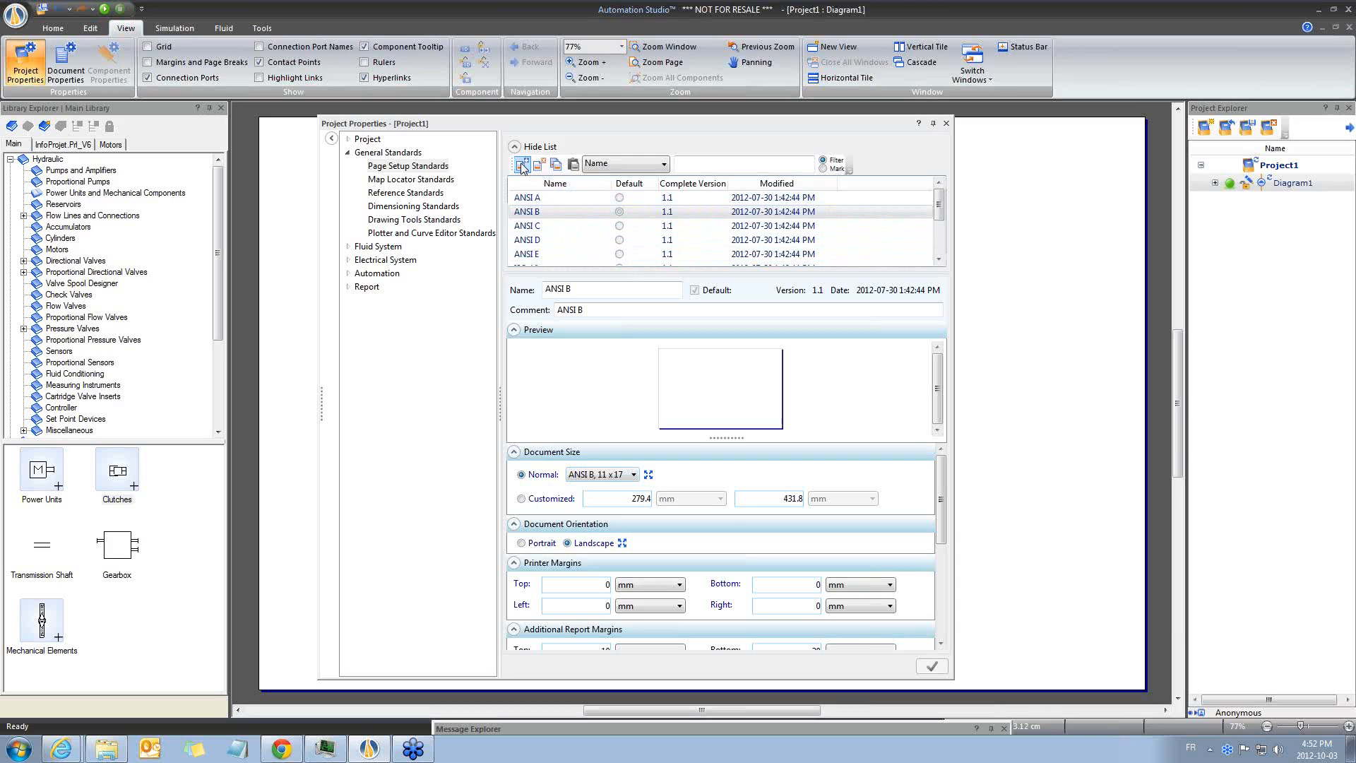
mouse_move(540, 164)
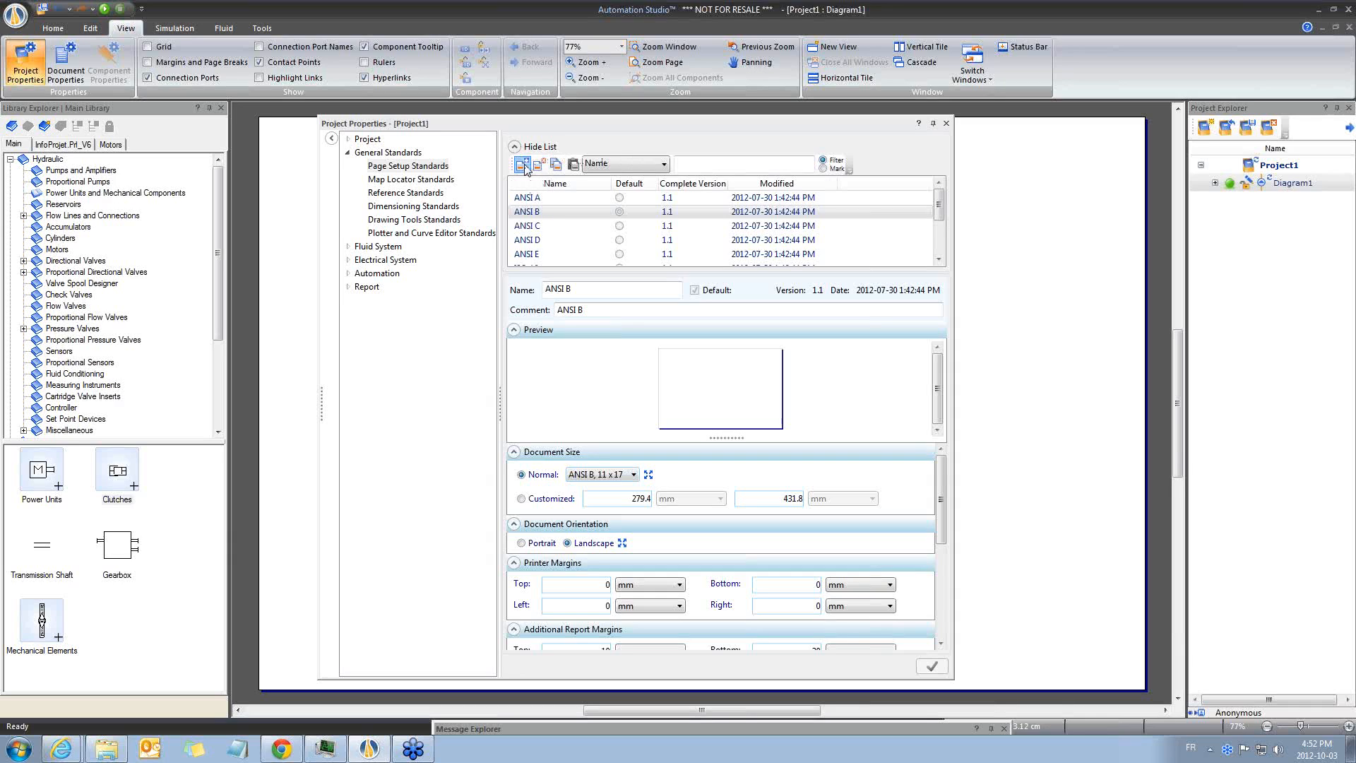
left_click(523, 164)
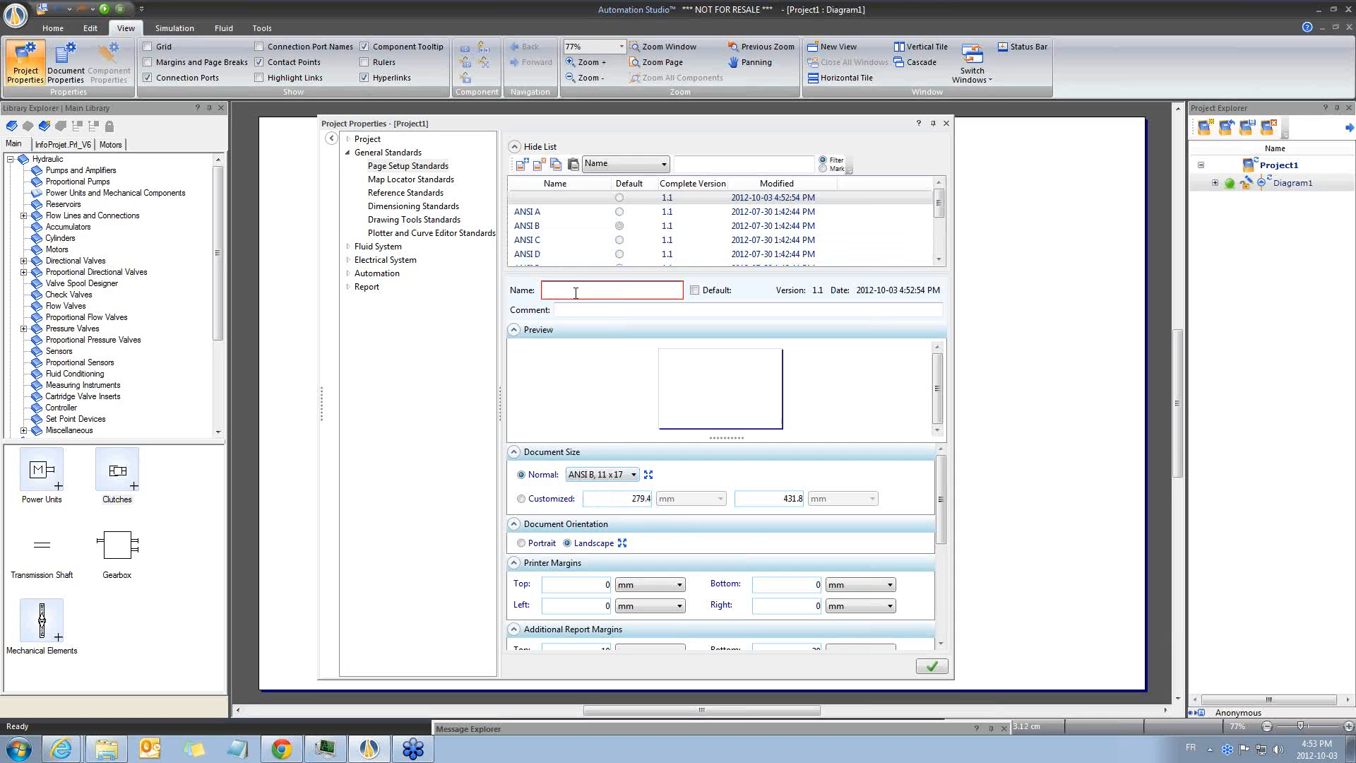
Name the standard Support_ANSI_B, comment ANSI B, with all printer margins at 10 mm.
type("Support_")
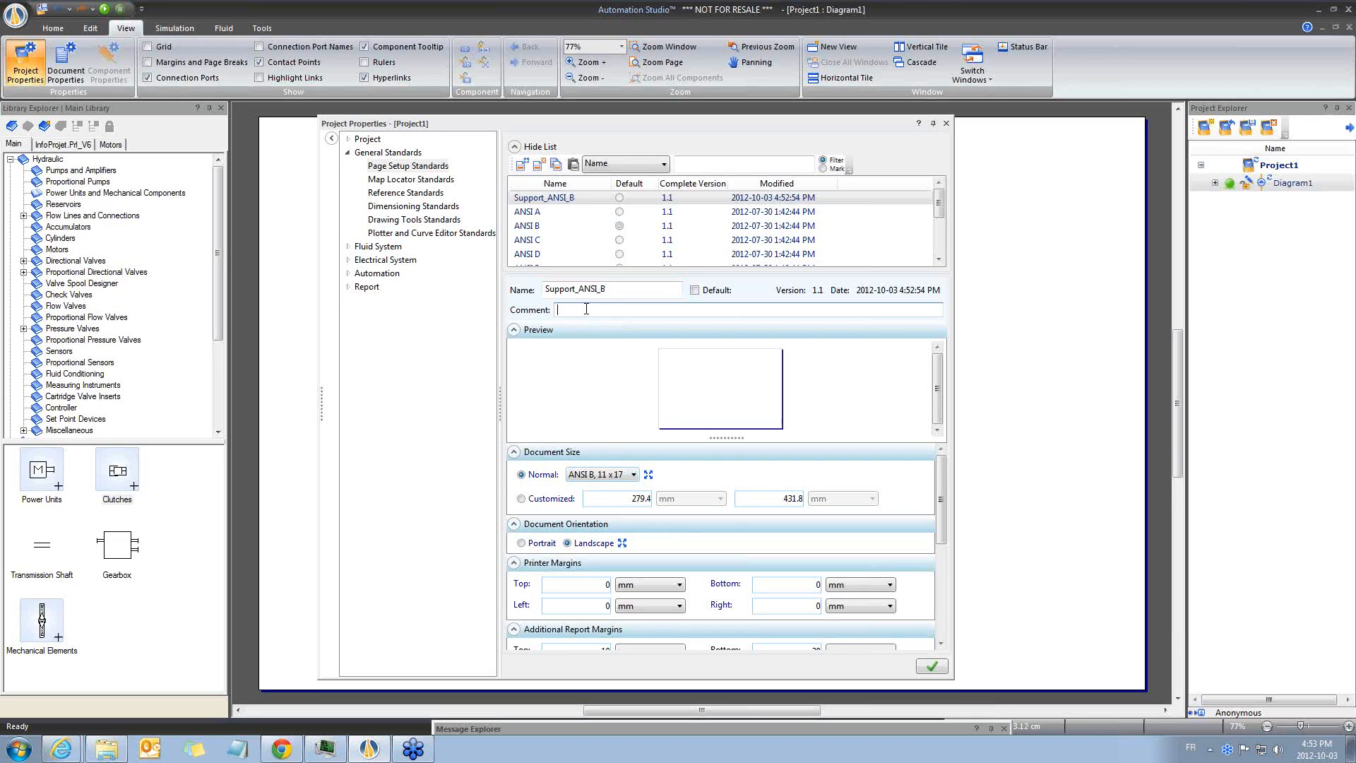
type("ANSI B")
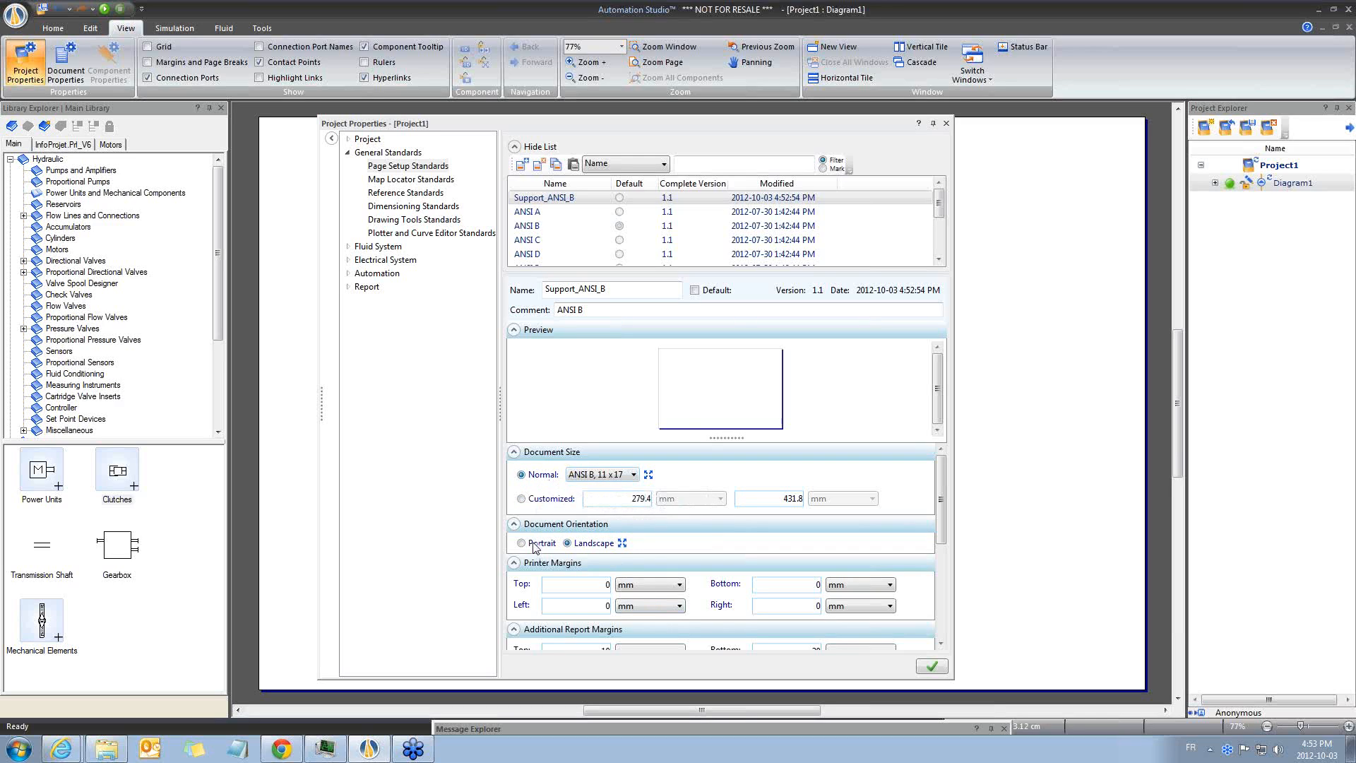
mouse_move(937, 525)
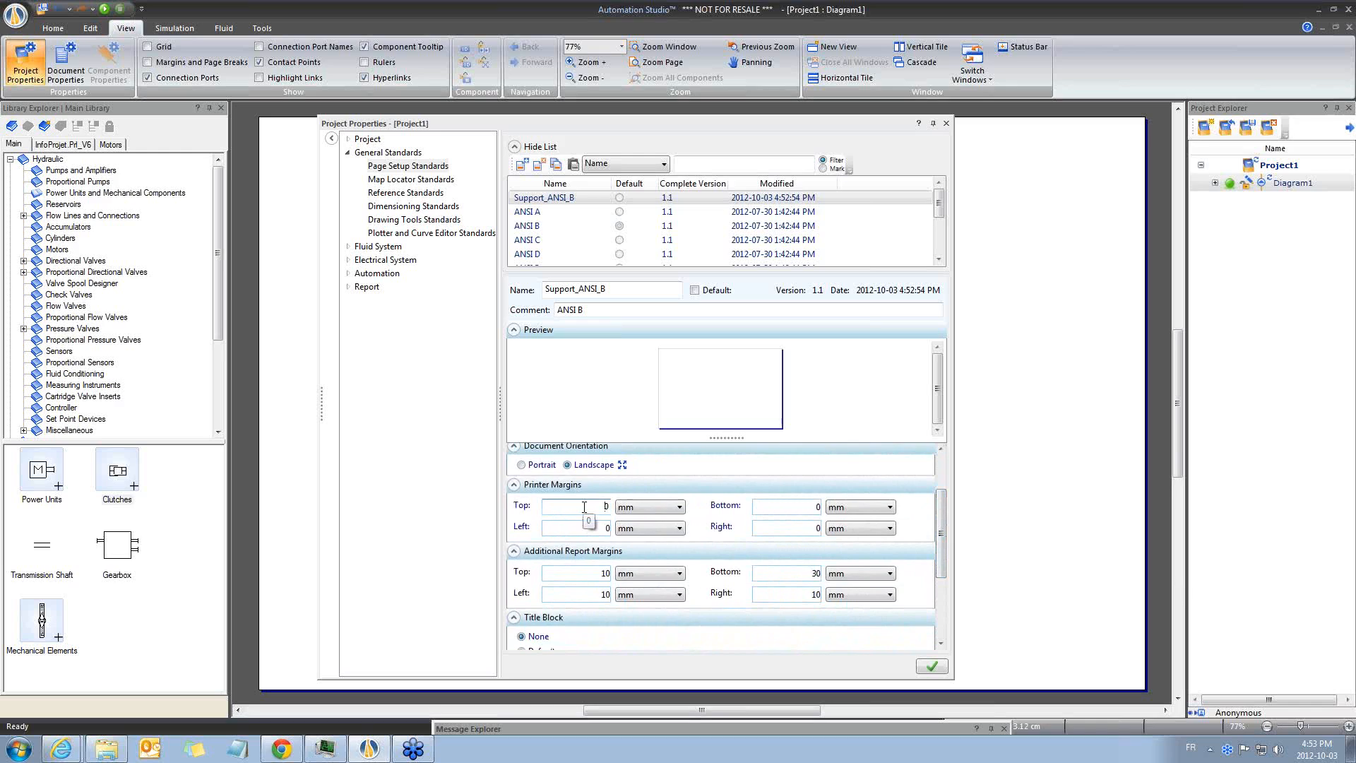
type("10")
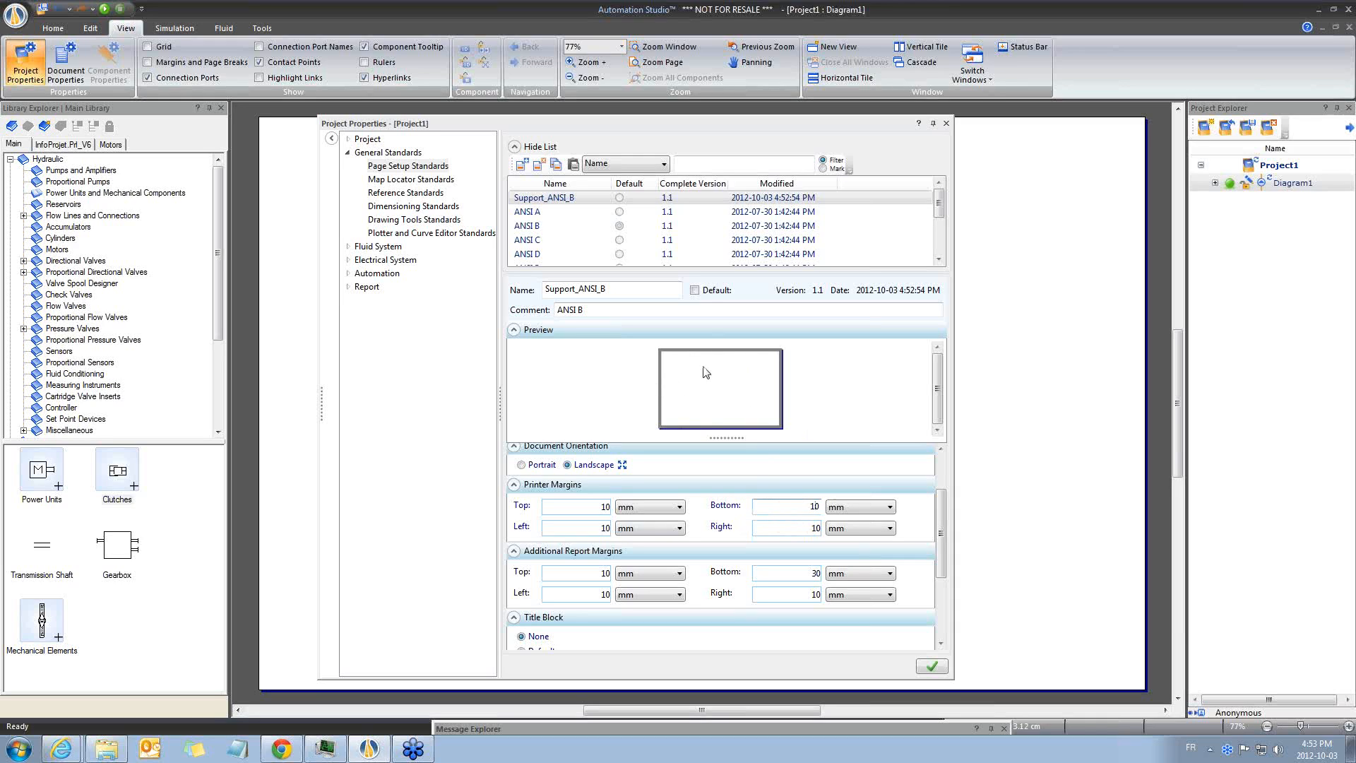
mouse_move(959, 513)
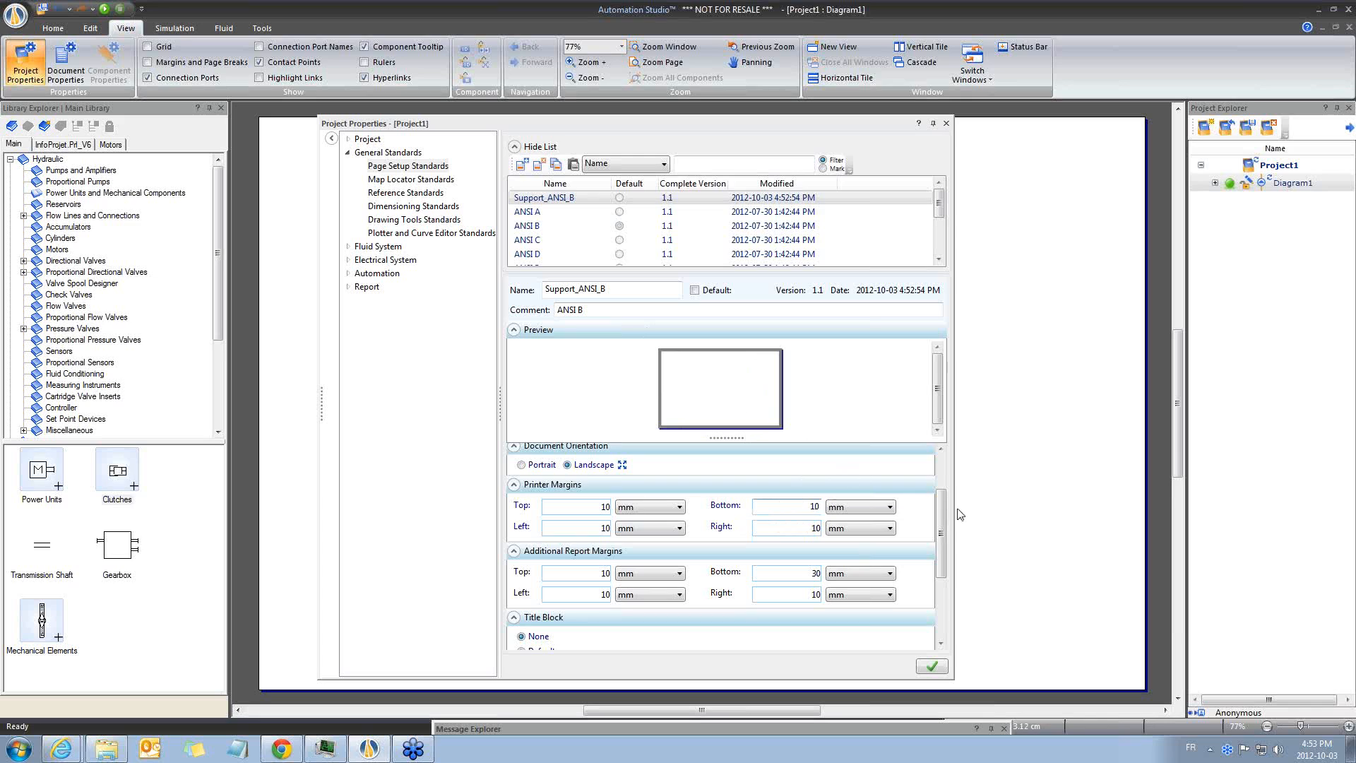
Set the standard's title block to Customized and open the title block editor.
scroll("down", 3)
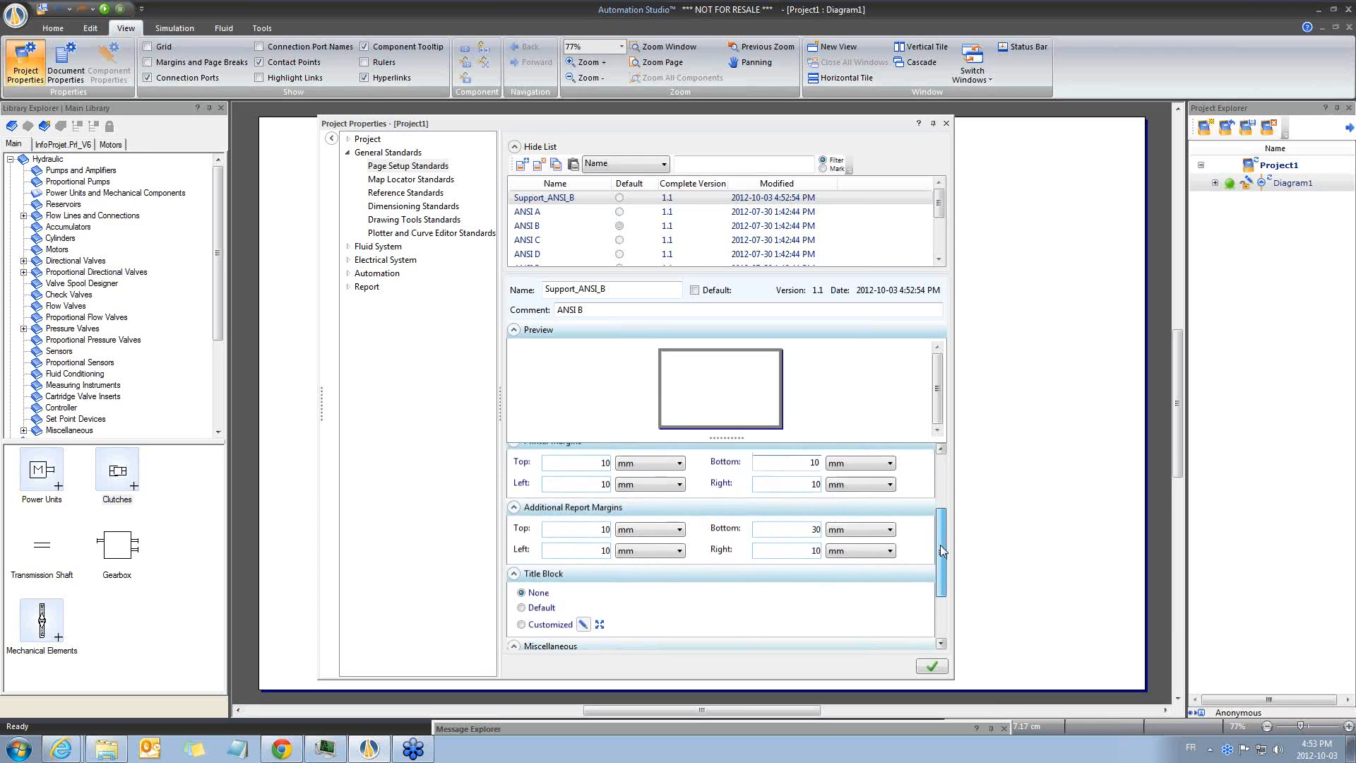
scroll("down", 3)
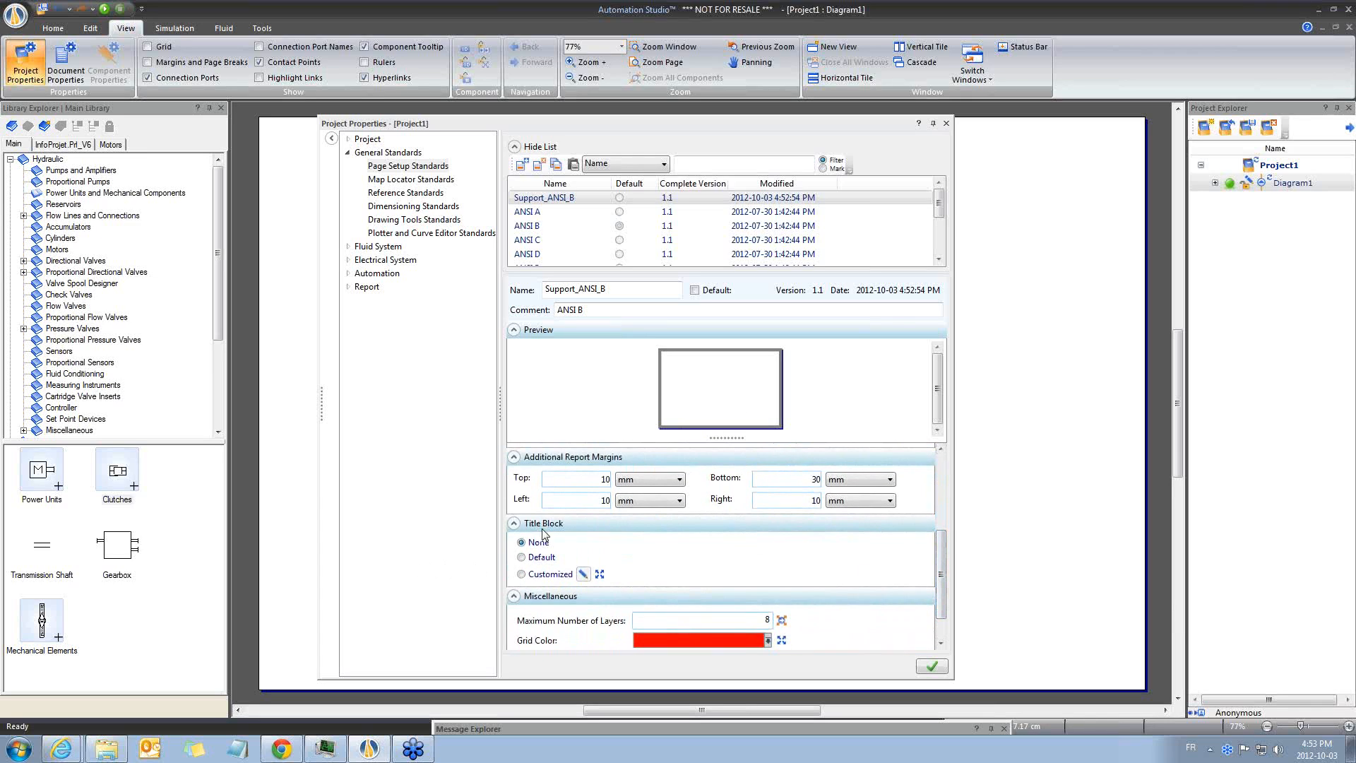
left_click(522, 573)
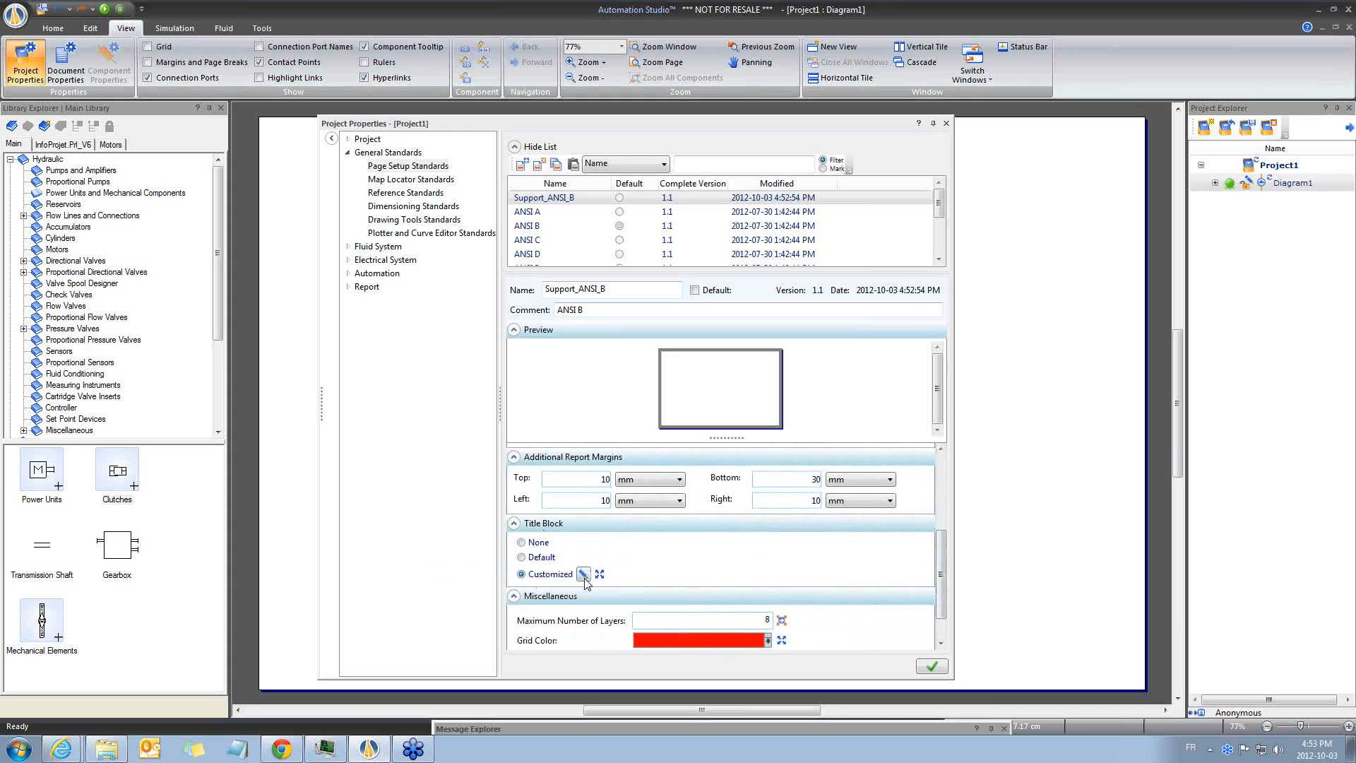
left_click(522, 557)
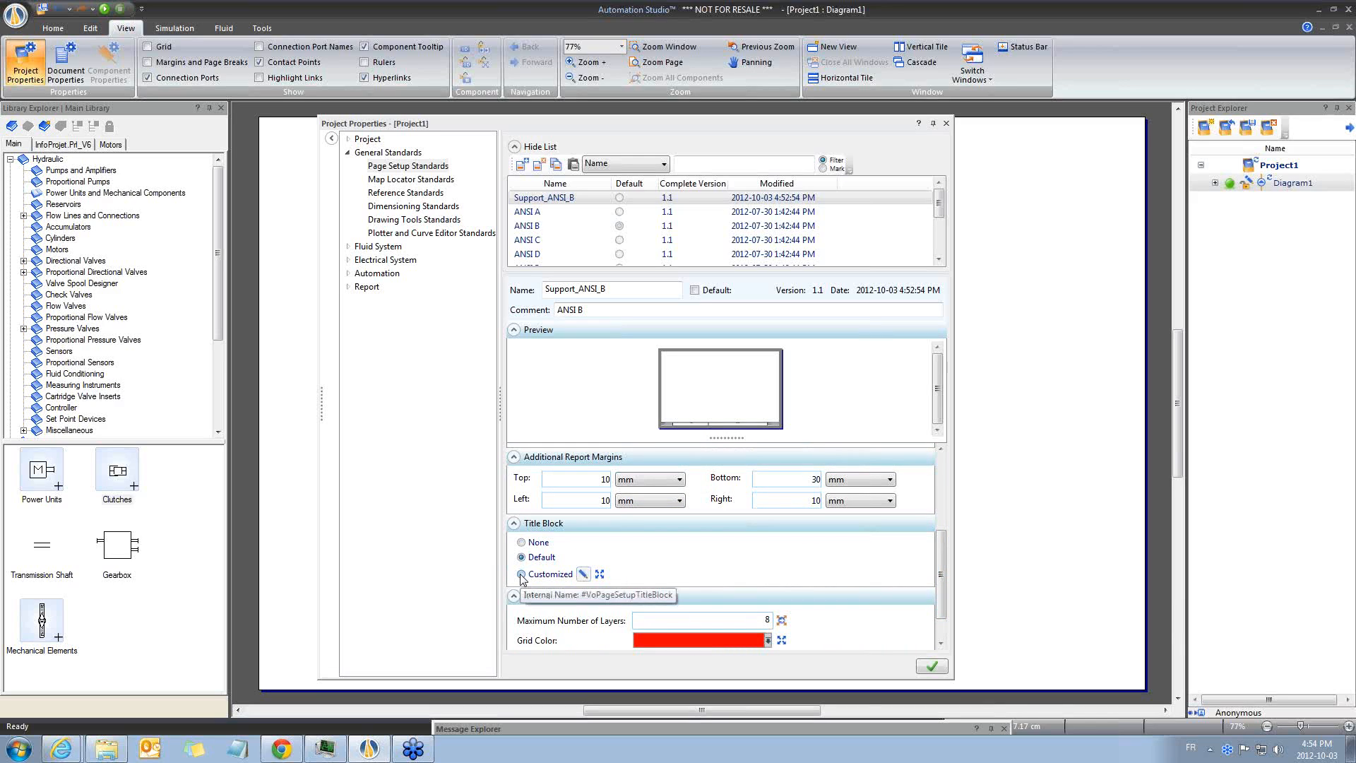
left_click(522, 573)
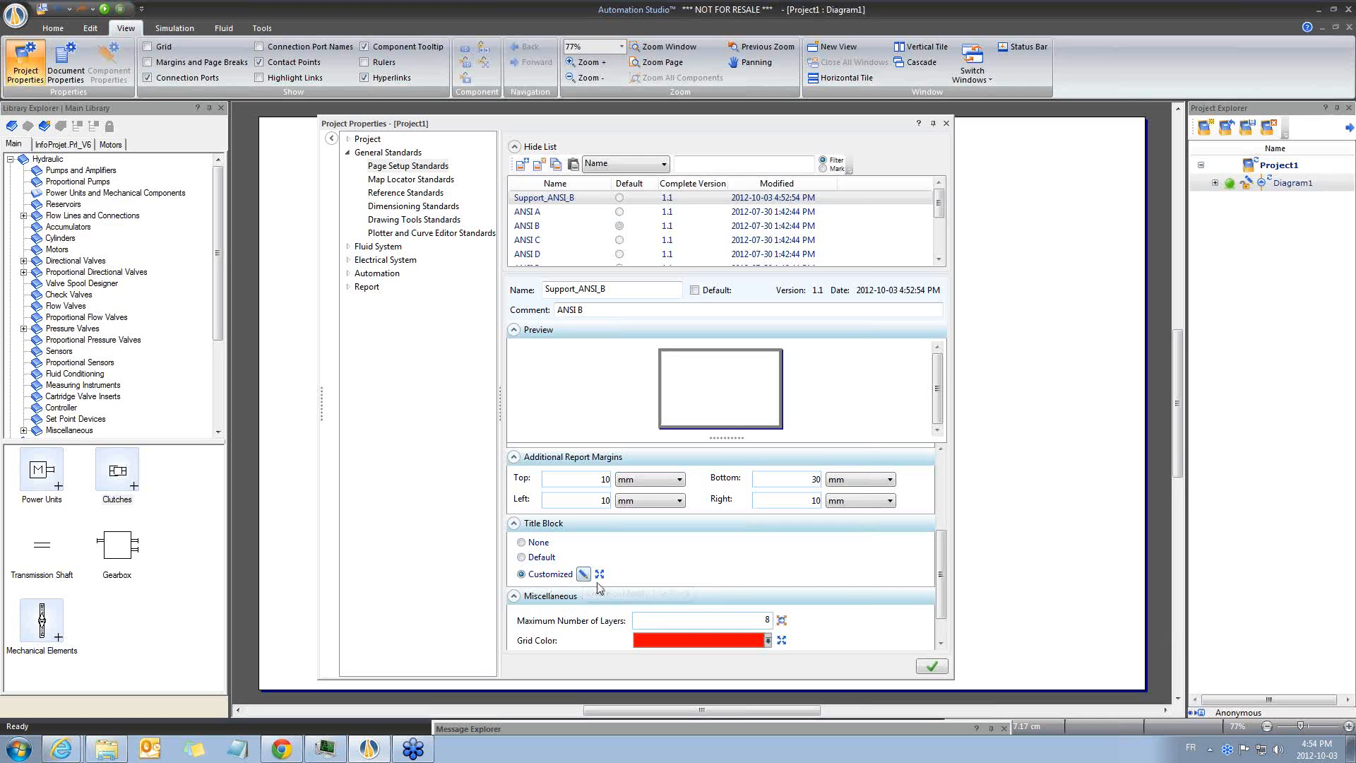
mouse_move(583, 573)
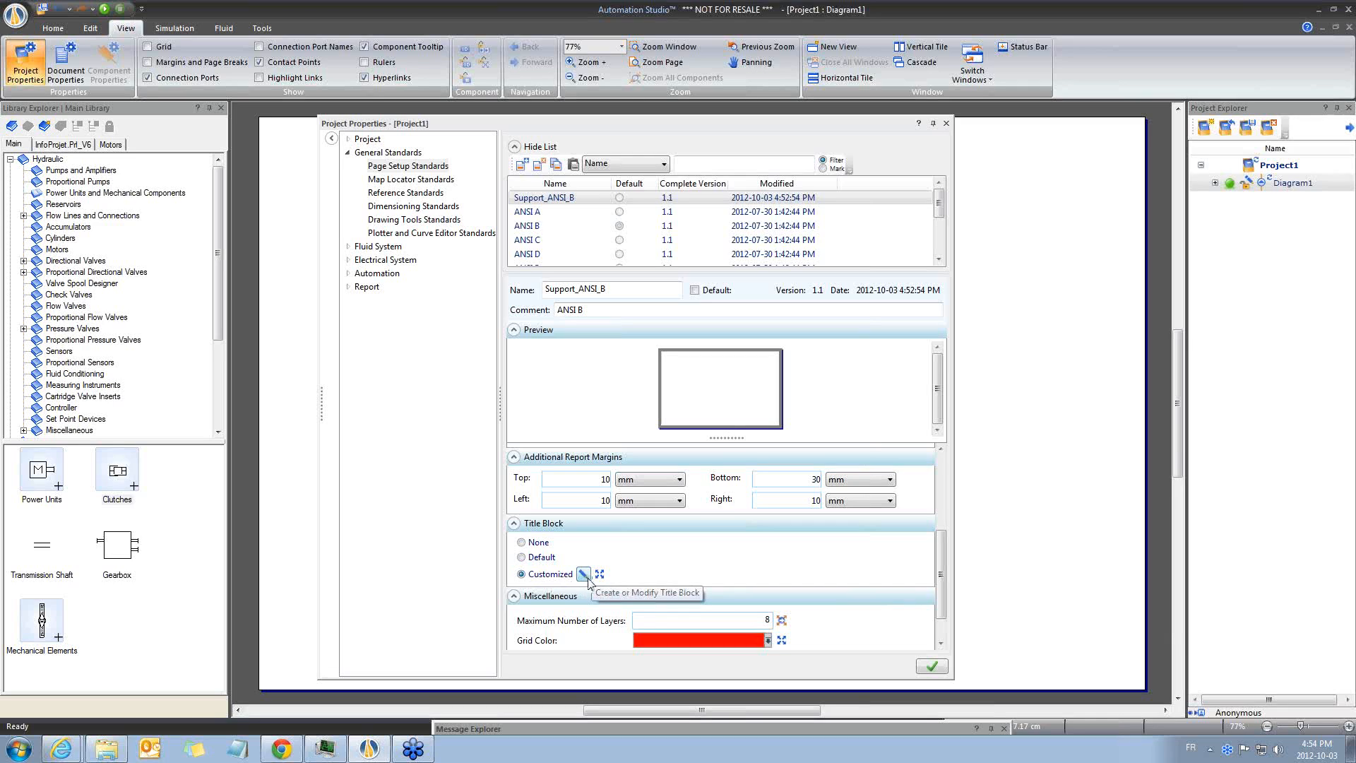
left_click(584, 573)
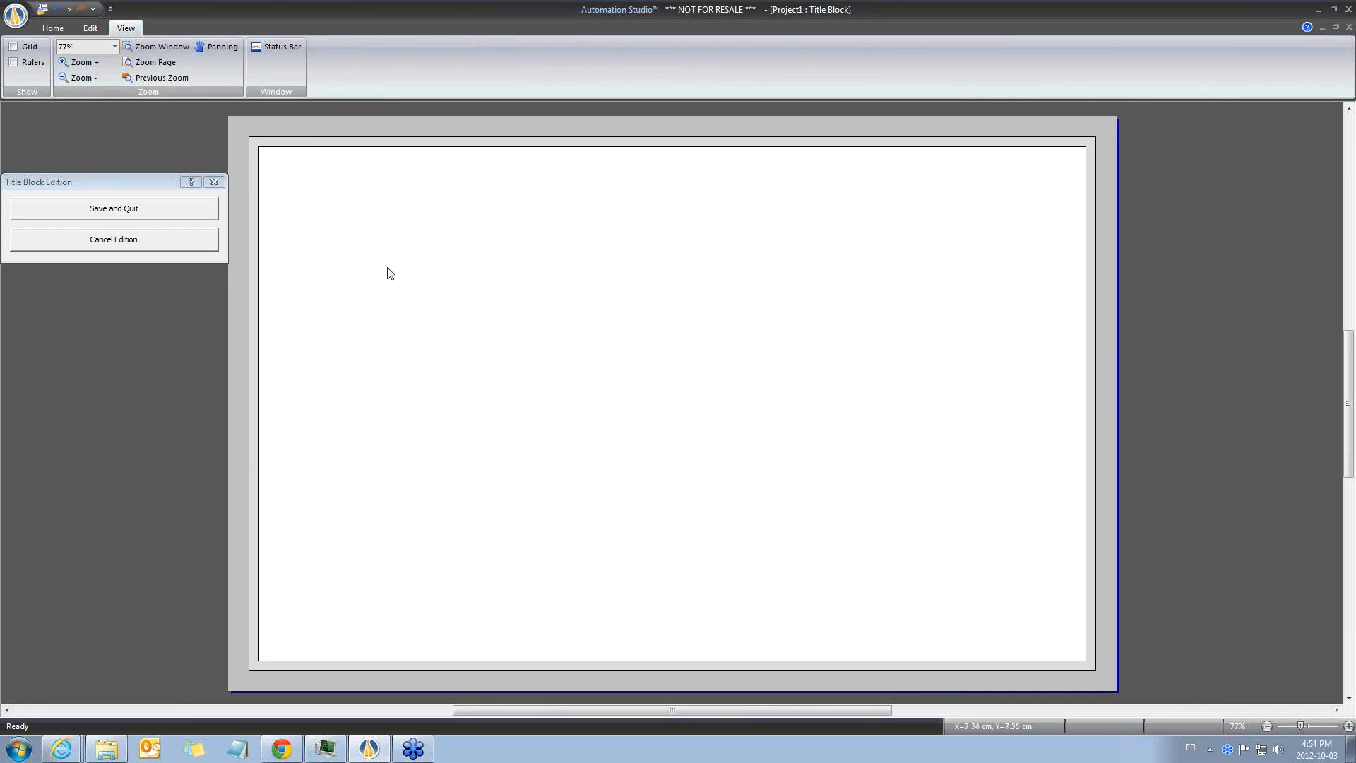
mouse_move(289, 330)
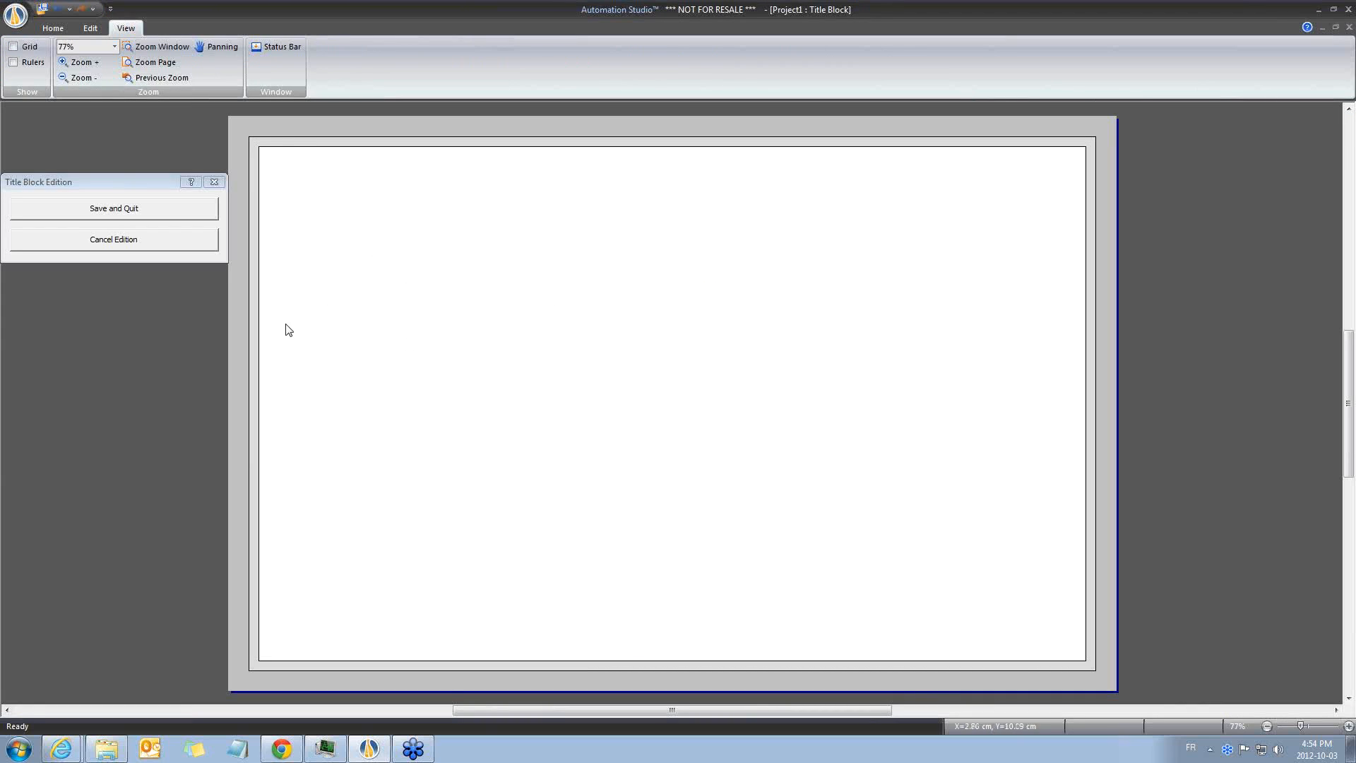
mouse_move(263, 337)
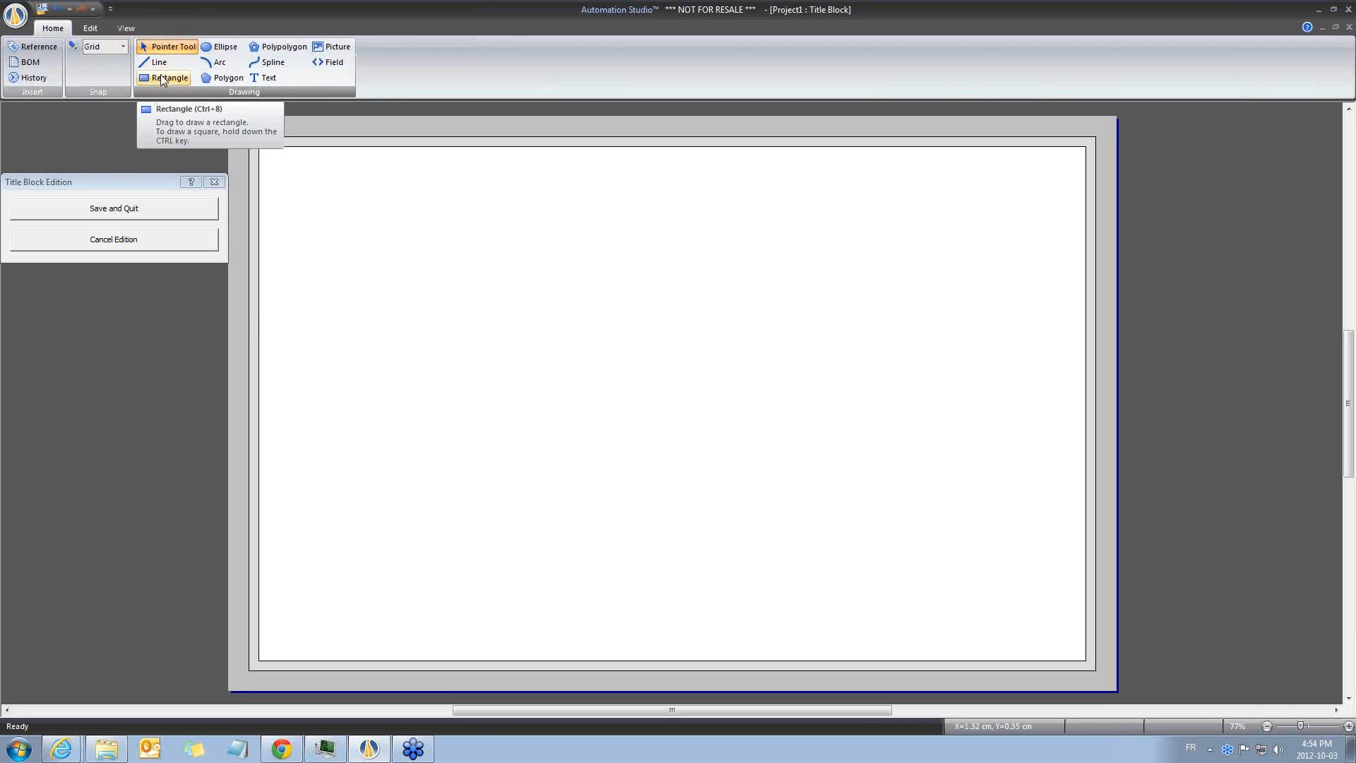
Draw a rectangle in the lower-right corner of the title block page.
left_click(170, 77)
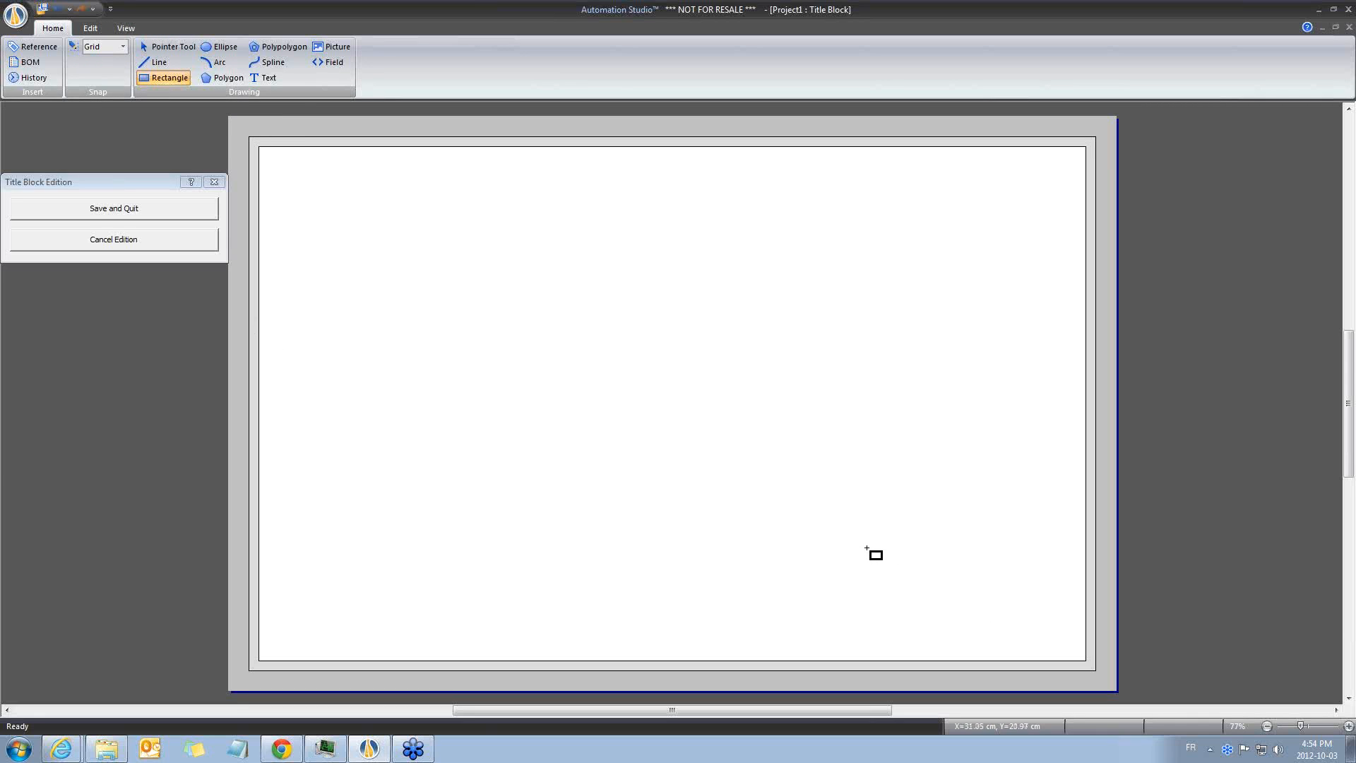
left_click_drag(873, 554, 1091, 664)
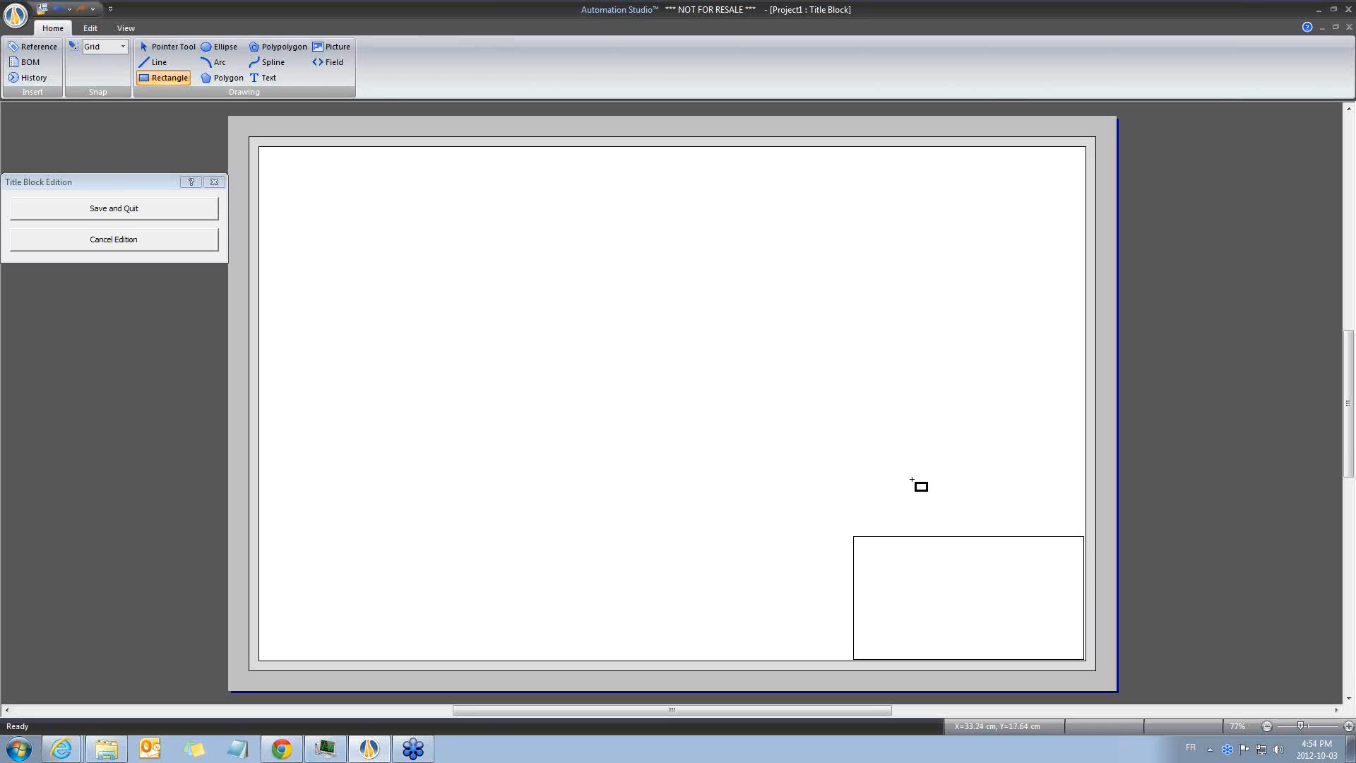
left_click(170, 46)
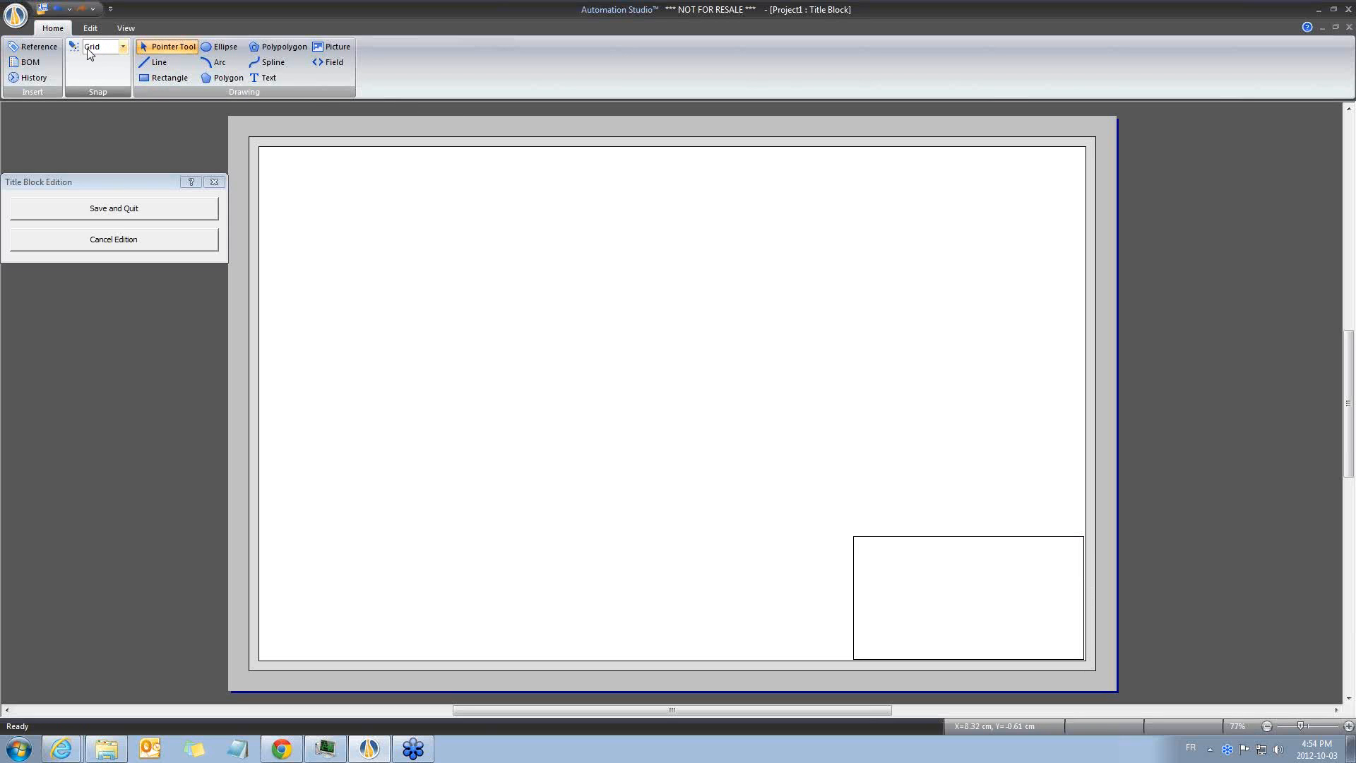
Set the snap increment to 1/20.
left_click(123, 46)
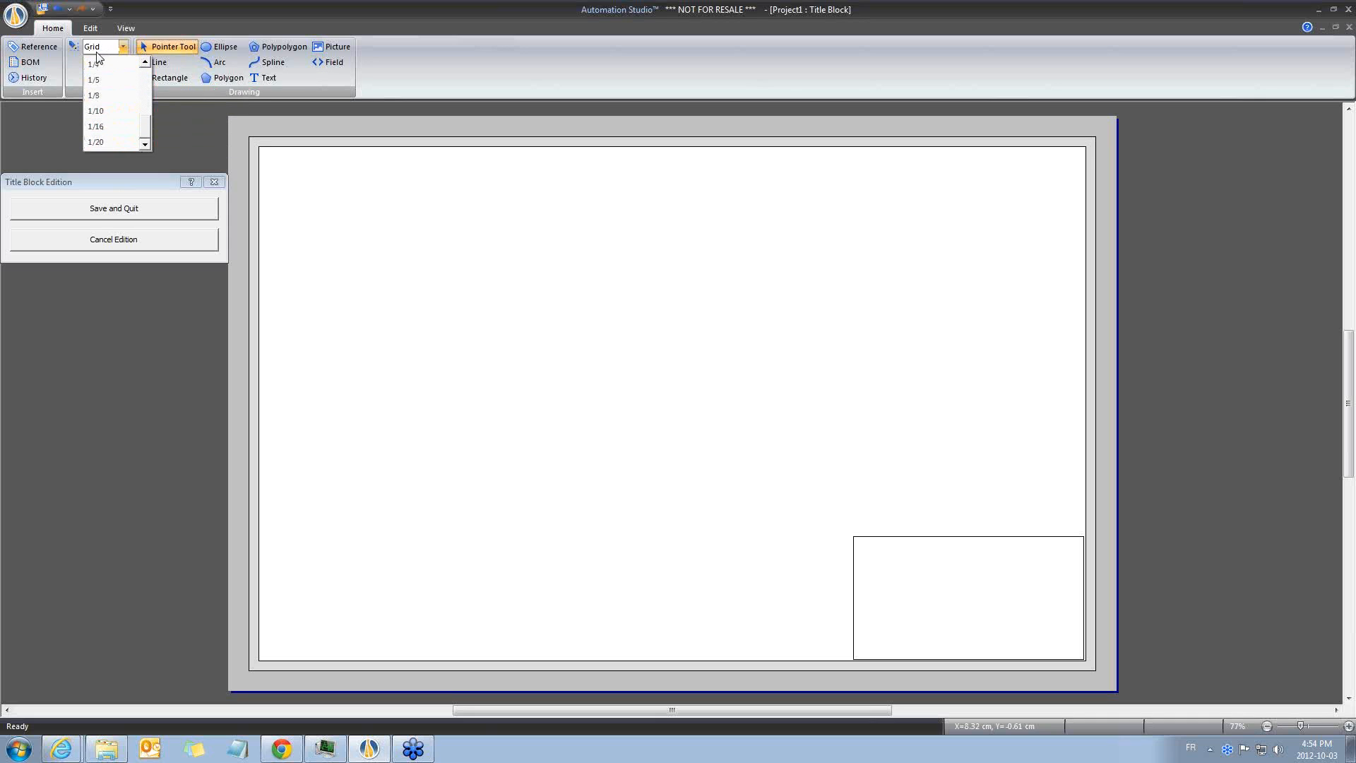
mouse_move(95, 142)
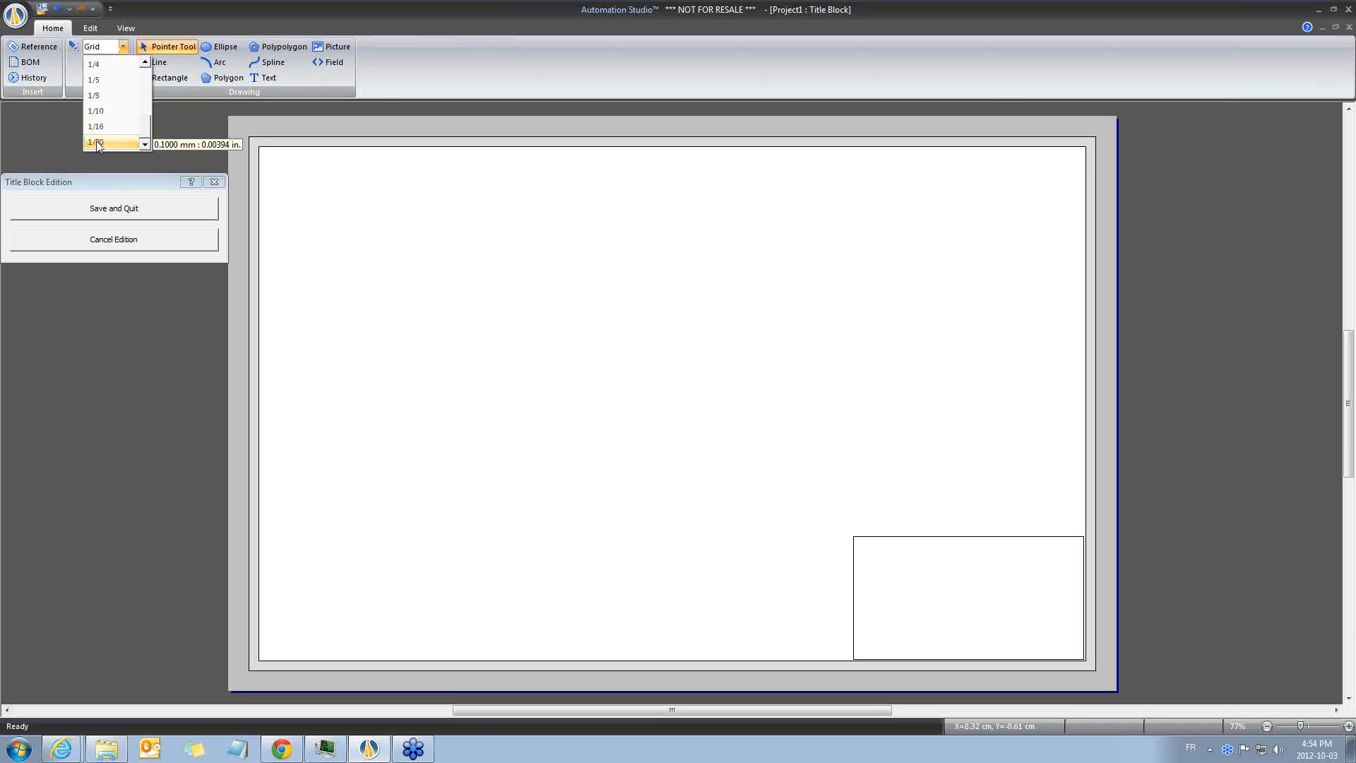
left_click(95, 142)
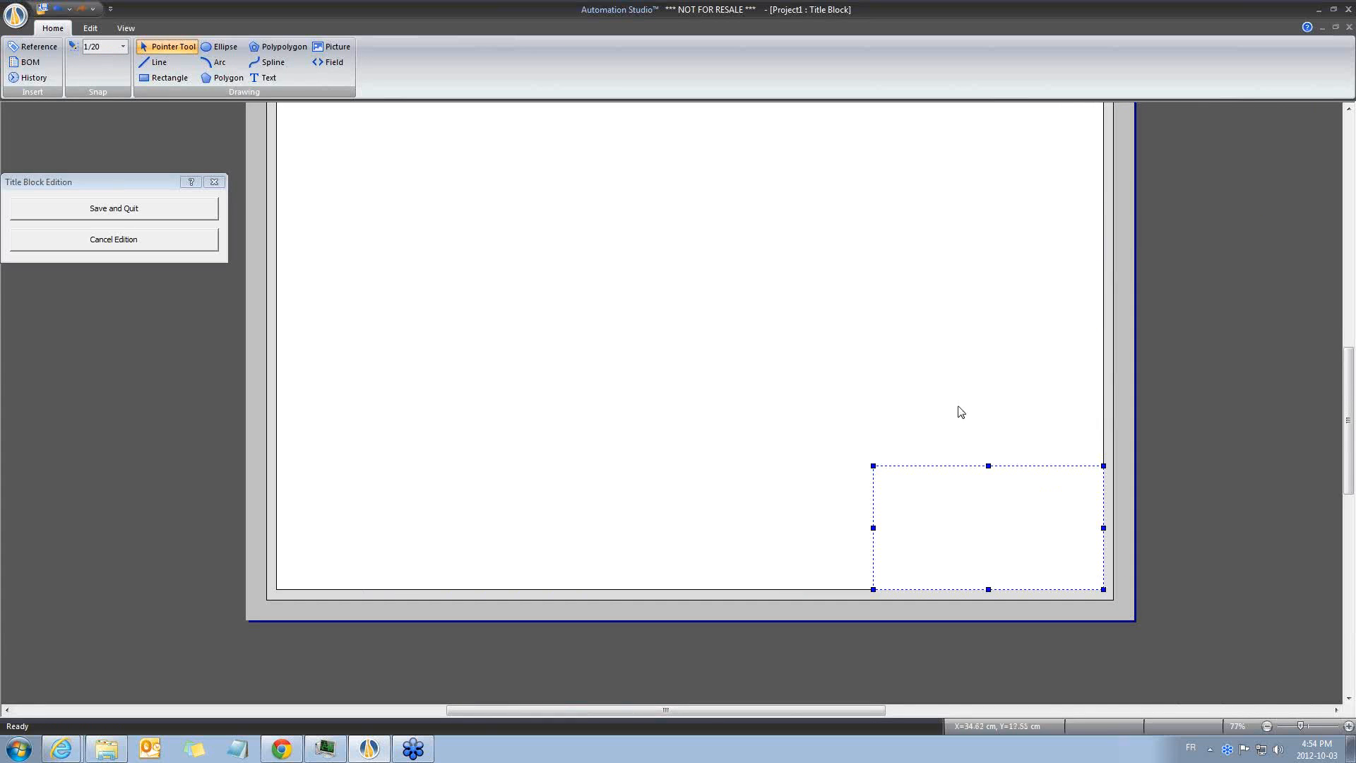
Draw divider lines across the title block rectangle to form rows and cells.
left_click(159, 62)
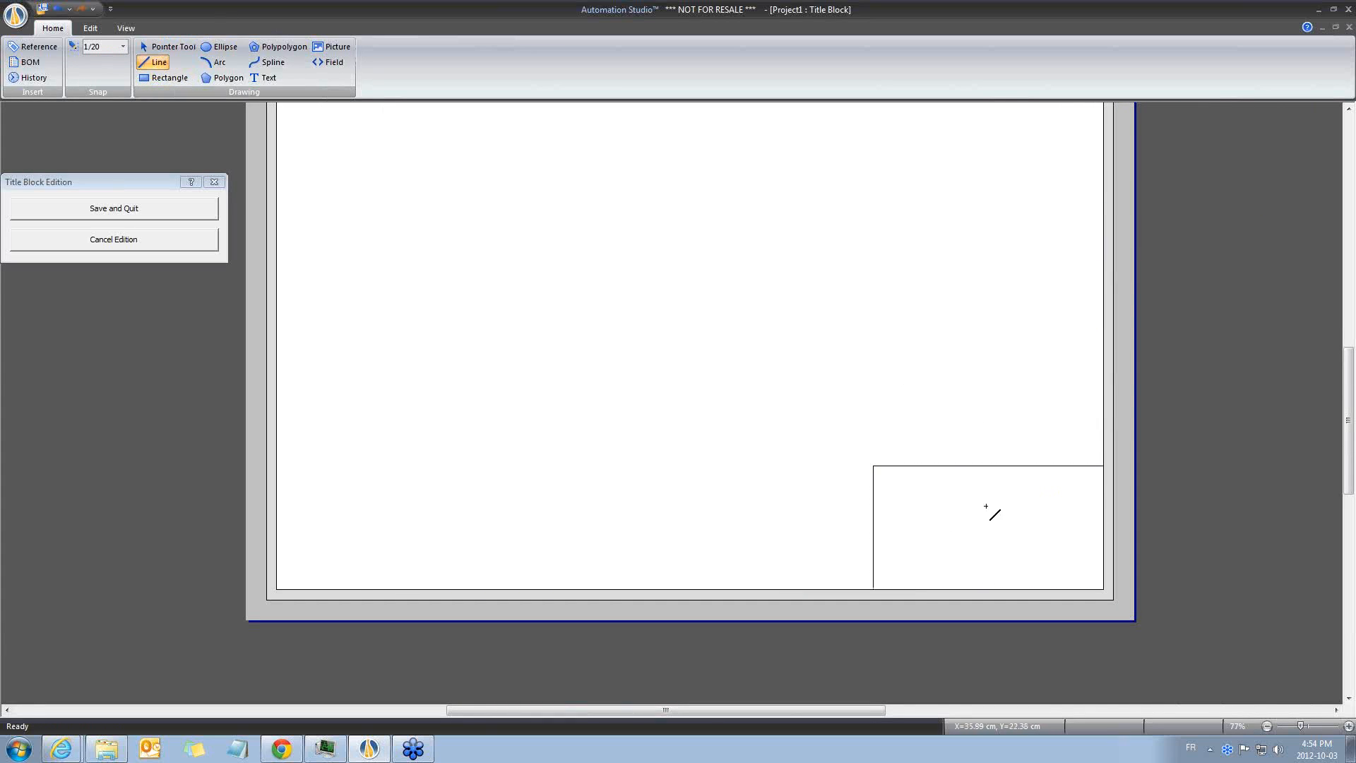
mouse_move(881, 507)
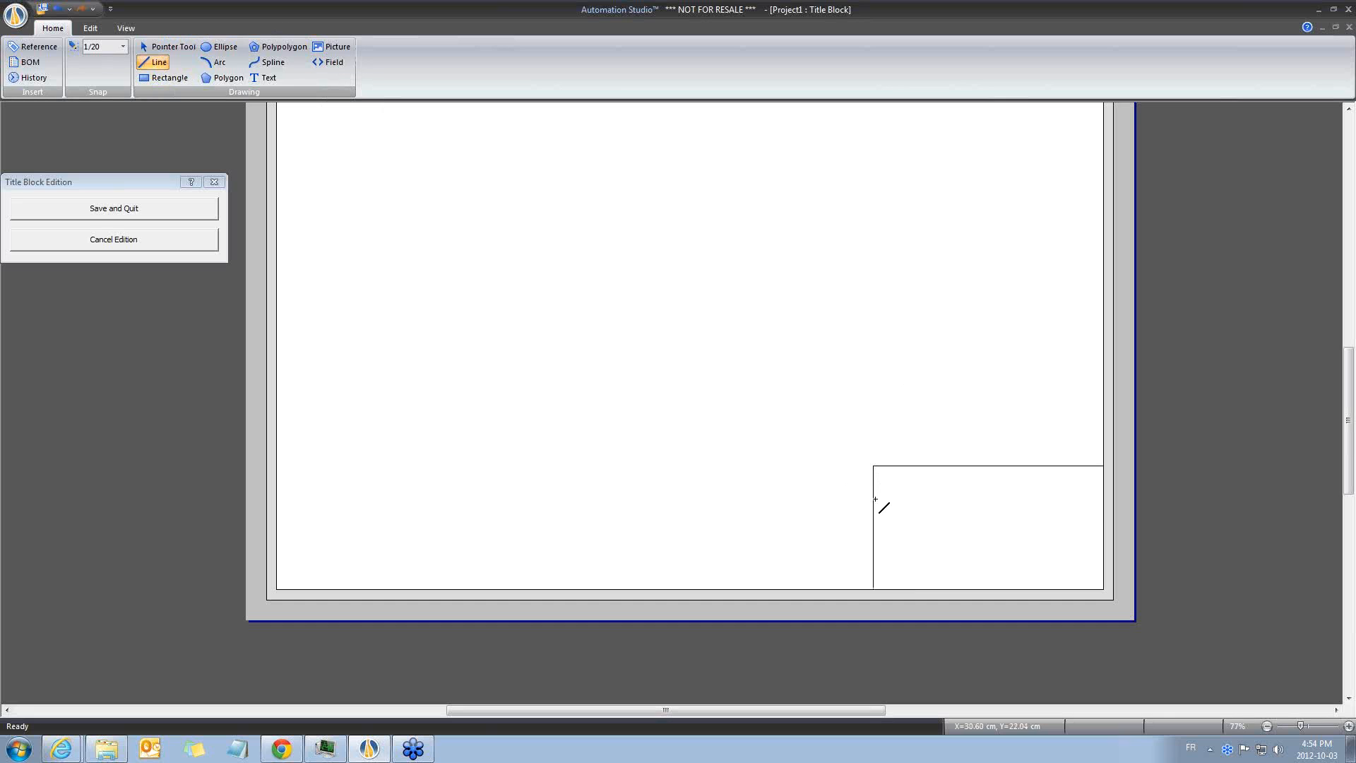
left_click_drag(875, 500, 1027, 516)
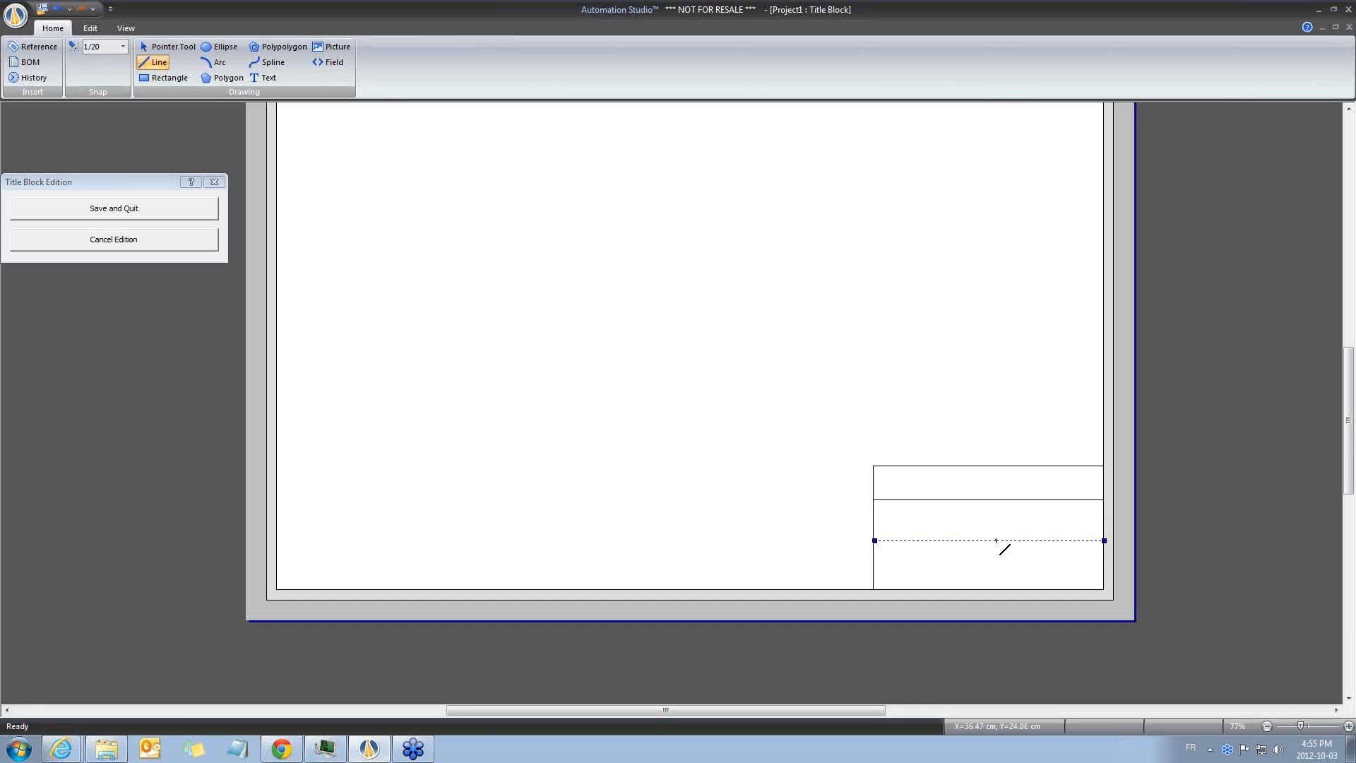
mouse_move(886, 419)
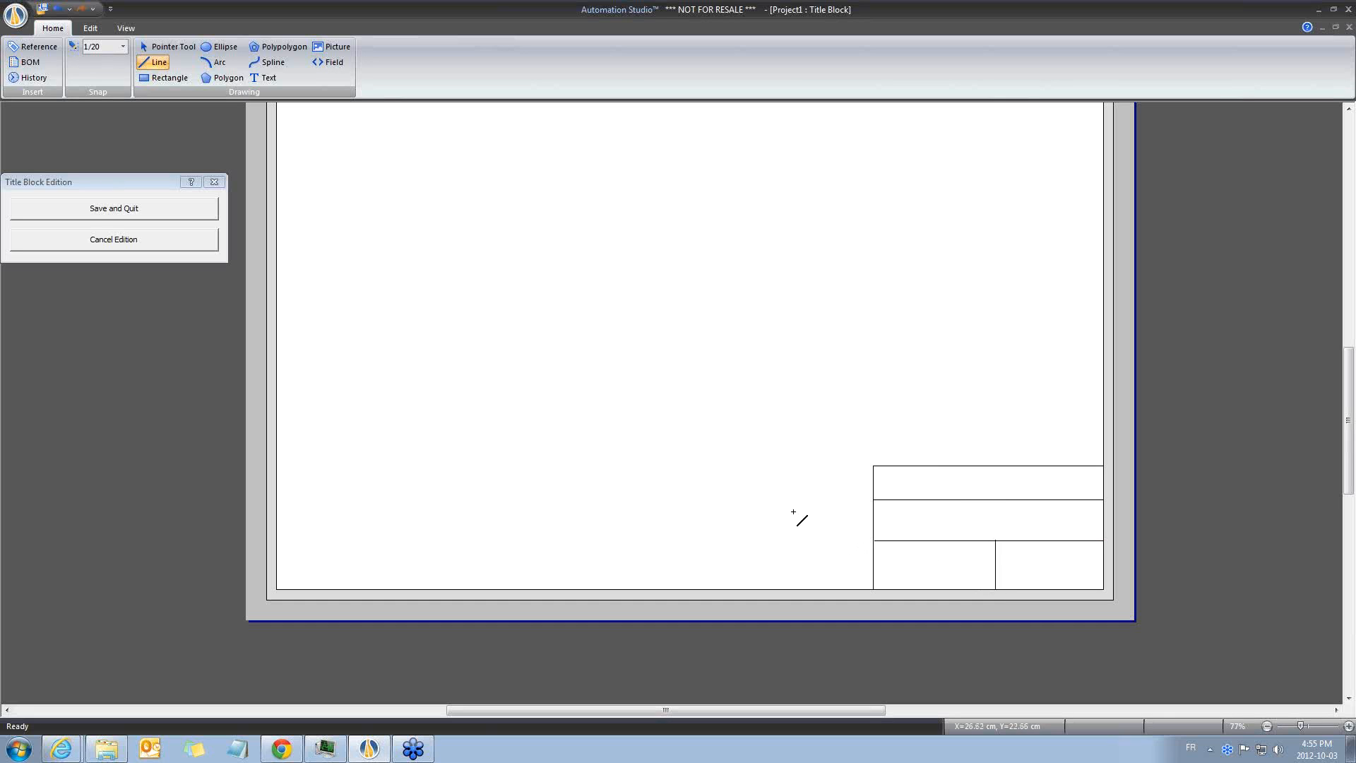
left_click(269, 78)
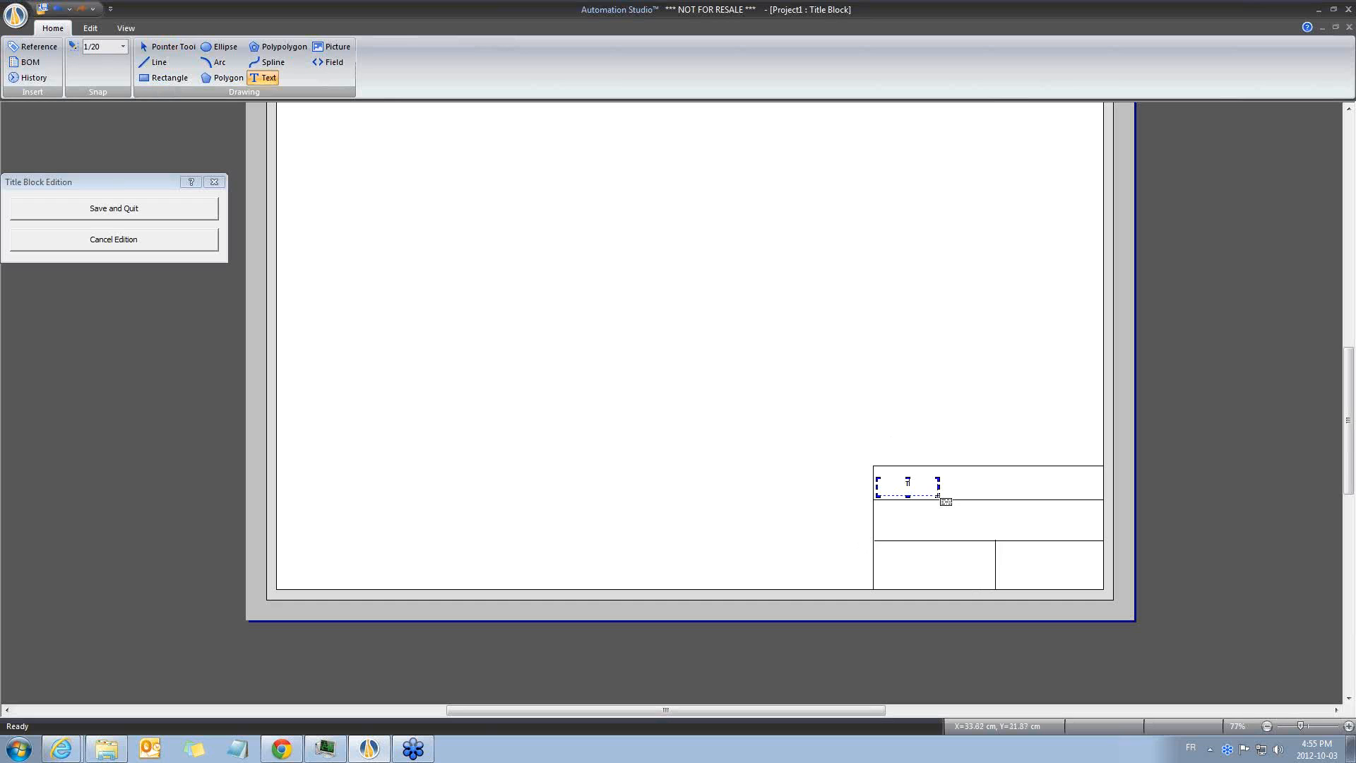
Write a TITLE: label and add a field linked to Current Diagram > Title.
type("TITLE:")
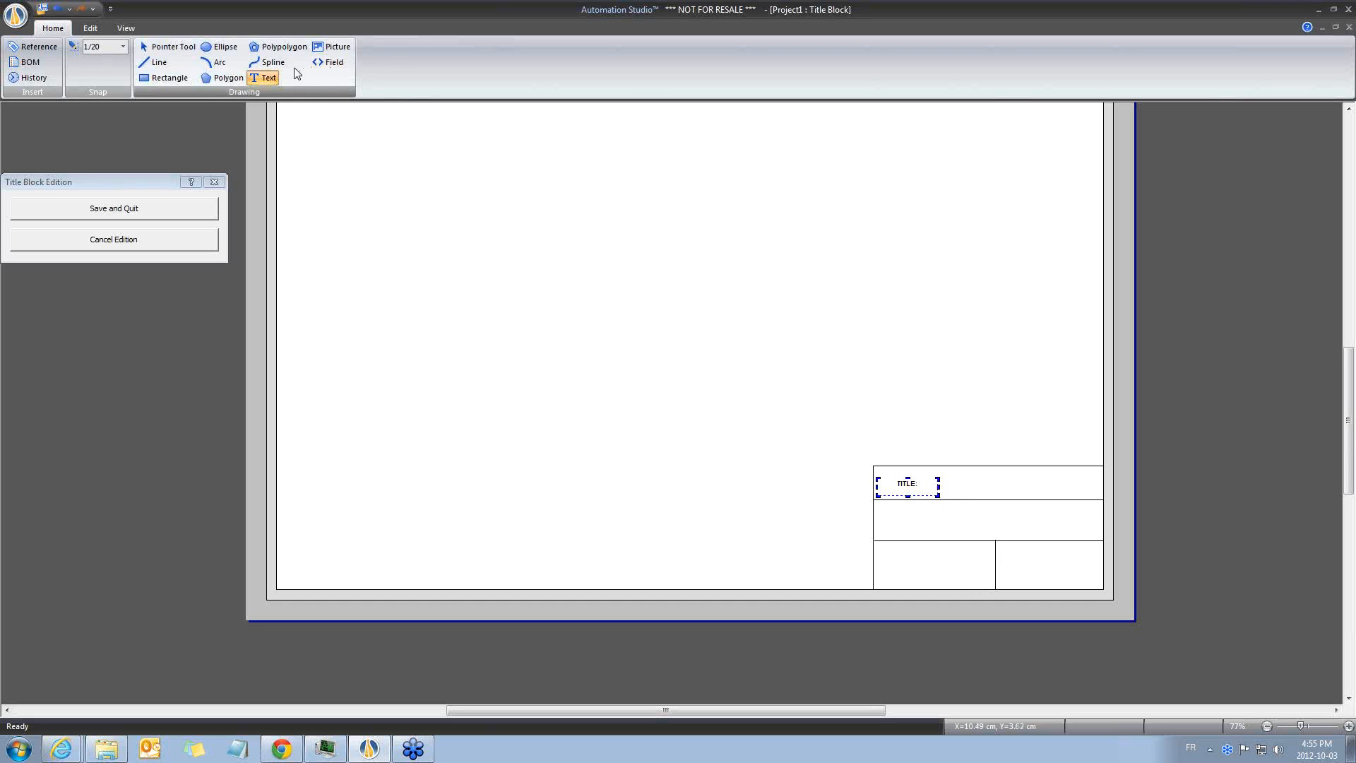
left_click(332, 62)
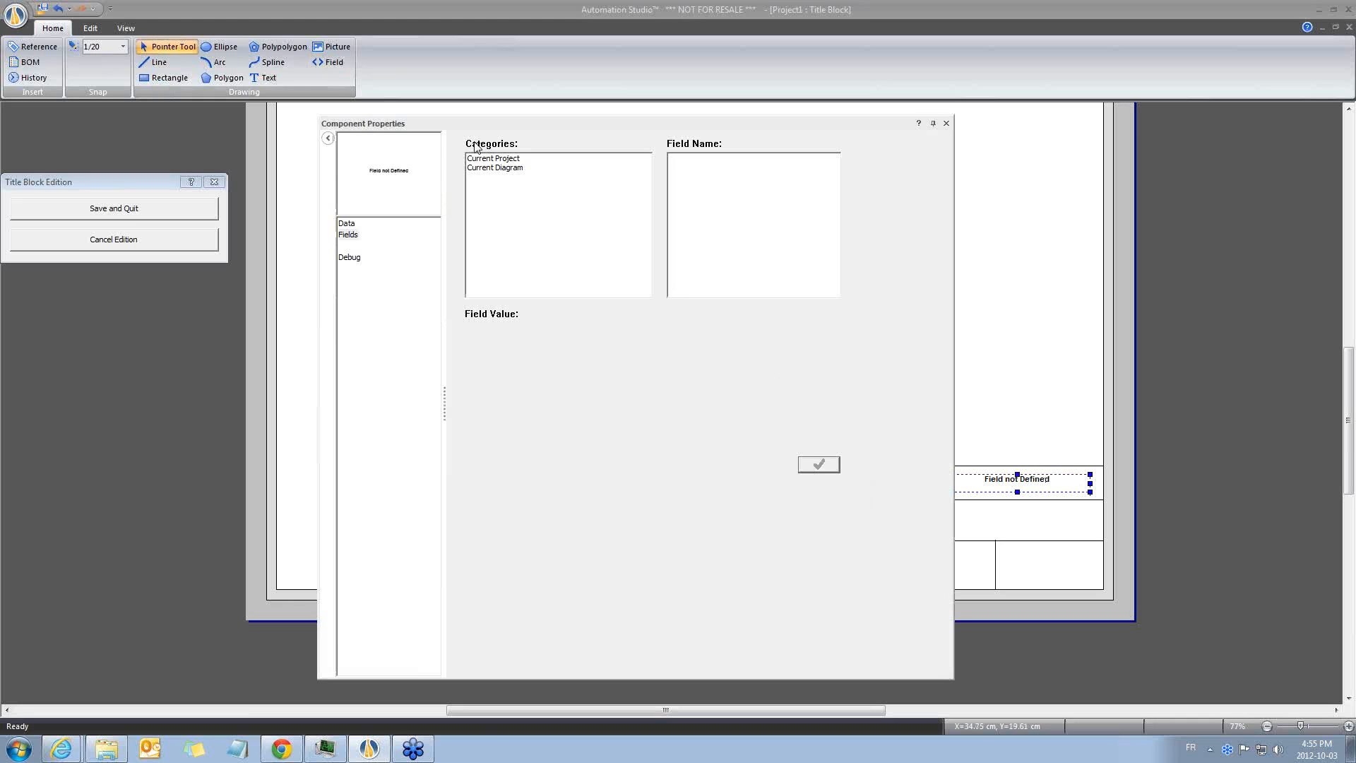
mouse_move(504, 174)
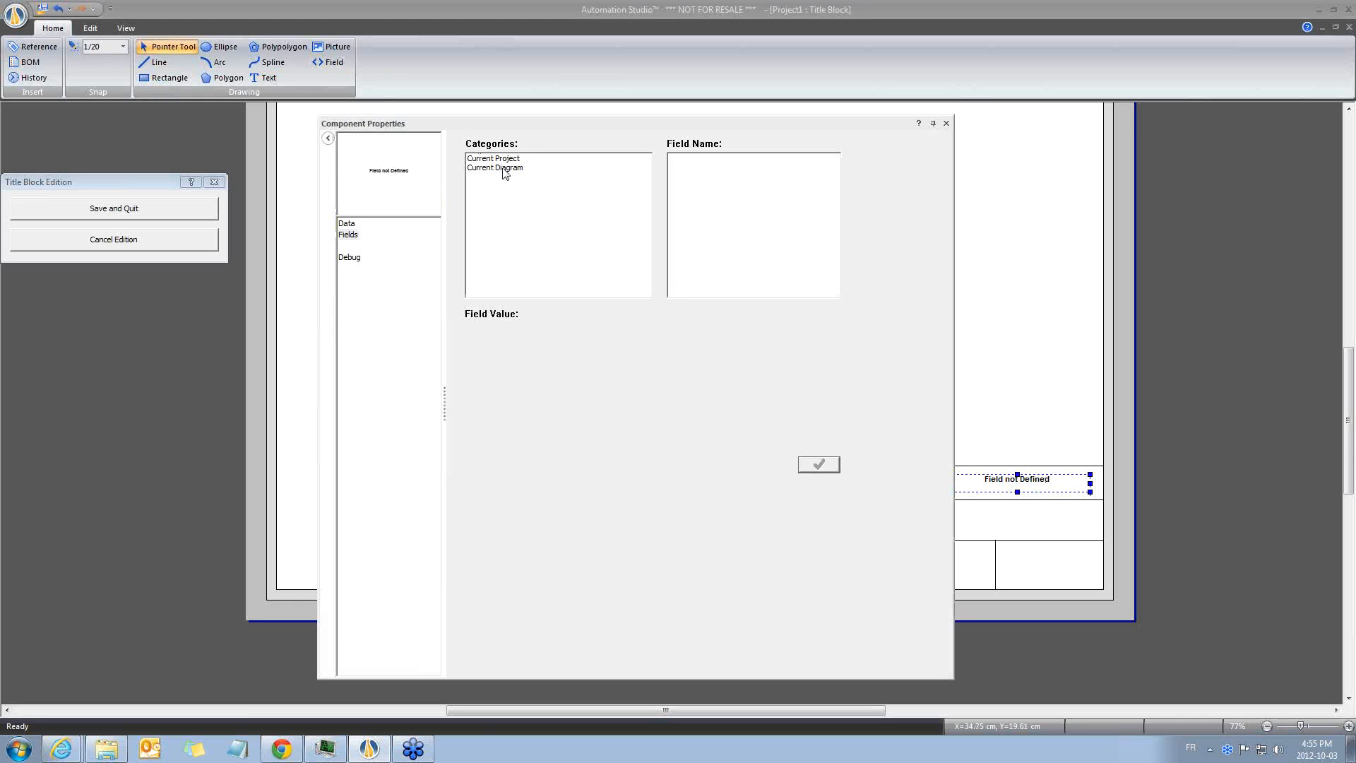
left_click(493, 158)
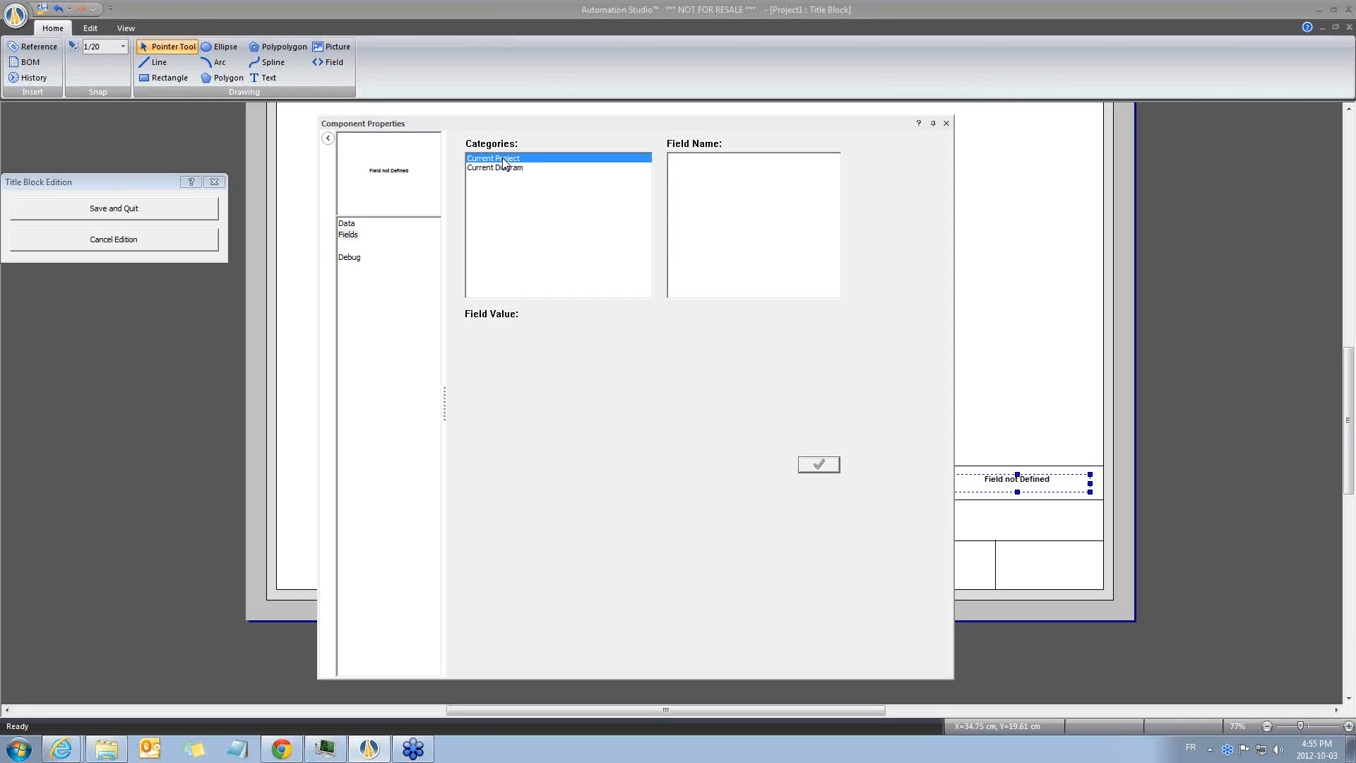
left_click(494, 168)
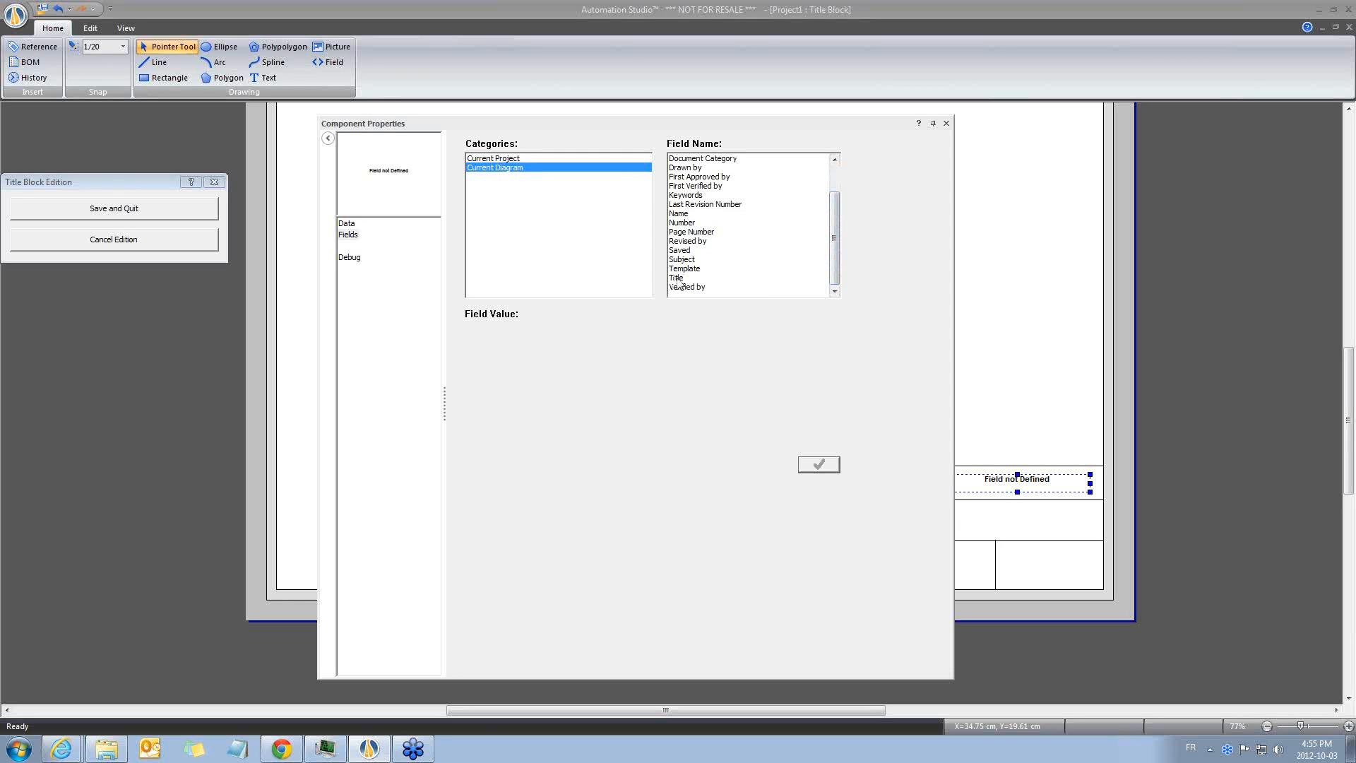
left_click(678, 277)
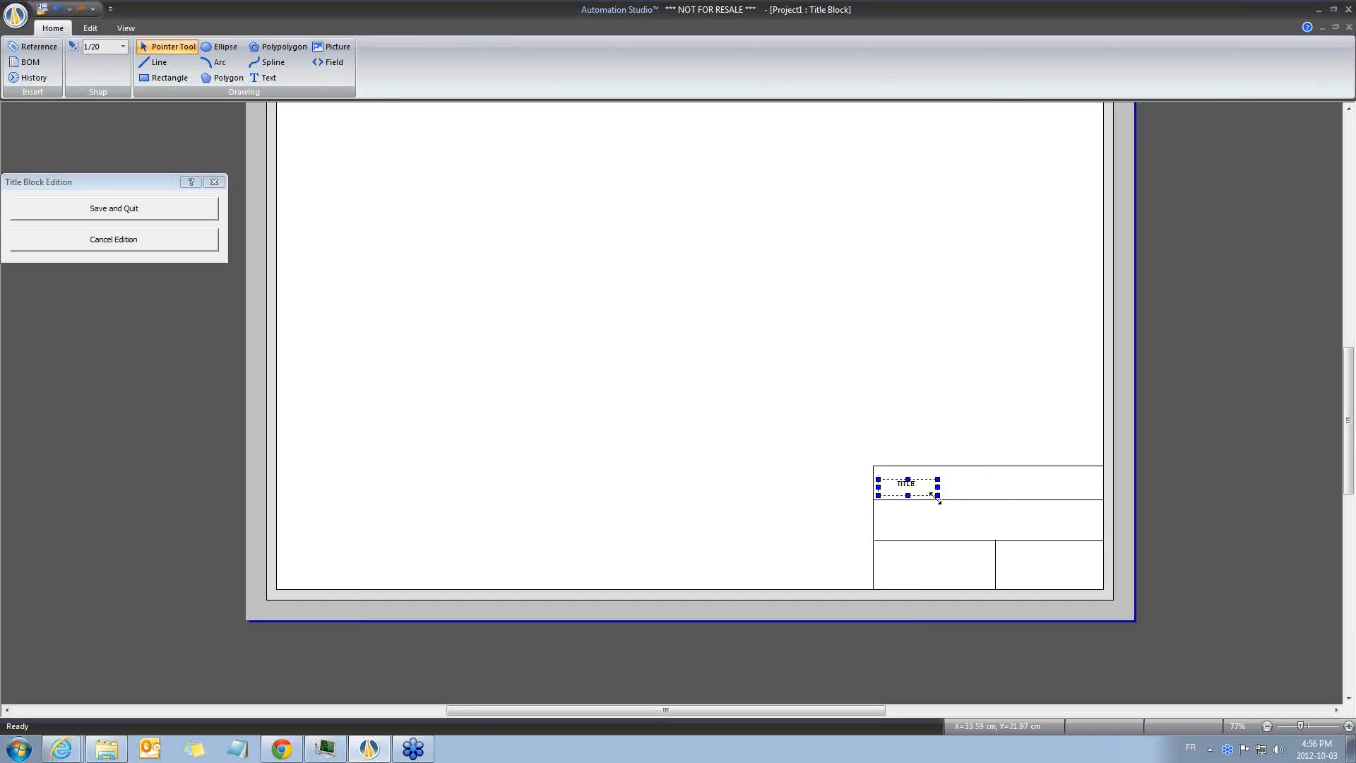
Copy the TITLE: label into the second row and change its text to COMPANY:.
left_click_drag(906, 483, 907, 525)
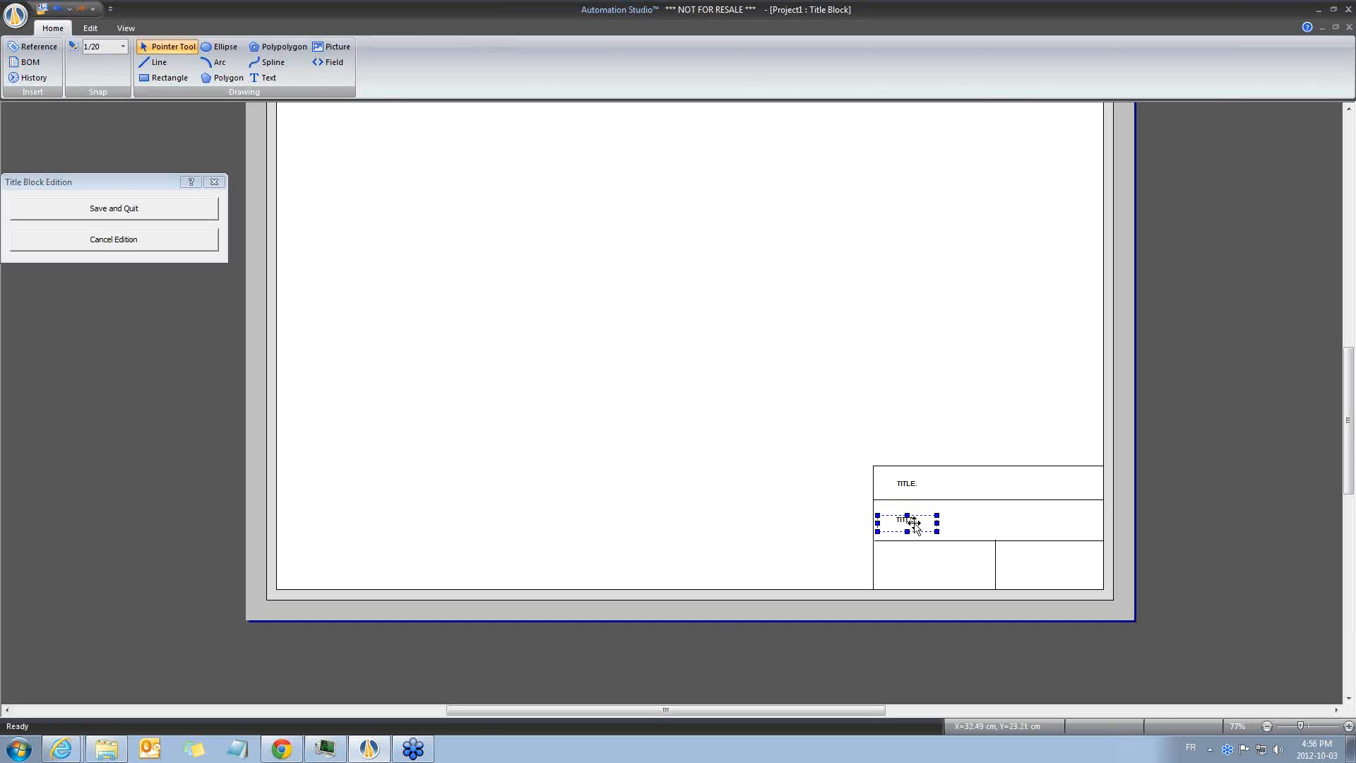
double_click(906, 521)
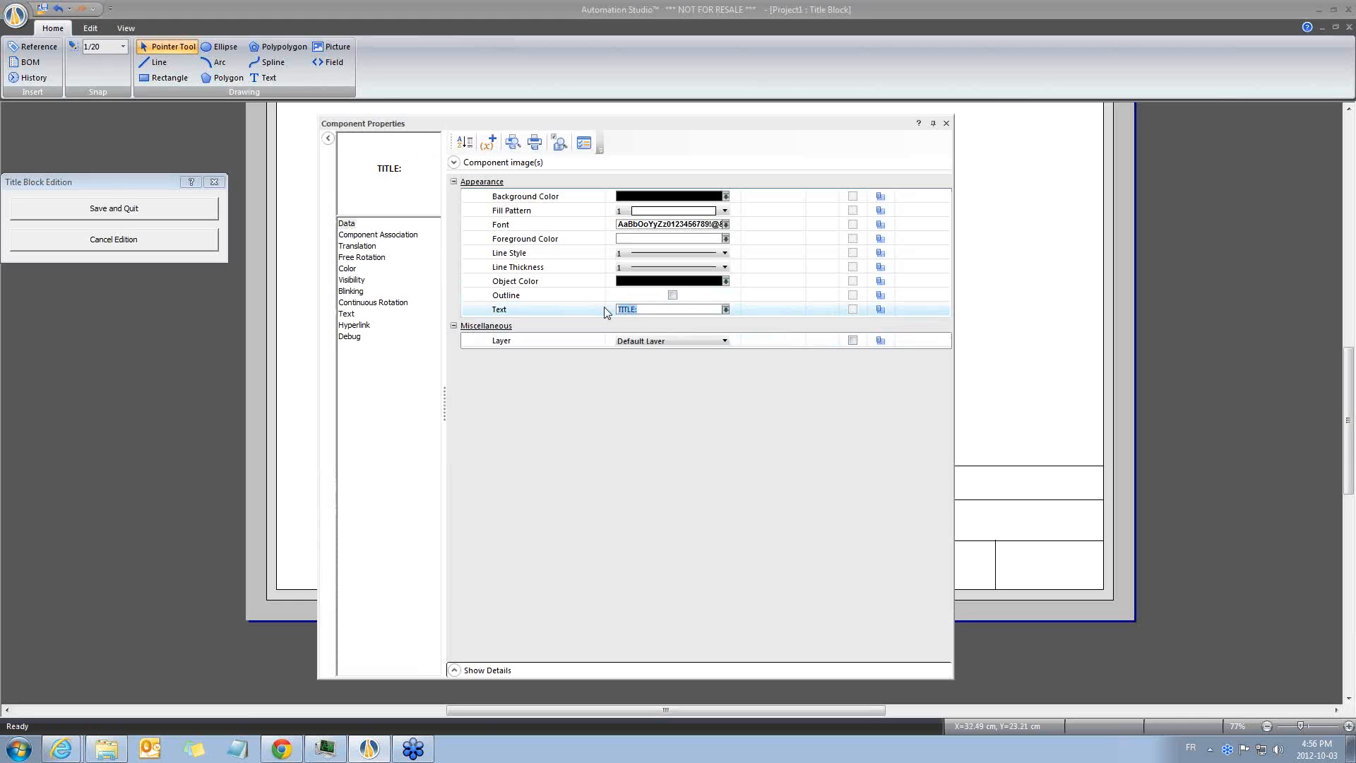
type("cO")
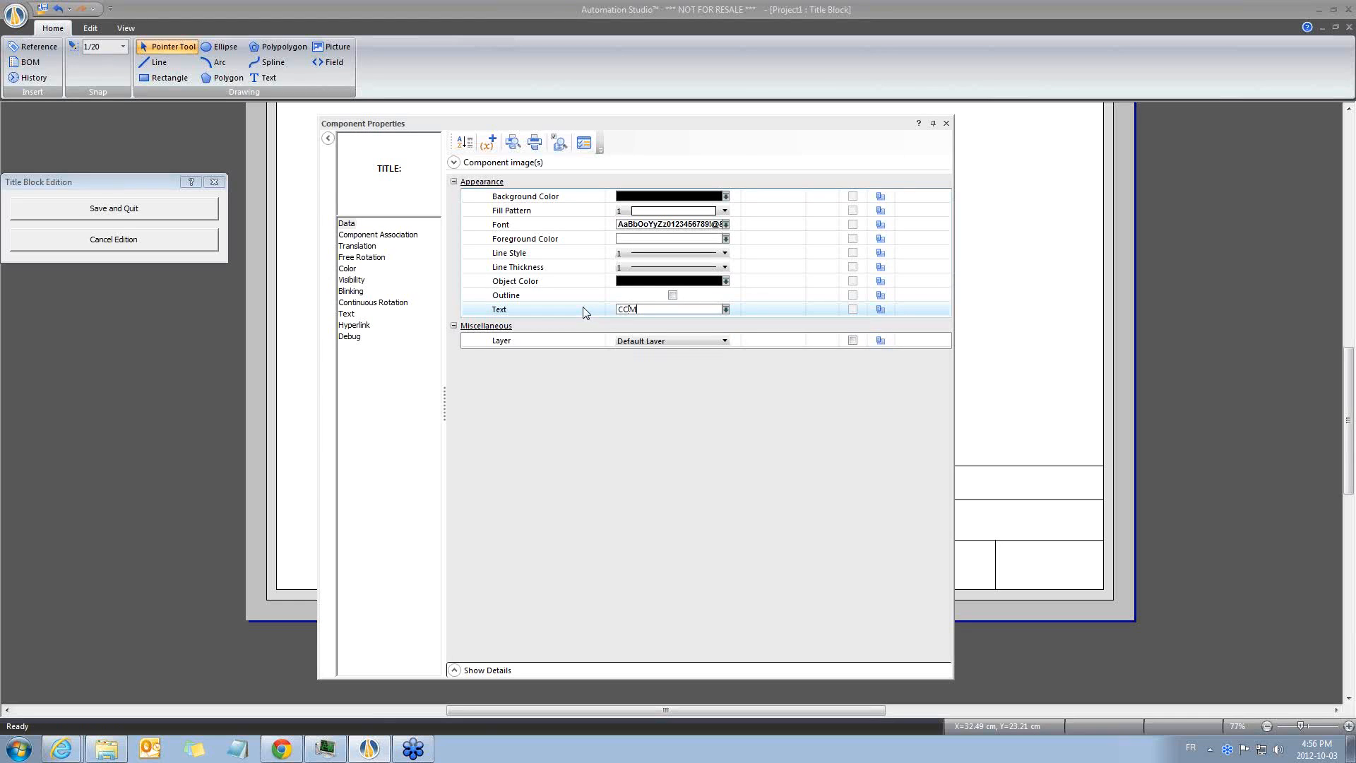
type("COMPANY:")
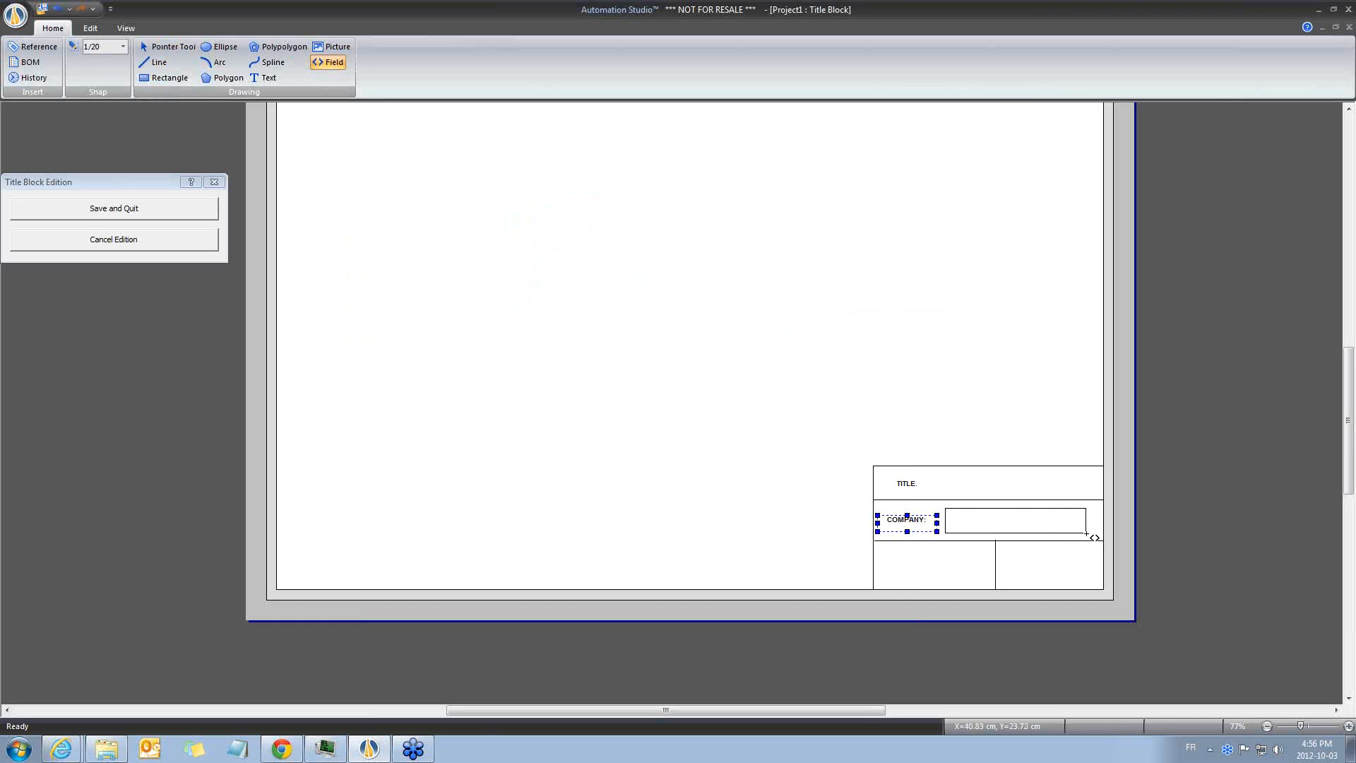
Add a field beside COMPANY: showing the project's Company value, FTI.
double_click(1015, 519)
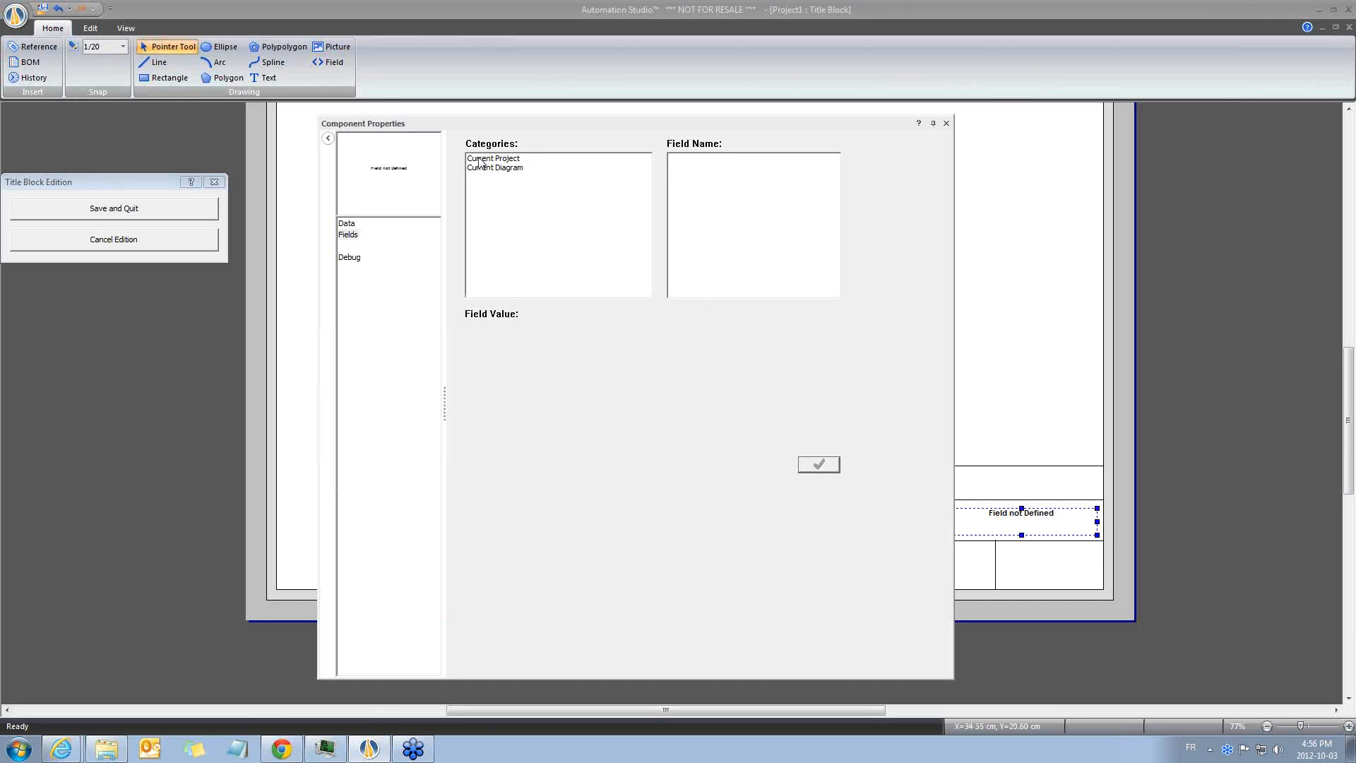
left_click(493, 158)
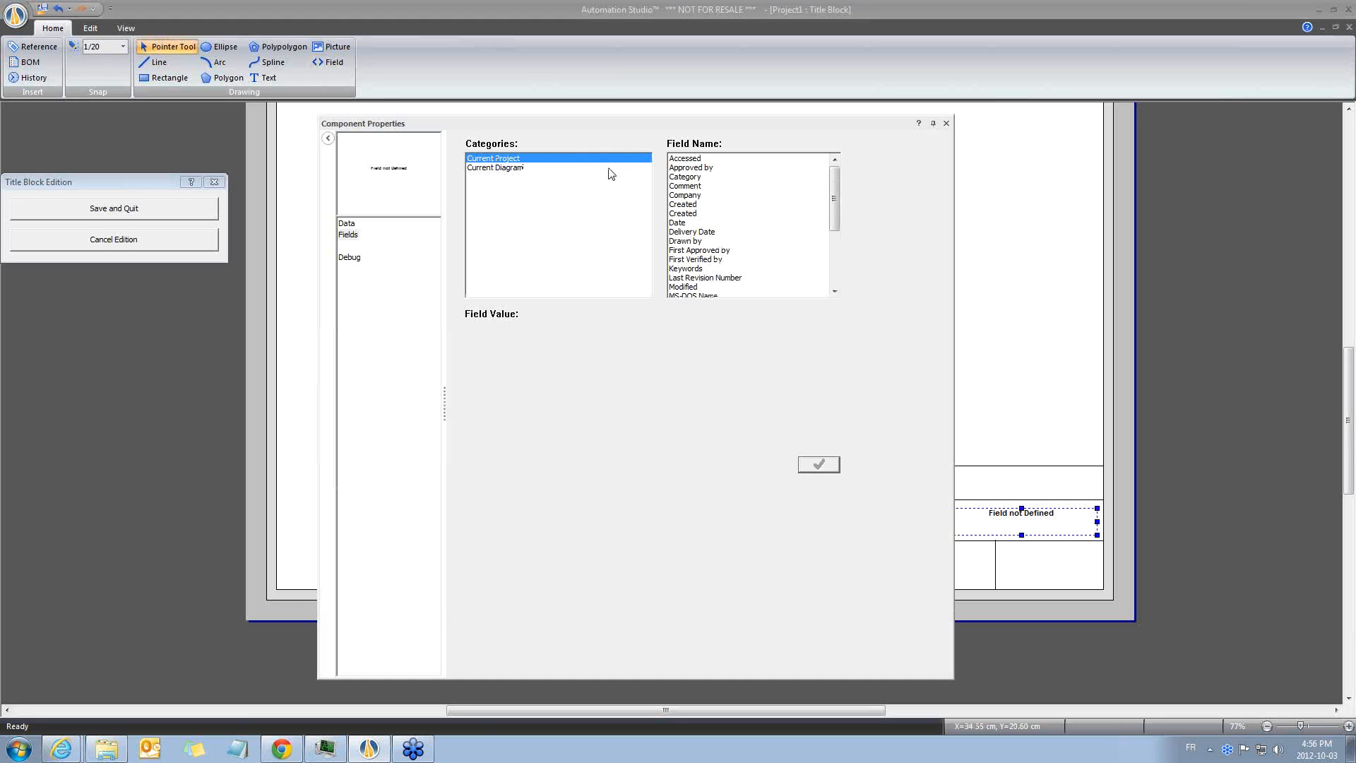
left_click(685, 195)
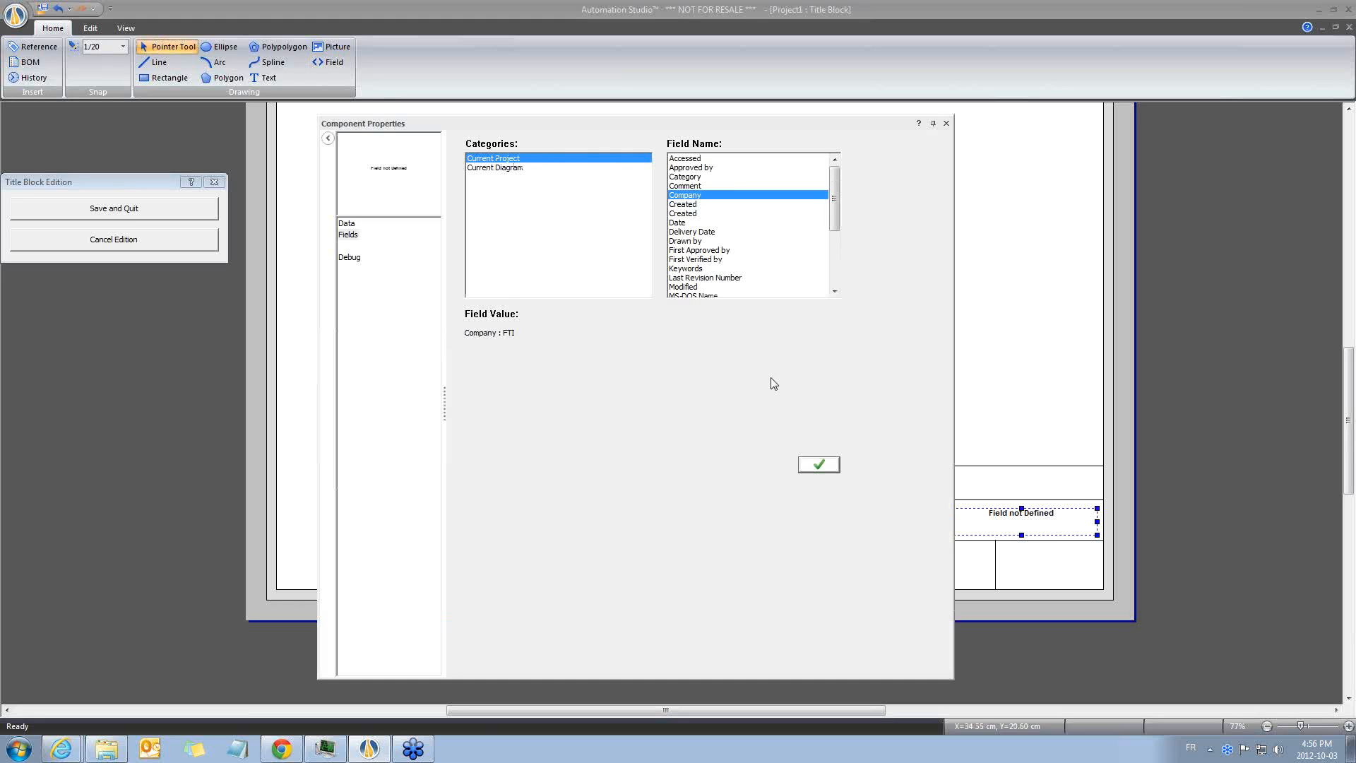
left_click(817, 465)
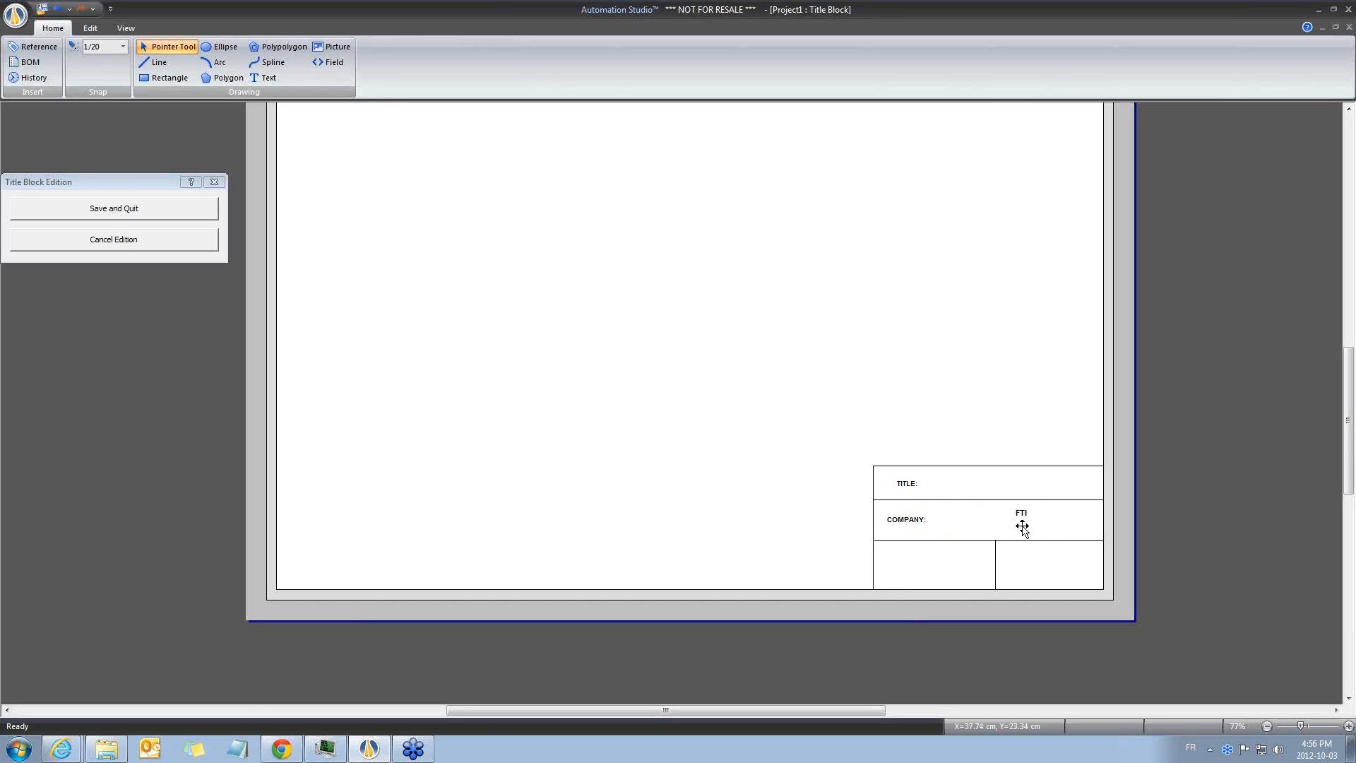
mouse_move(909, 531)
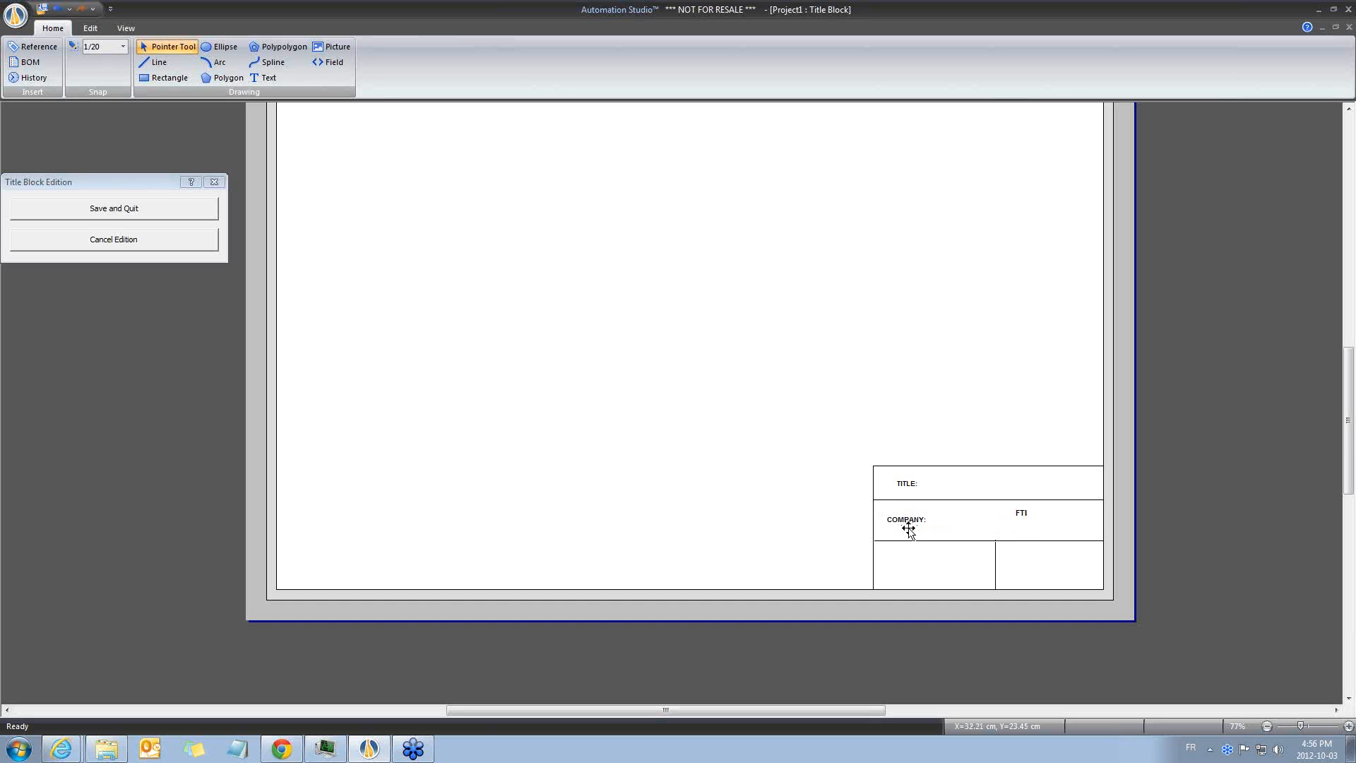
mouse_move(909, 528)
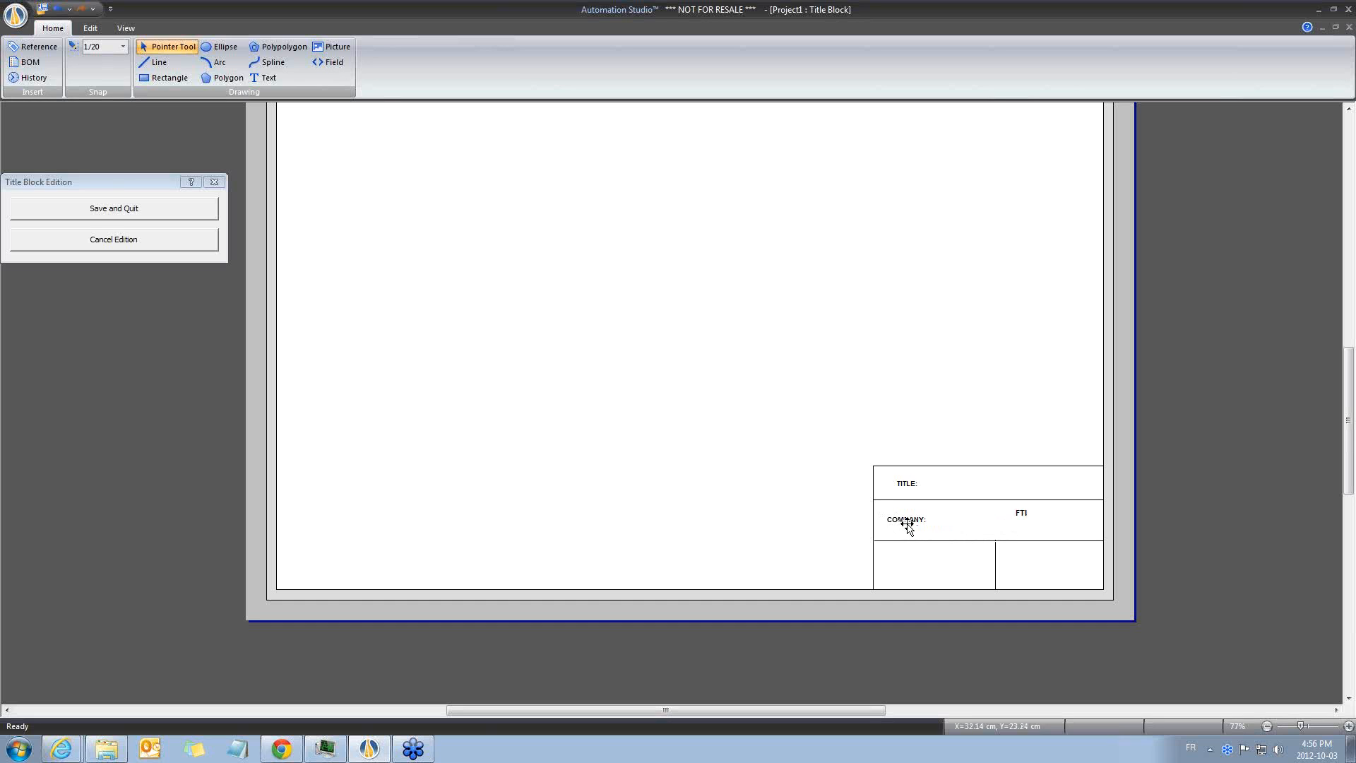
left_click(906, 519)
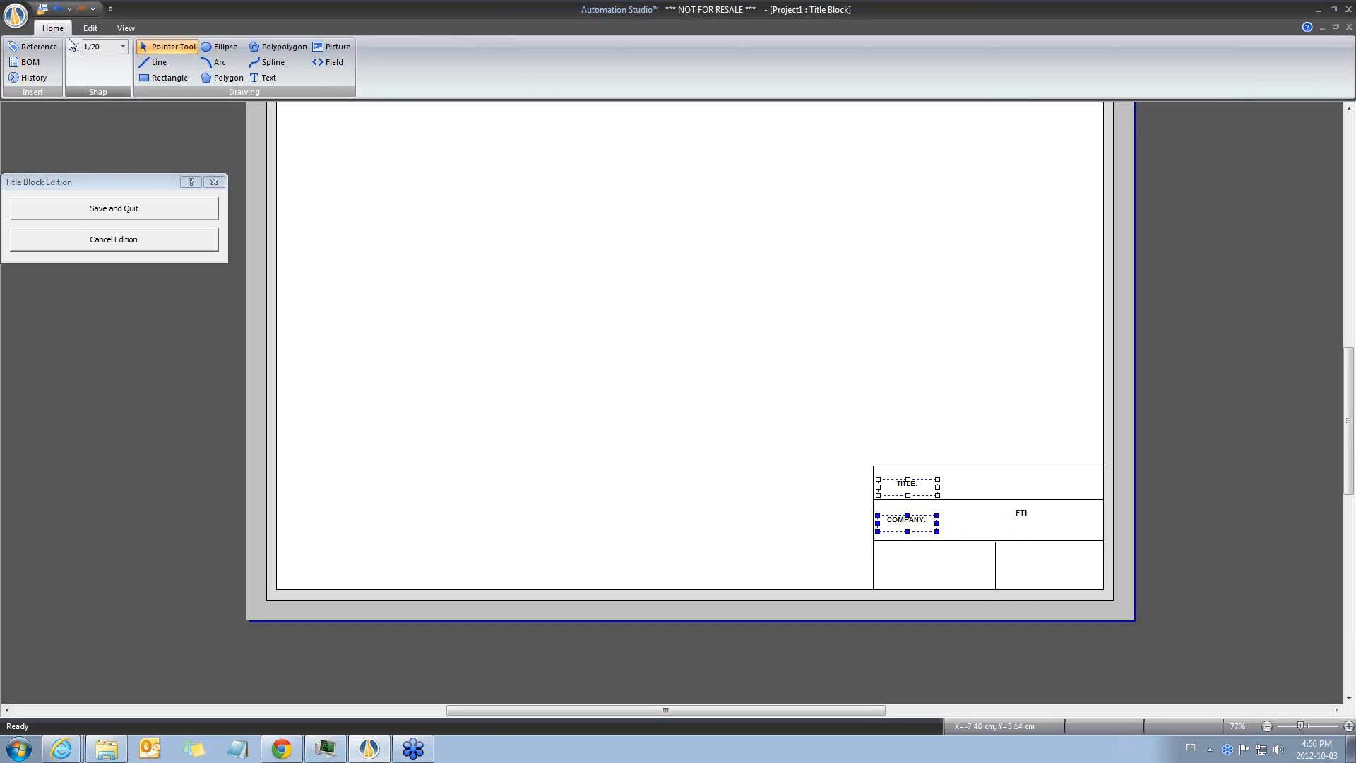
Left-justify the TITLE: and COMPANY: label text and align both labels to the left.
left_click(89, 27)
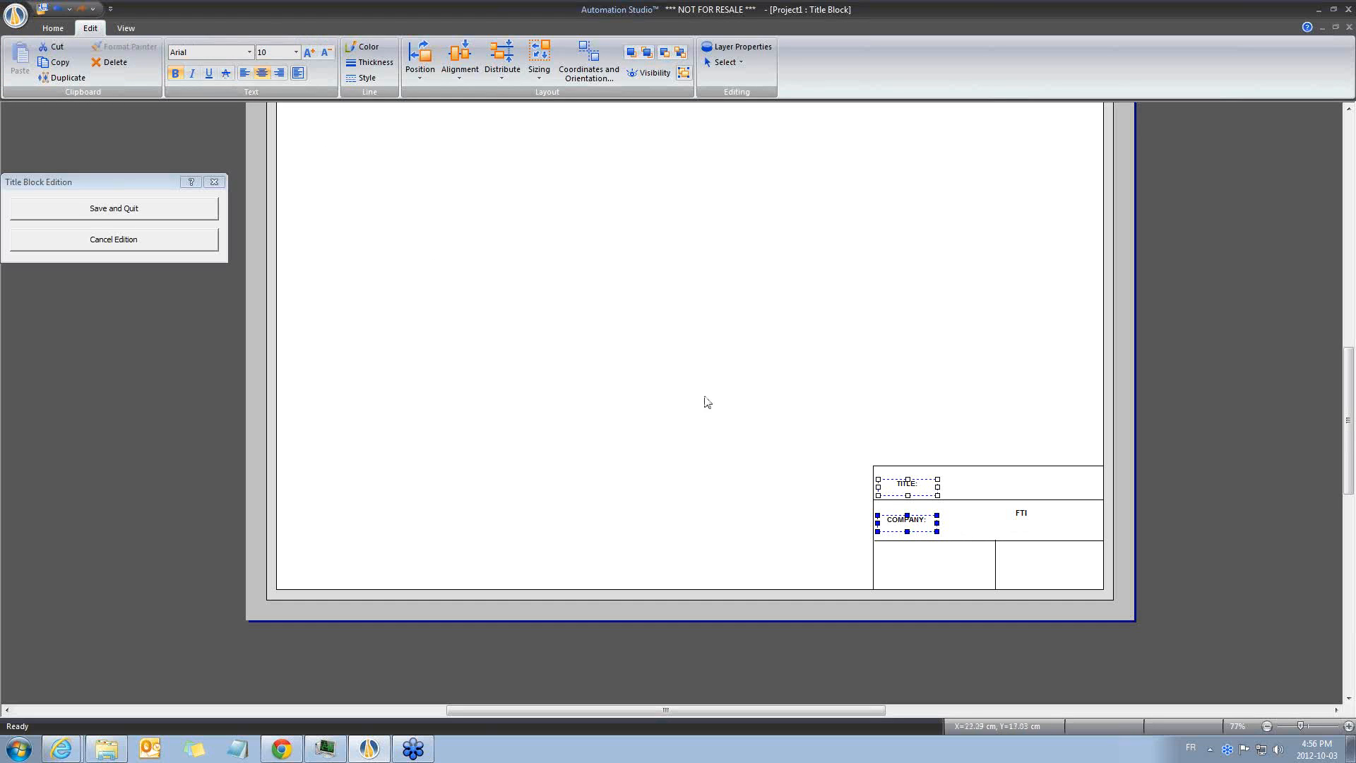
left_click(245, 73)
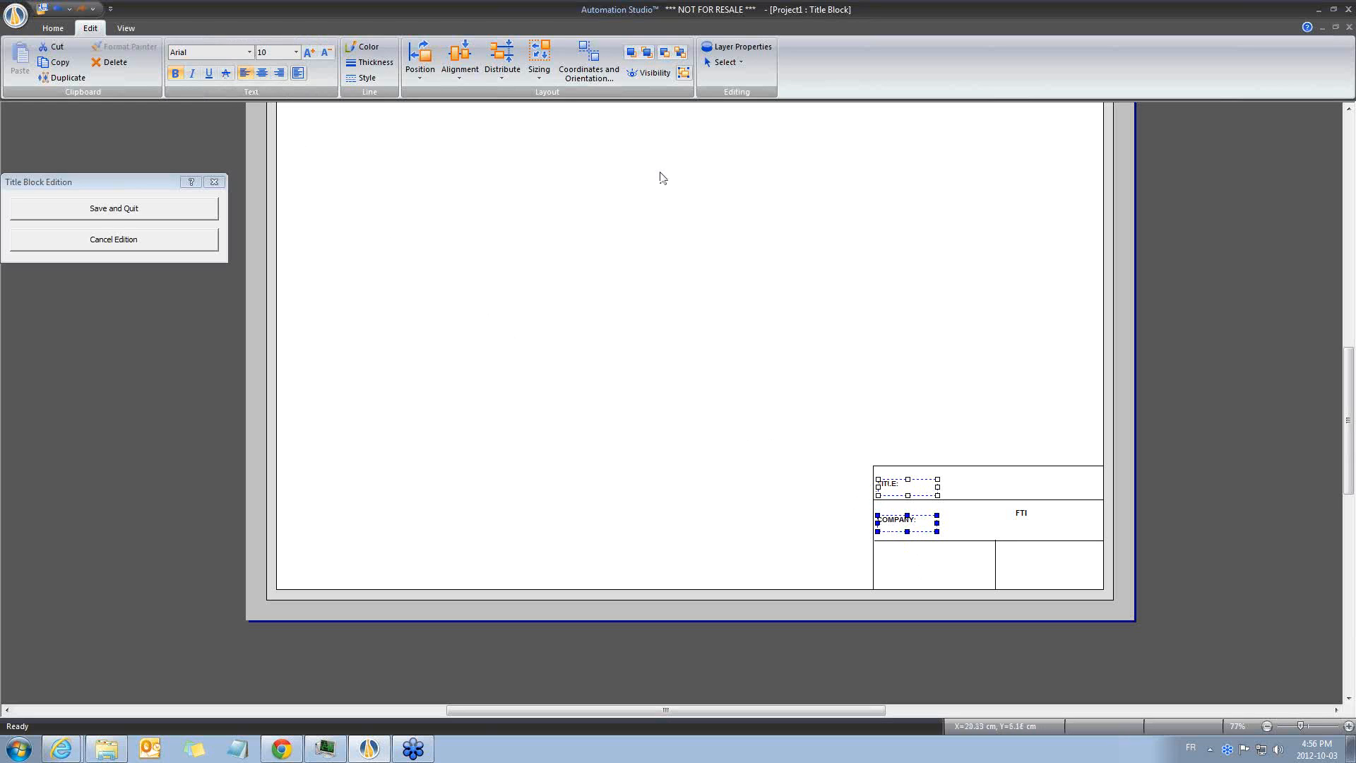
left_click(459, 60)
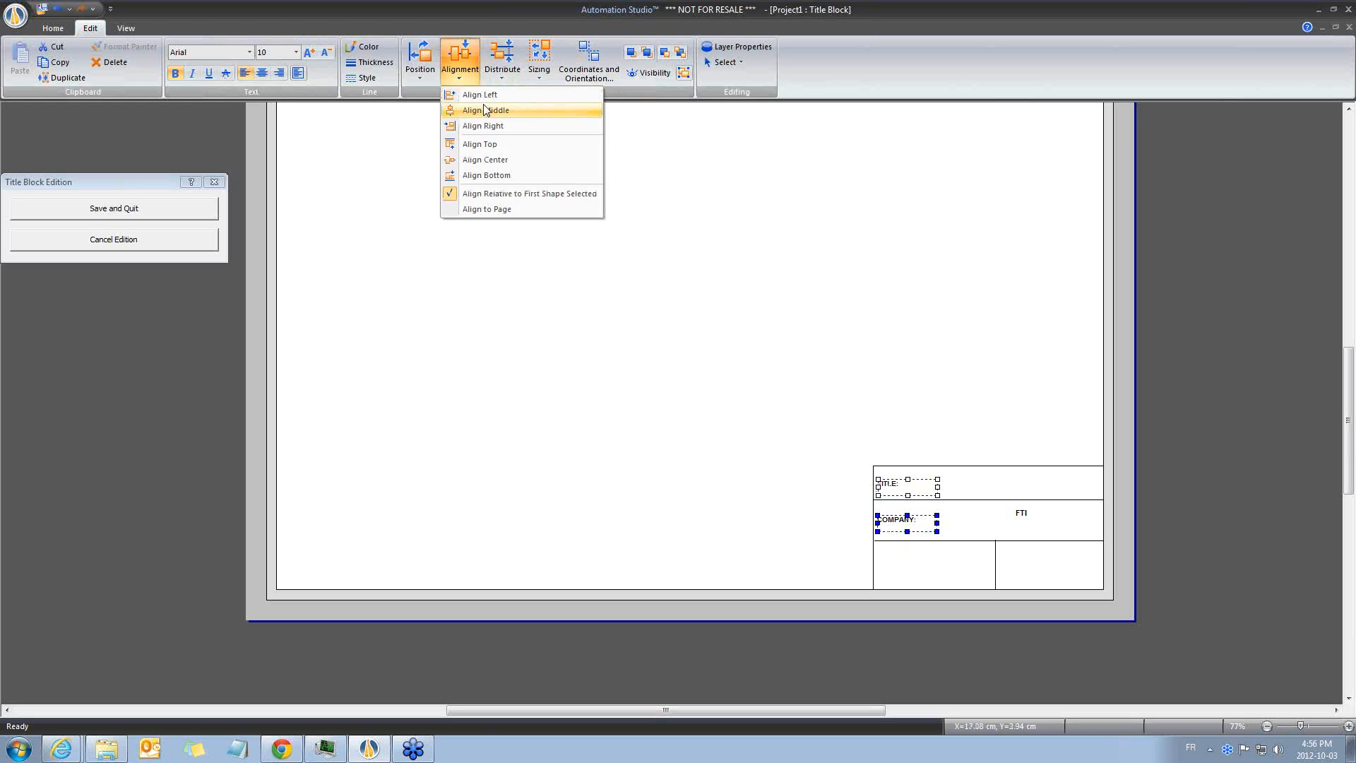
left_click(486, 111)
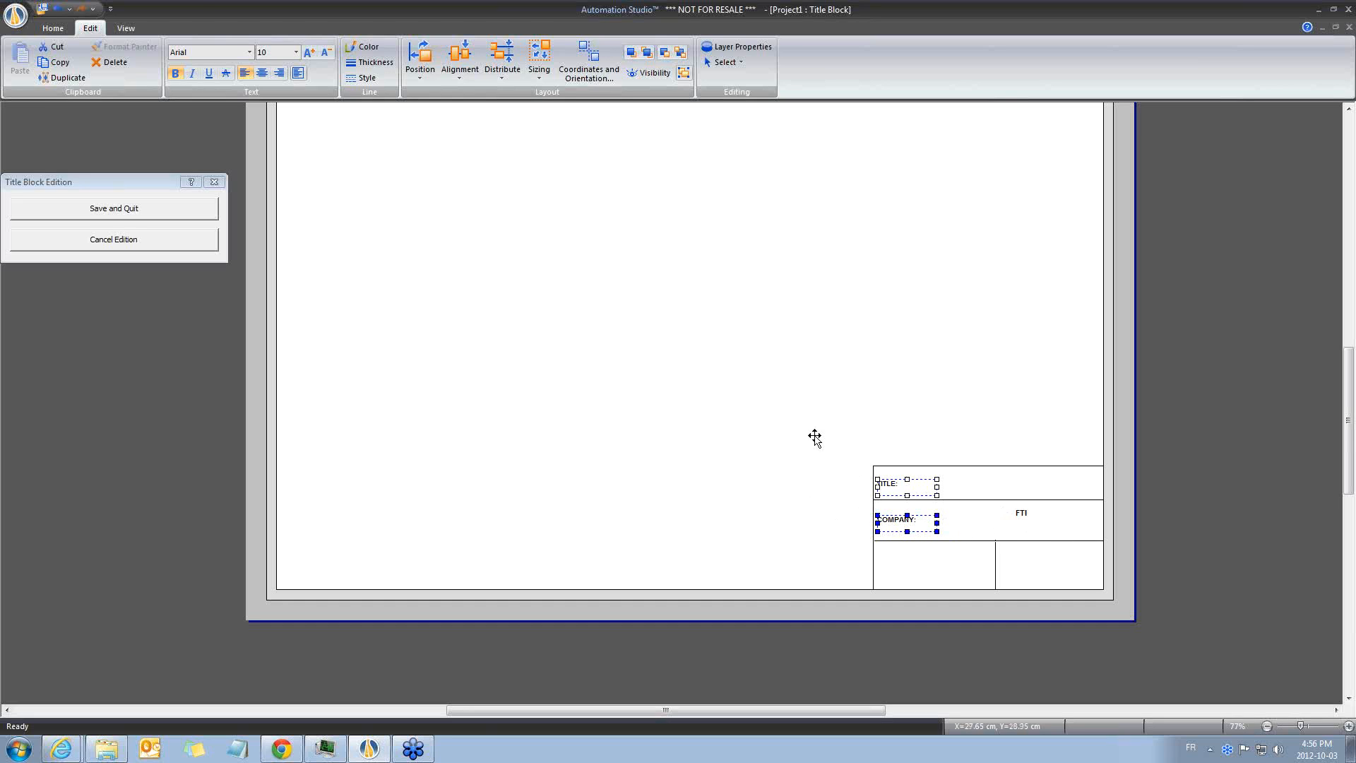
left_click(250, 52)
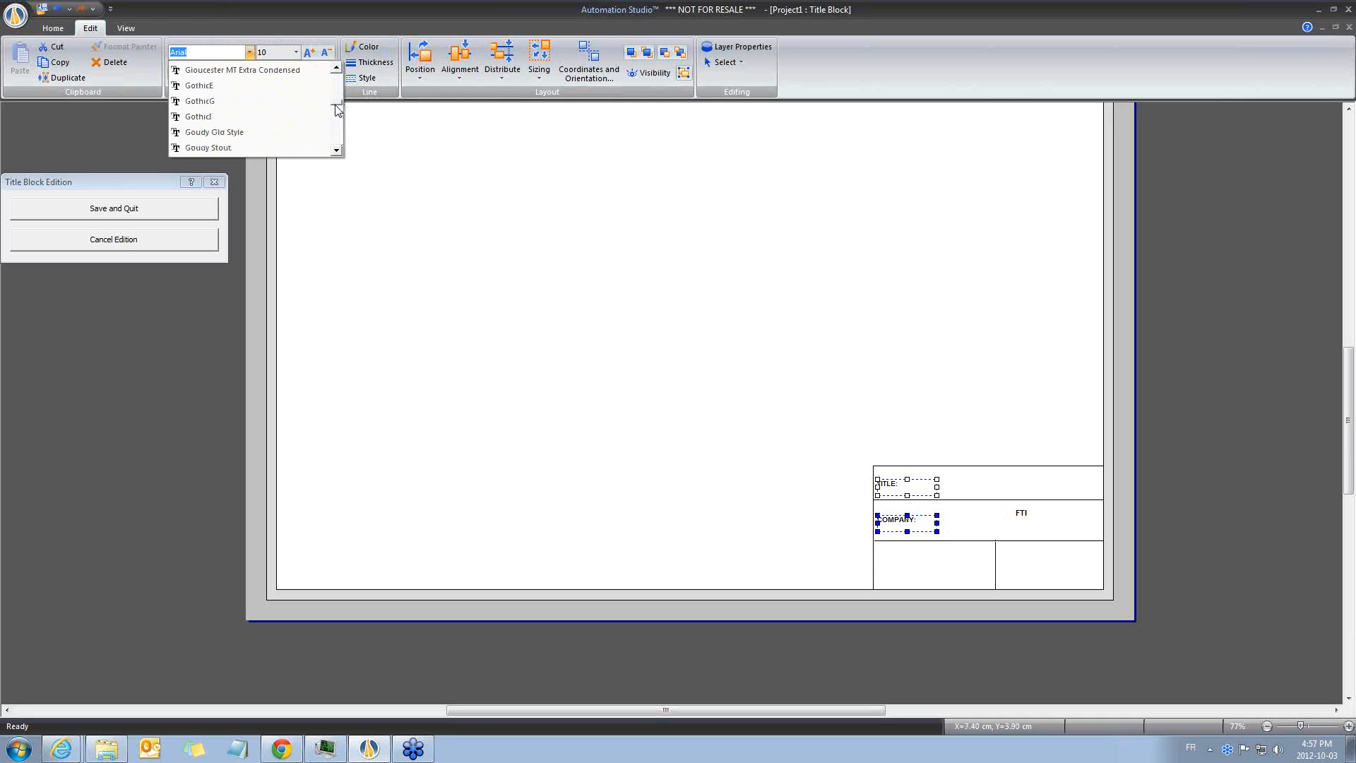
Apply the Century font to the labels and set the company field text to size 14.
scroll("down", 3)
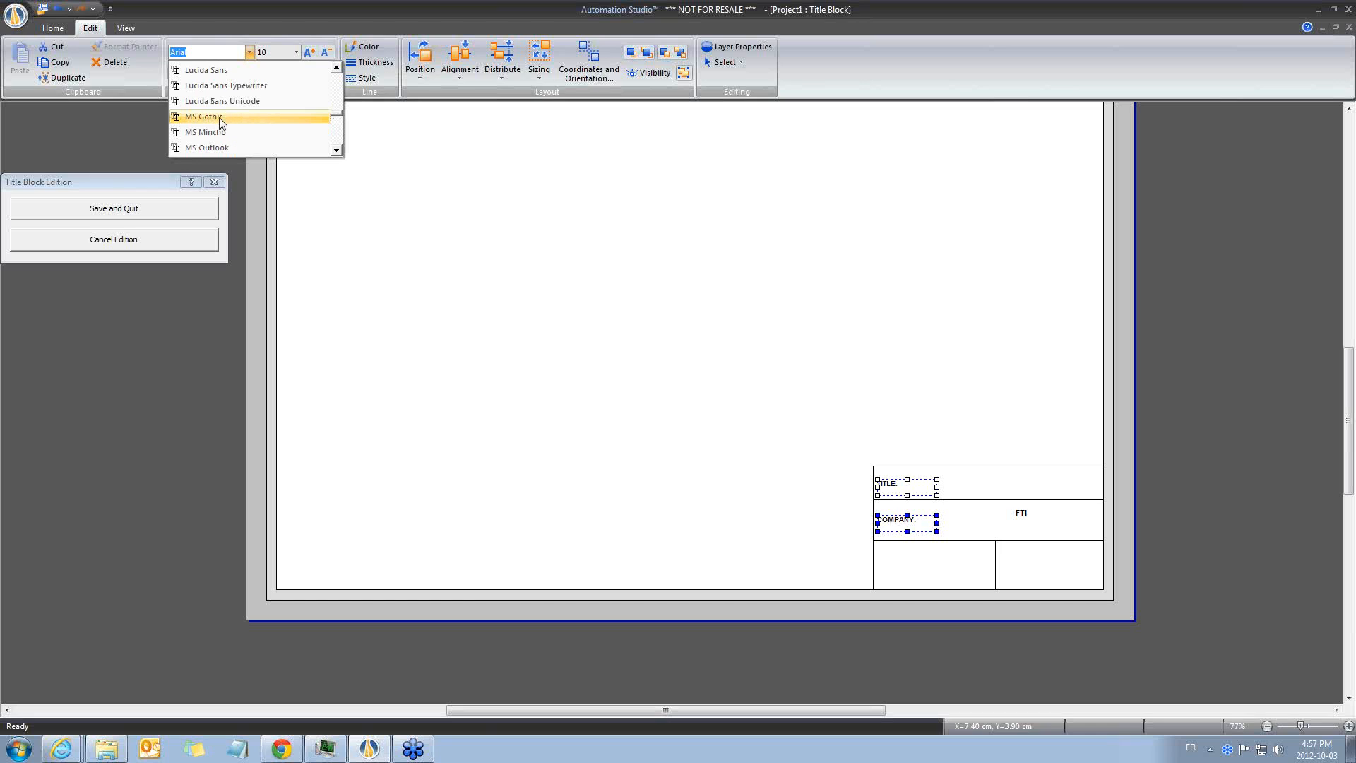
left_click(205, 117)
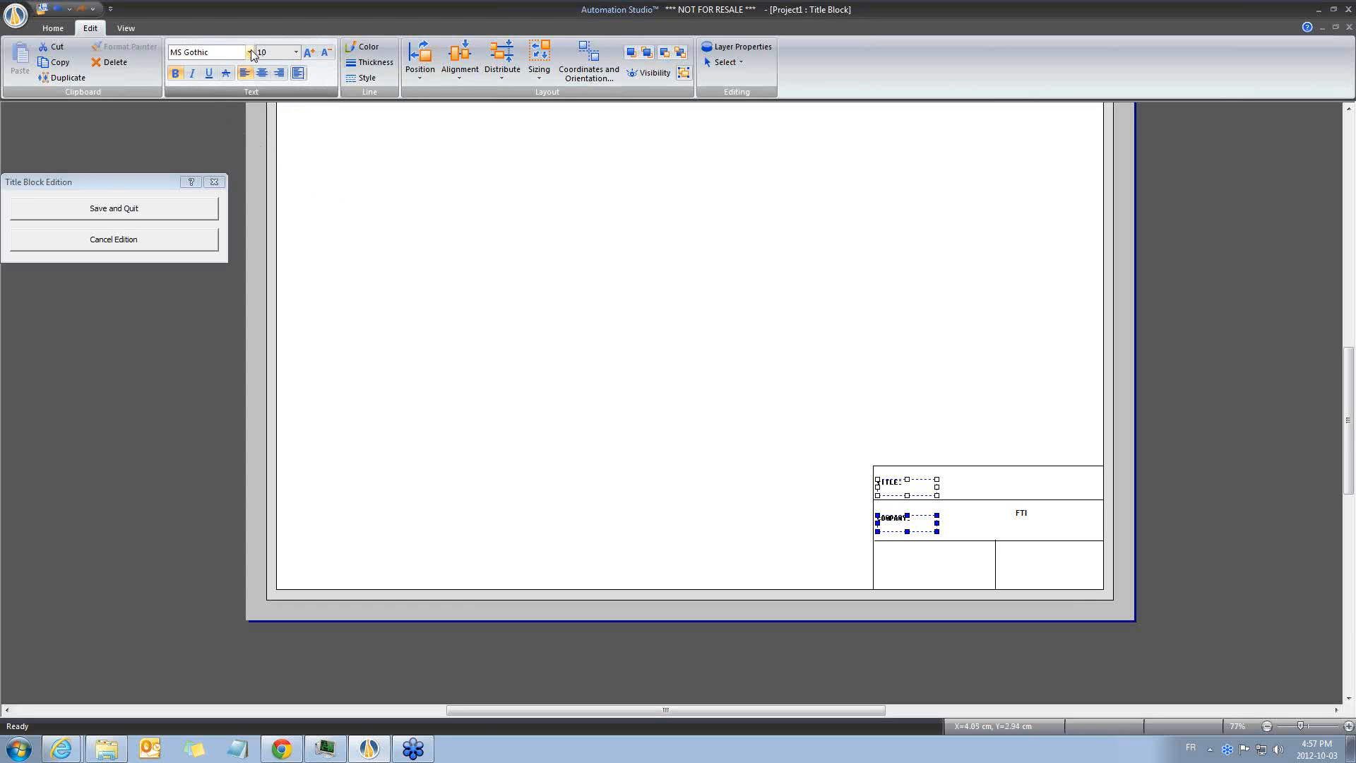
left_click(250, 52)
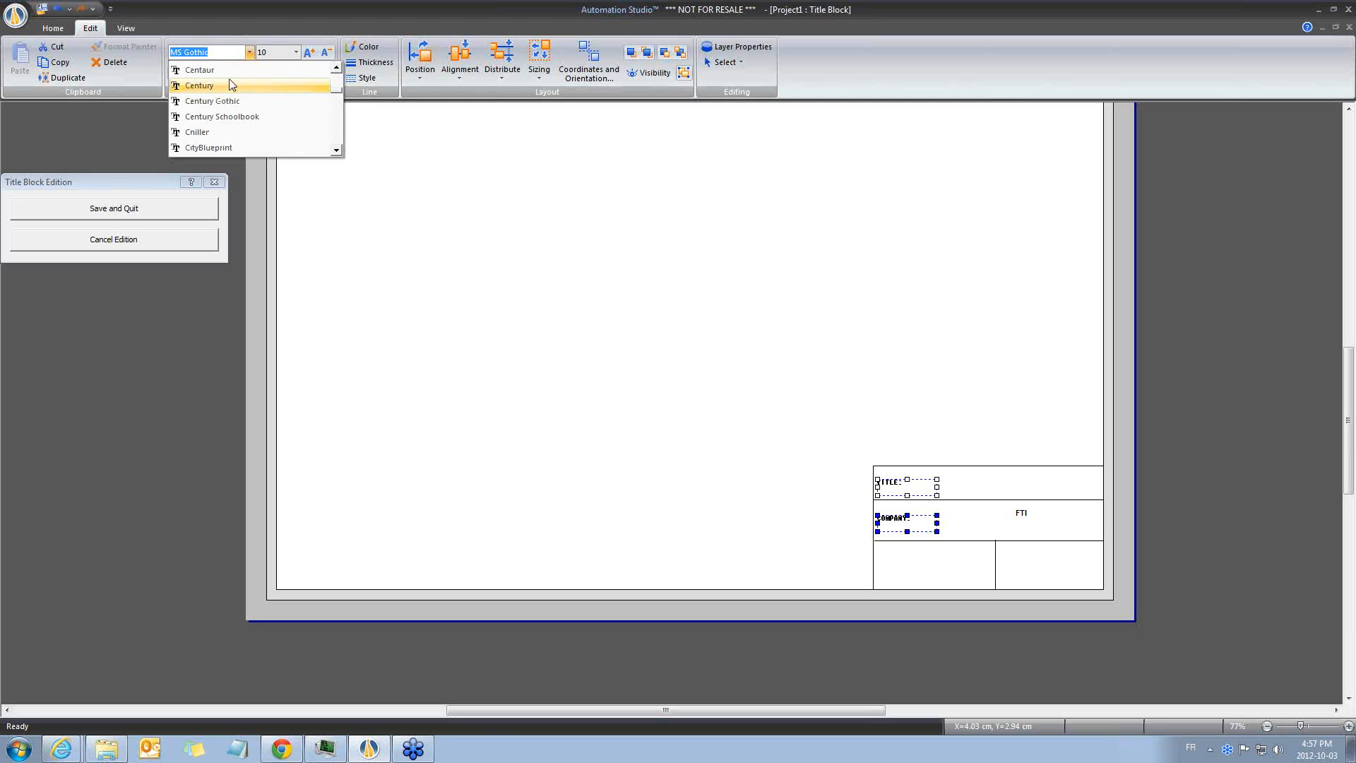
left_click(200, 85)
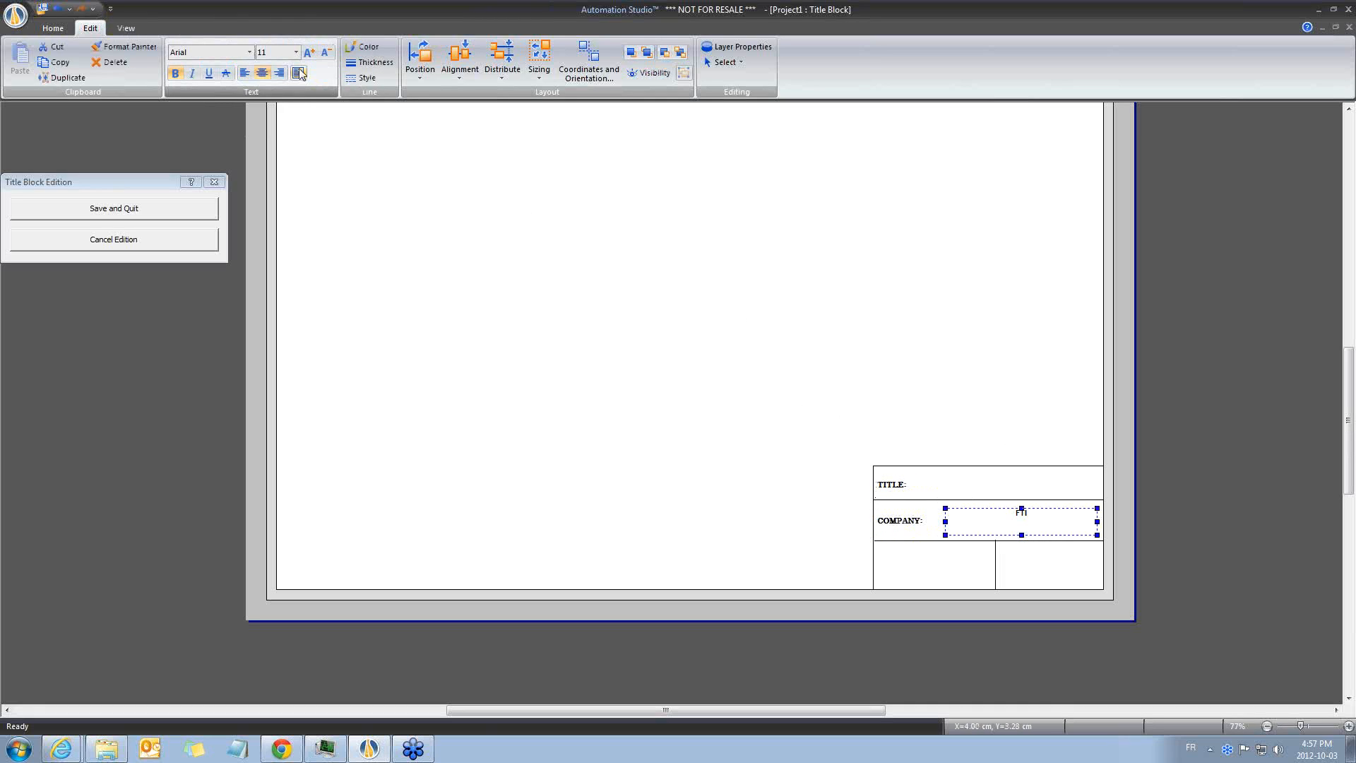
left_click(295, 52)
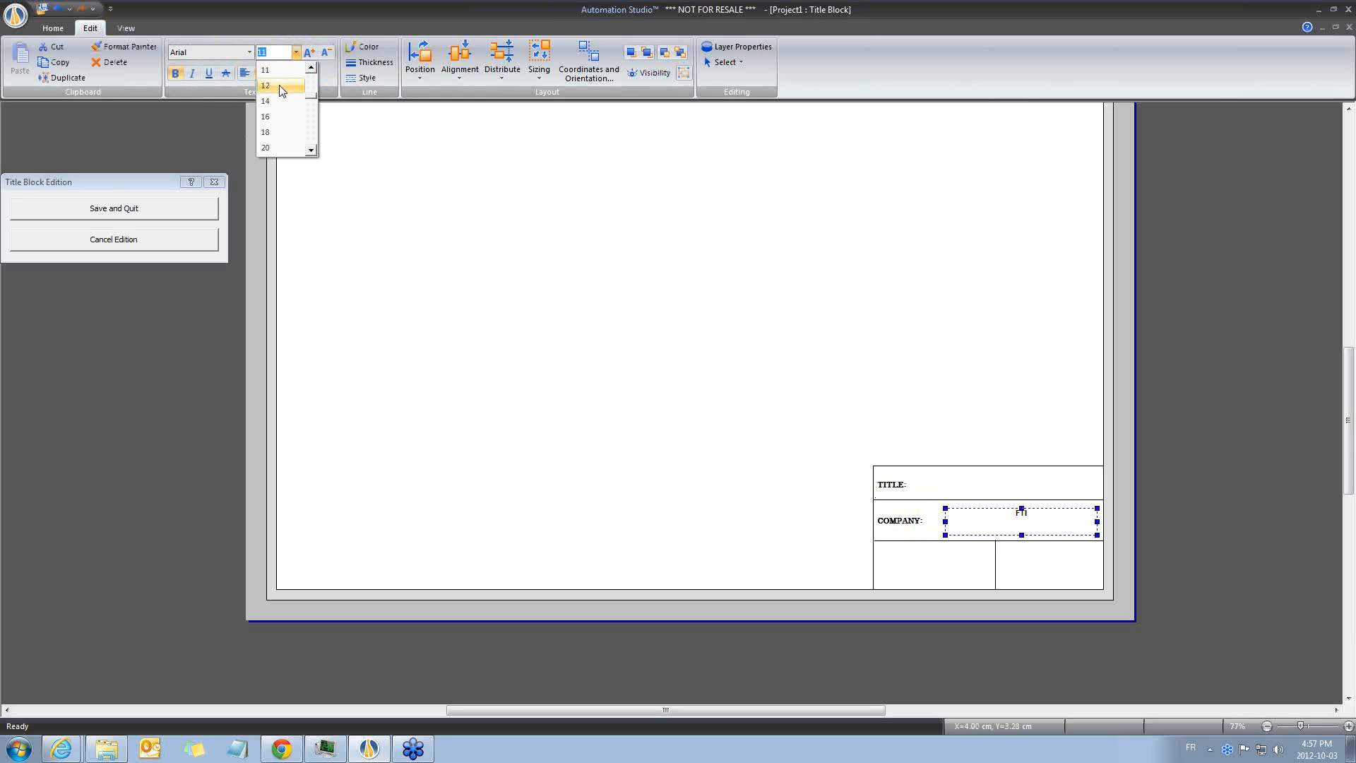
mouse_move(275, 102)
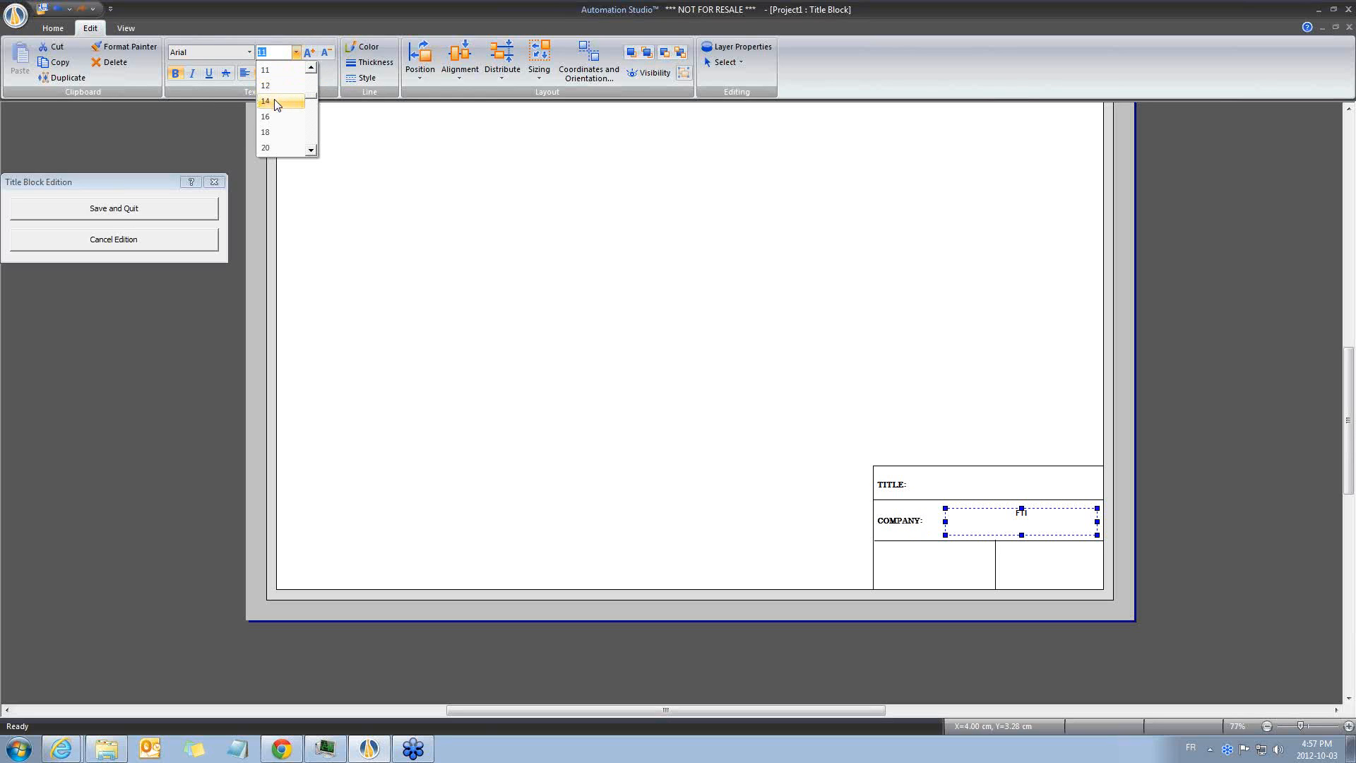
left_click(250, 51)
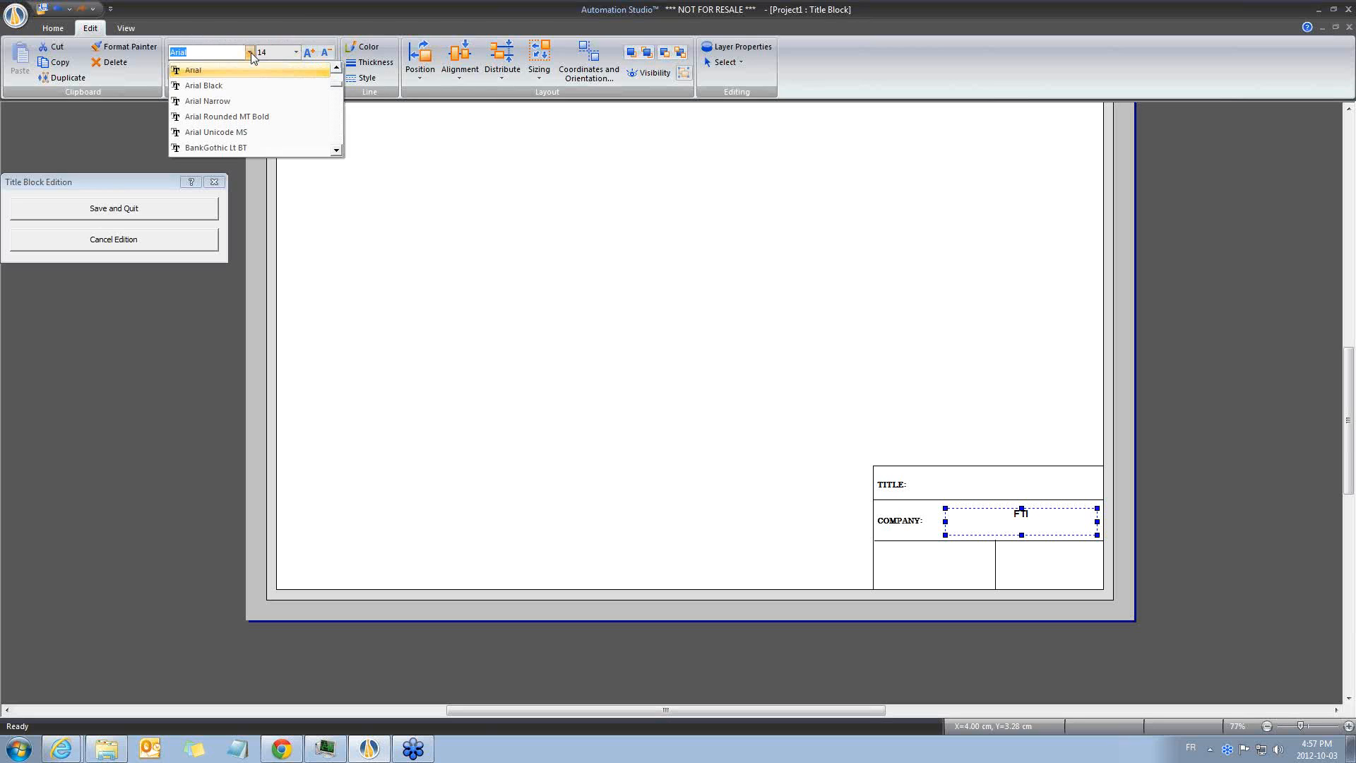
mouse_move(251, 147)
type("RomanS")
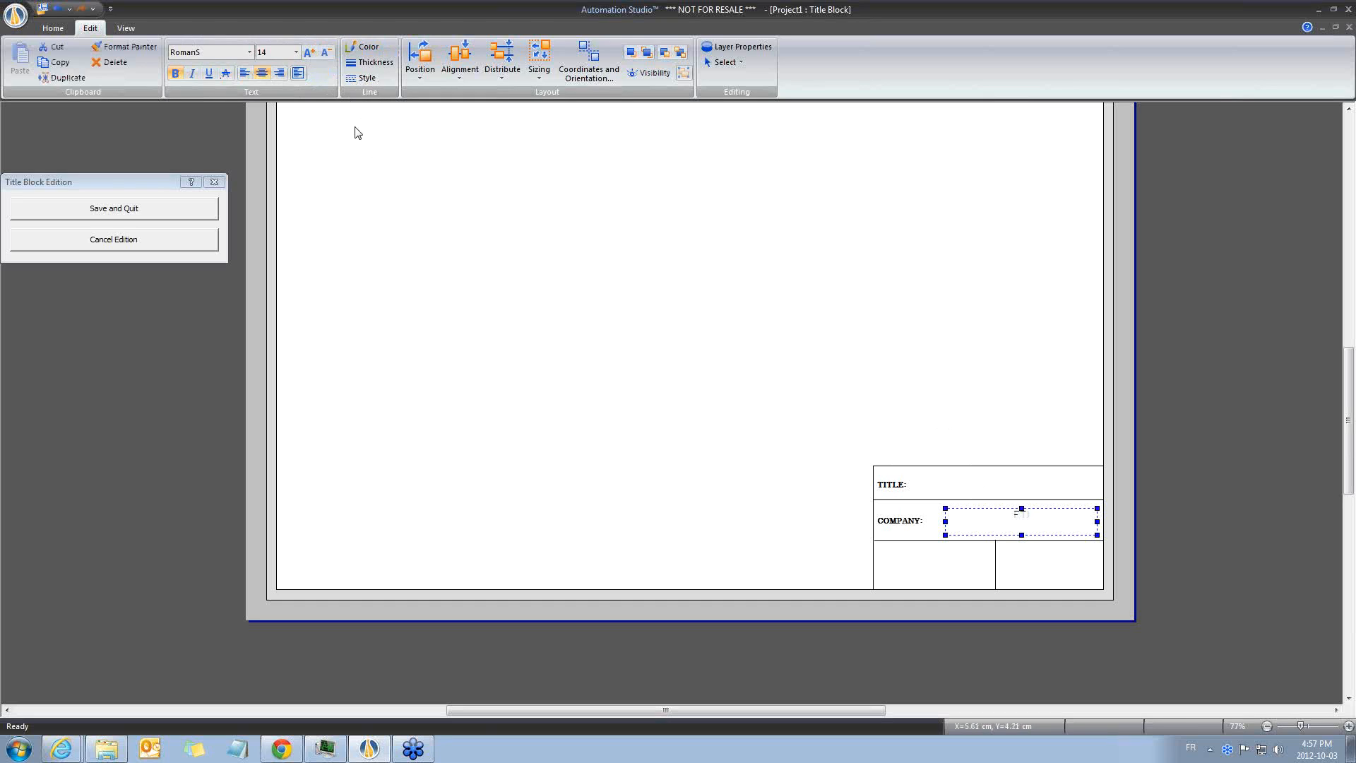
mouse_move(941, 427)
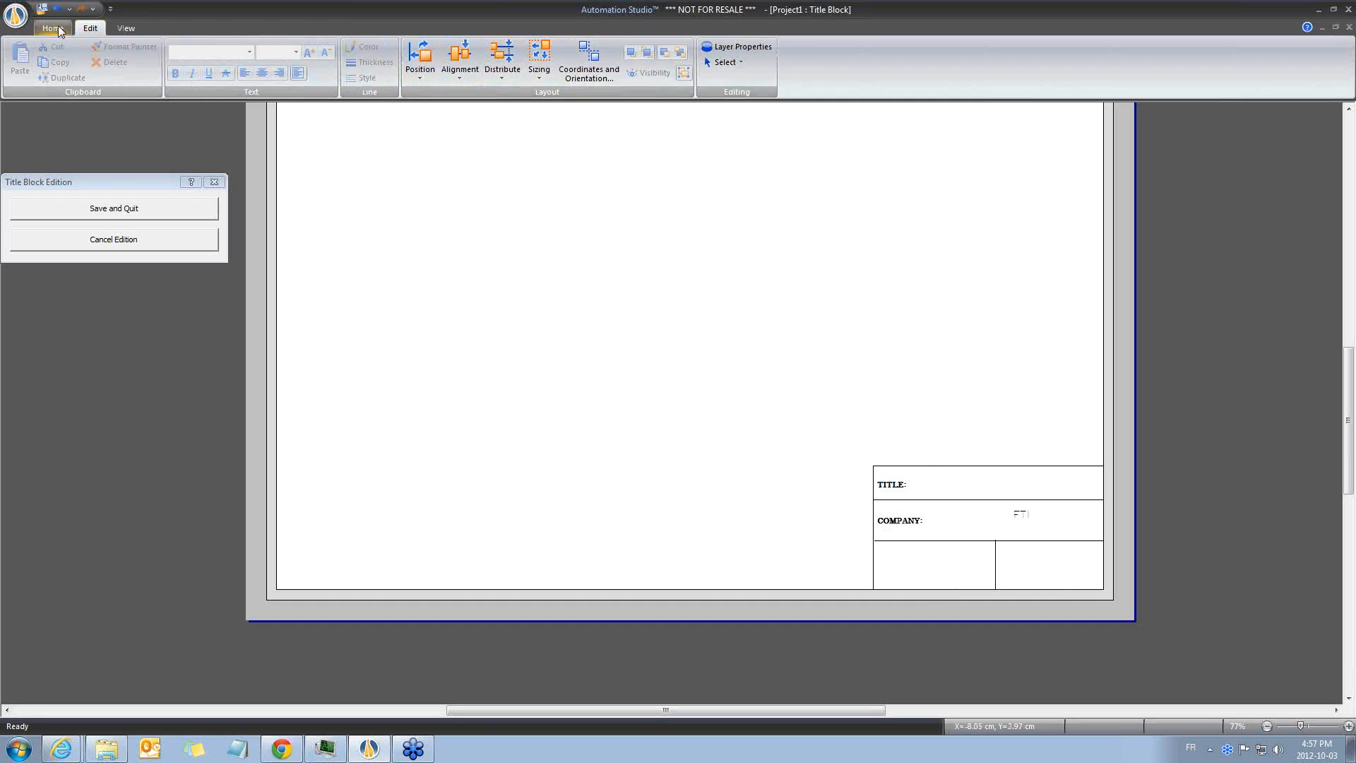
Insert dale1.jpg from the network drive's image folder into the bottom-right title block cell.
left_click(52, 27)
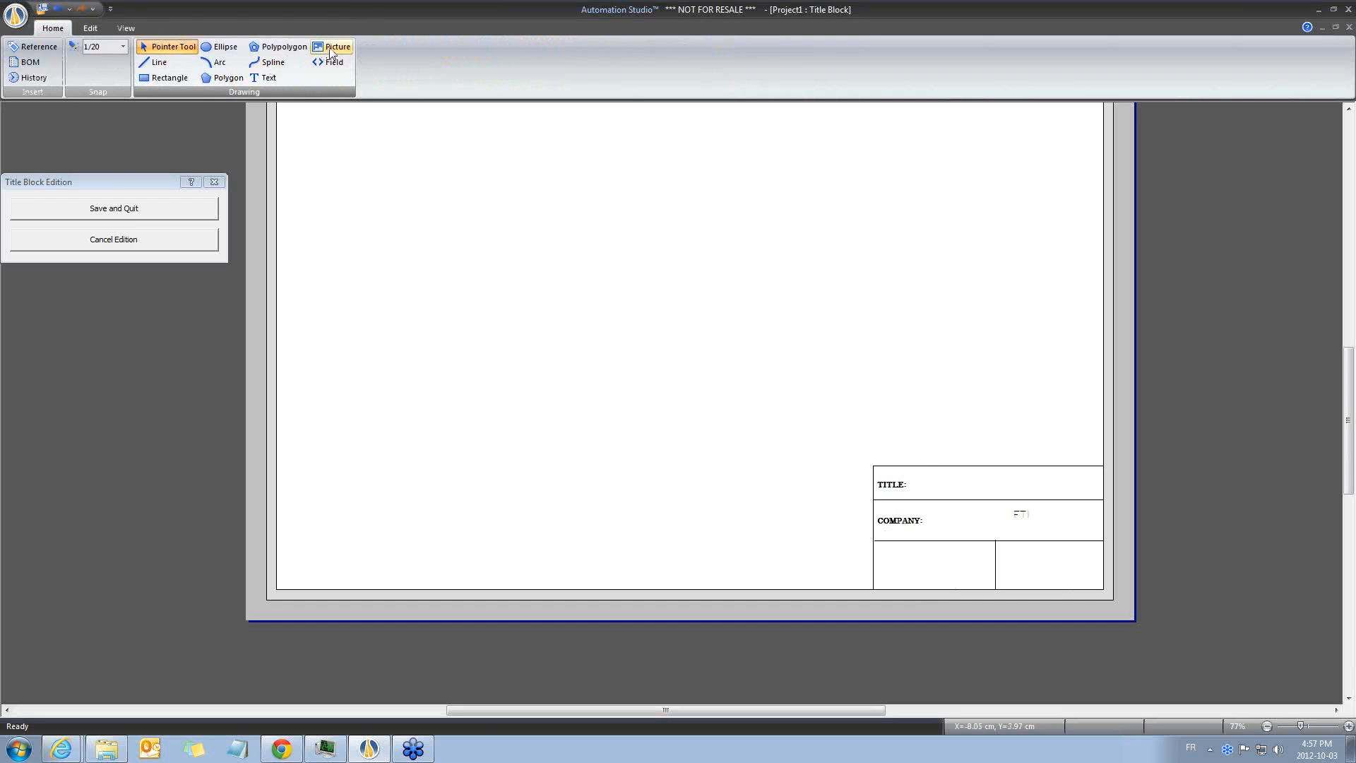
left_click(338, 47)
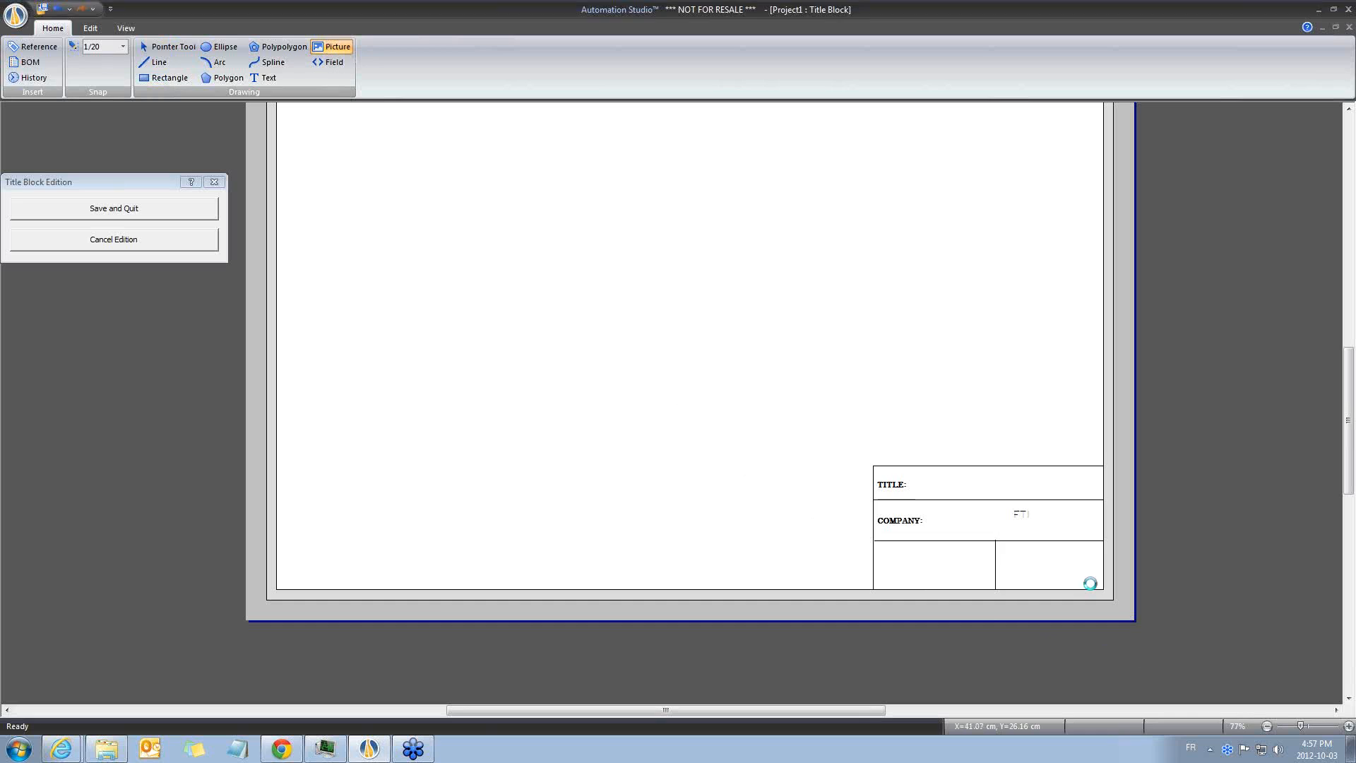
left_click(337, 46)
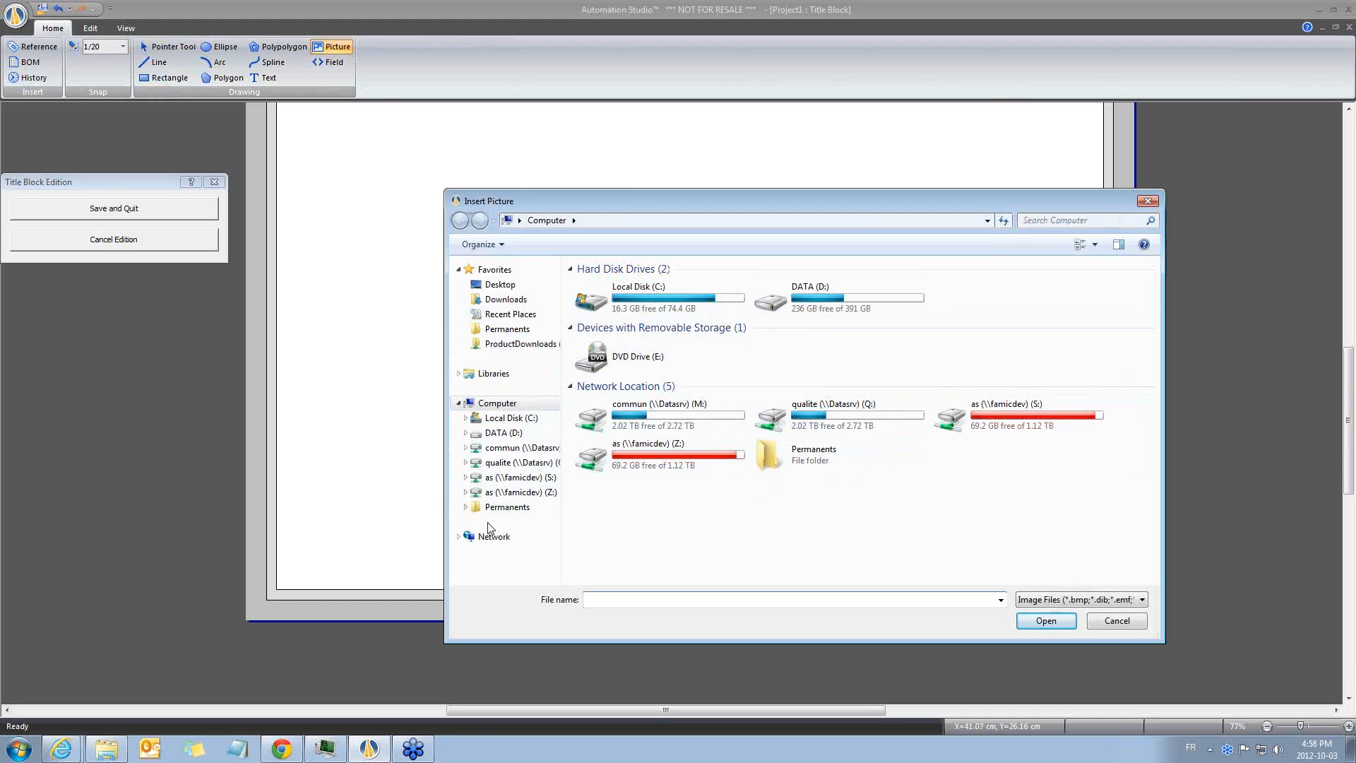
double_click(660, 418)
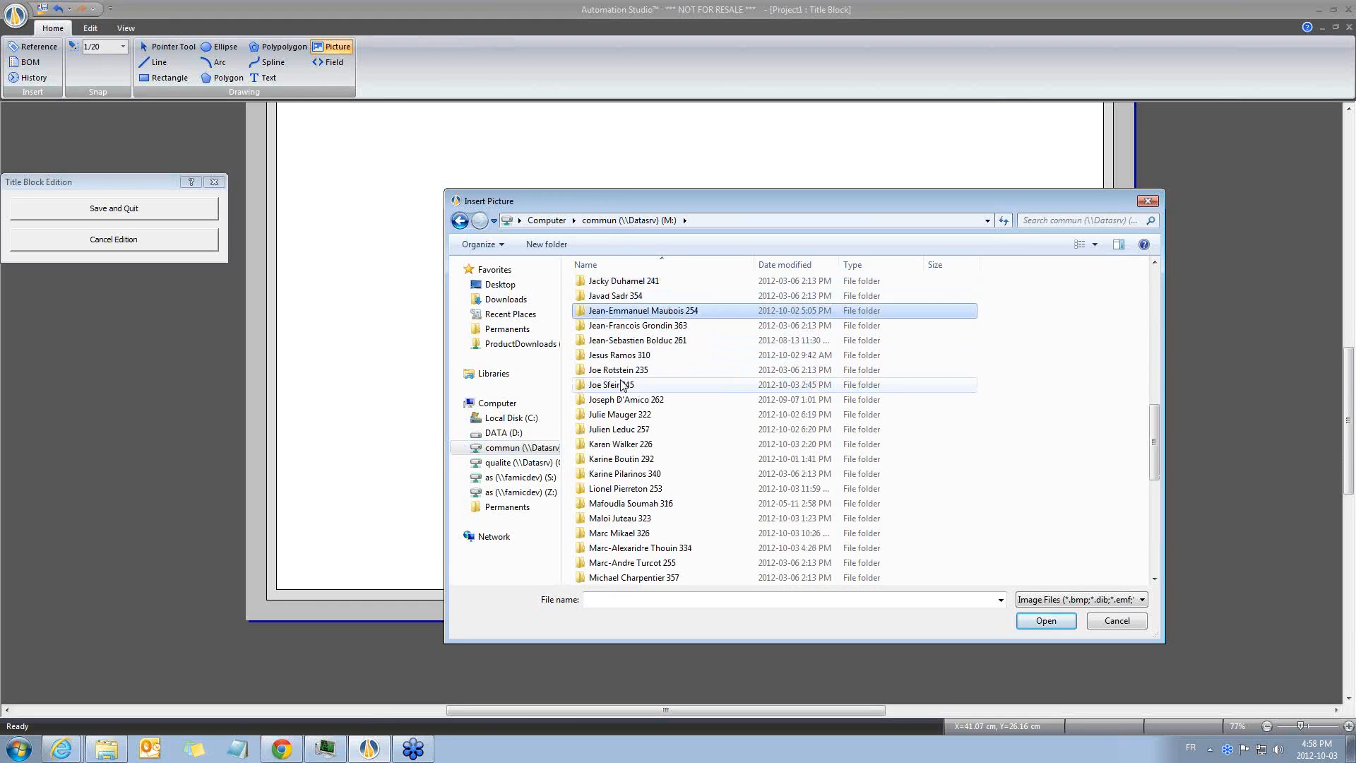
double_click(620, 354)
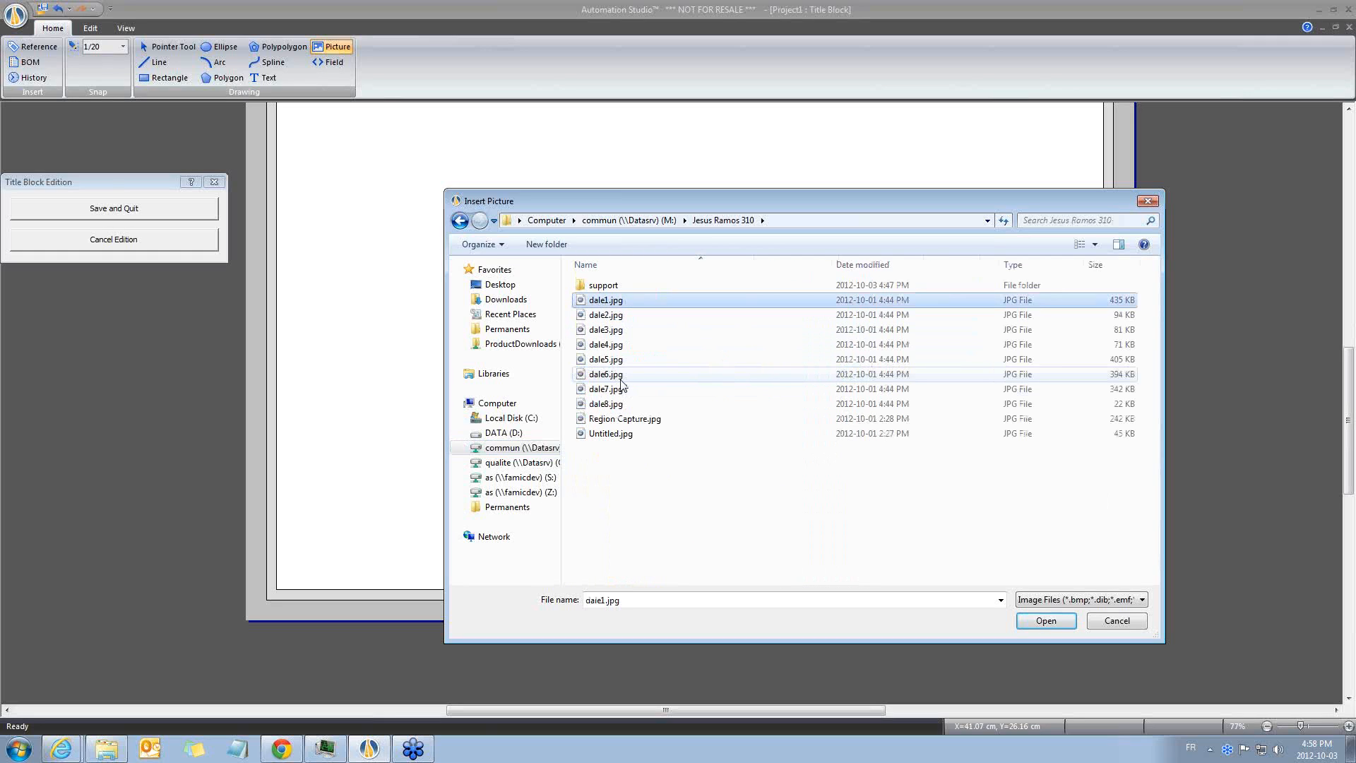
left_click(1045, 620)
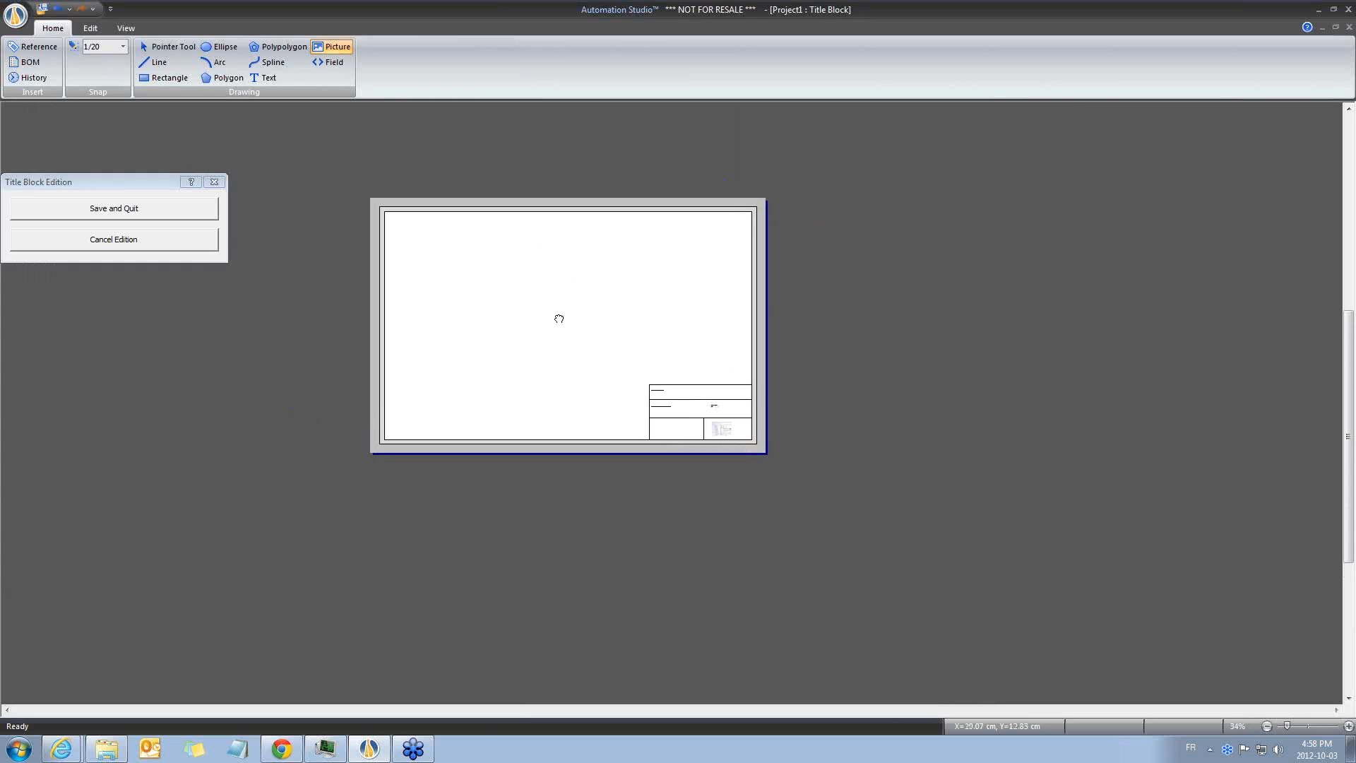
Zoom back to a closer view of the title block page.
left_click(126, 27)
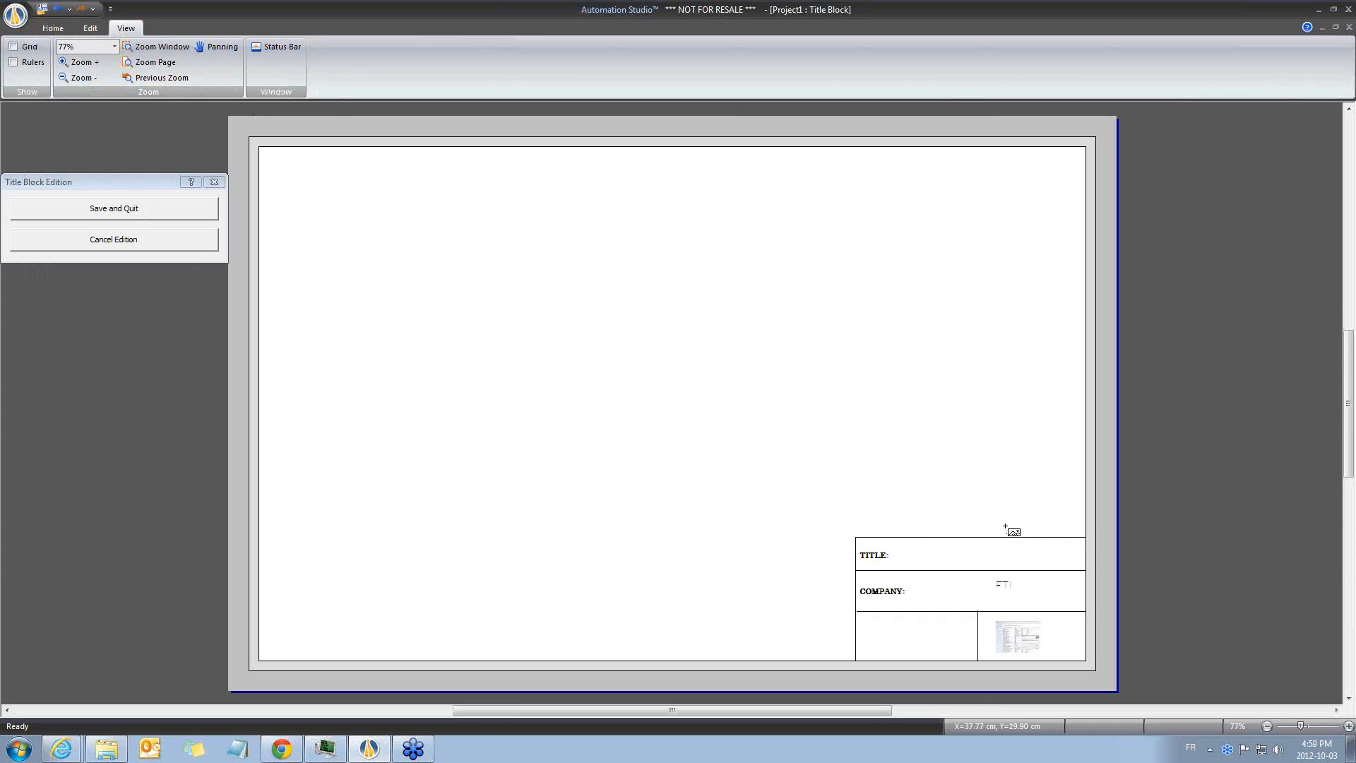
mouse_move(1003, 563)
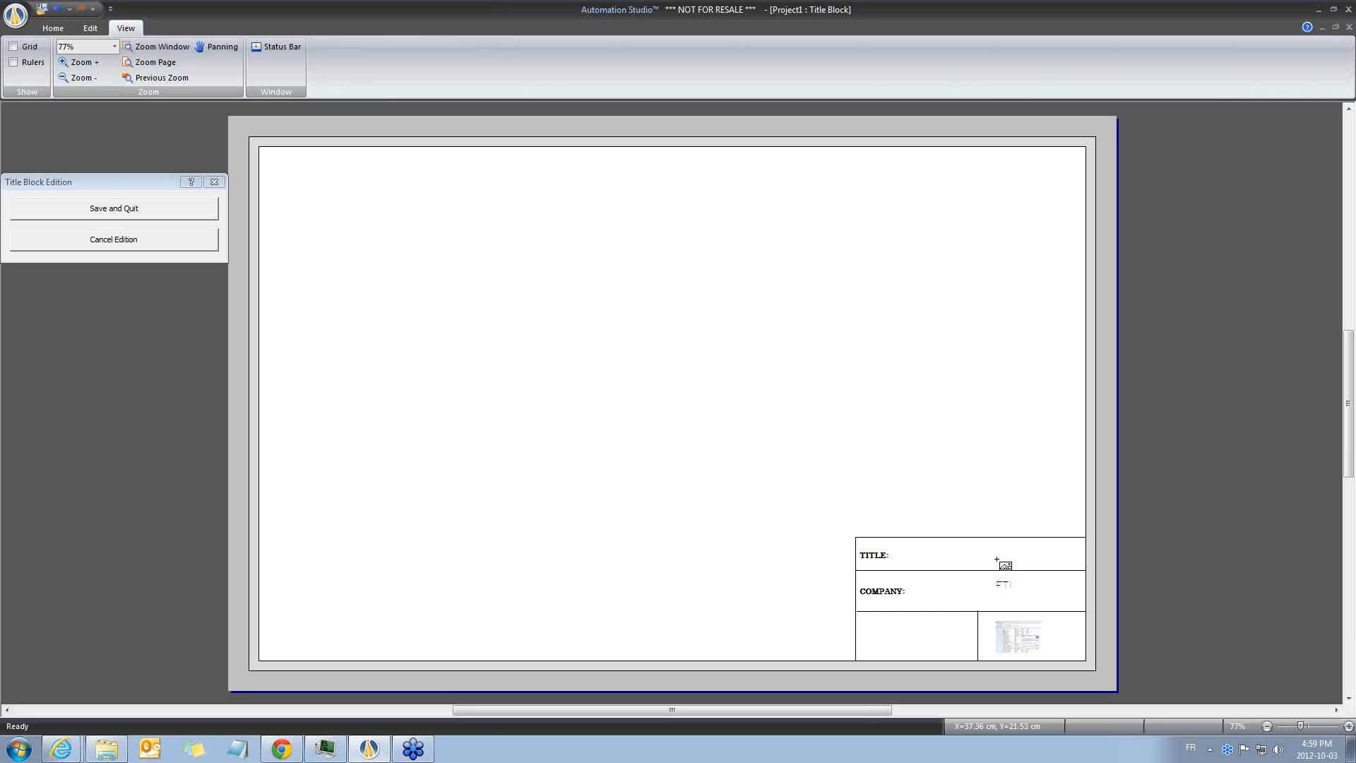
mouse_move(956, 562)
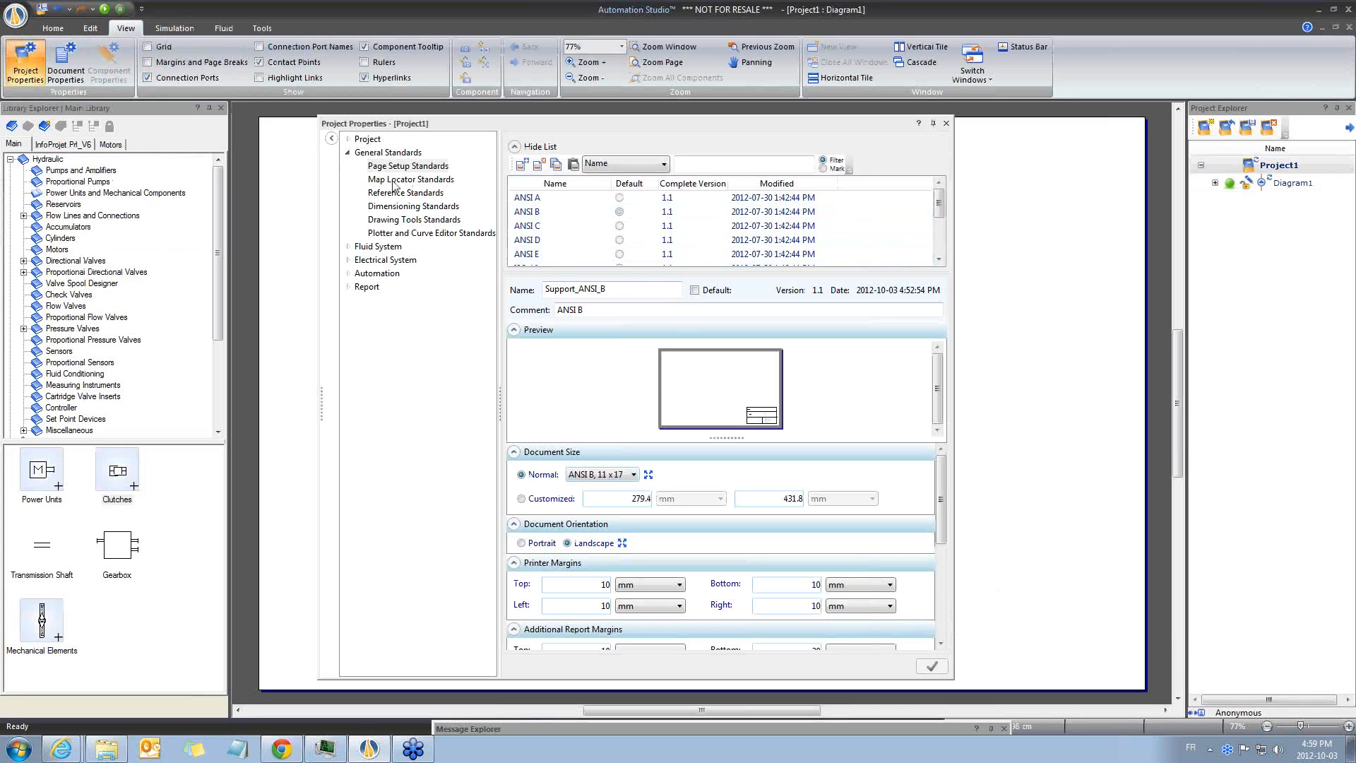
Turn off Display Grid for the None map locator standard and close Project Properties.
left_click(411, 178)
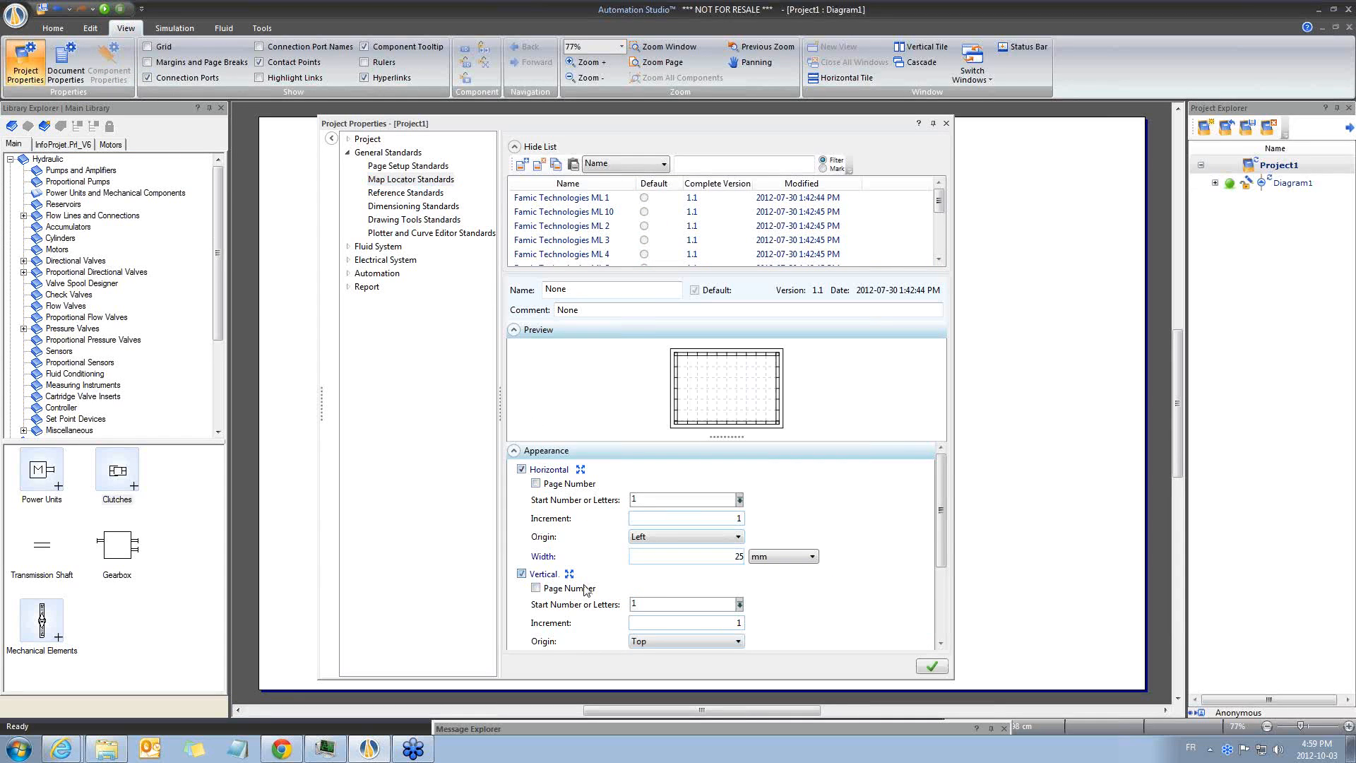
scroll("down", 3)
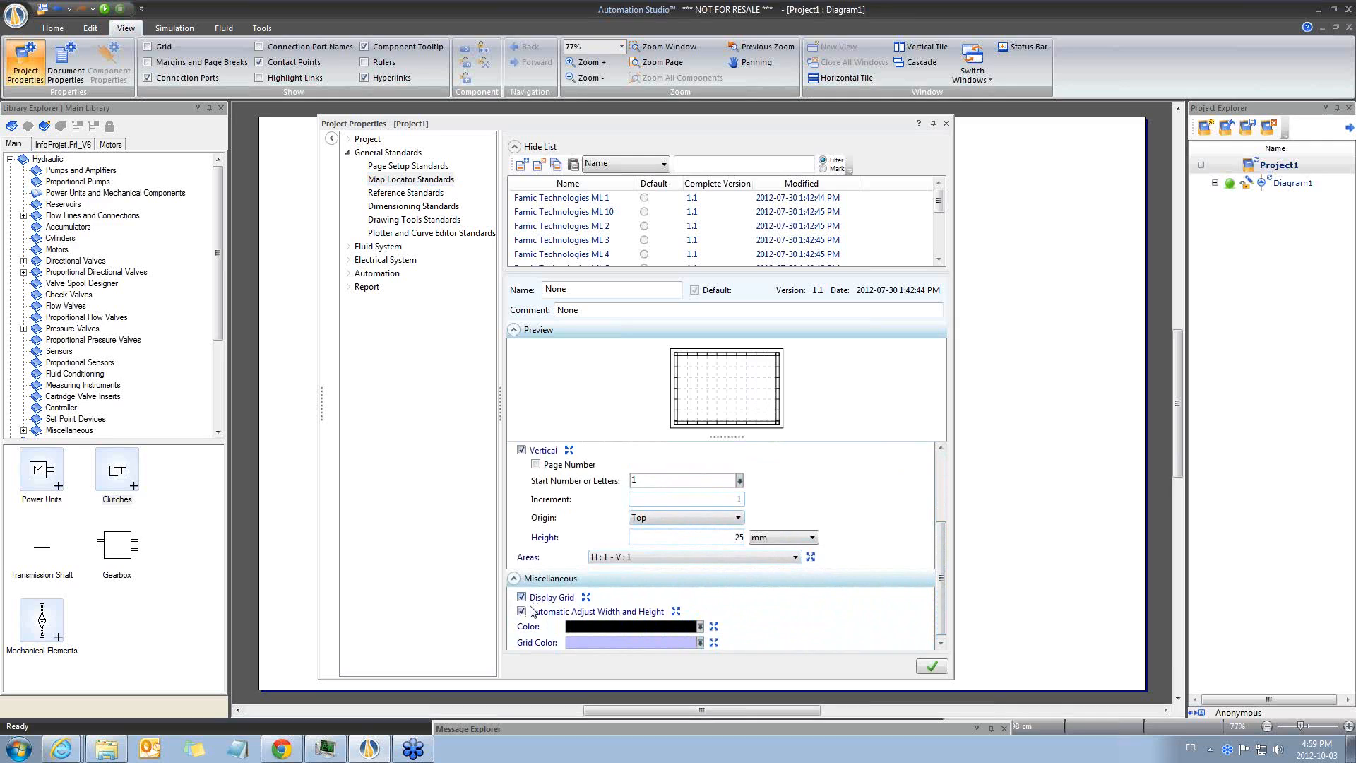
mouse_move(521, 597)
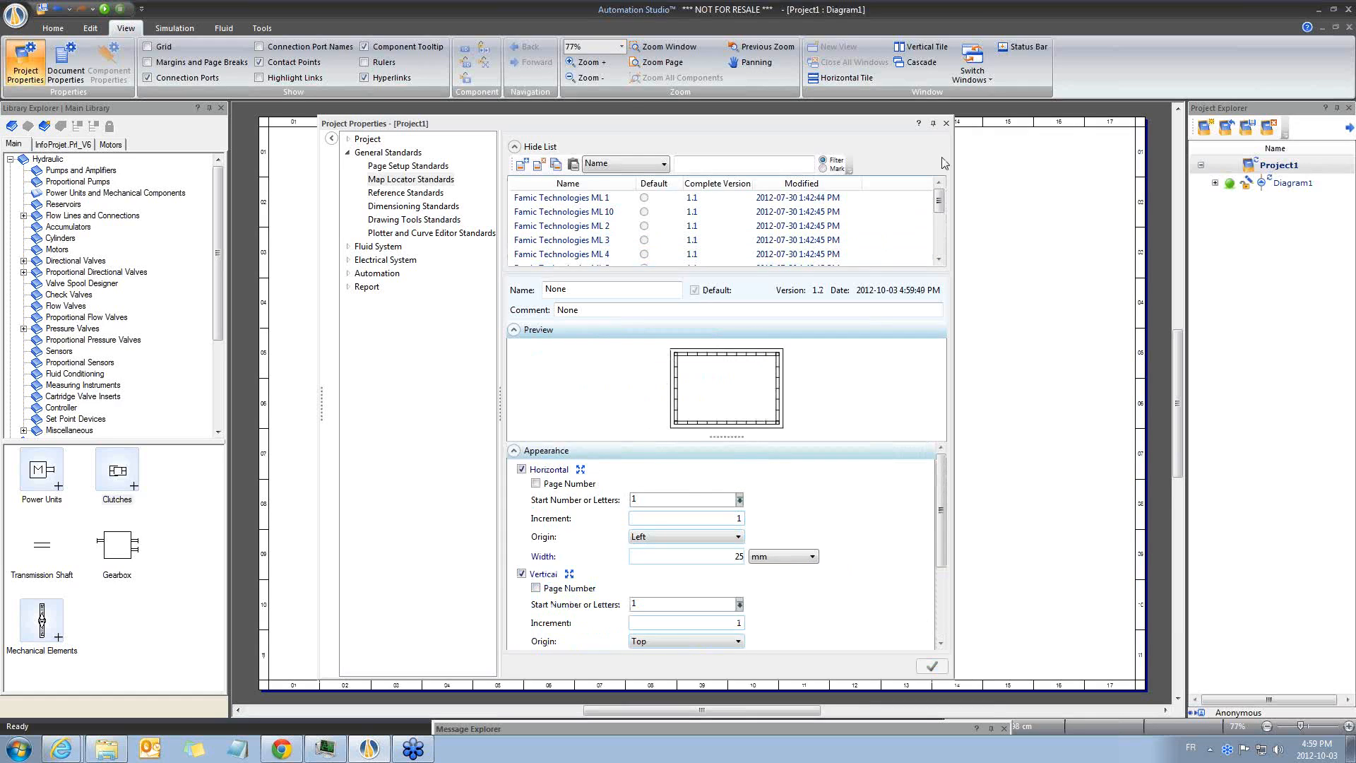
mouse_move(945, 122)
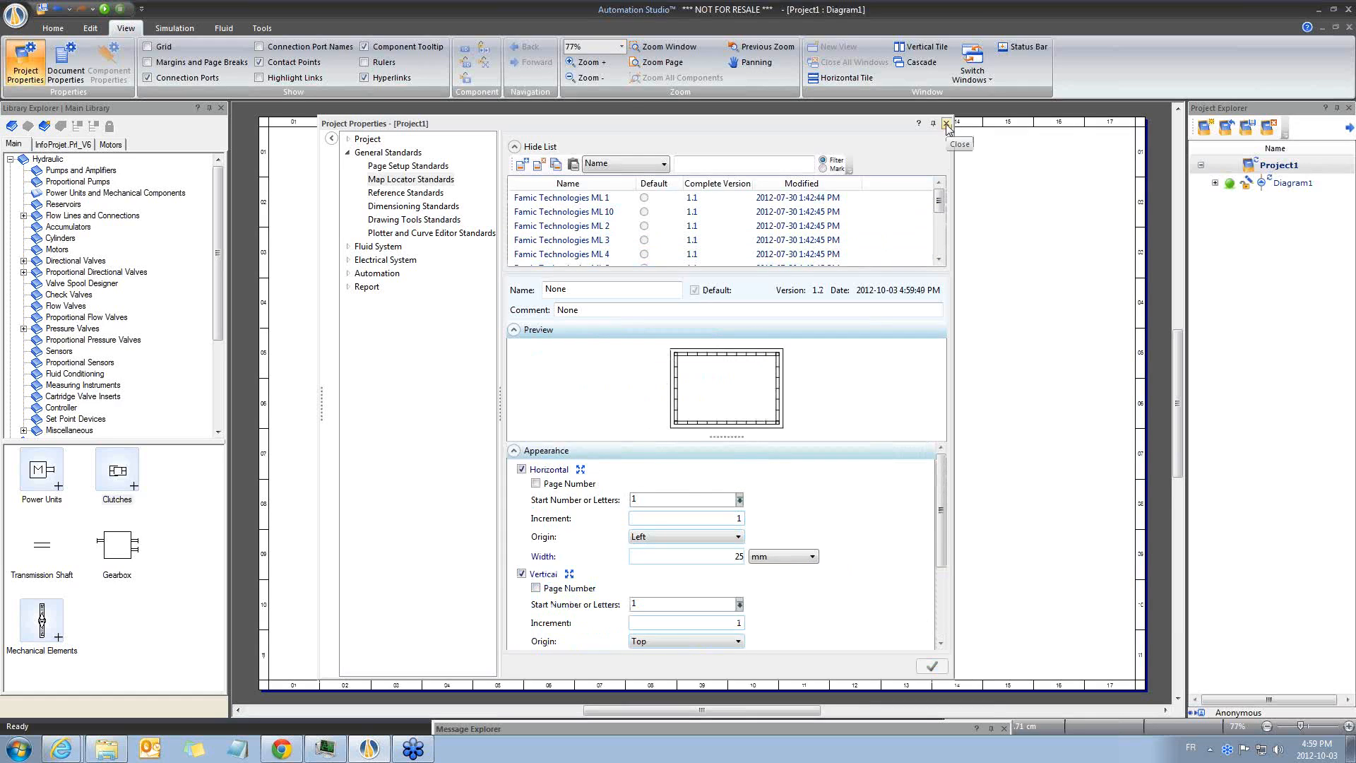
left_click(947, 123)
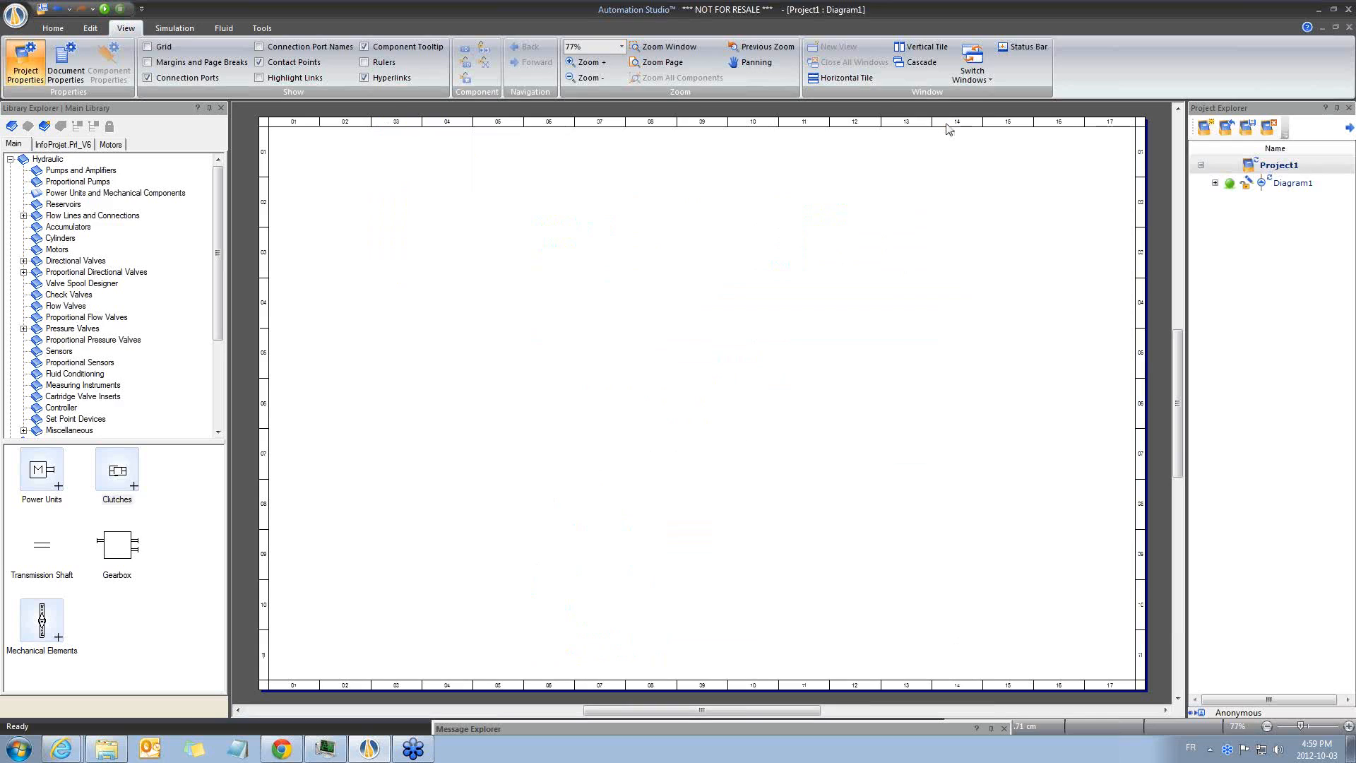
Set Diagram1's page setup standard to Support_ANSI_B in Document Properties.
left_click(148, 77)
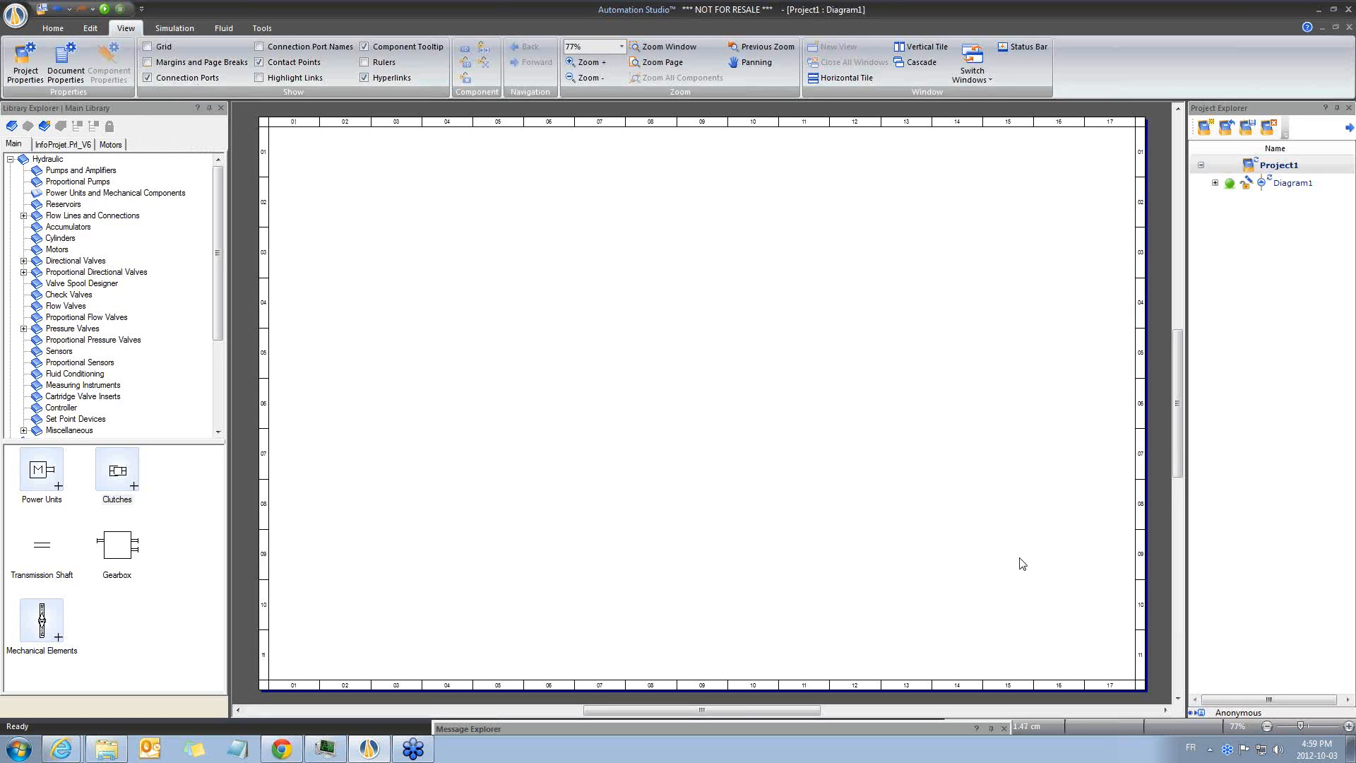
mouse_move(993, 552)
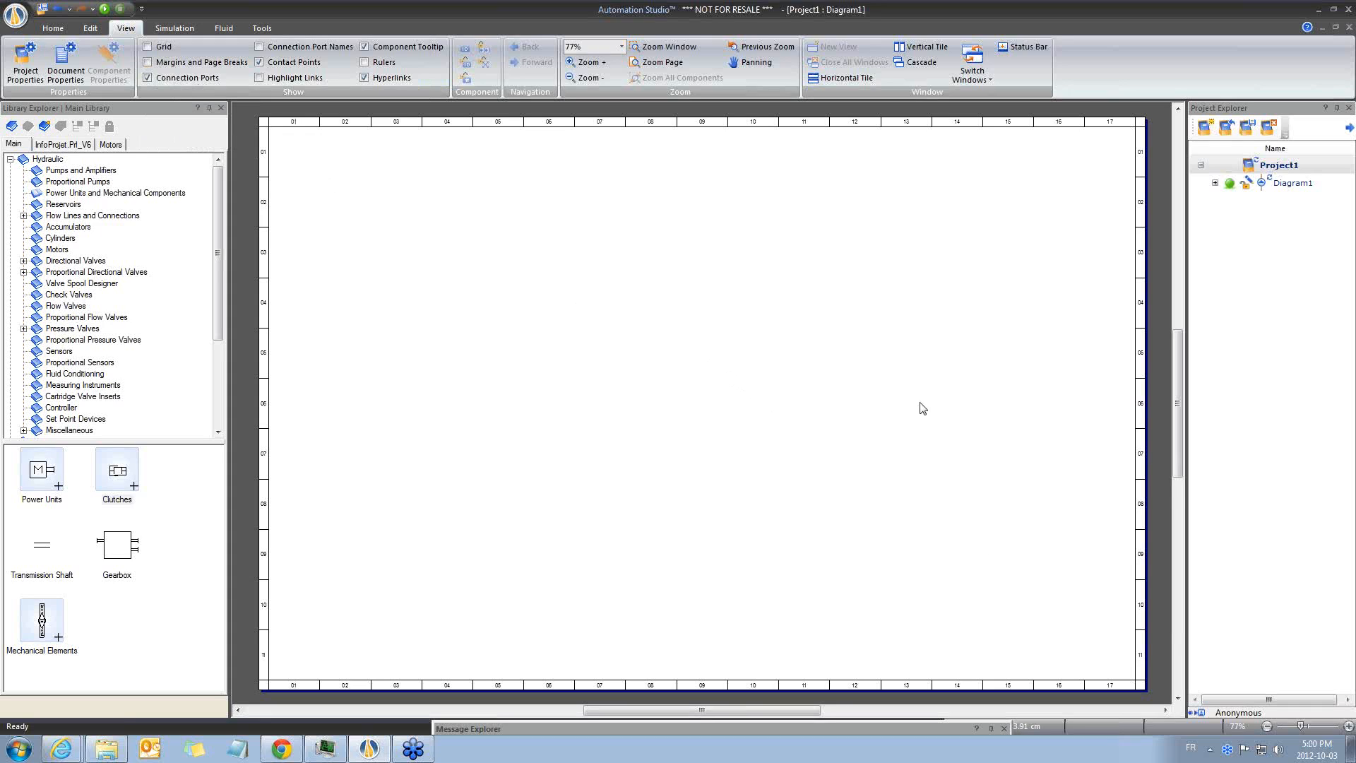
right_click(924, 409)
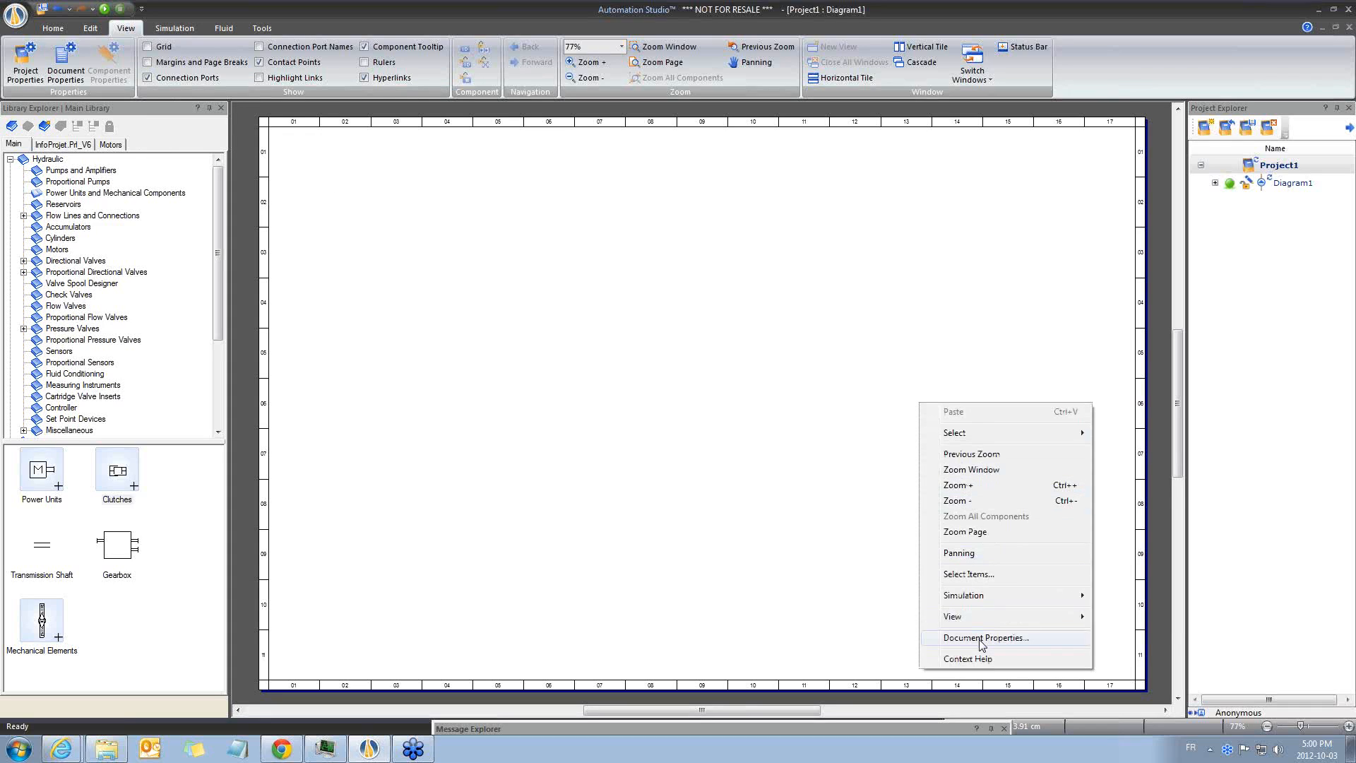
left_click(984, 637)
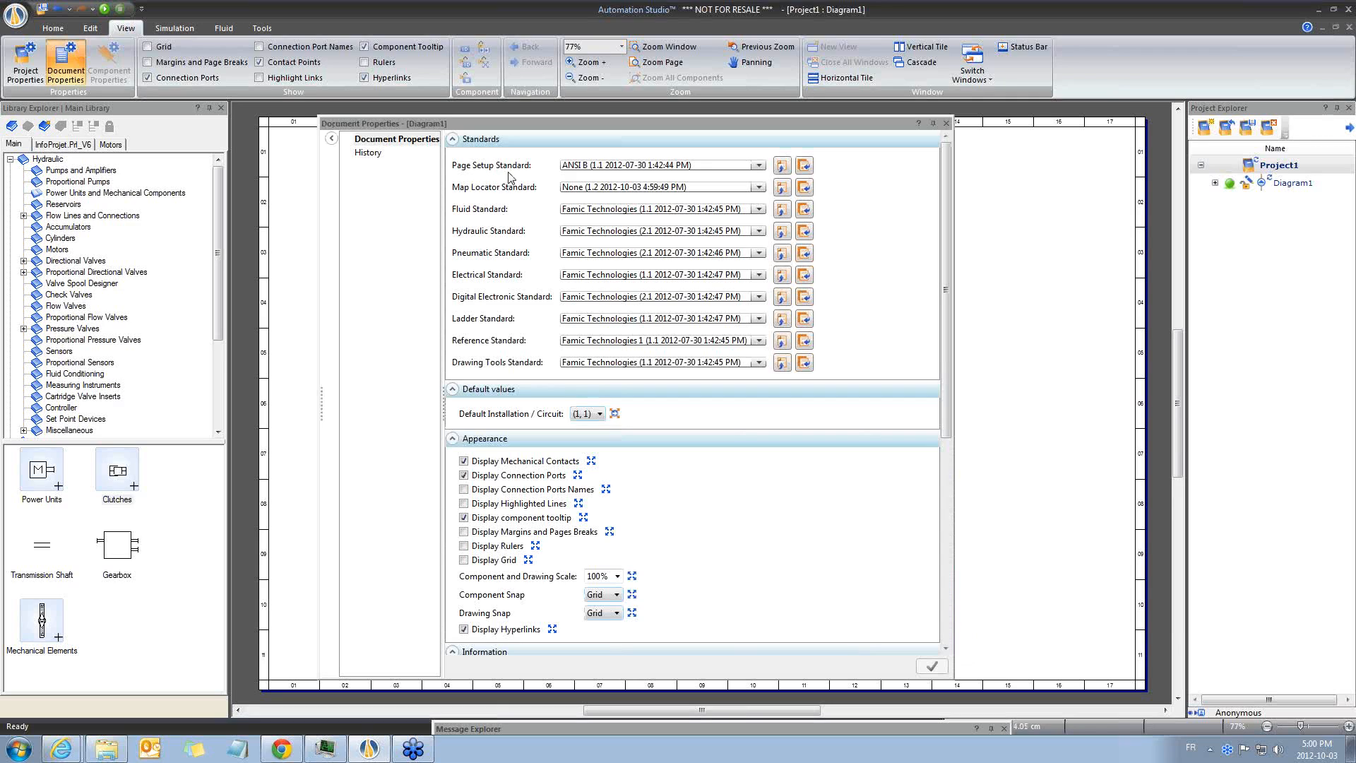
mouse_move(533, 178)
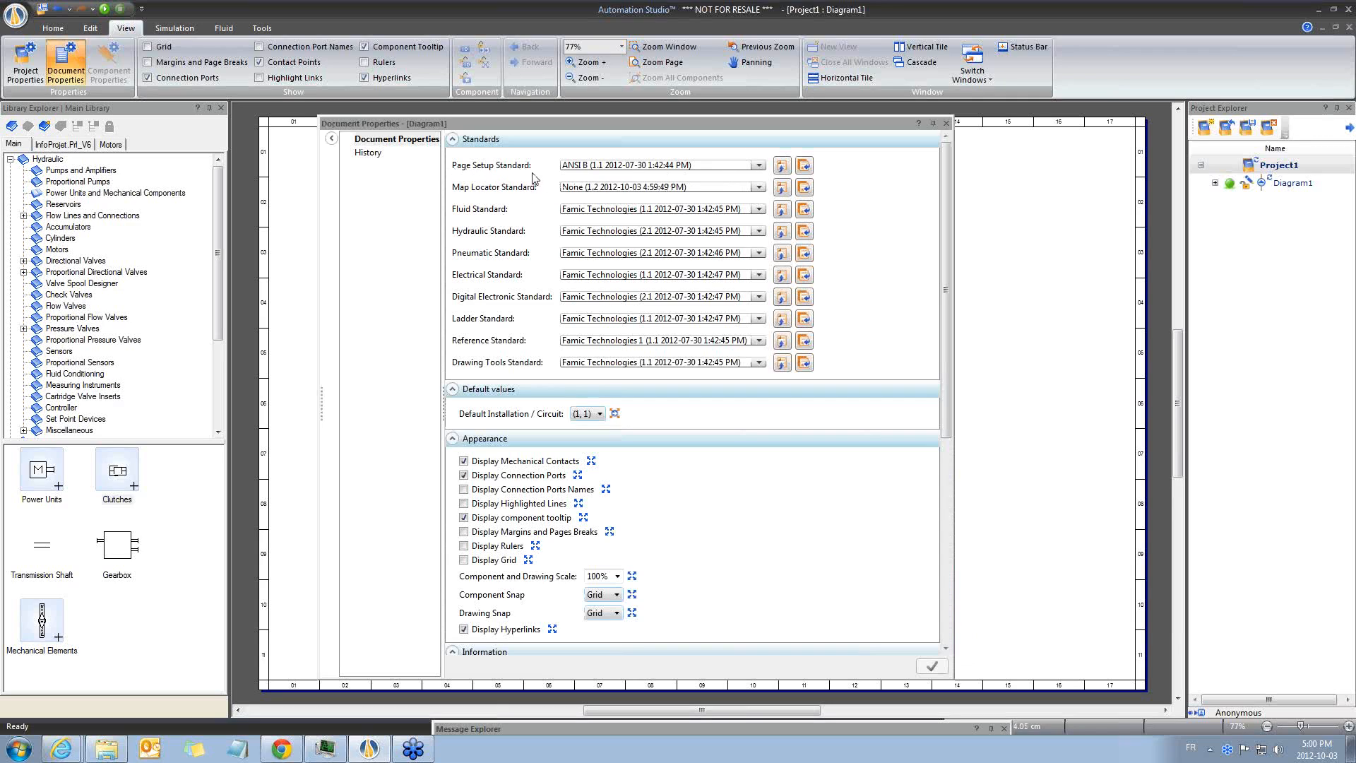
left_click(758, 165)
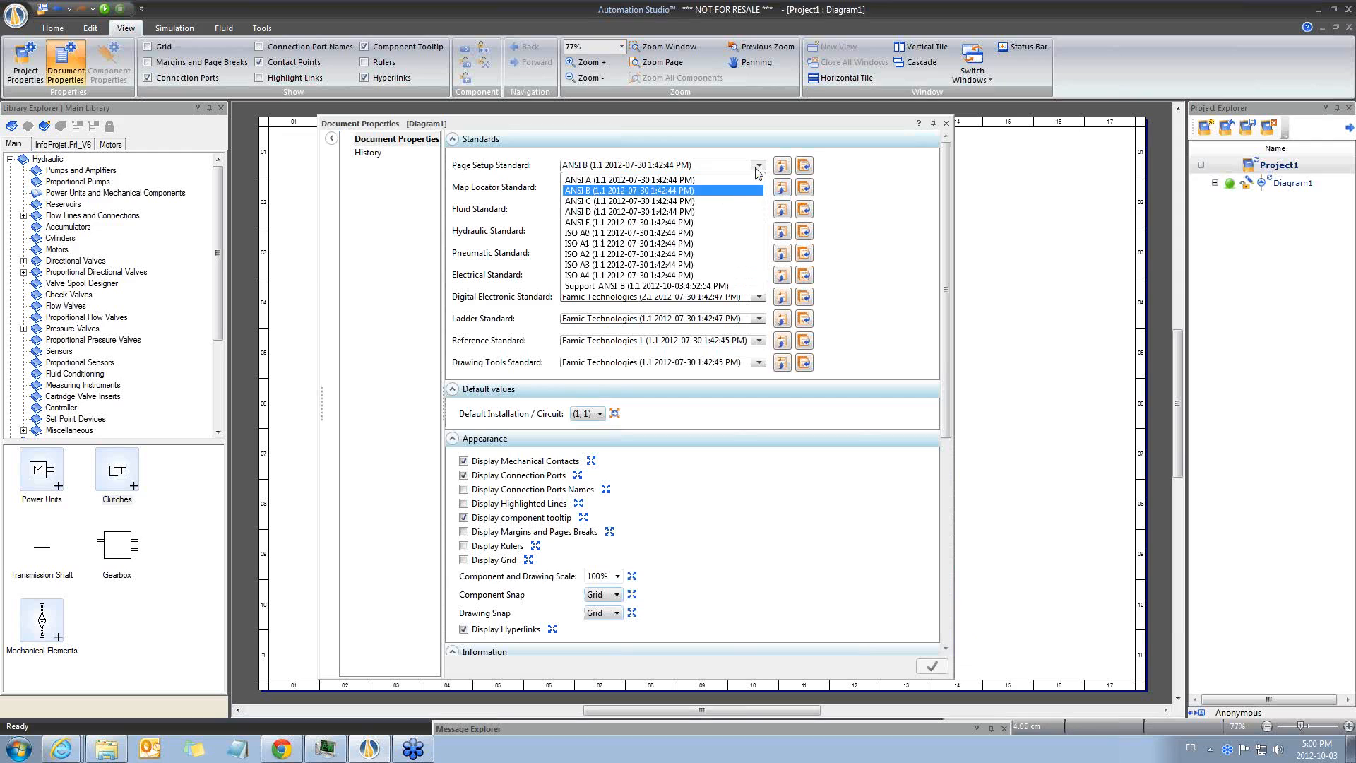
left_click(629, 285)
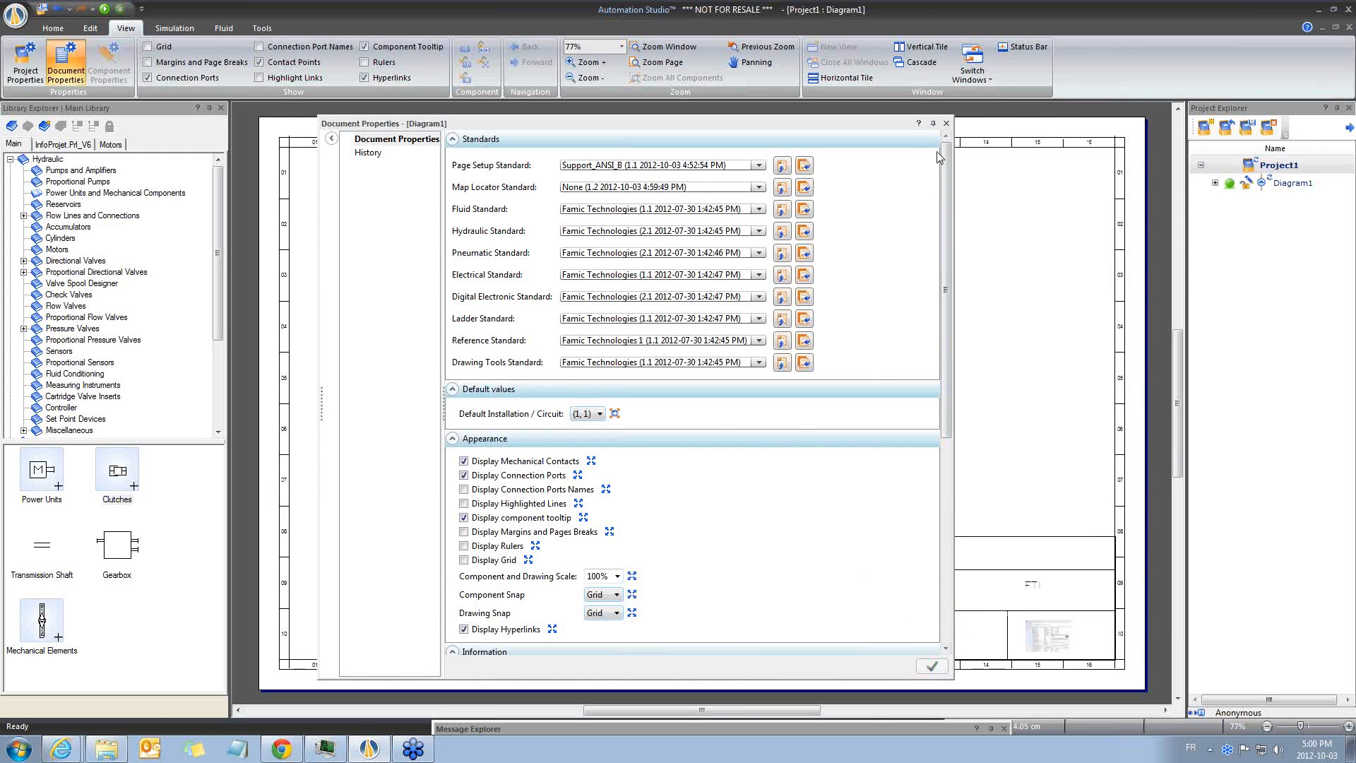
left_click(933, 665)
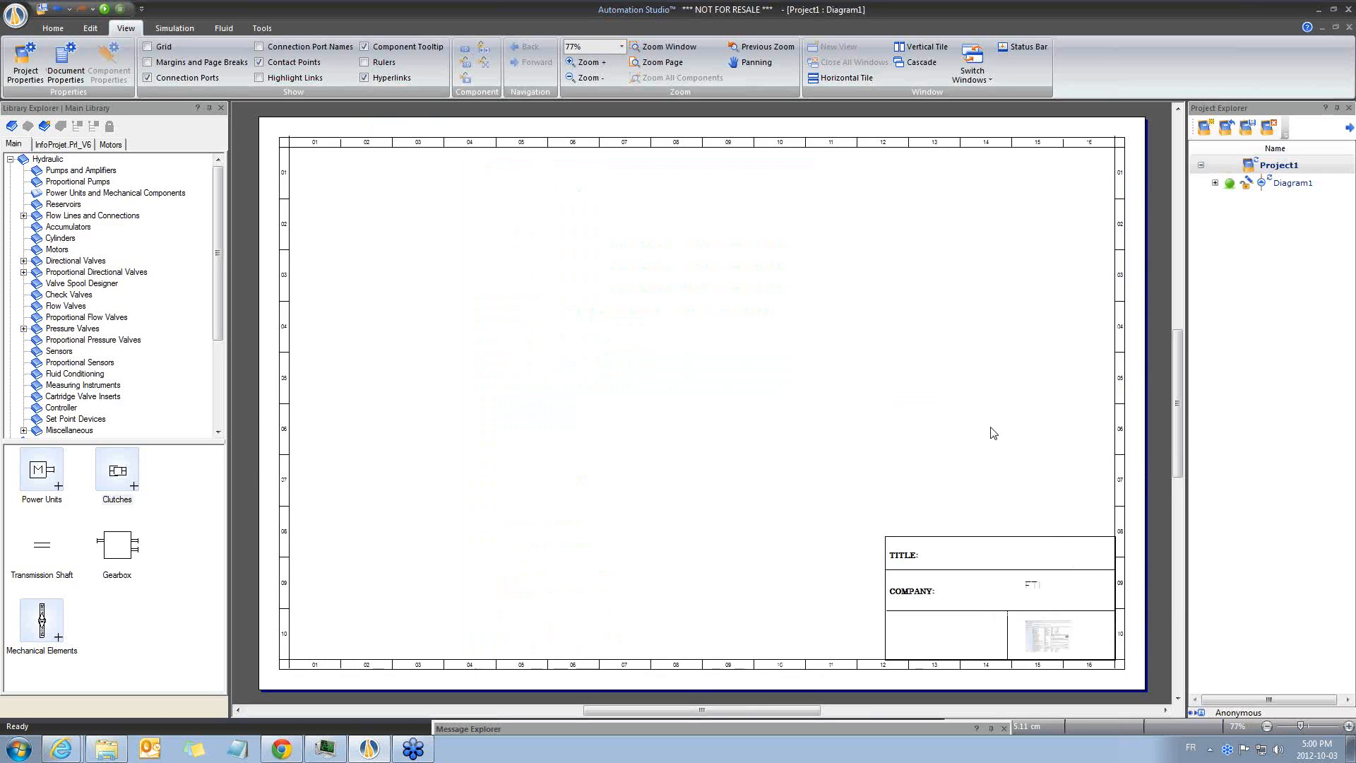
mouse_move(267, 161)
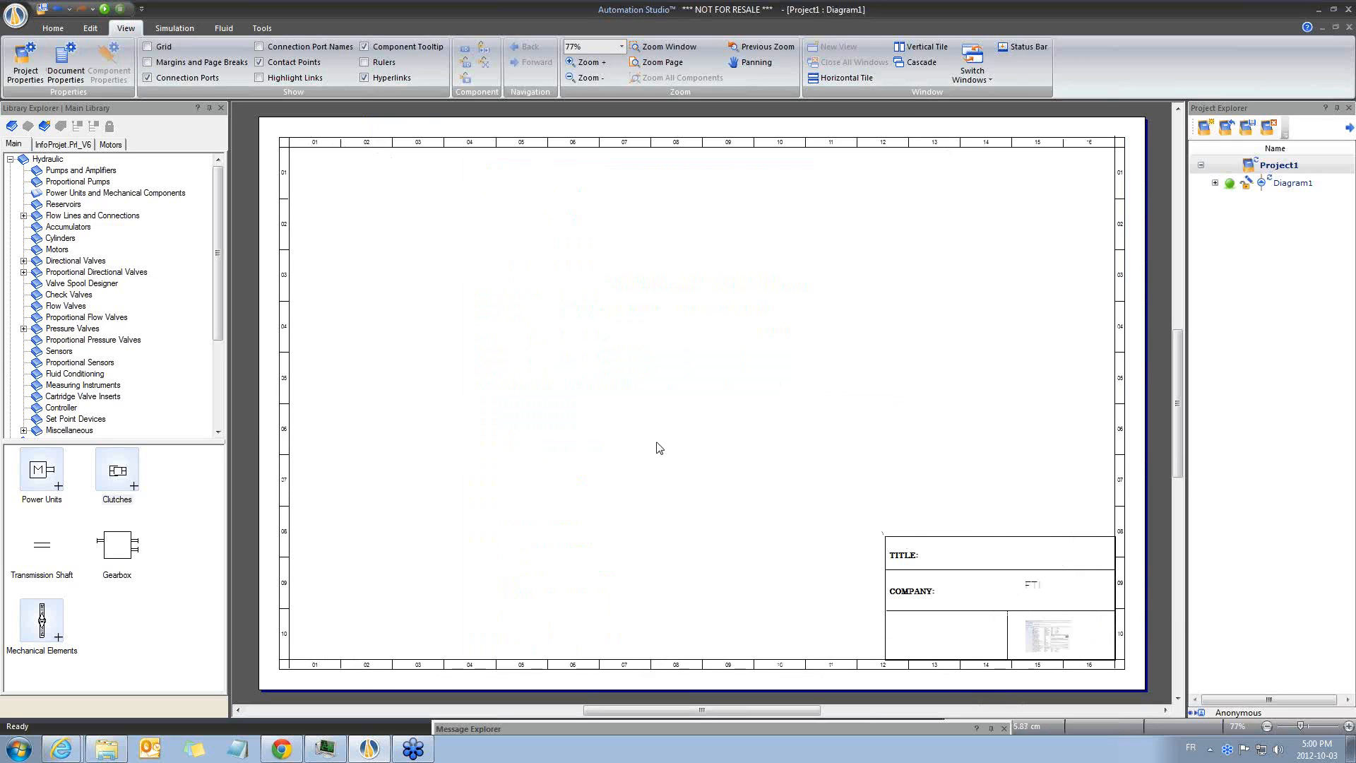
Set Diagram1's document title to 'TITLE BLOCK CREATION' and apply the document settings.
right_click(658, 446)
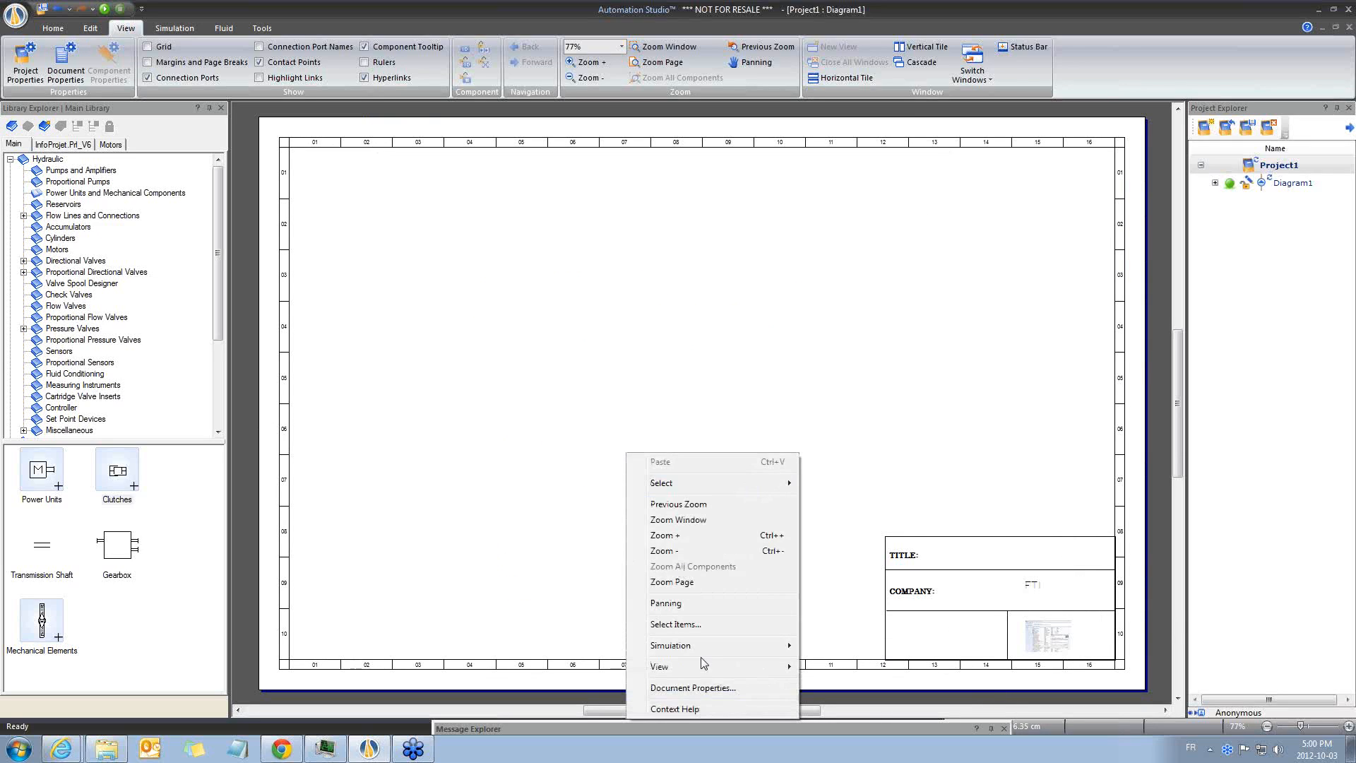
left_click(692, 687)
type("Ti")
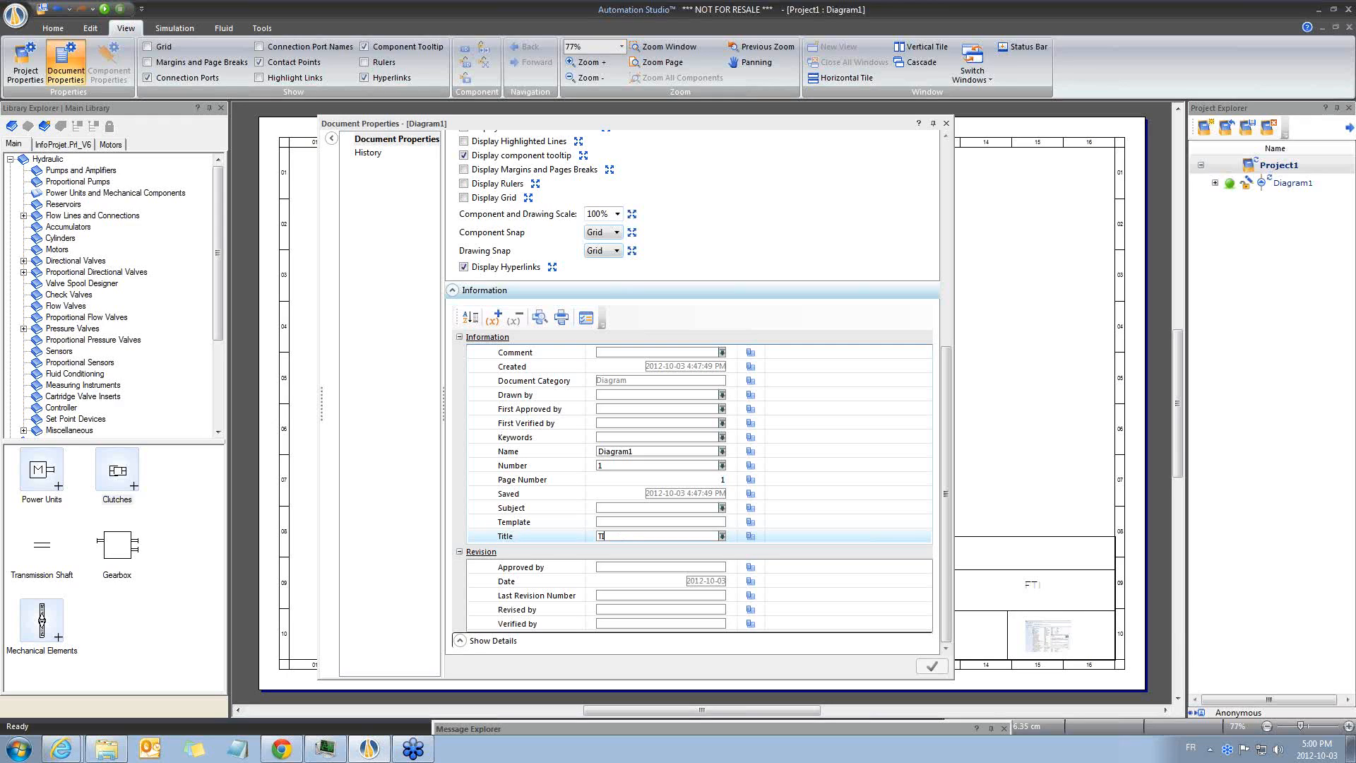
type("ITLE BLOCK CREATIO")
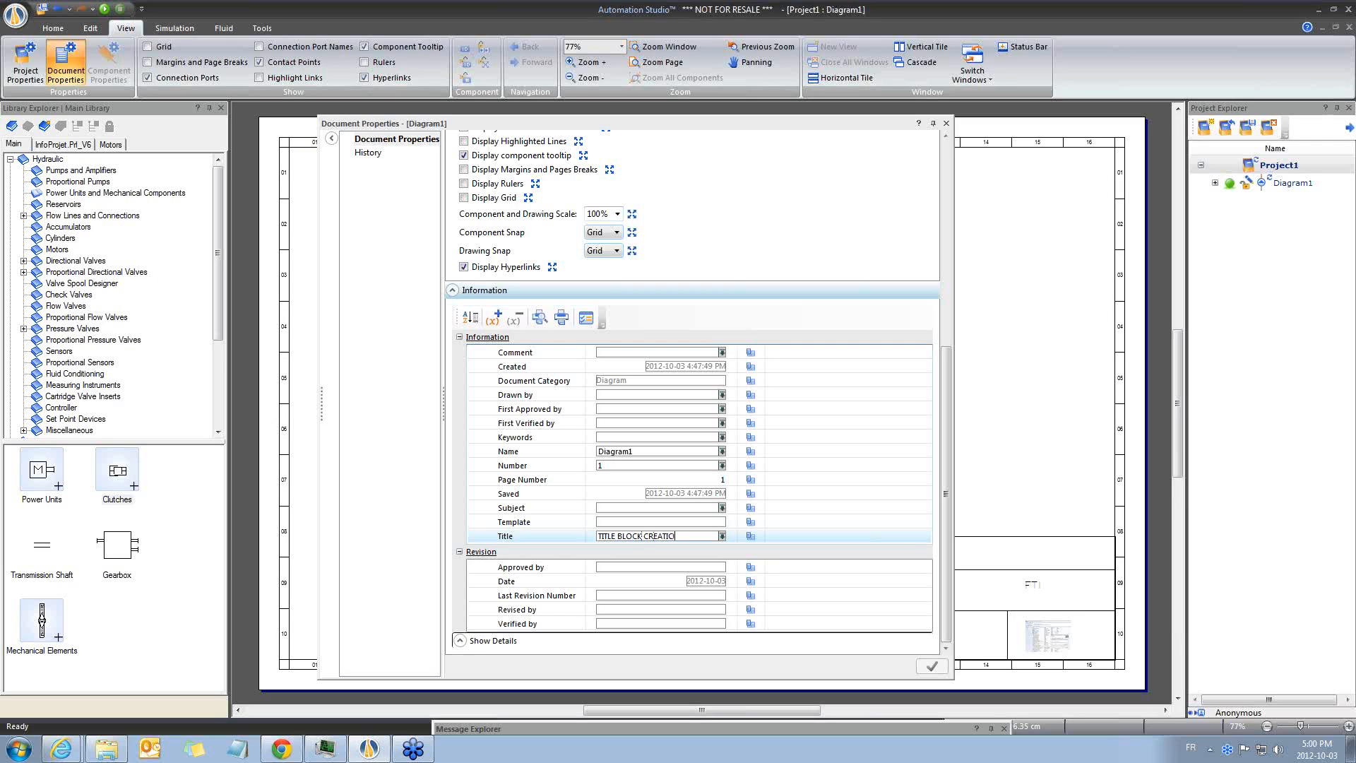
left_click(659, 466)
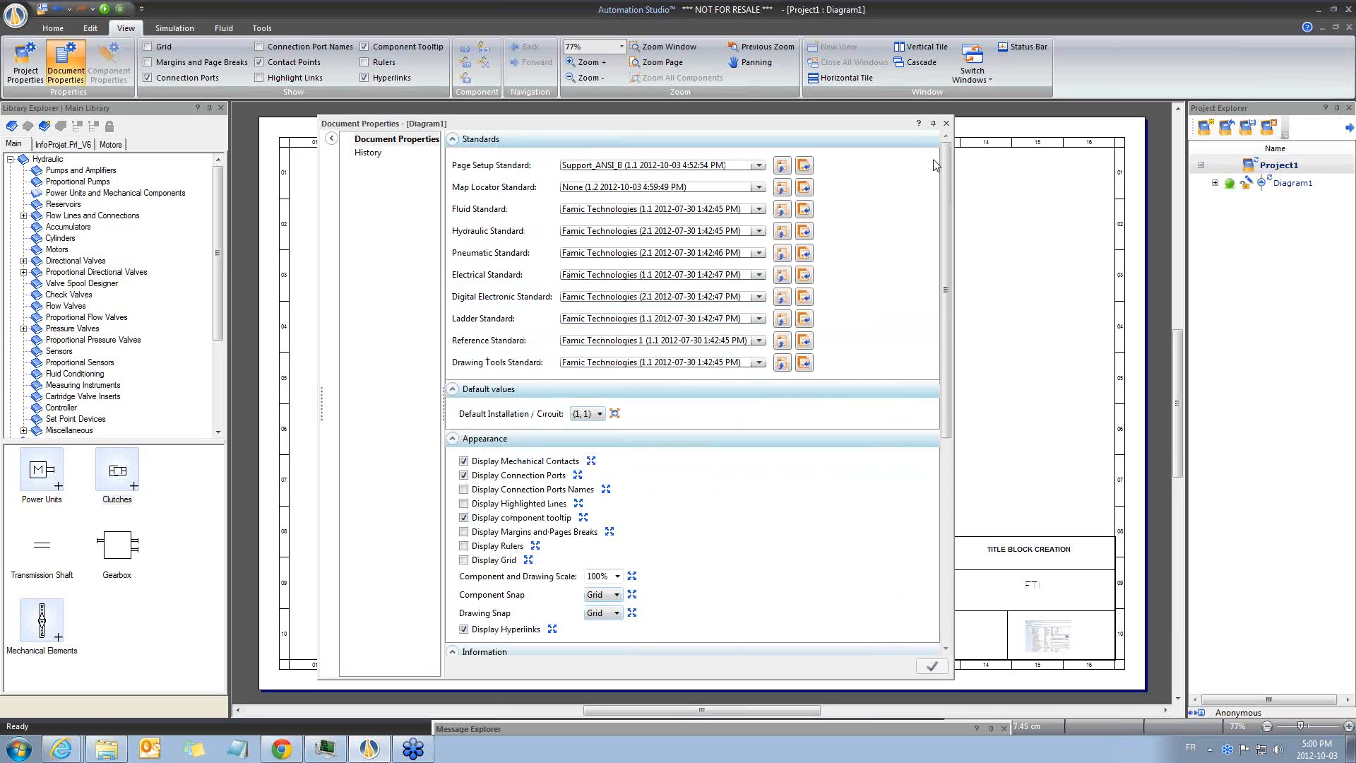
left_click(932, 666)
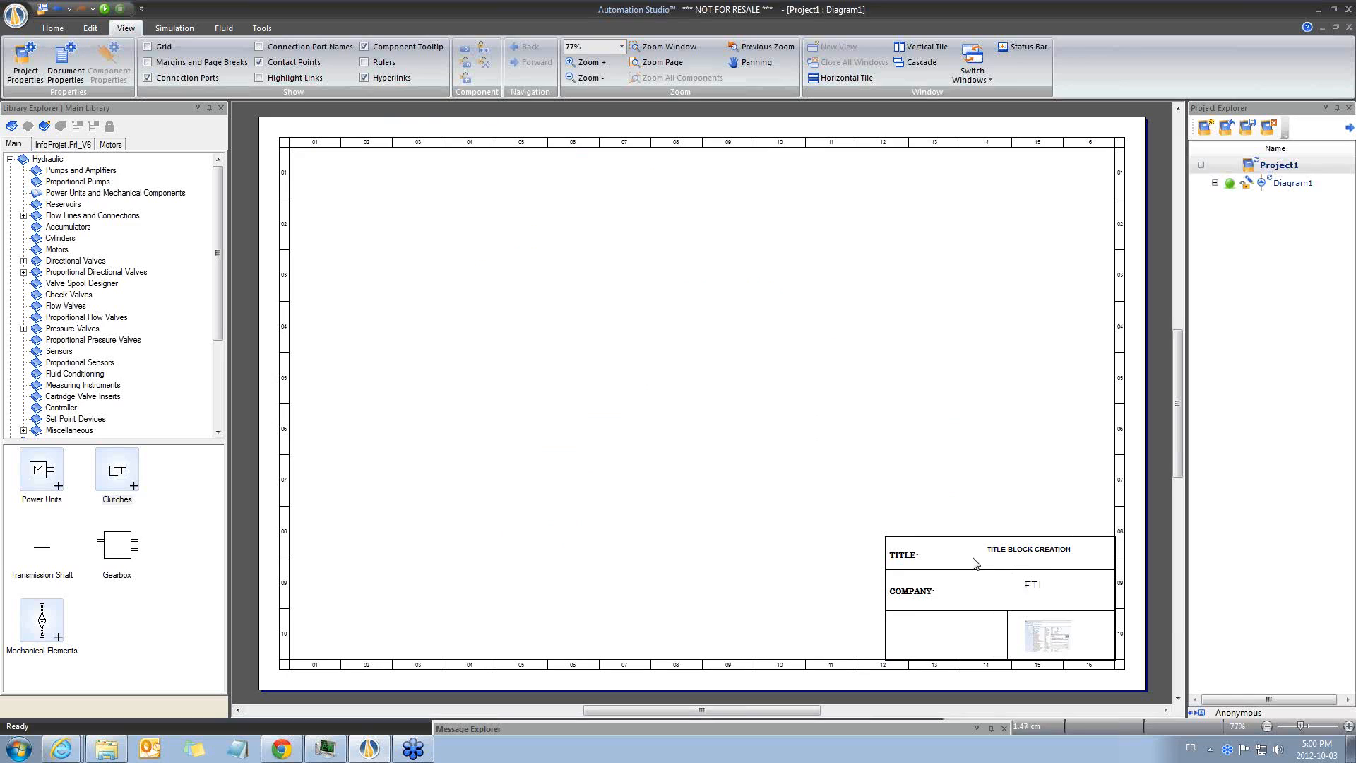
mouse_move(1005, 571)
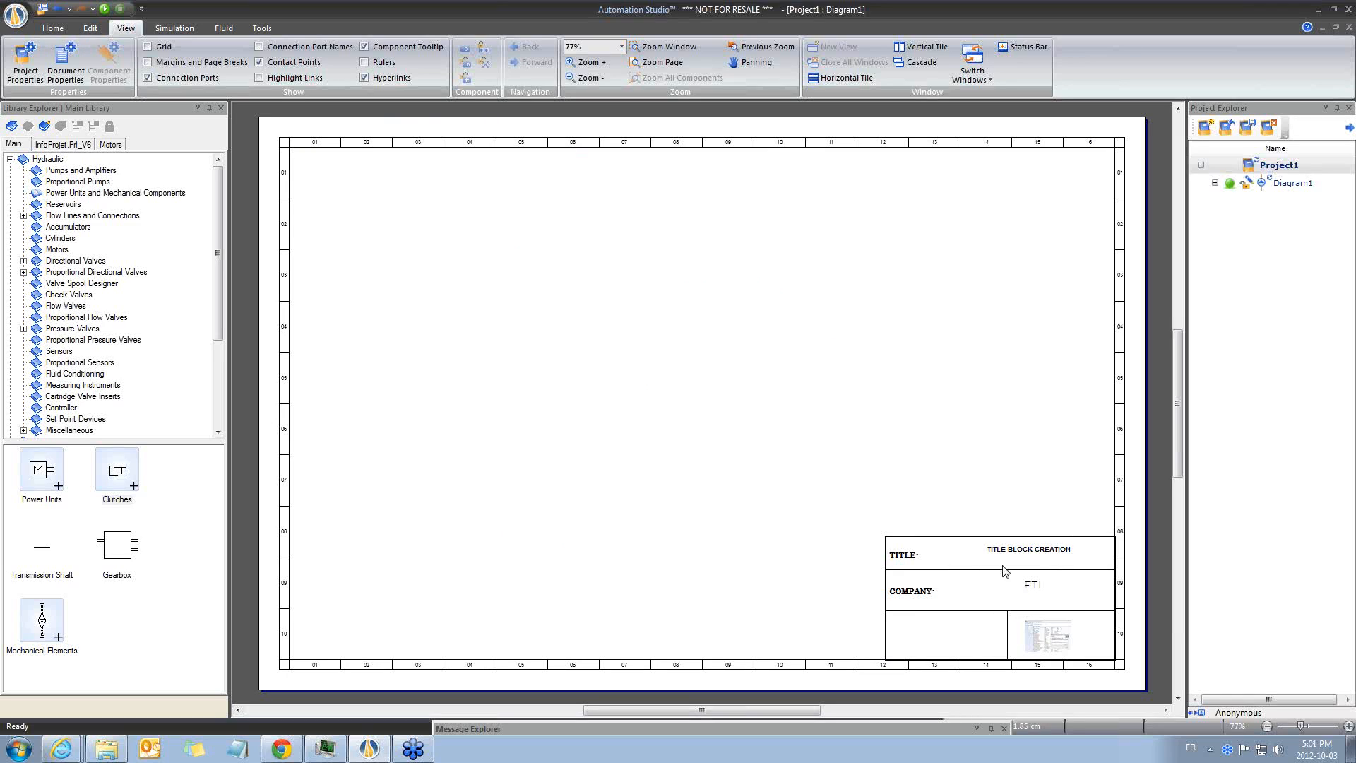
mouse_move(999, 570)
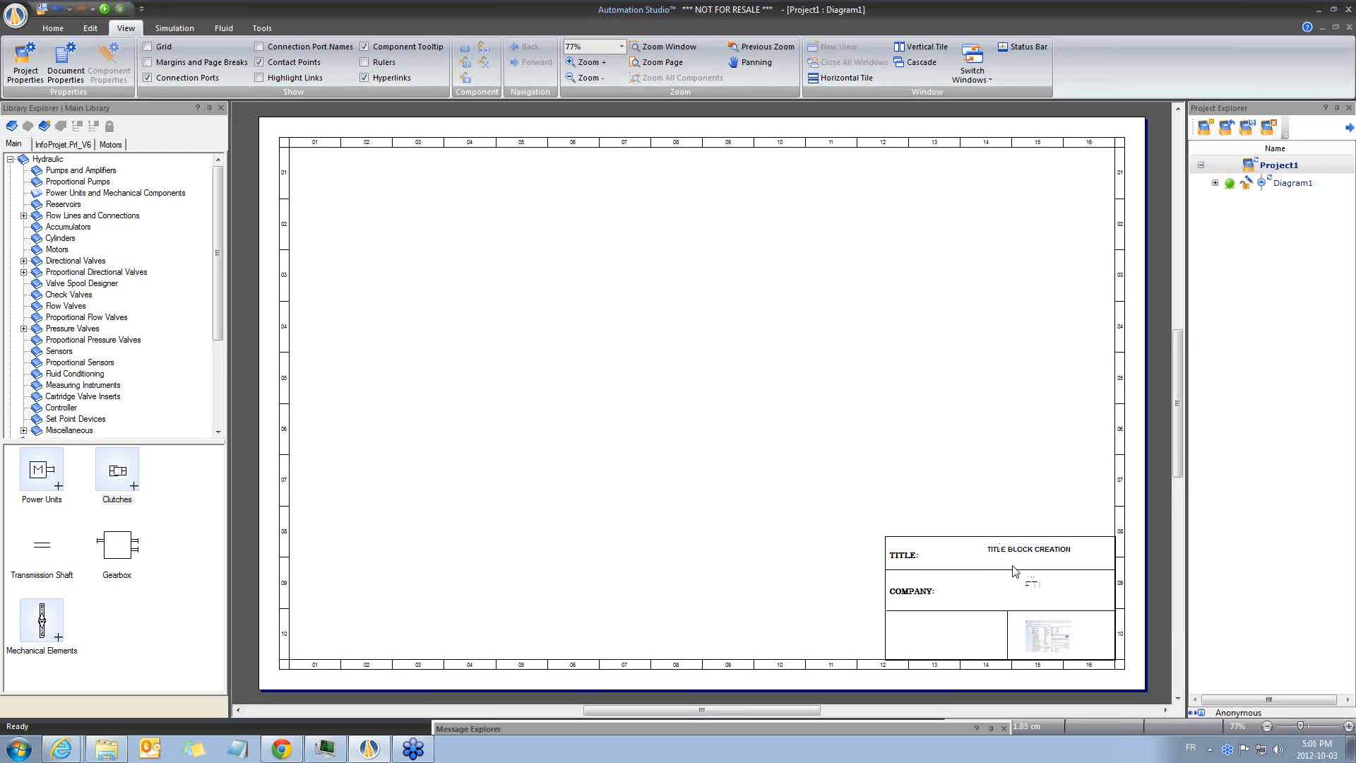
mouse_move(874, 519)
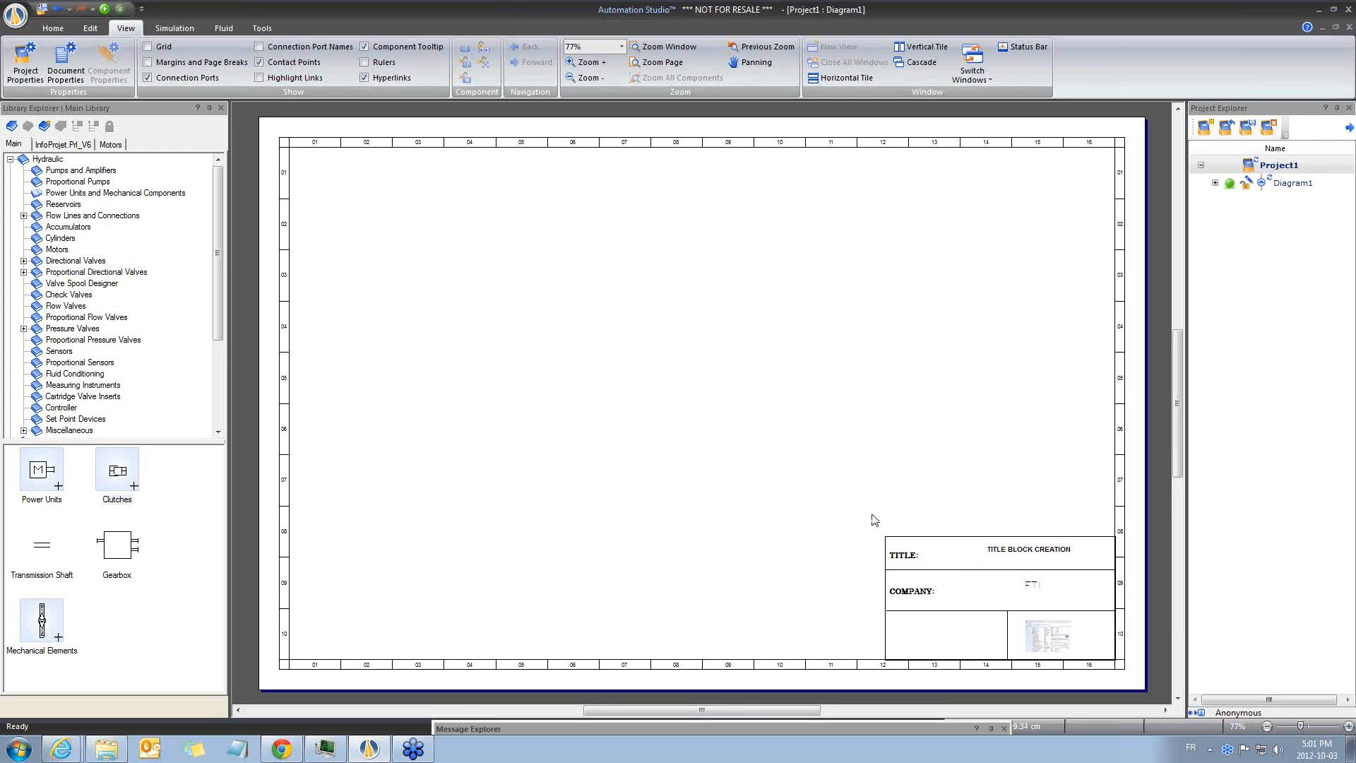
mouse_move(828, 475)
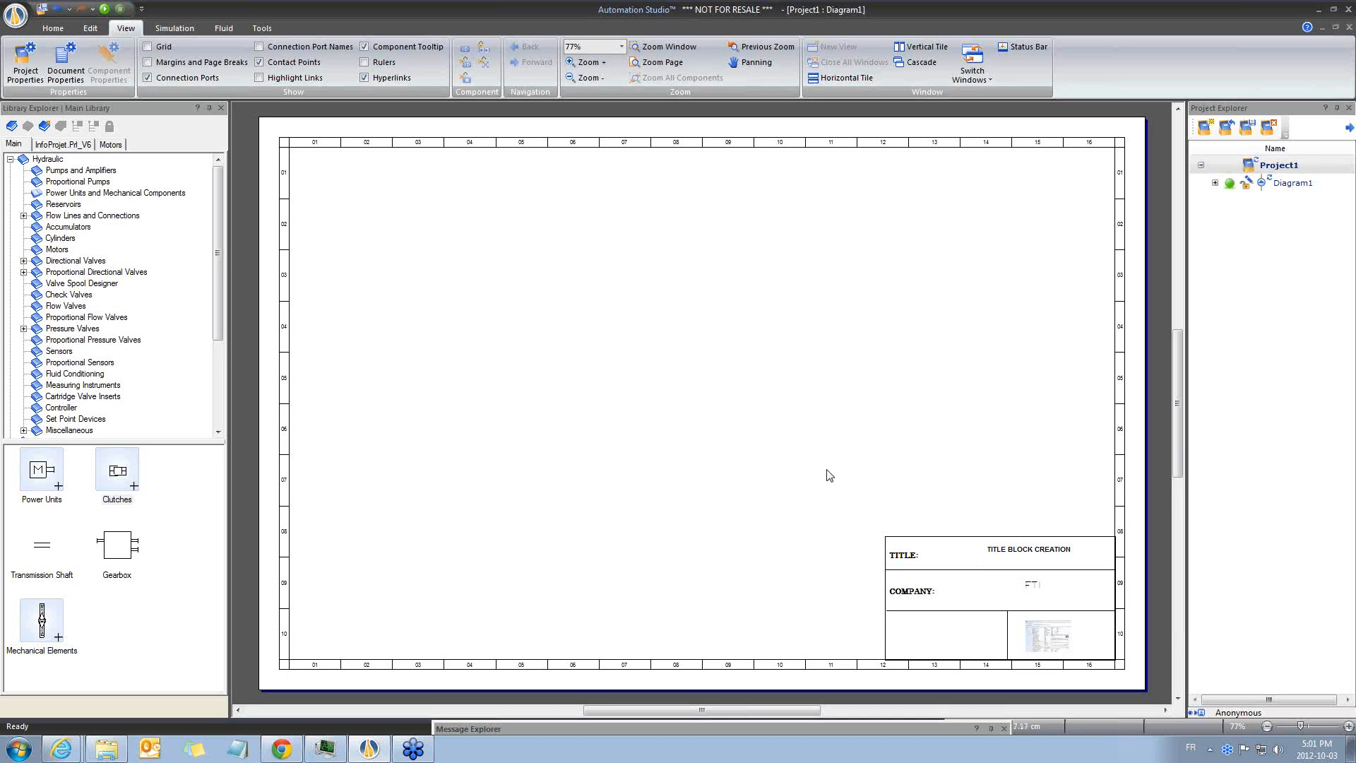
mouse_move(837, 478)
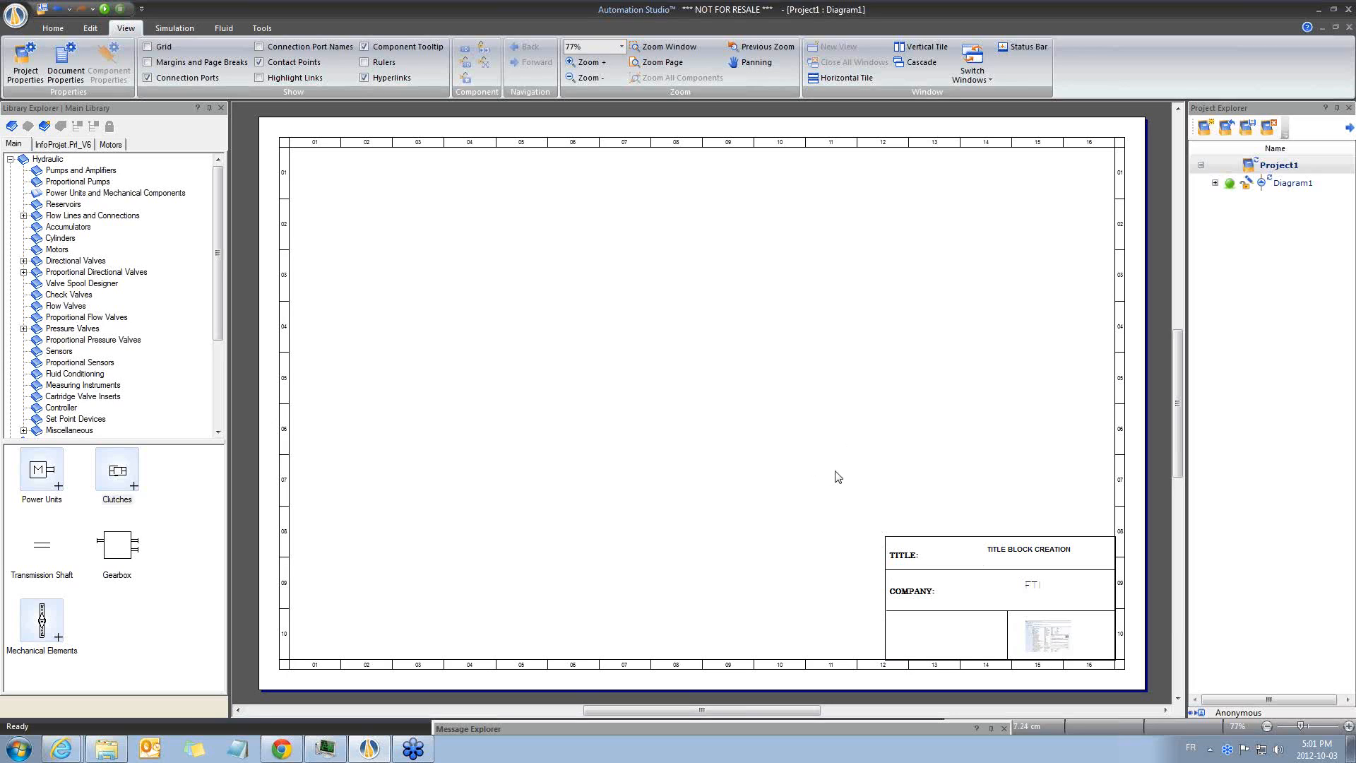
mouse_move(836, 465)
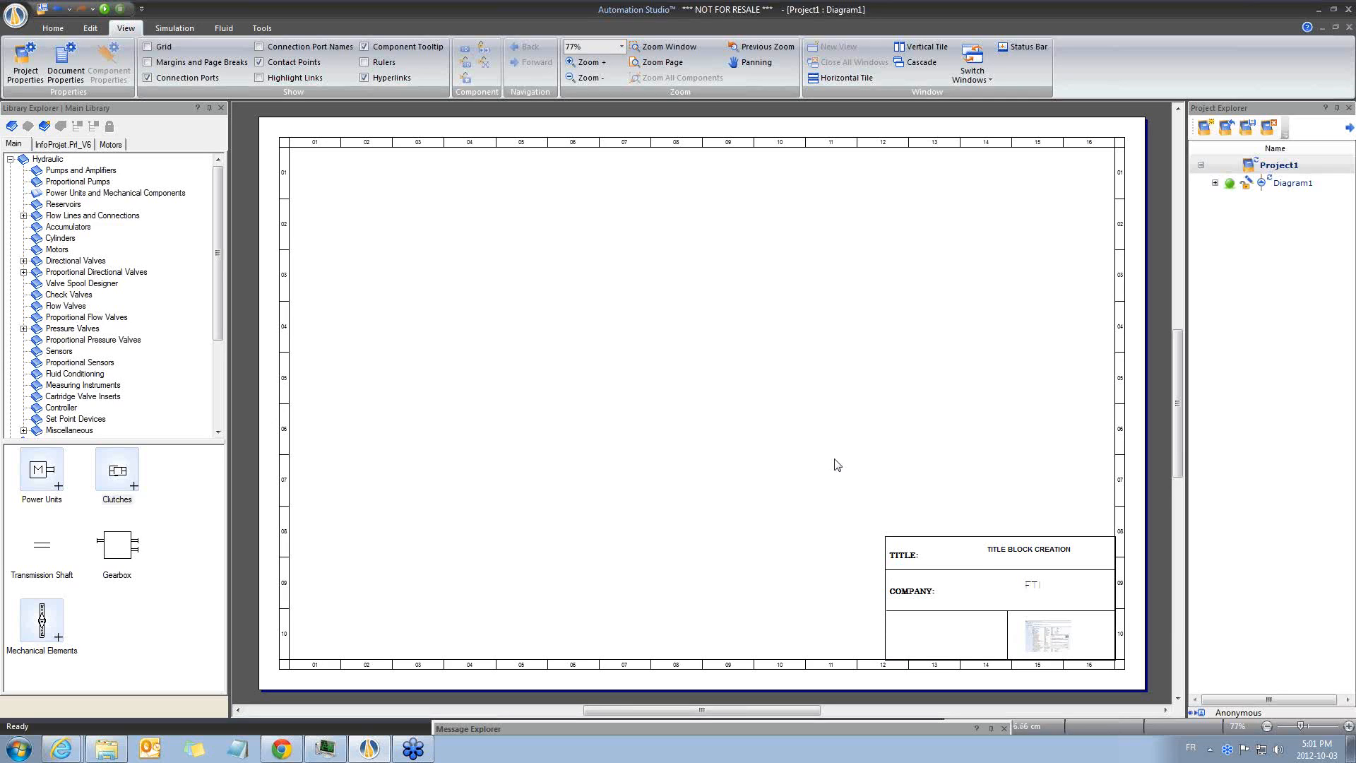
Filter the page setup standards by 'SUPP' and paste a copy of Support_ANSI_B.
right_click(837, 465)
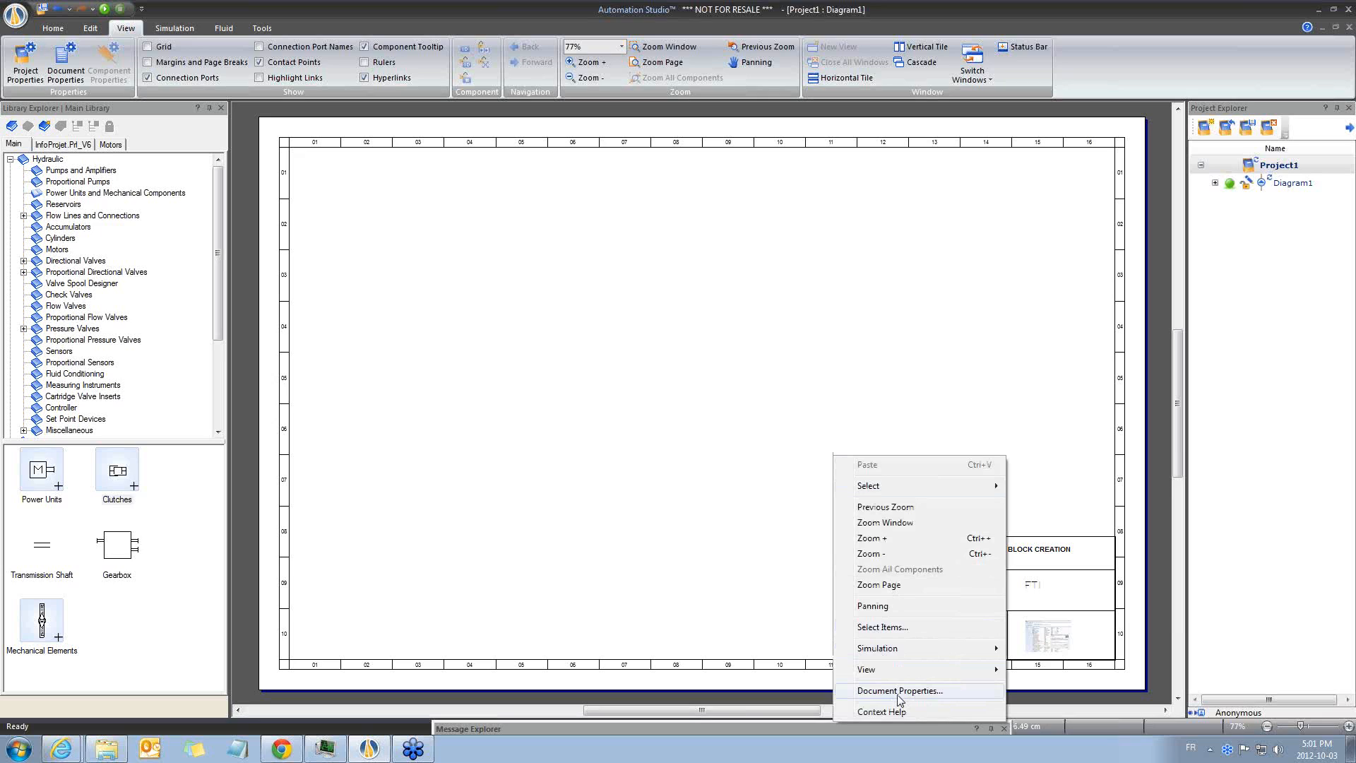
left_click(900, 691)
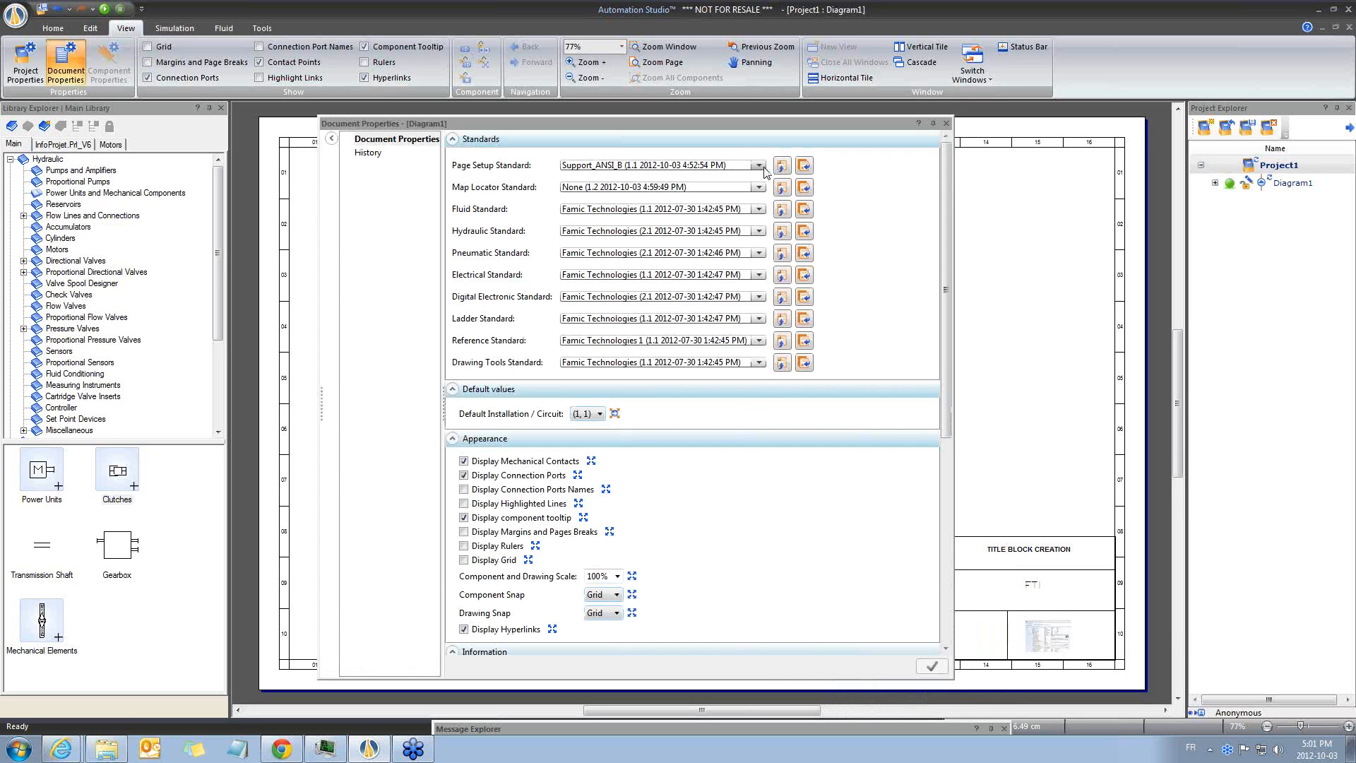
mouse_move(782, 166)
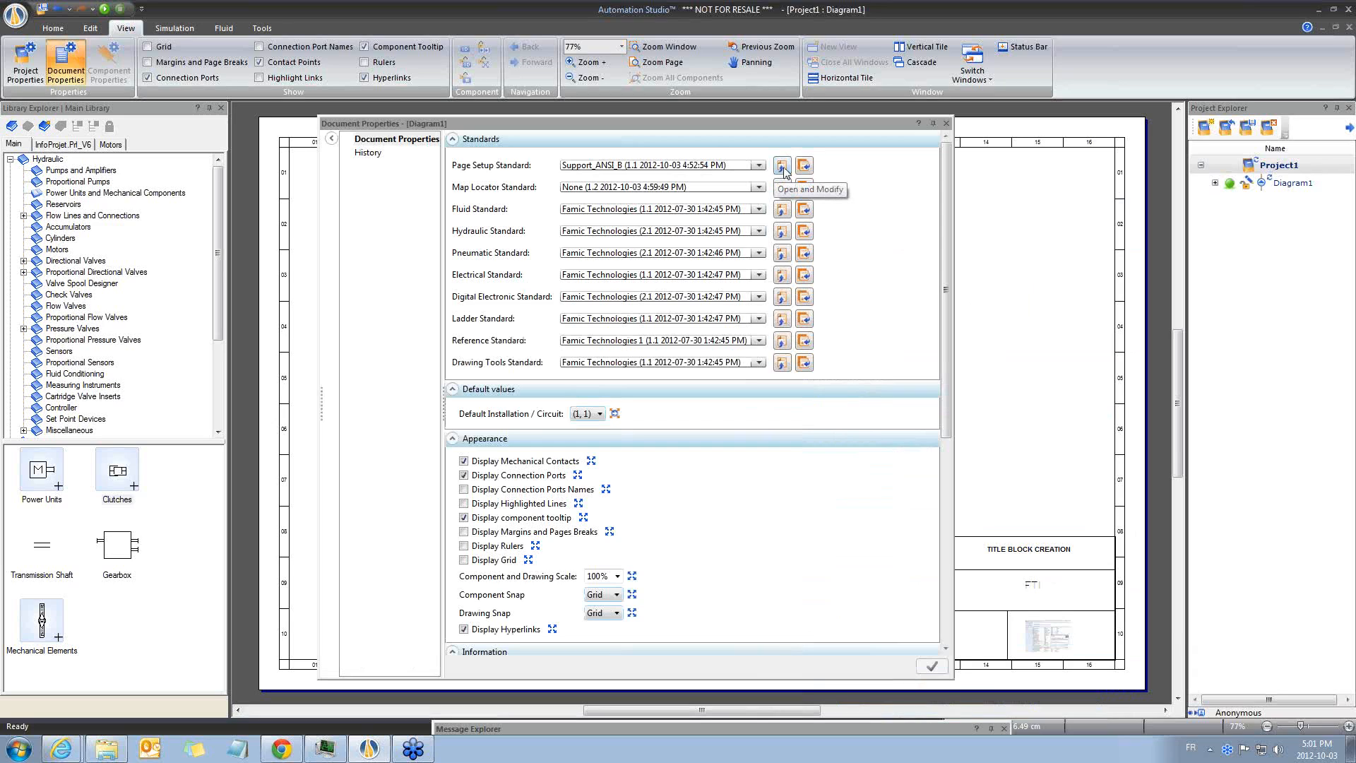
left_click(781, 165)
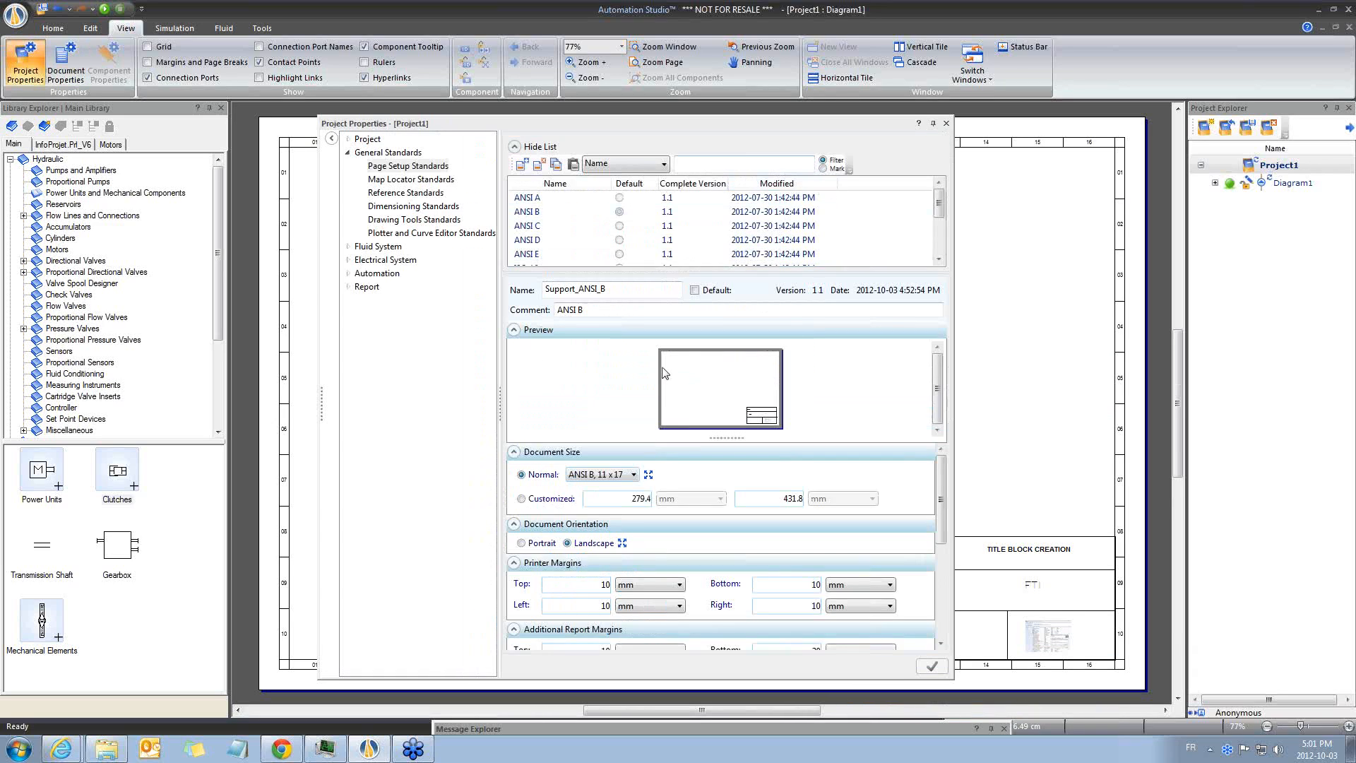
left_click(742, 164)
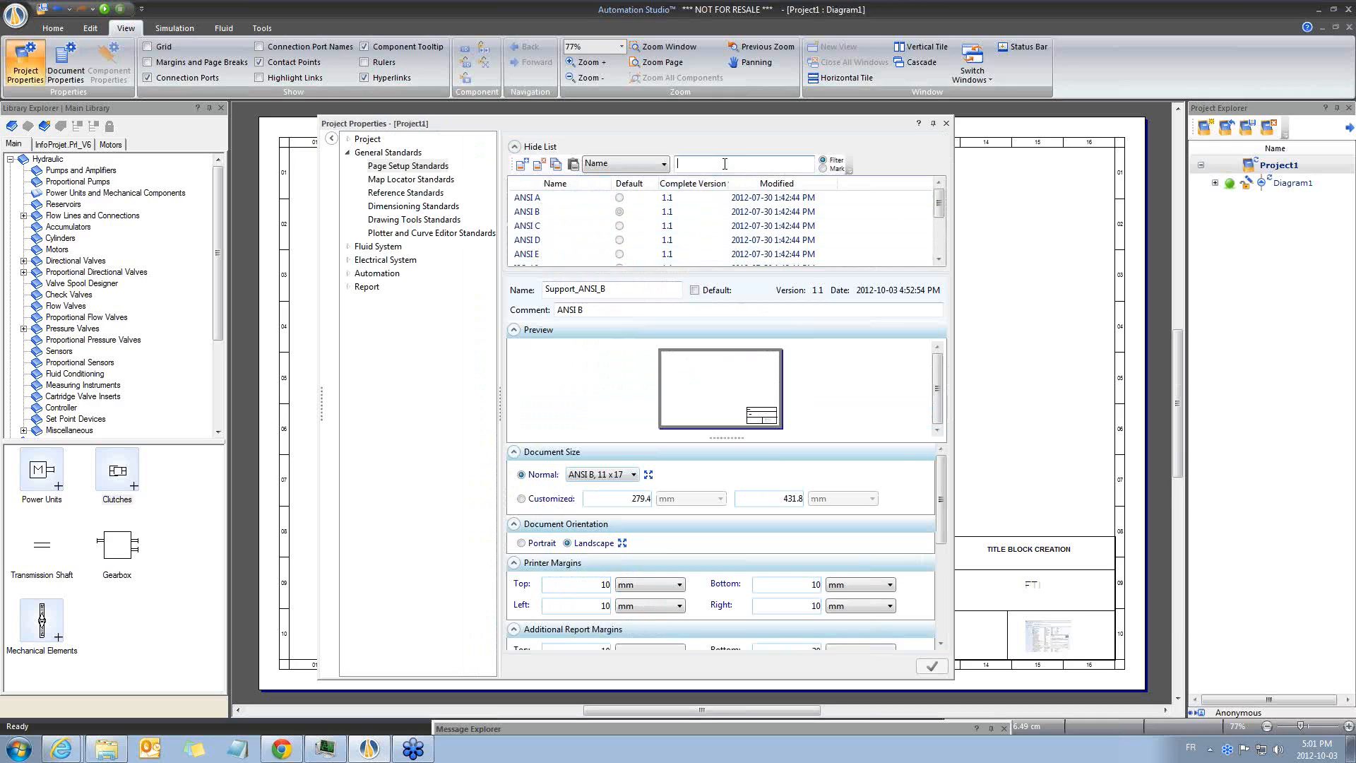
type("SUPP")
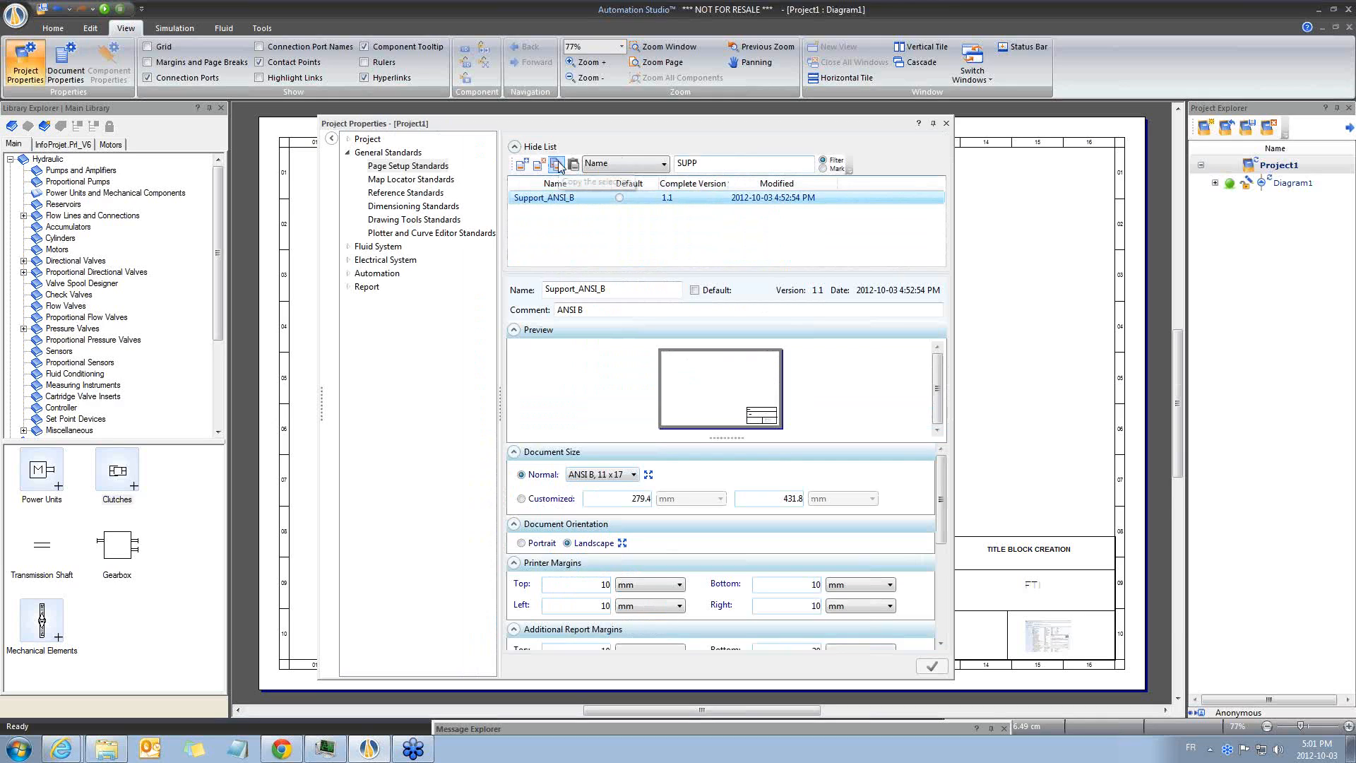
mouse_move(574, 163)
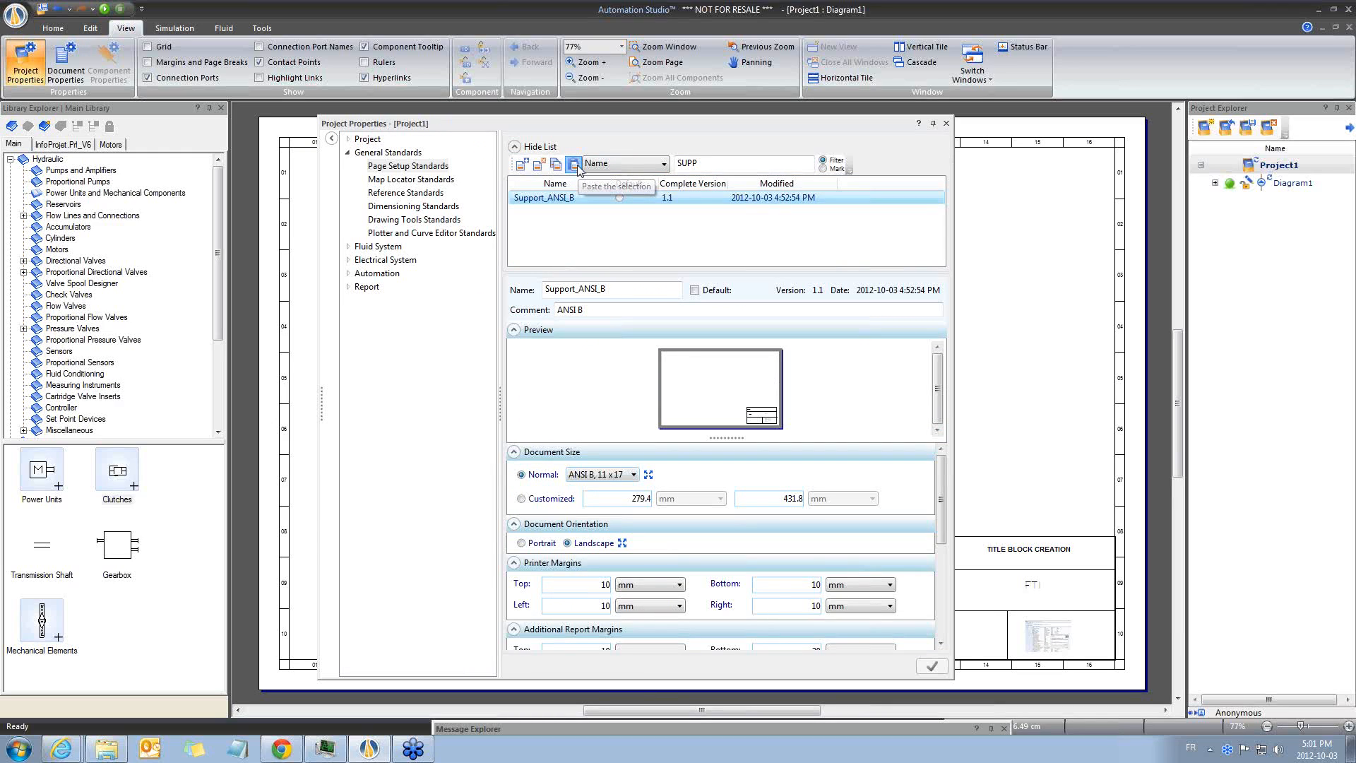
left_click(574, 165)
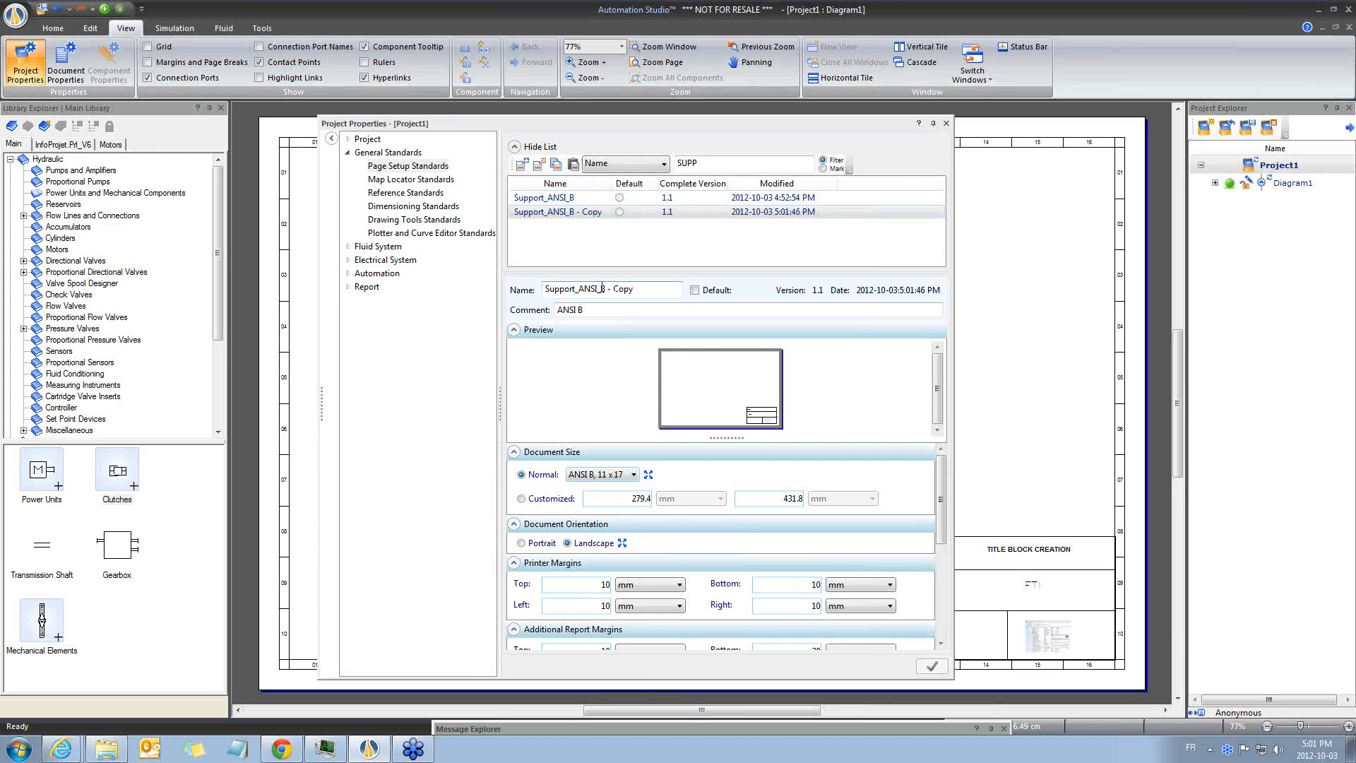
Name the copy Support_ISO_A0 with comment ISO A0, ISO A0 page size, and customized title block.
double_click(589, 289)
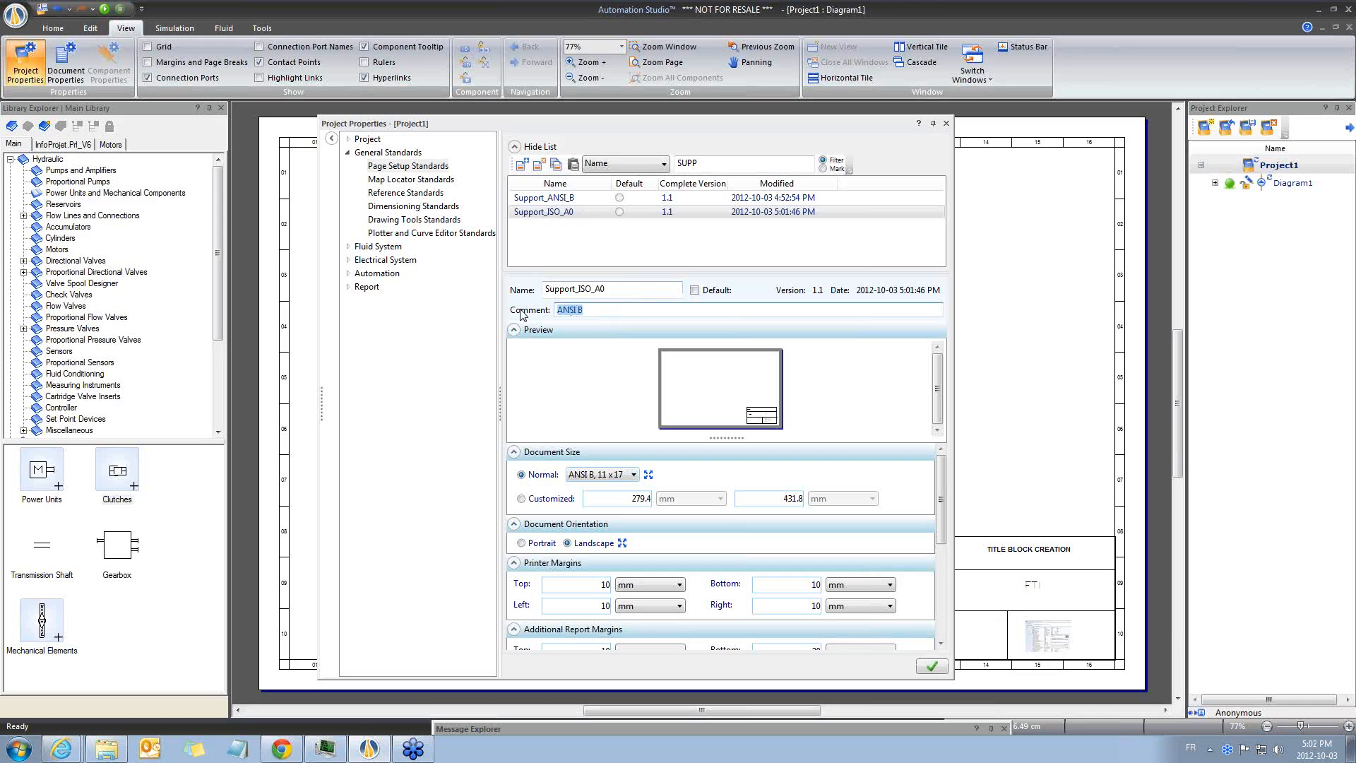
type("ISO")
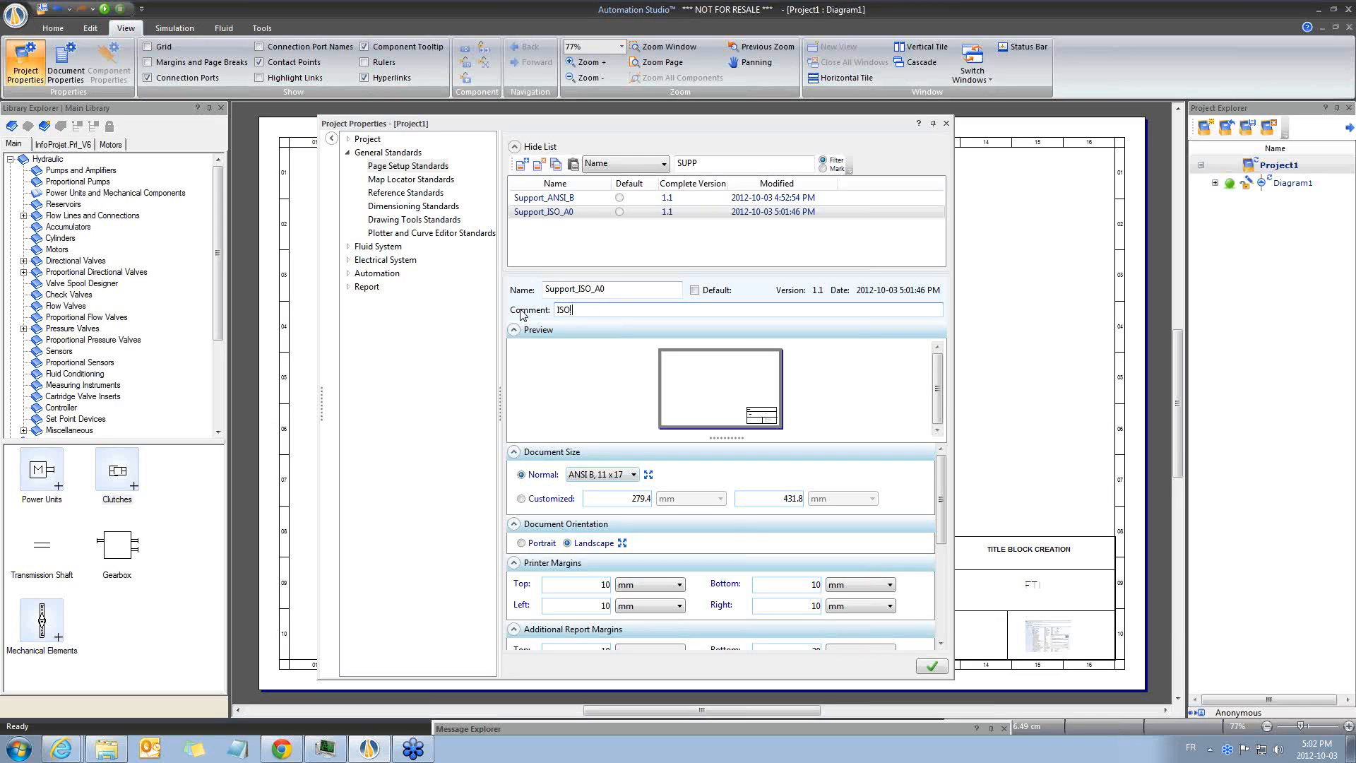
type("A0")
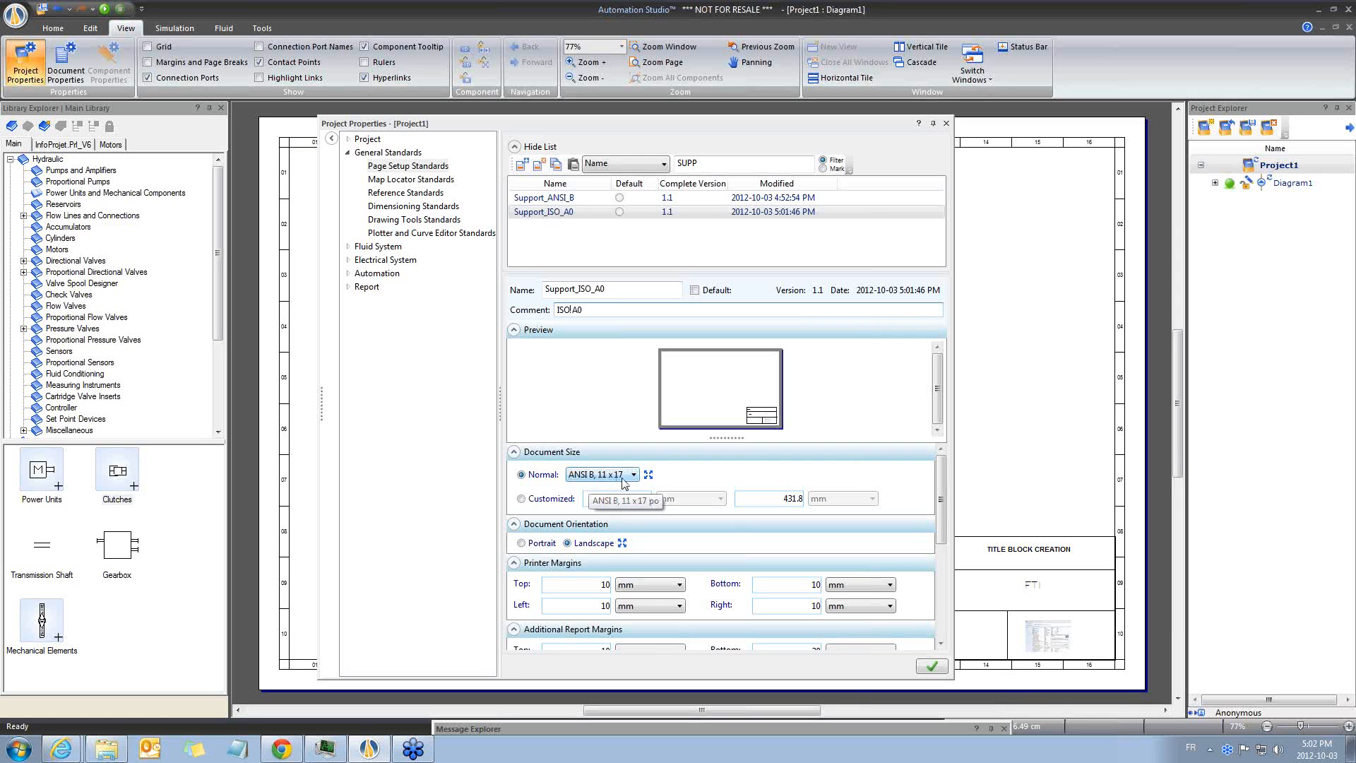
left_click(635, 475)
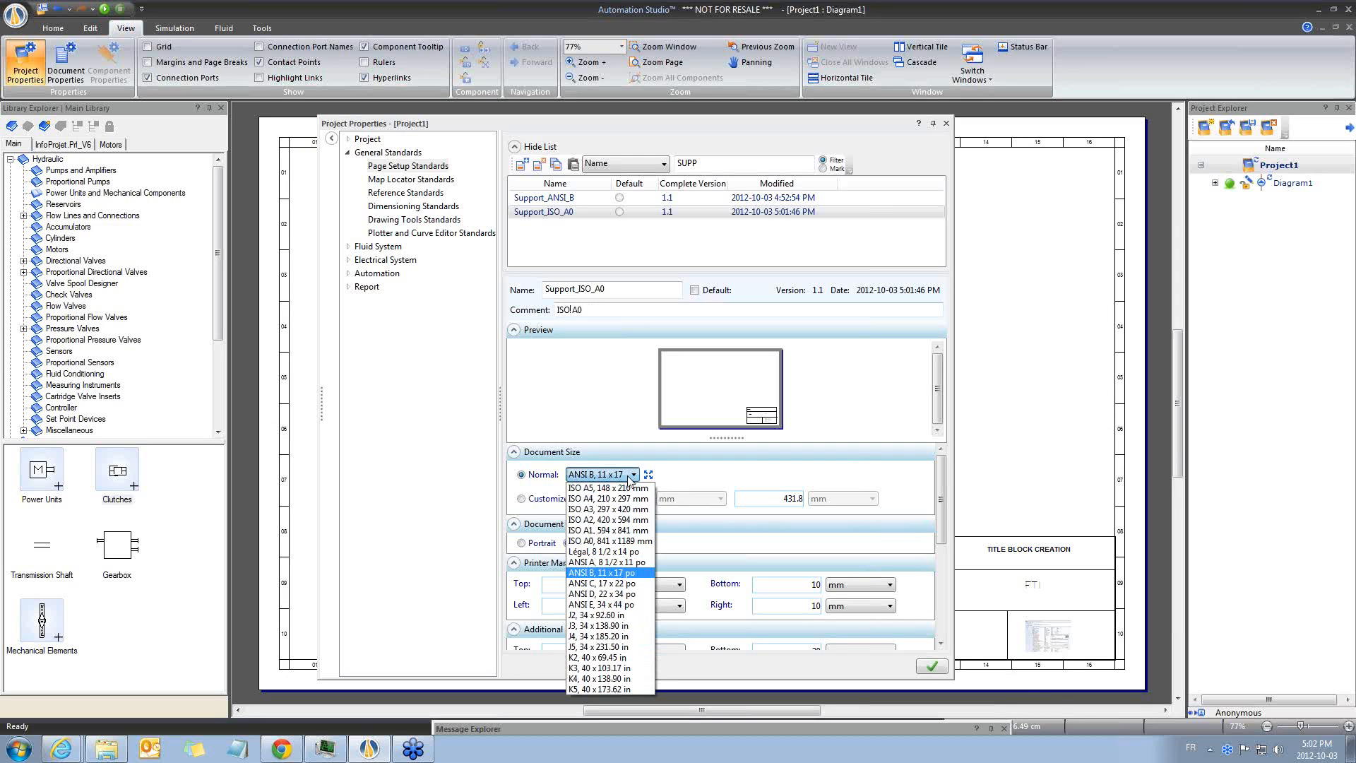
left_click(610, 529)
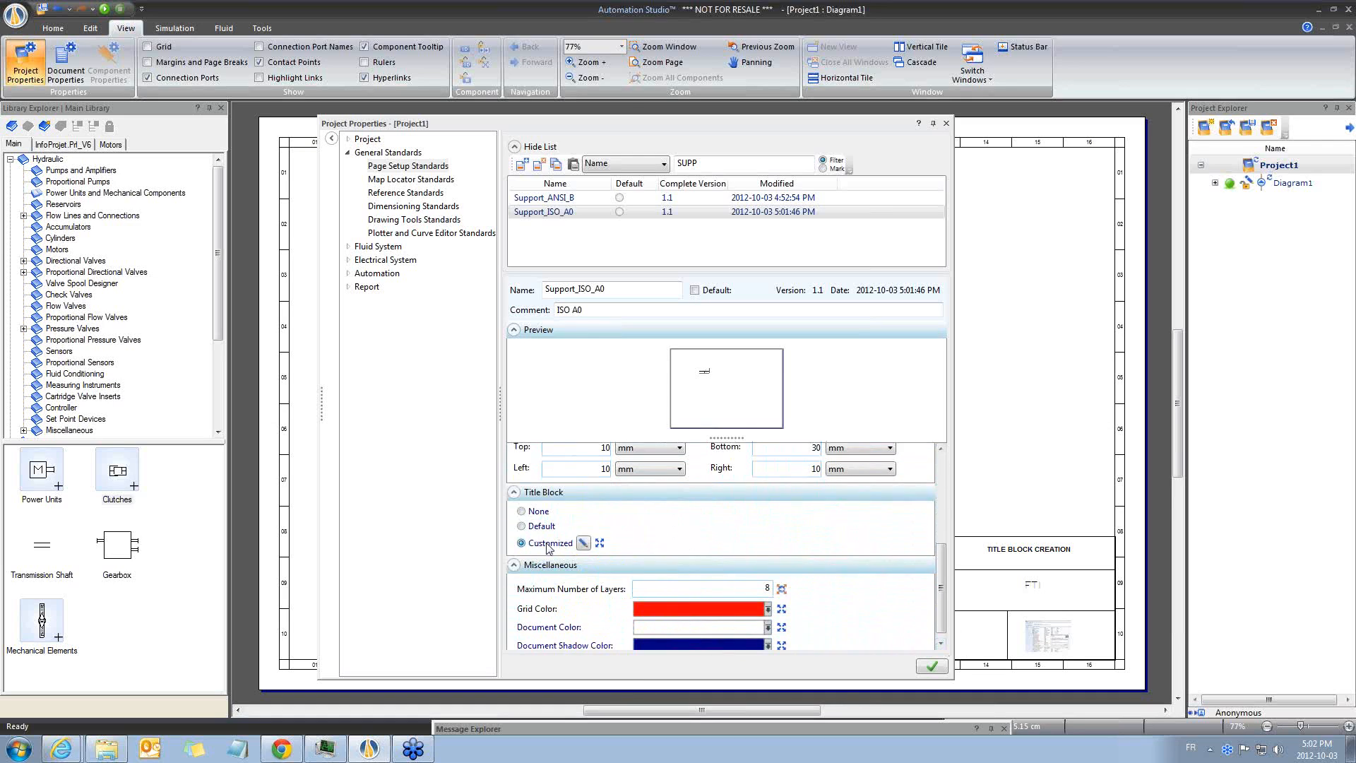
left_click(522, 543)
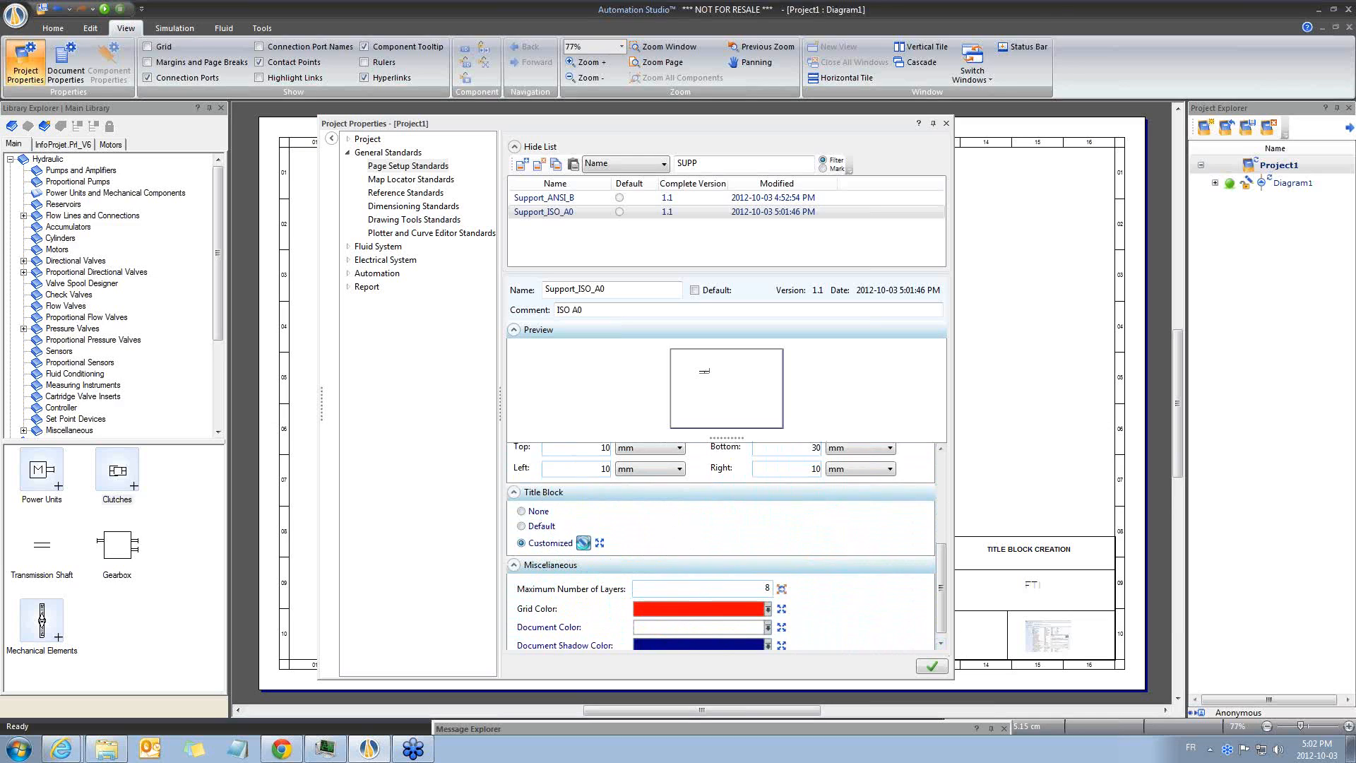
Open the customized title block editor and drag the title block into the page's bottom-right corner.
left_click(585, 543)
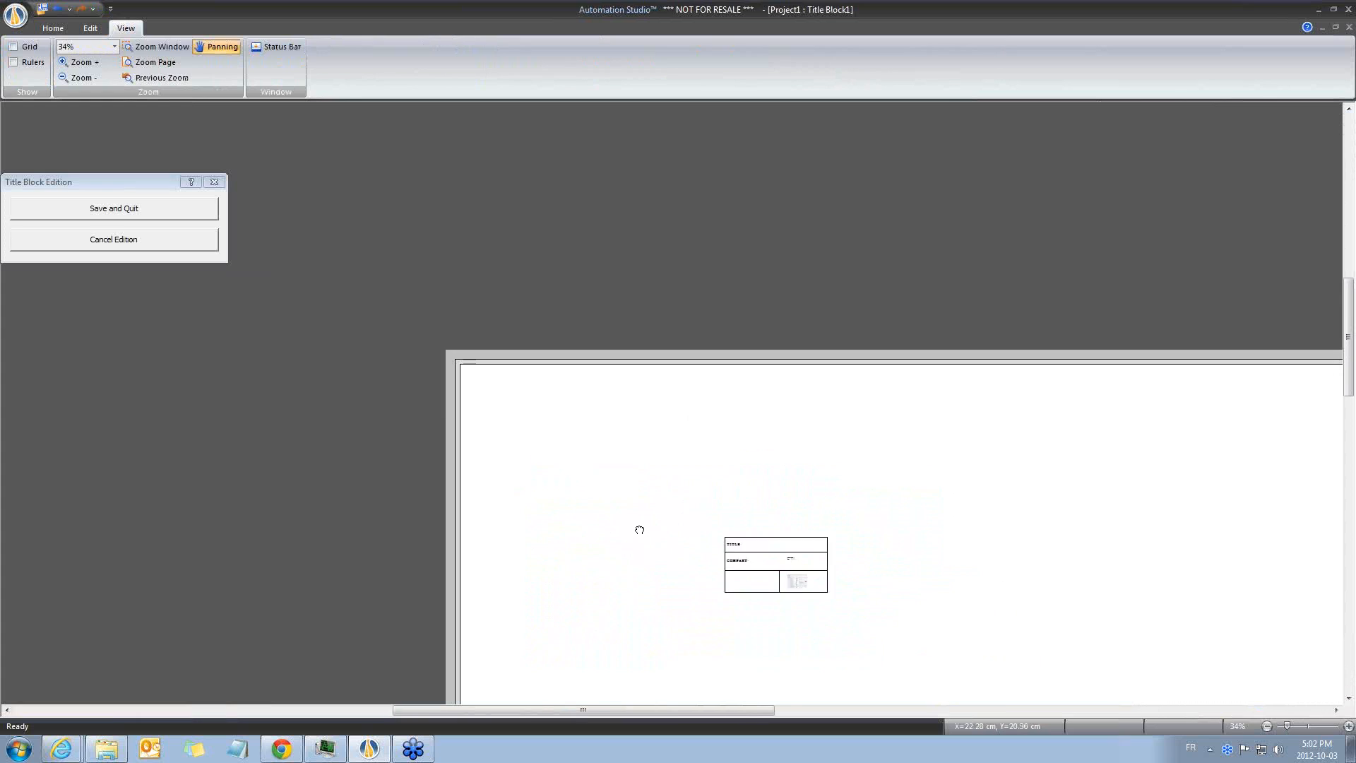
left_click_drag(640, 529, 333, 208)
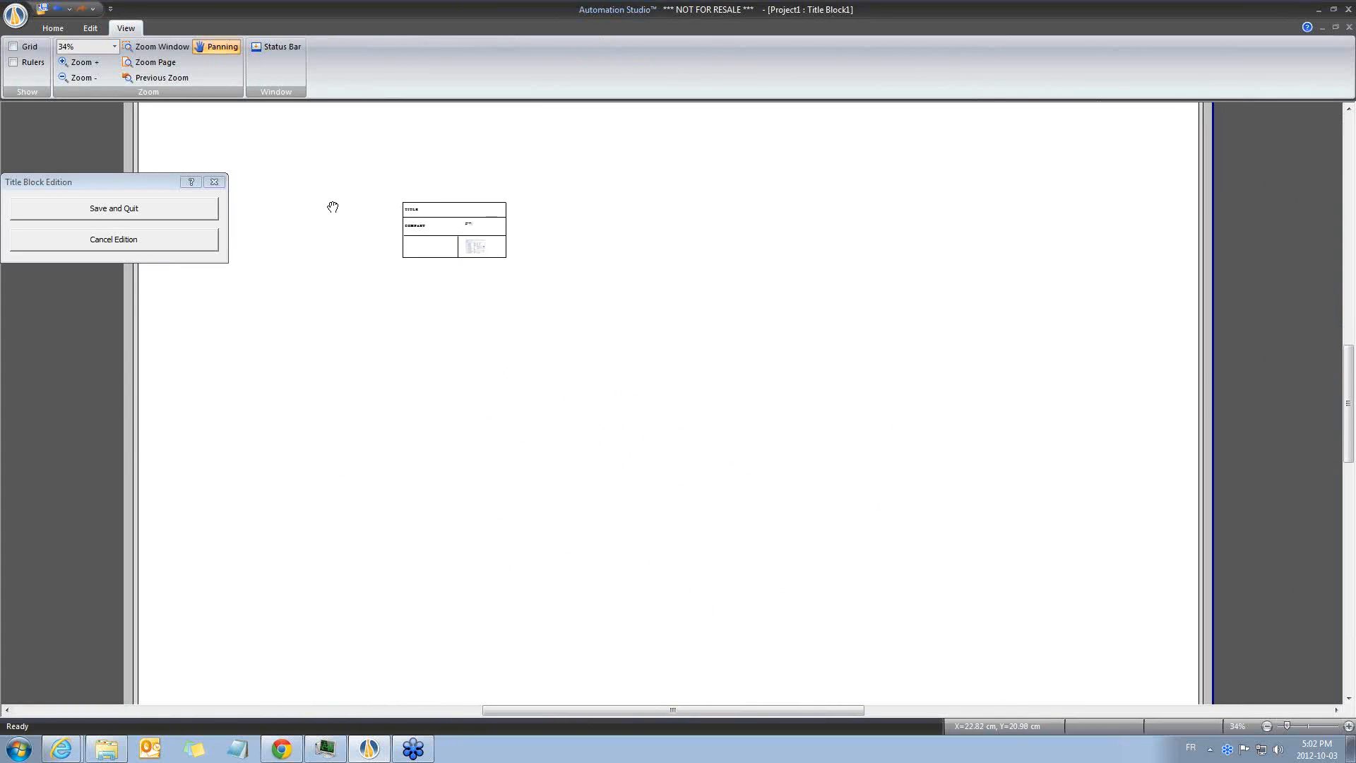
left_click(455, 229)
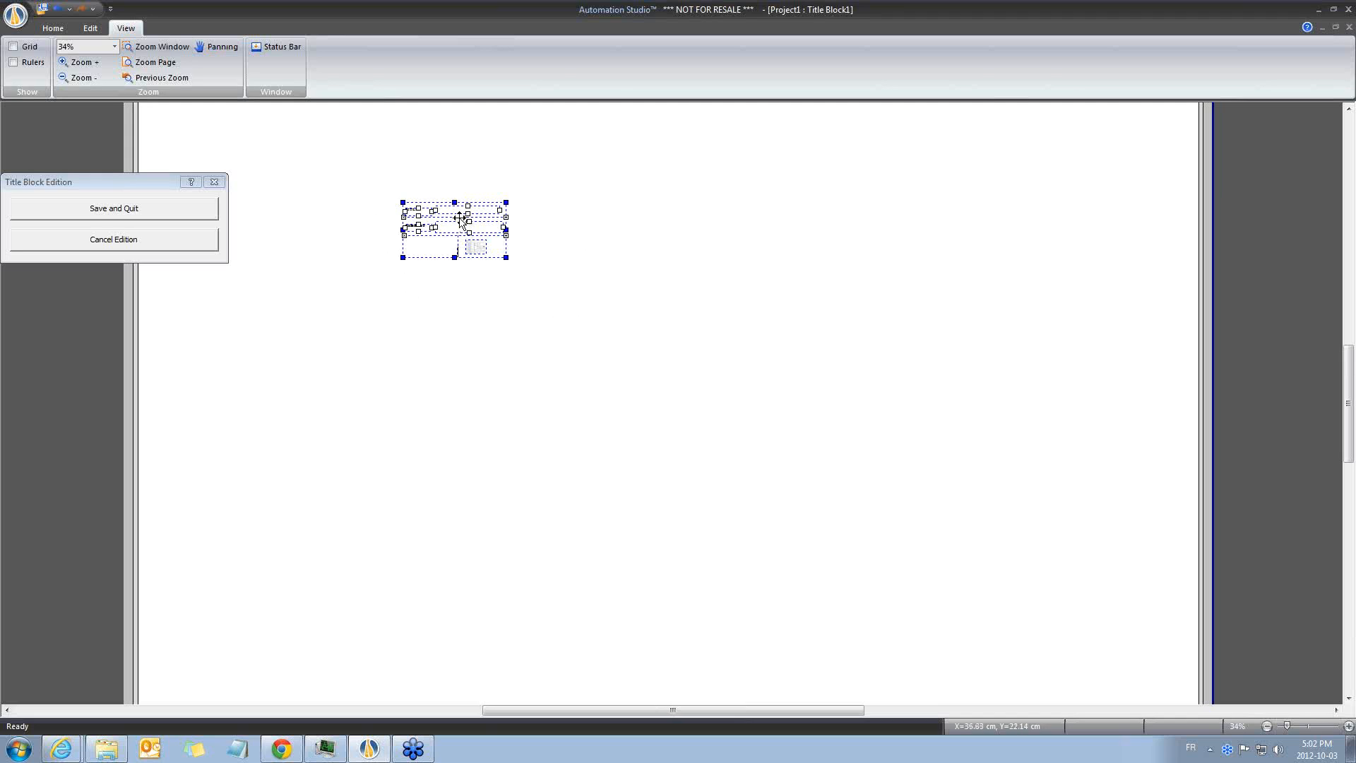
right_click(463, 223)
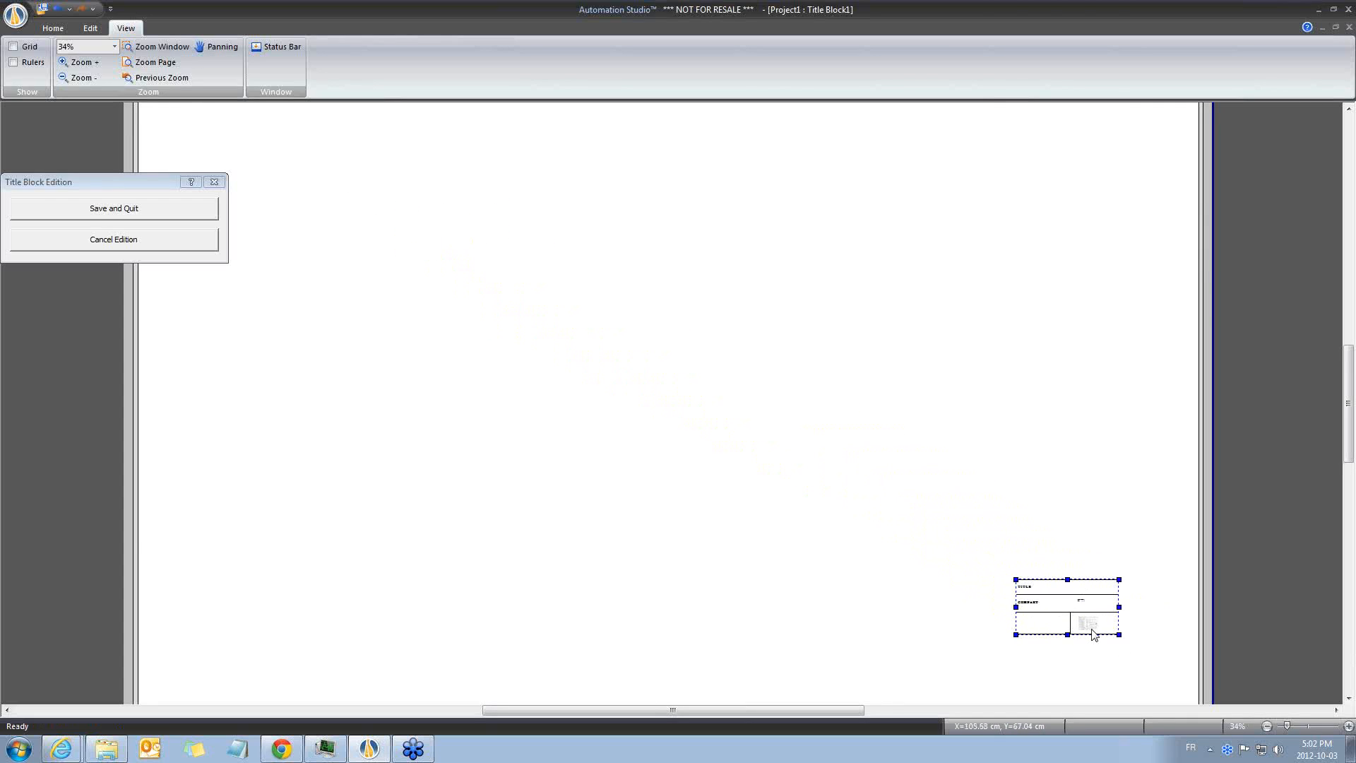
left_click(221, 46)
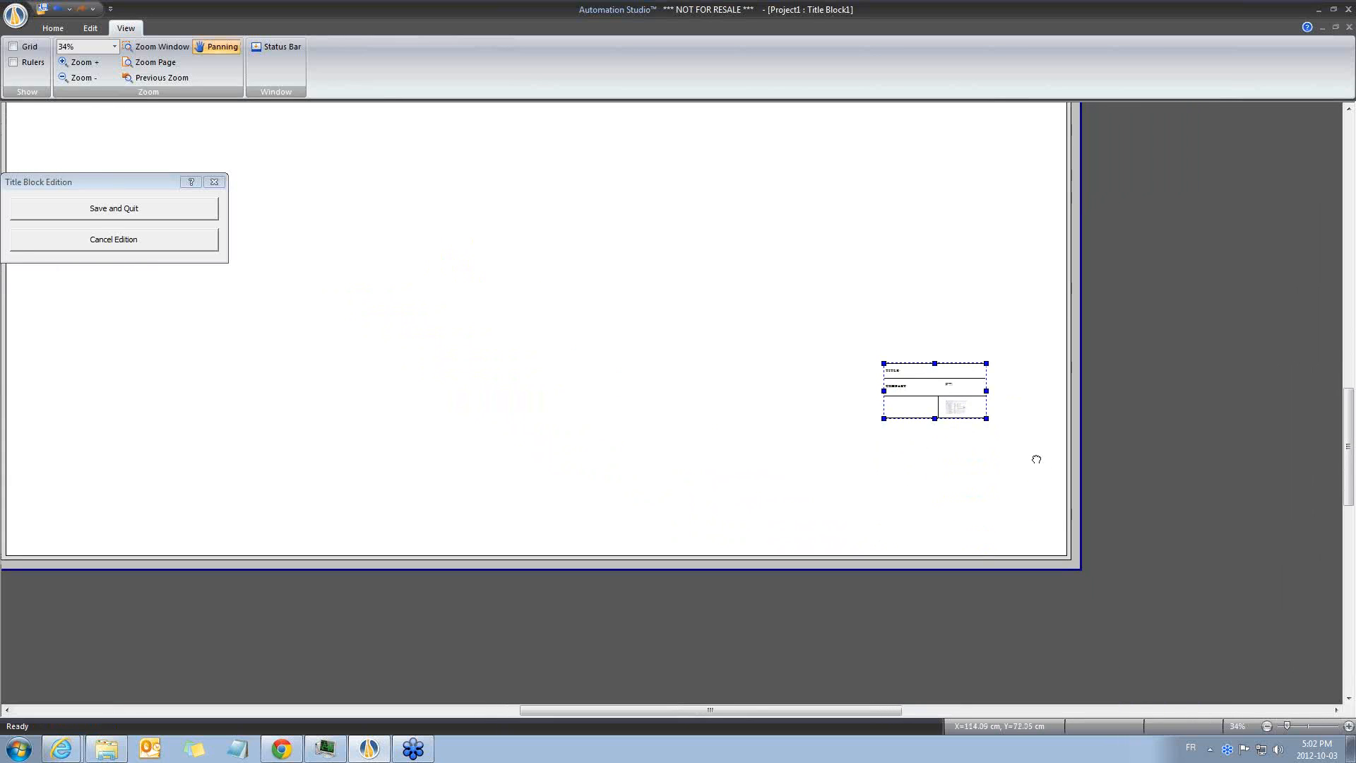
left_click_drag(934, 390, 1008, 523)
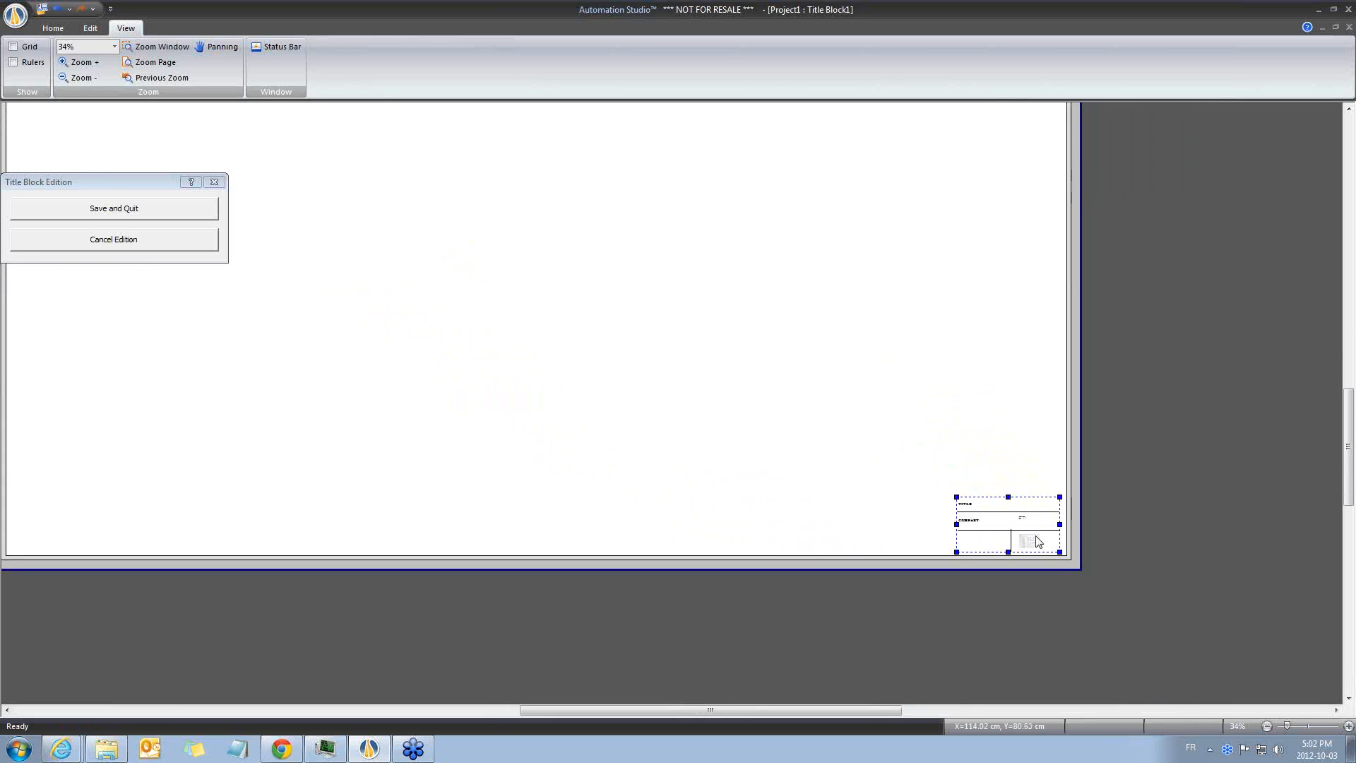
left_click(53, 28)
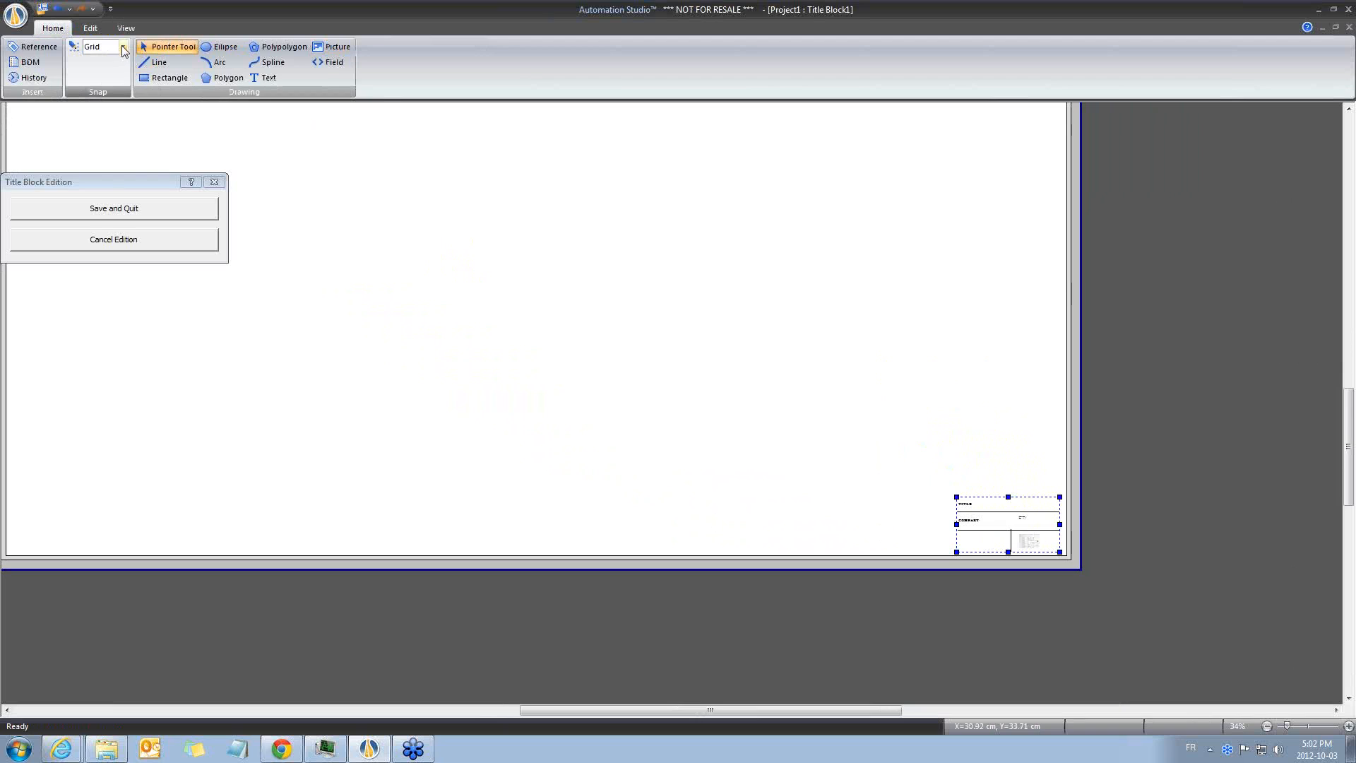
Check the snap options, then fit the whole ISO A0 page in the title block editor.
left_click(123, 46)
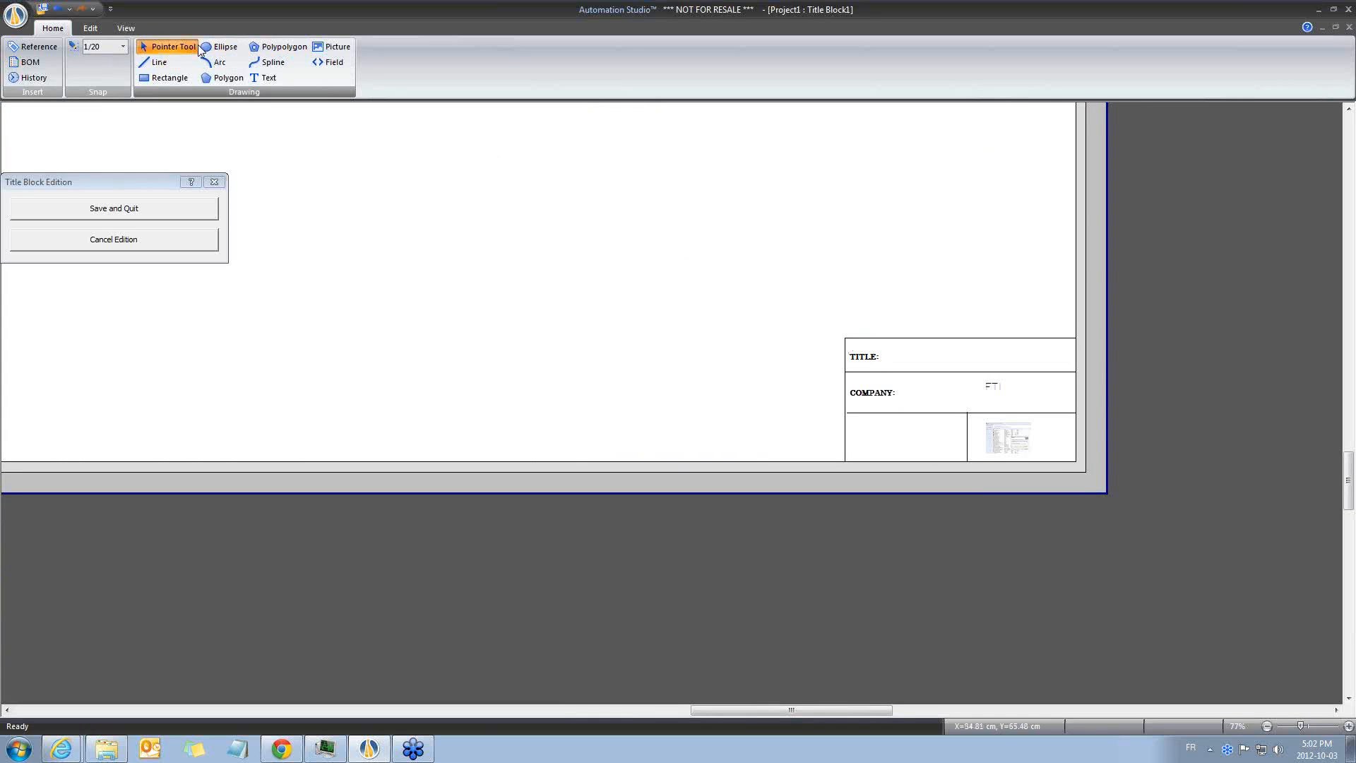
left_click(126, 27)
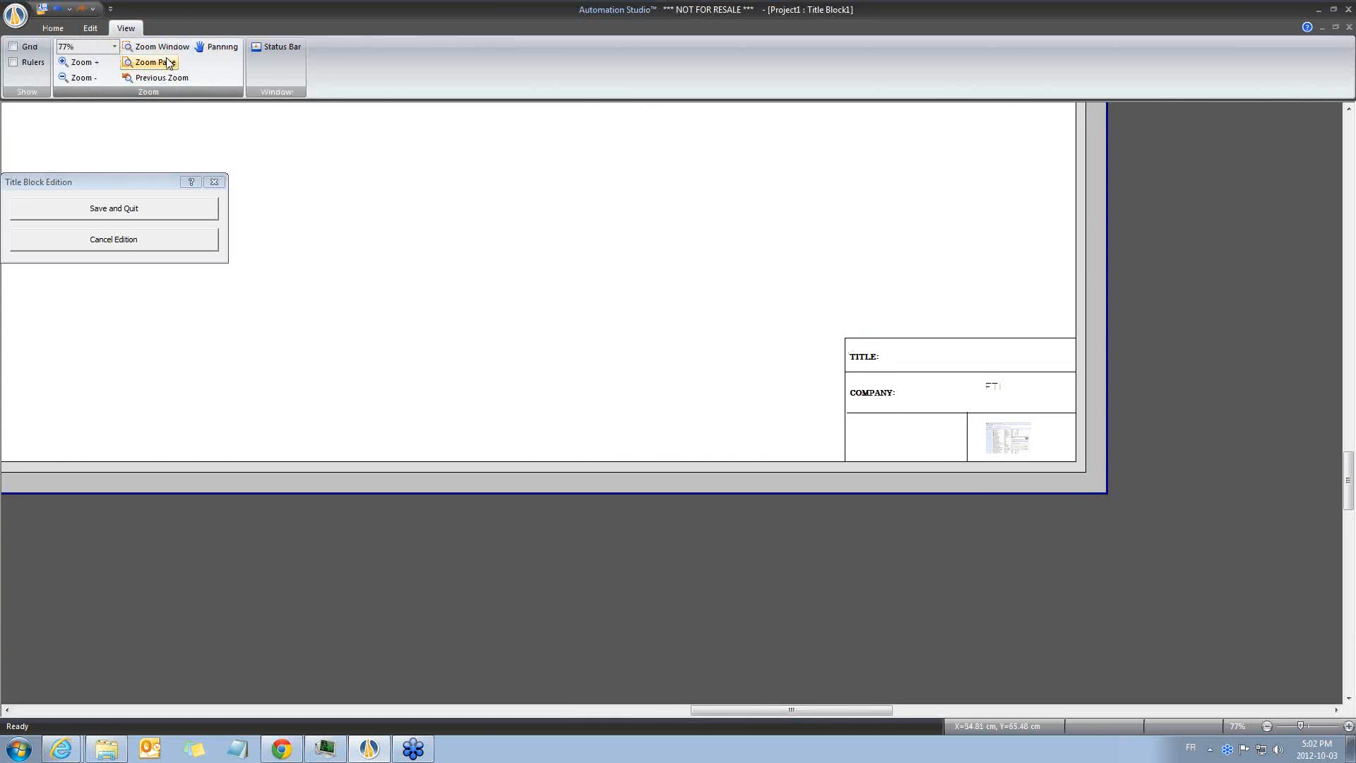
left_click(154, 62)
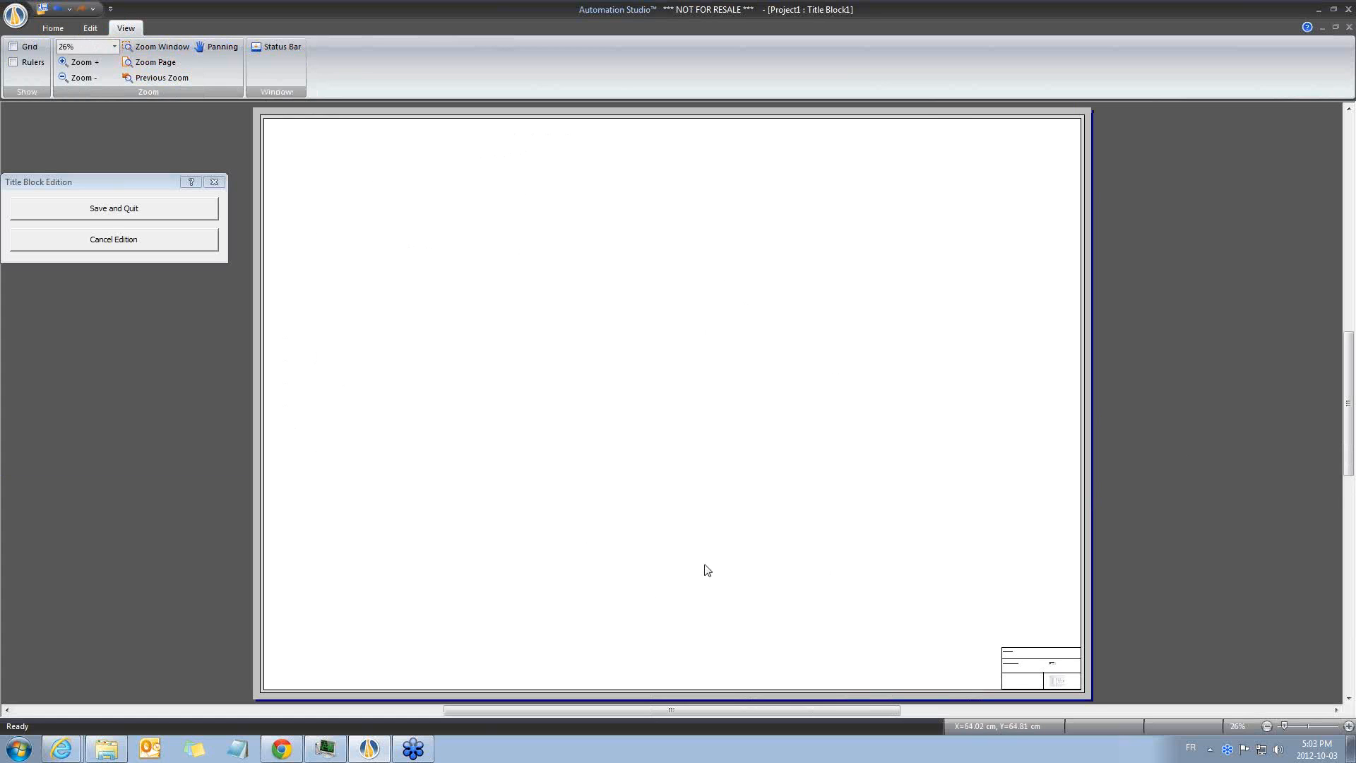
mouse_move(508, 258)
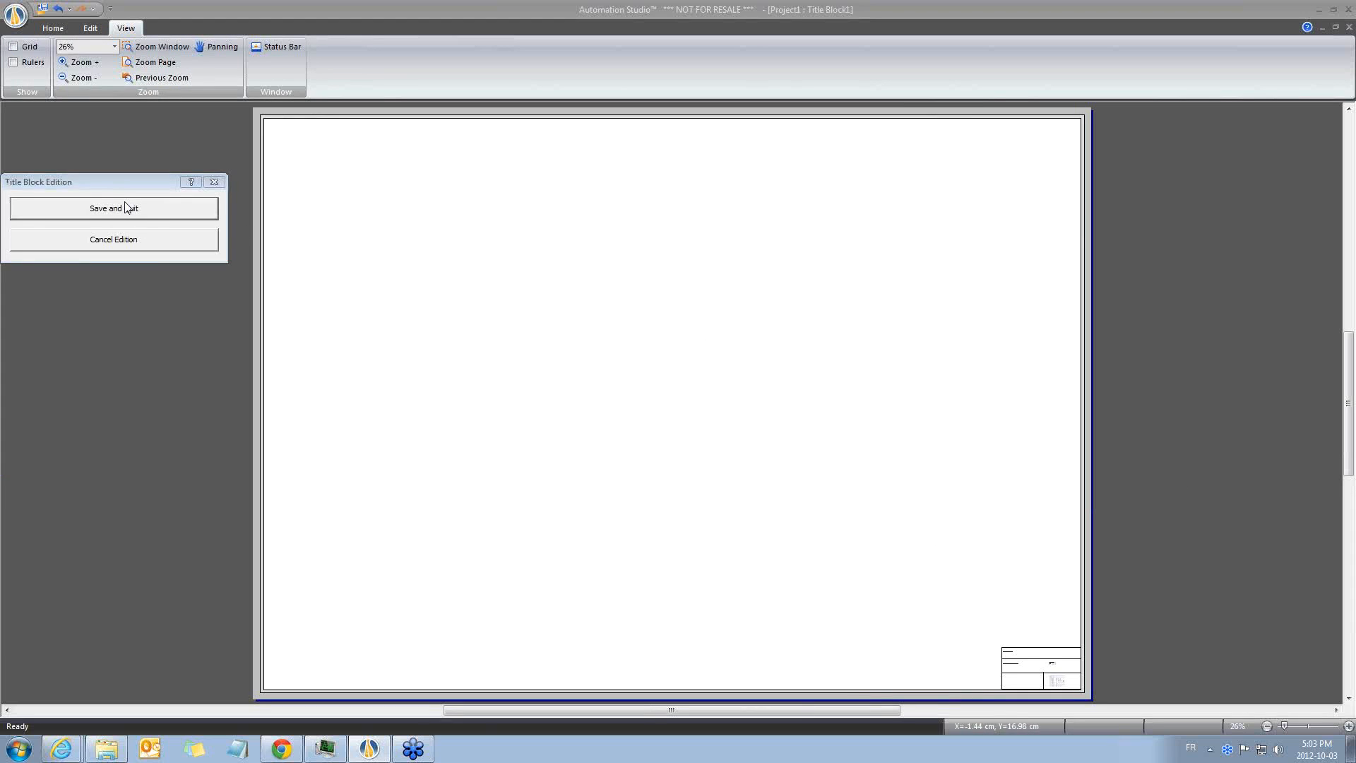
Save the title block, review Support_ISO_A0 in Page Setup Standards, and confirm project properties.
left_click(113, 208)
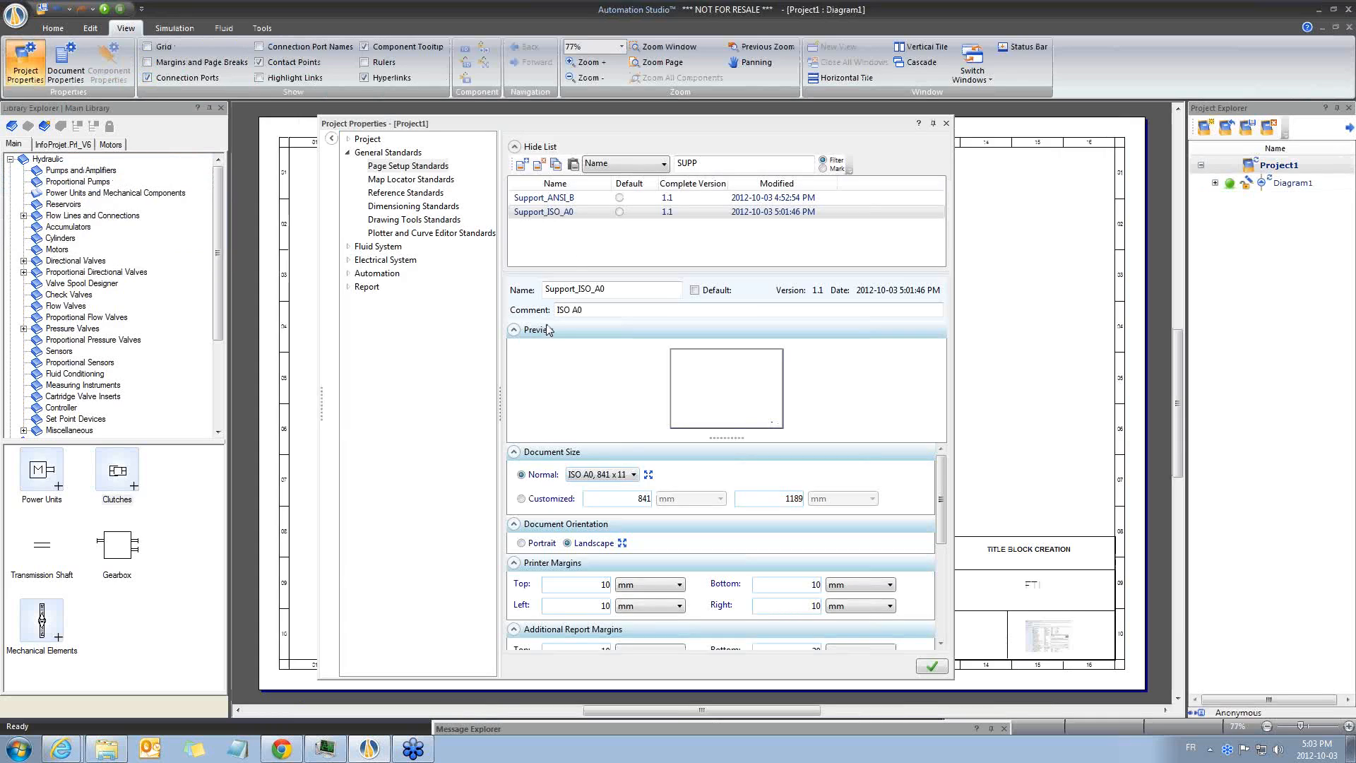
left_click(545, 212)
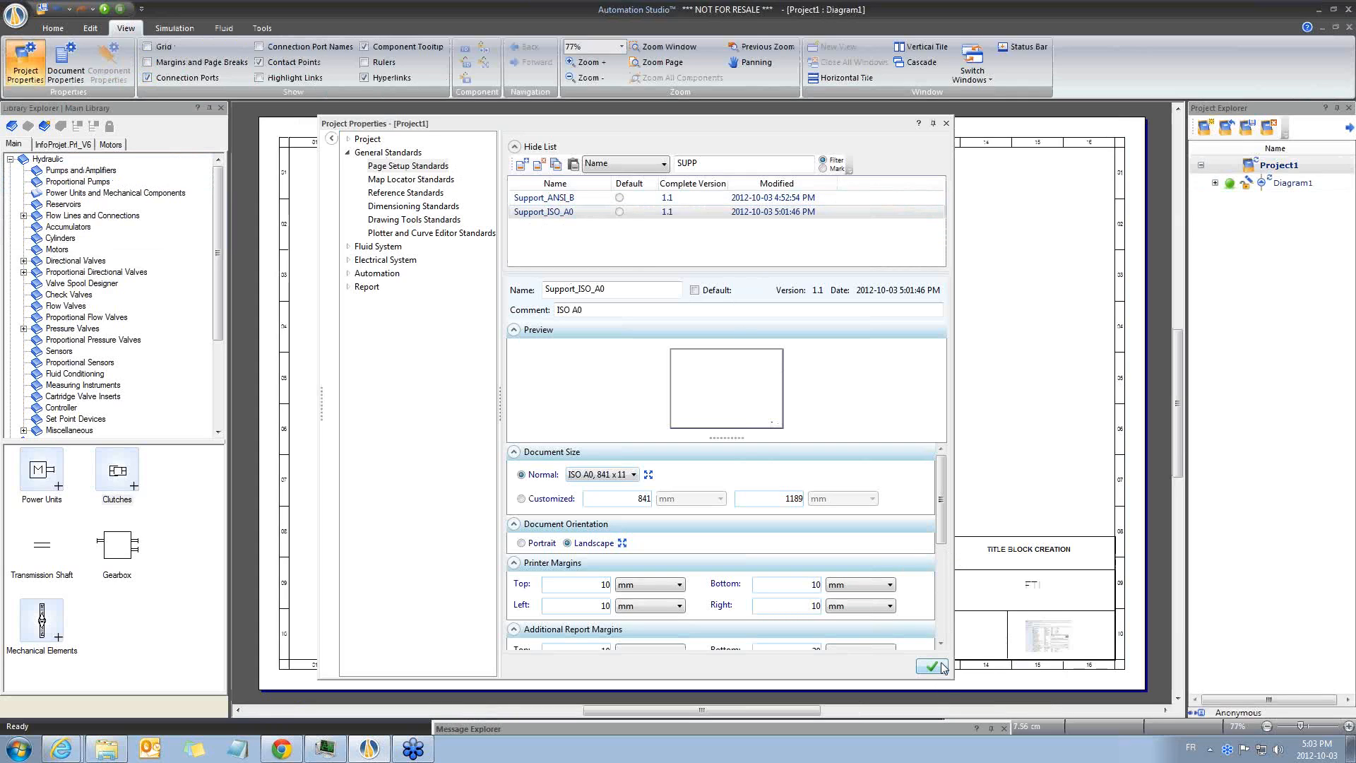
left_click(932, 666)
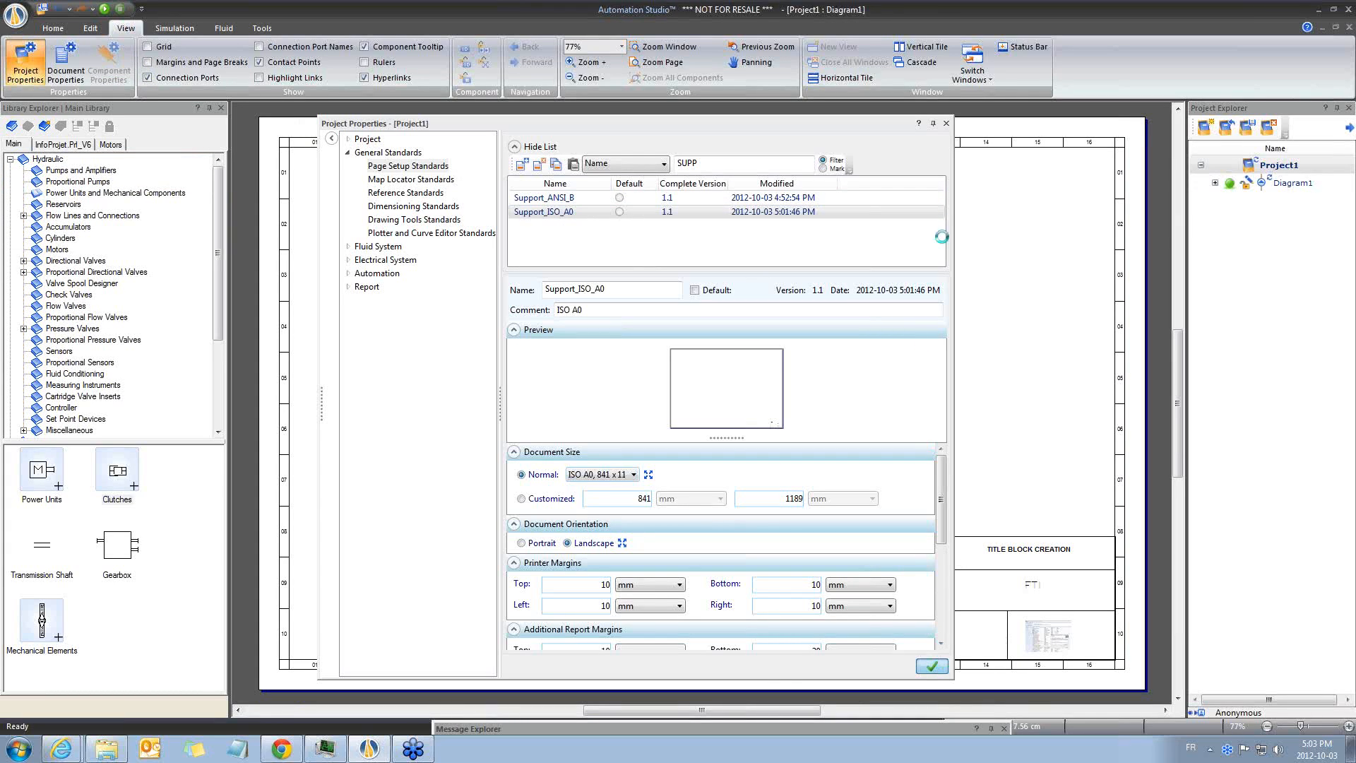
left_click(932, 665)
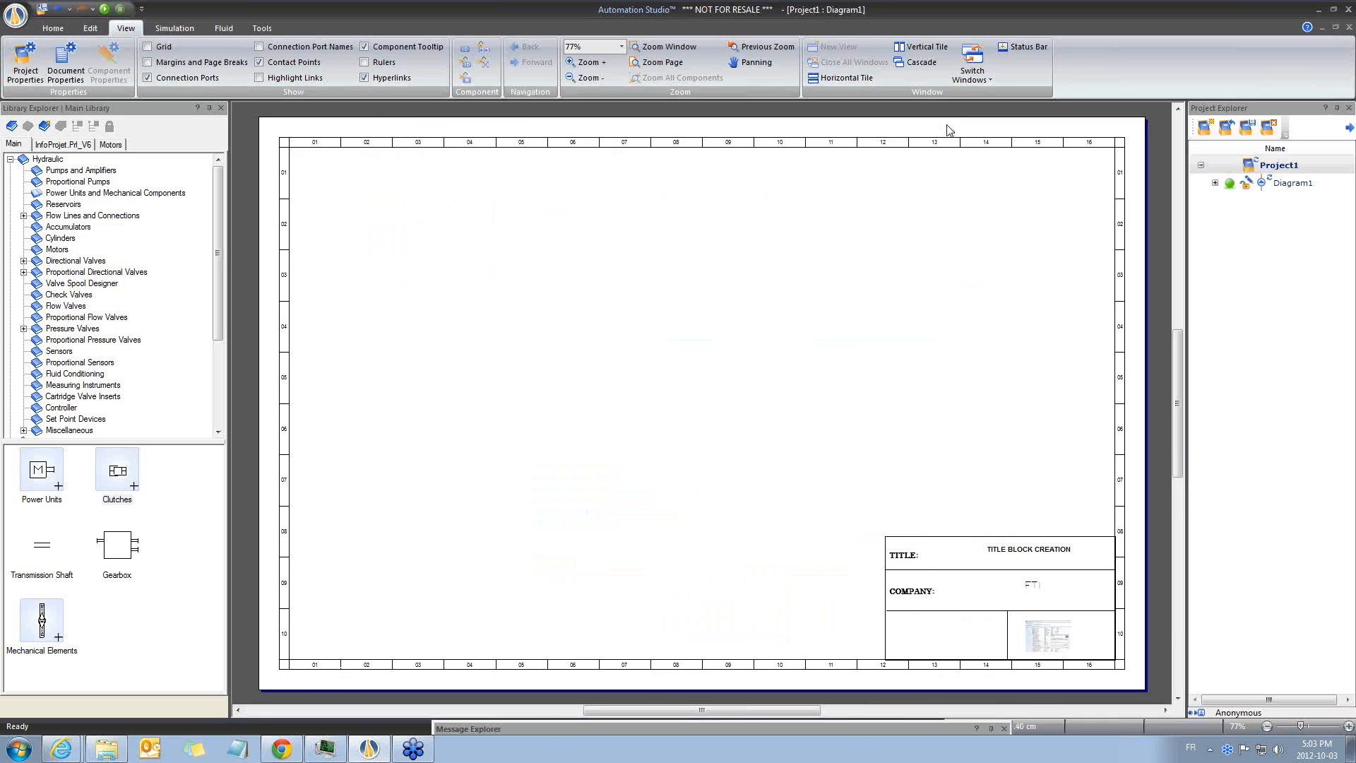
Set Diagram1's Page Setup Standard to Support_ISO_A0 in Document Properties.
right_click(833, 365)
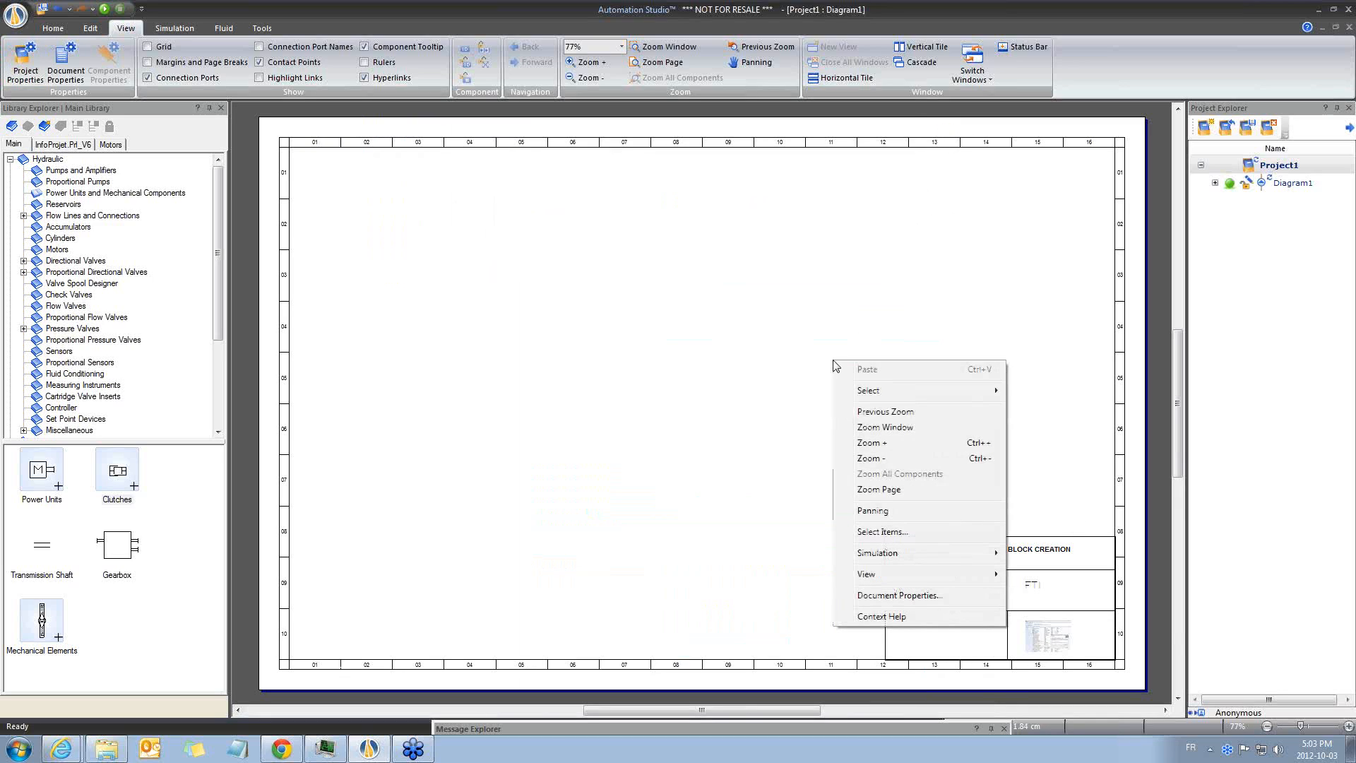
mouse_move(907, 595)
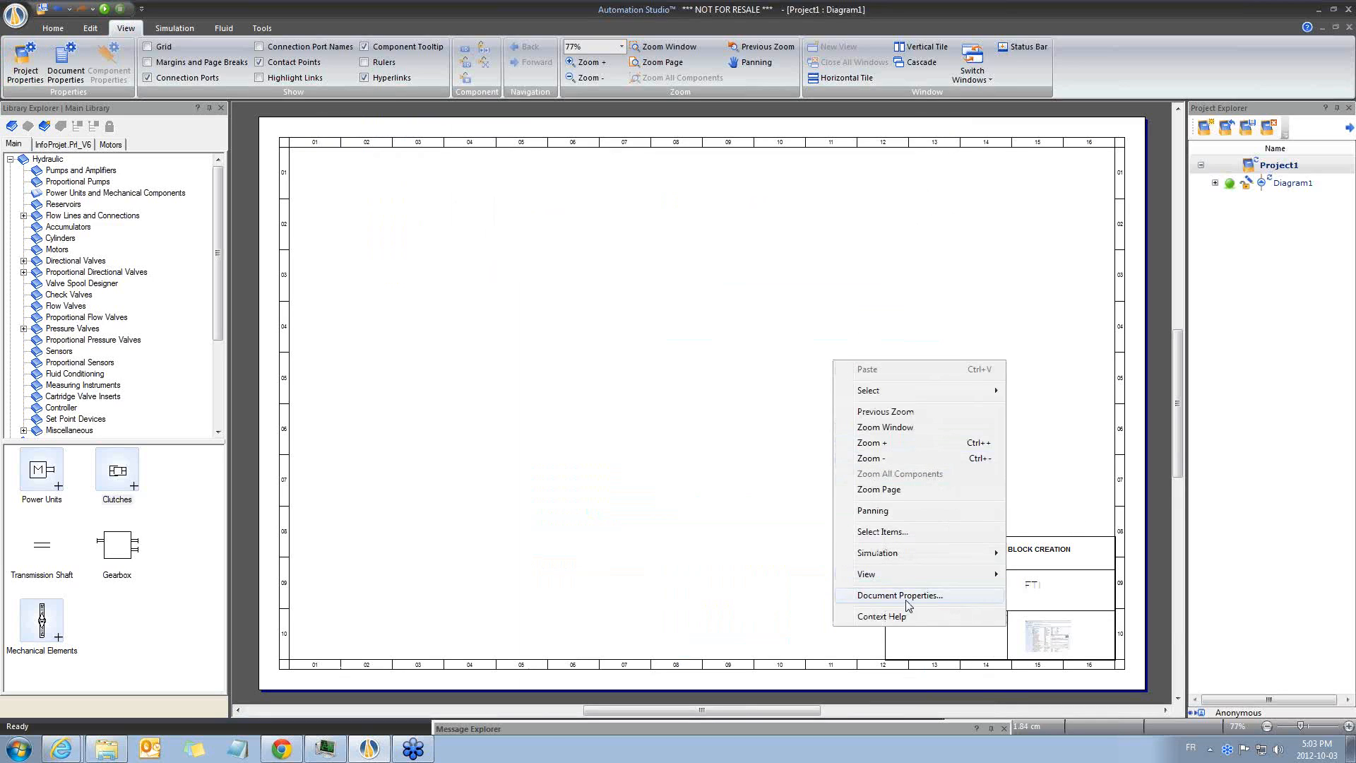
left_click(897, 595)
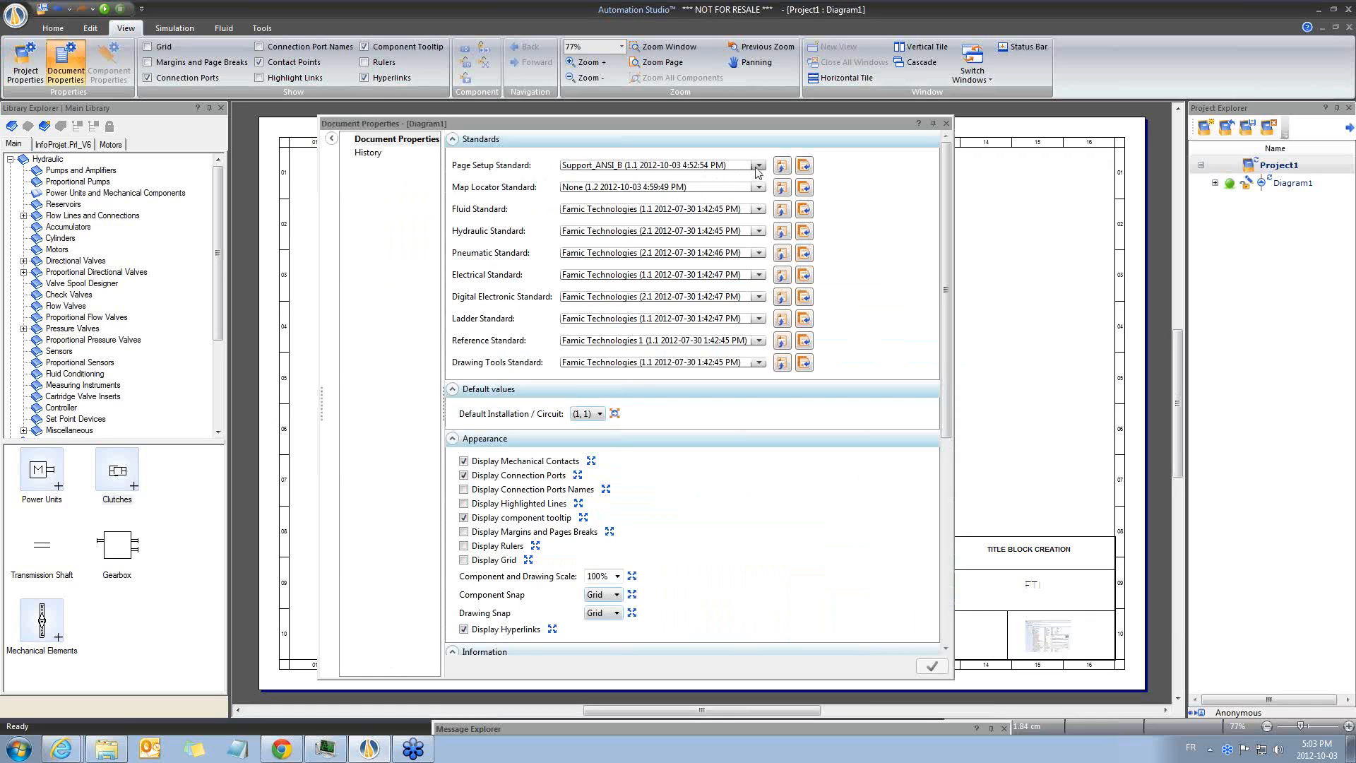
left_click(759, 165)
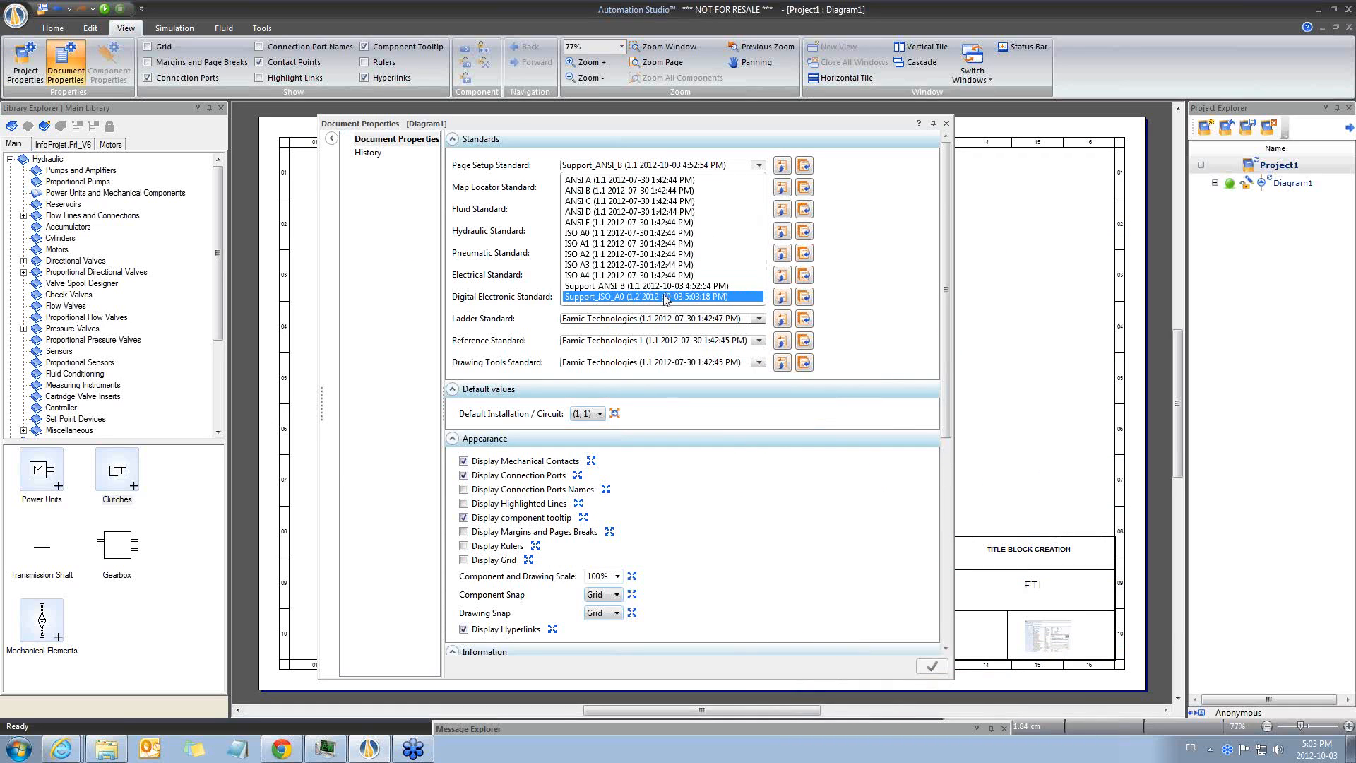
left_click(657, 297)
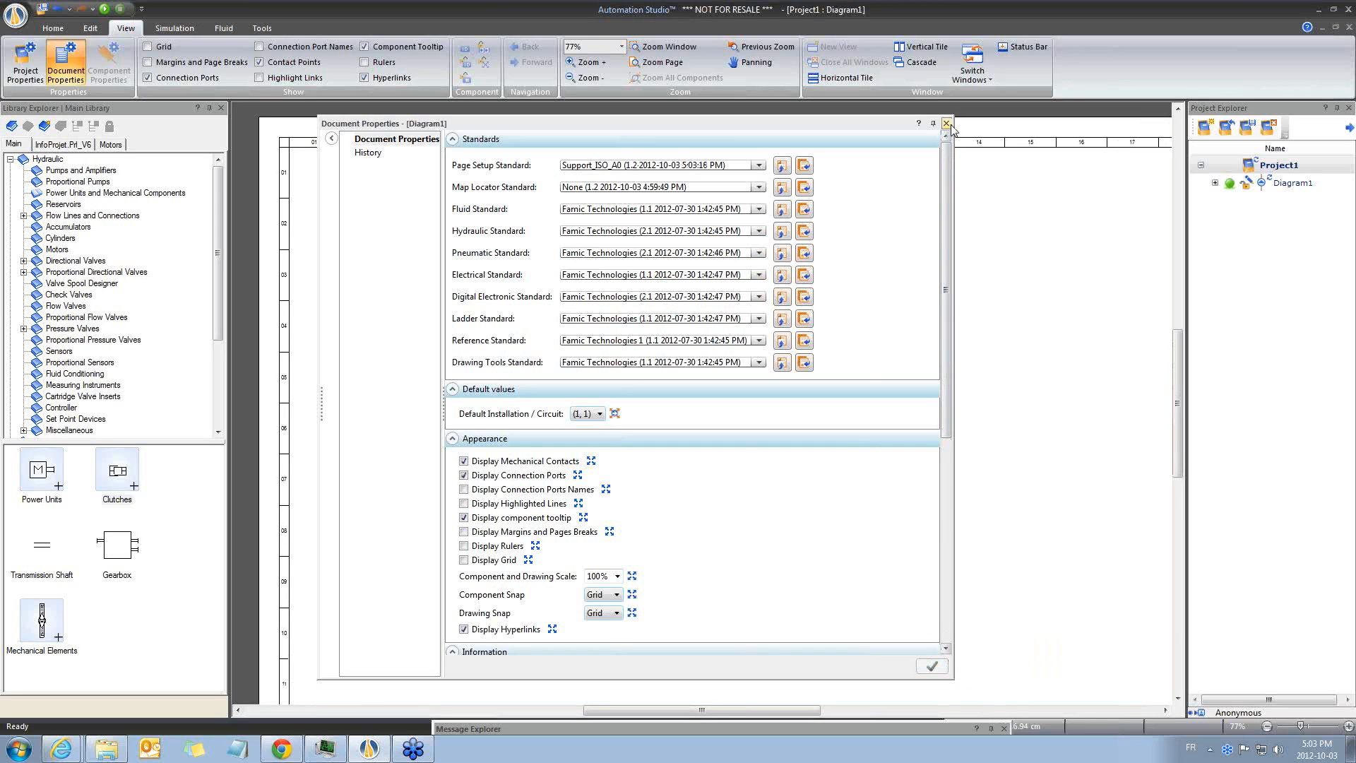
left_click(946, 123)
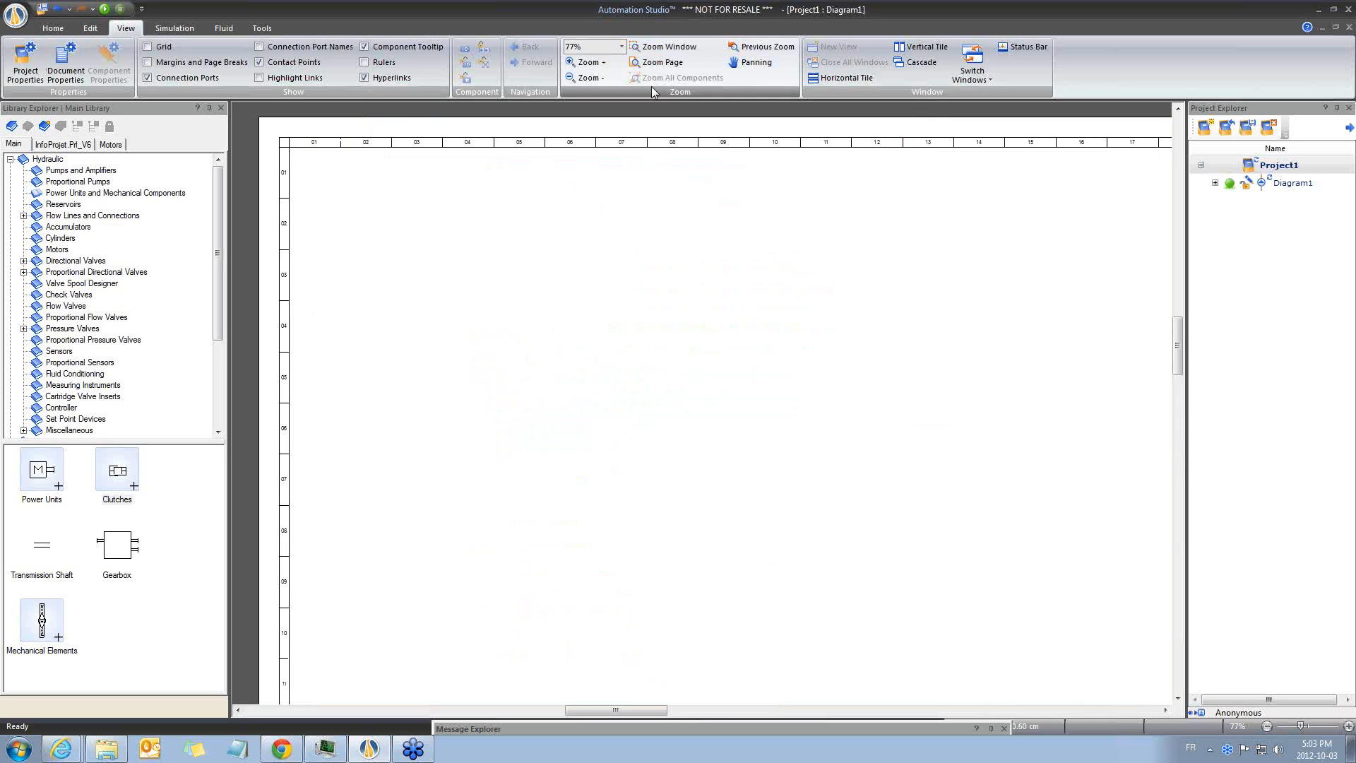
Zoom to the whole A0 page to check the corner title block.
left_click(662, 62)
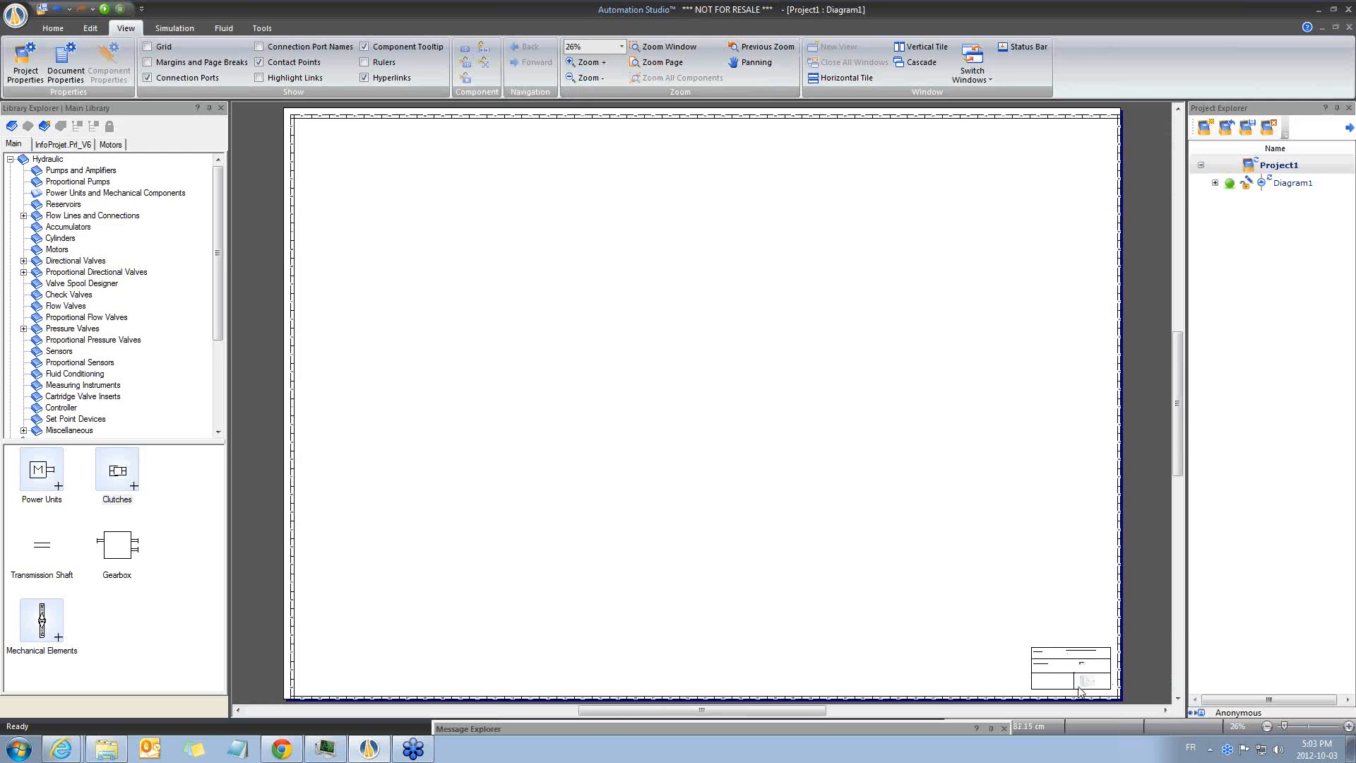
mouse_move(1118, 629)
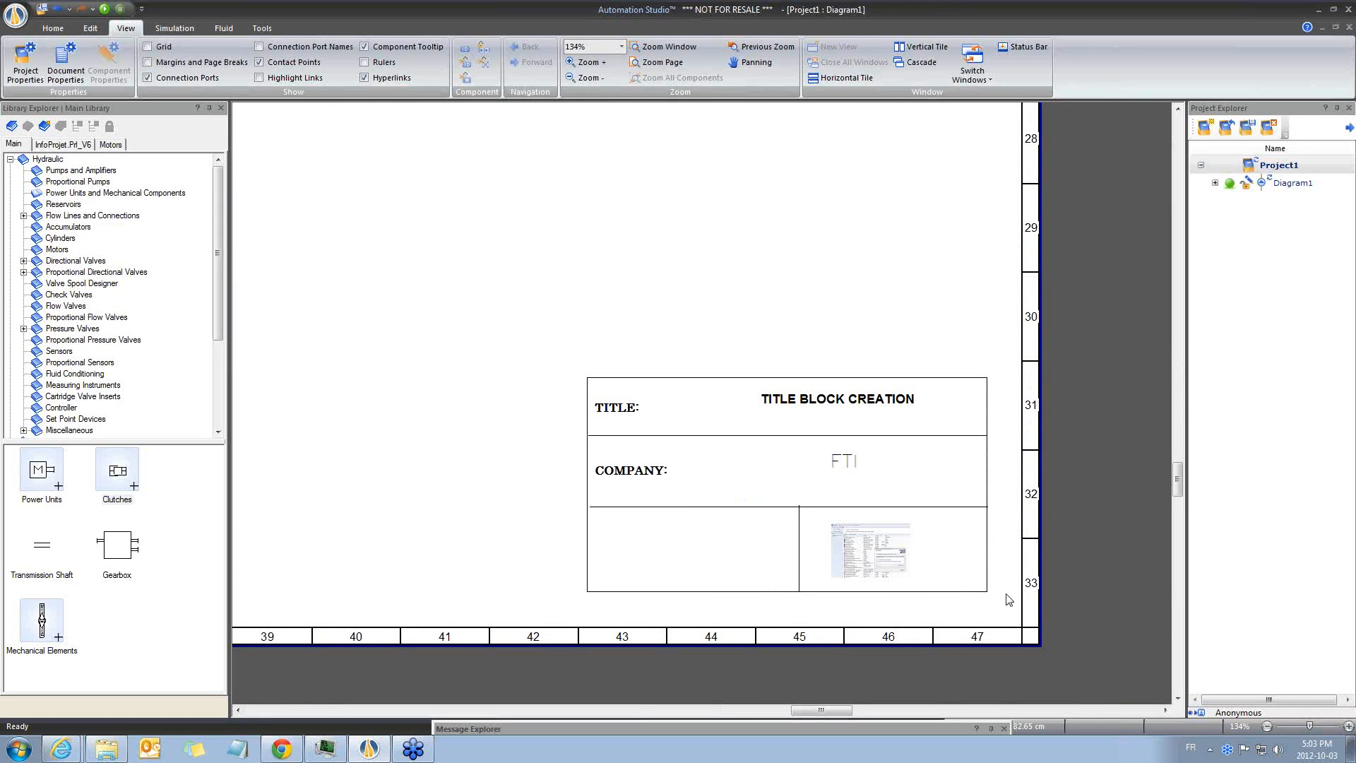
left_click(15, 15)
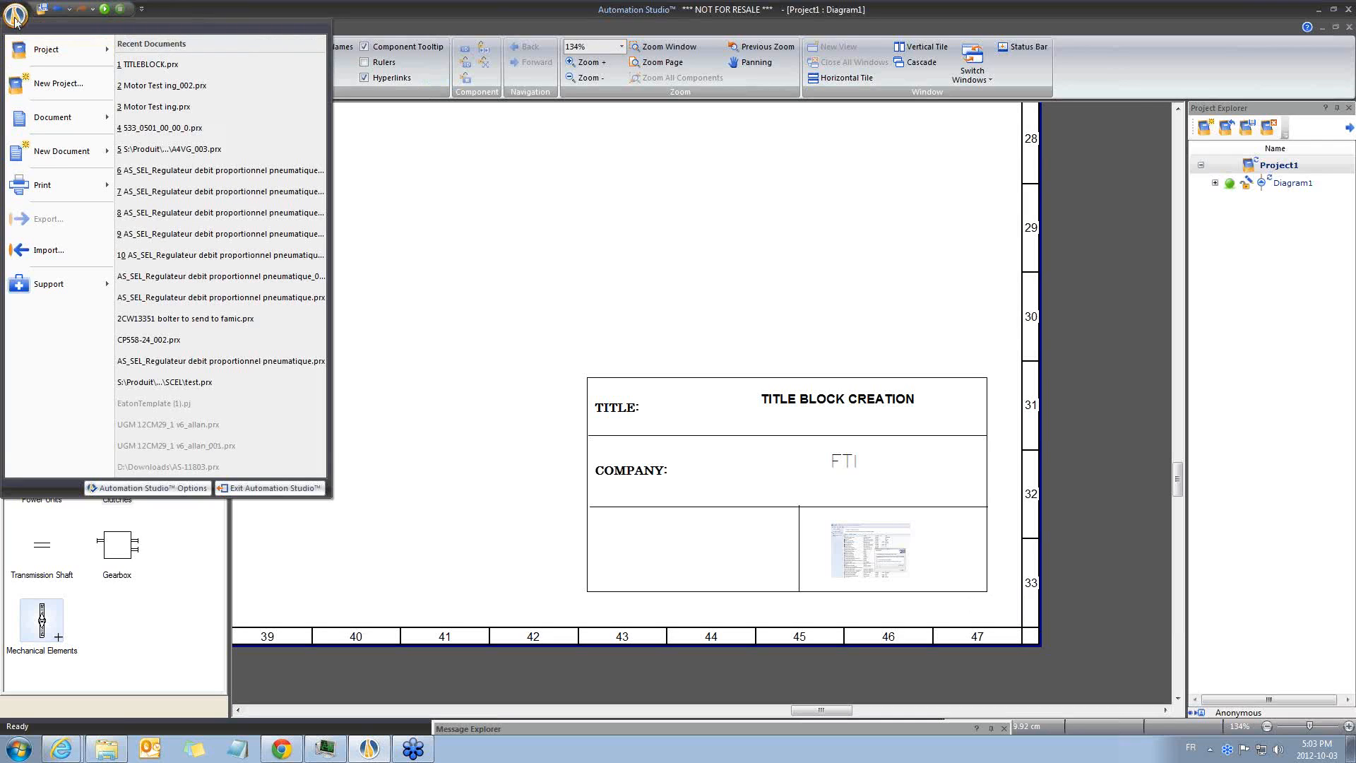
mouse_move(43, 185)
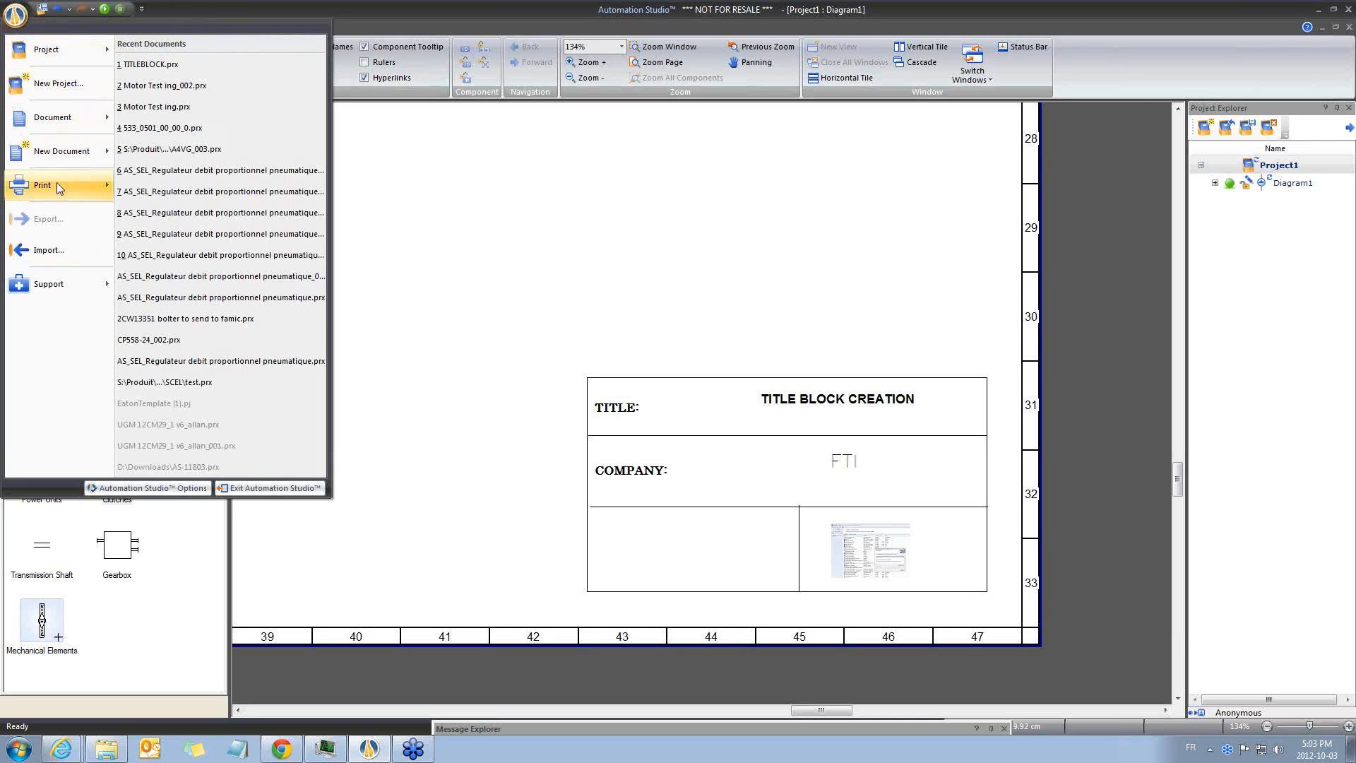
mouse_move(181, 128)
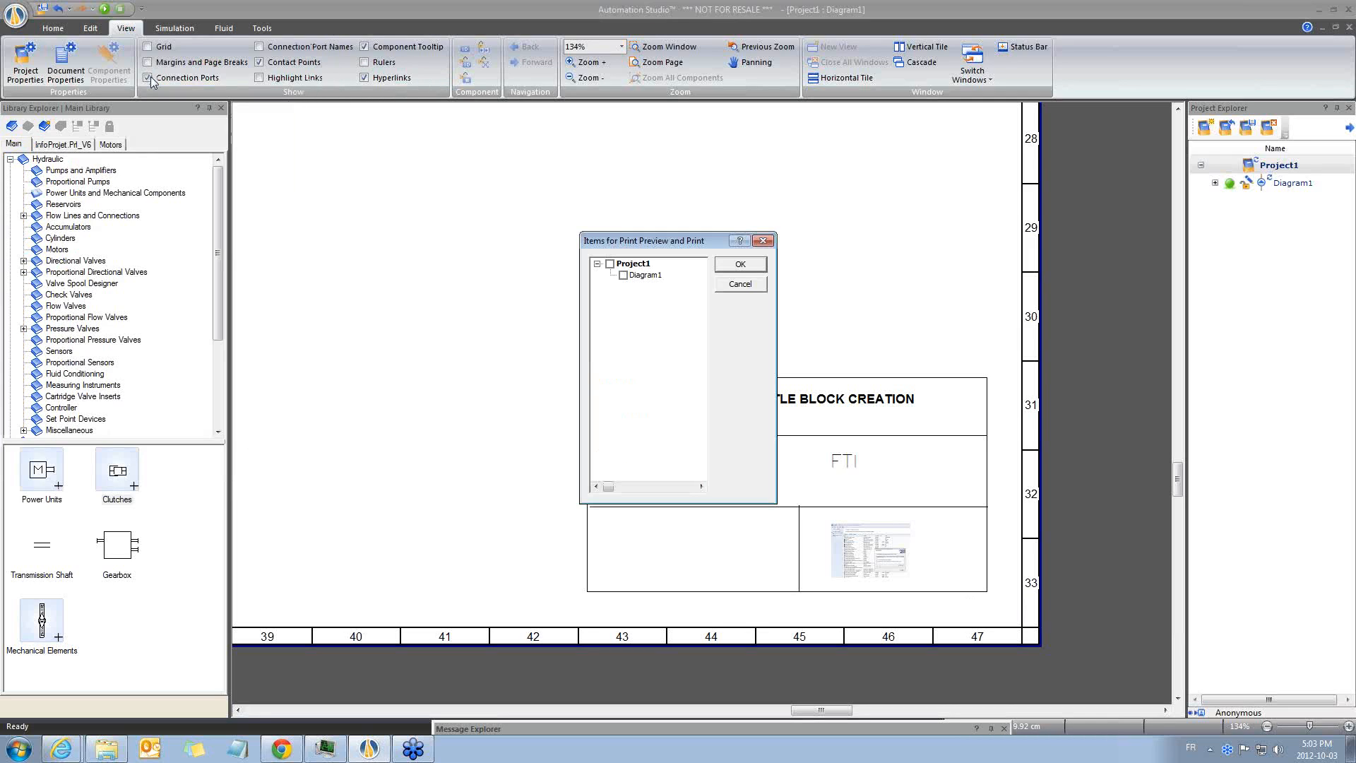
Print-preview Project1's Diagram1 on A0 paper, then close the preview.
left_click(610, 263)
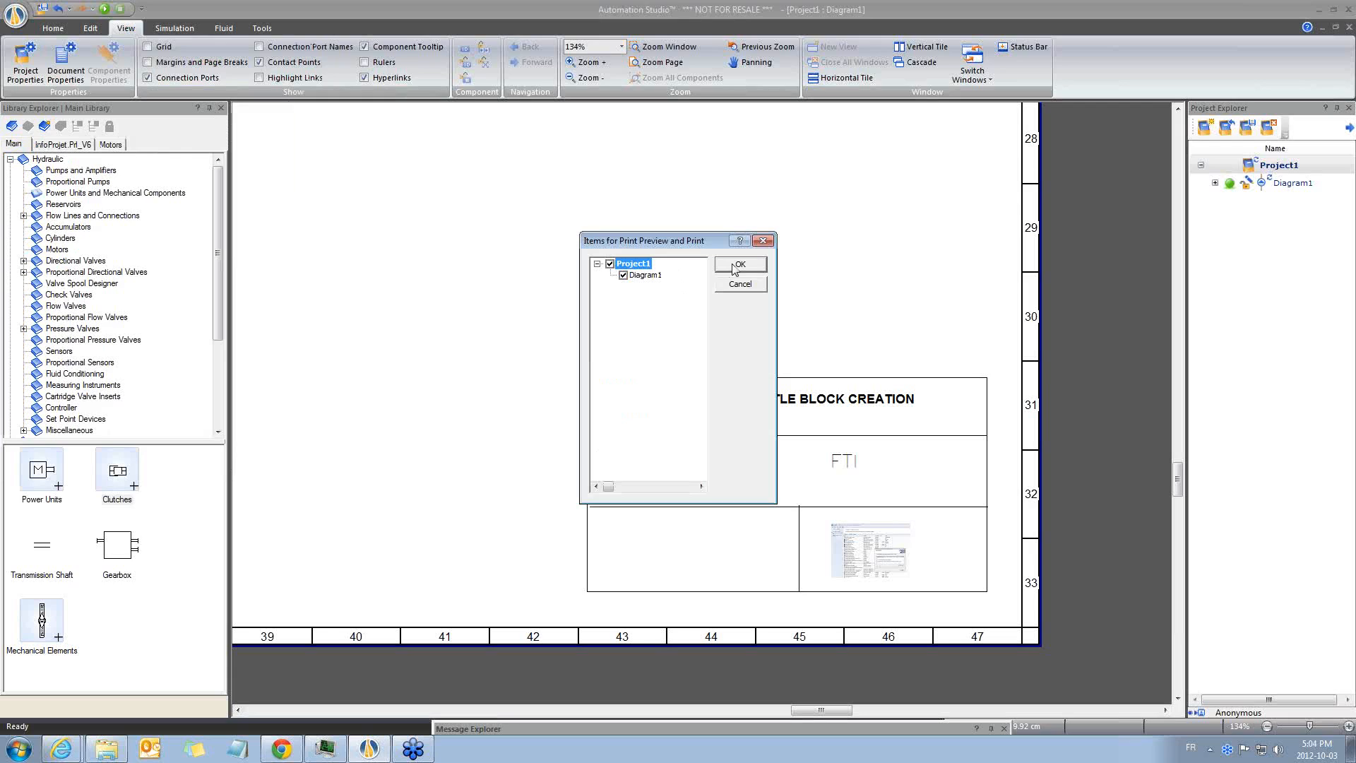
left_click(739, 263)
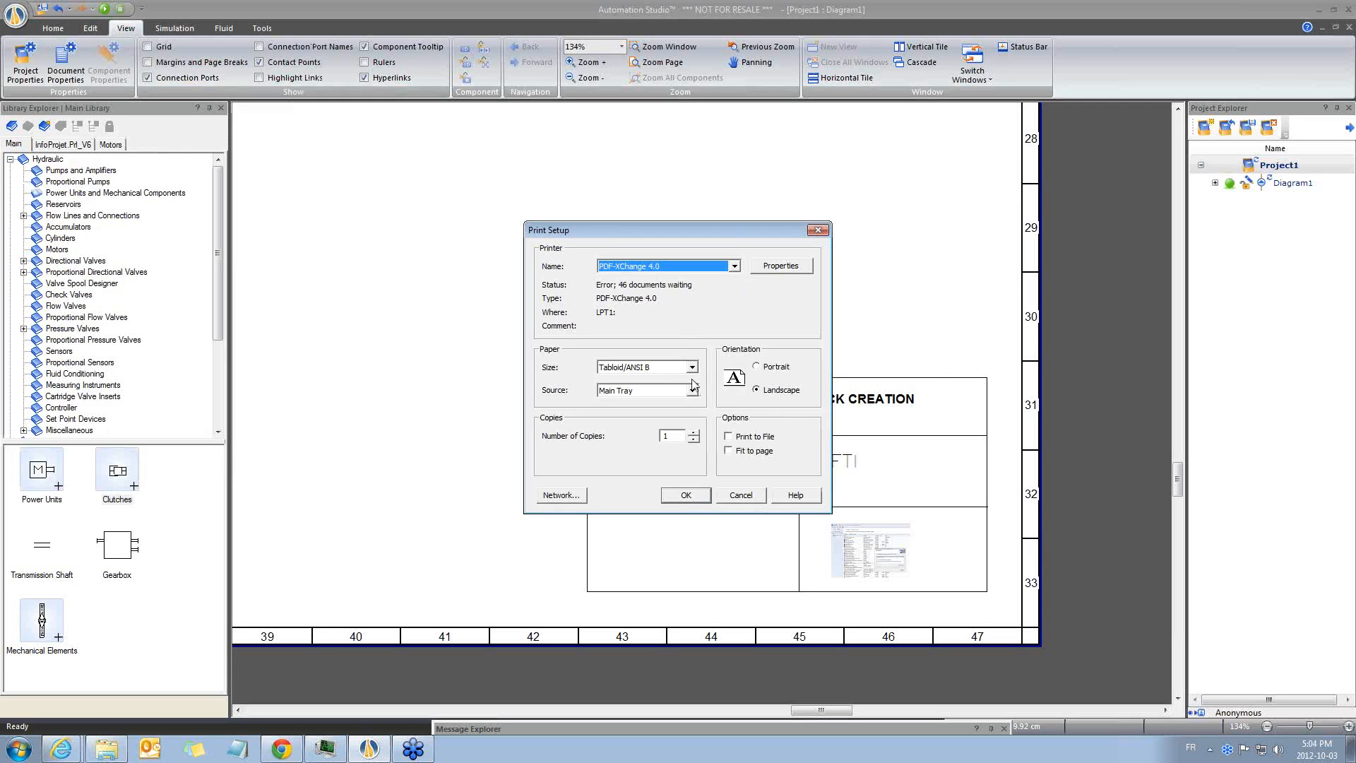
mouse_move(699, 374)
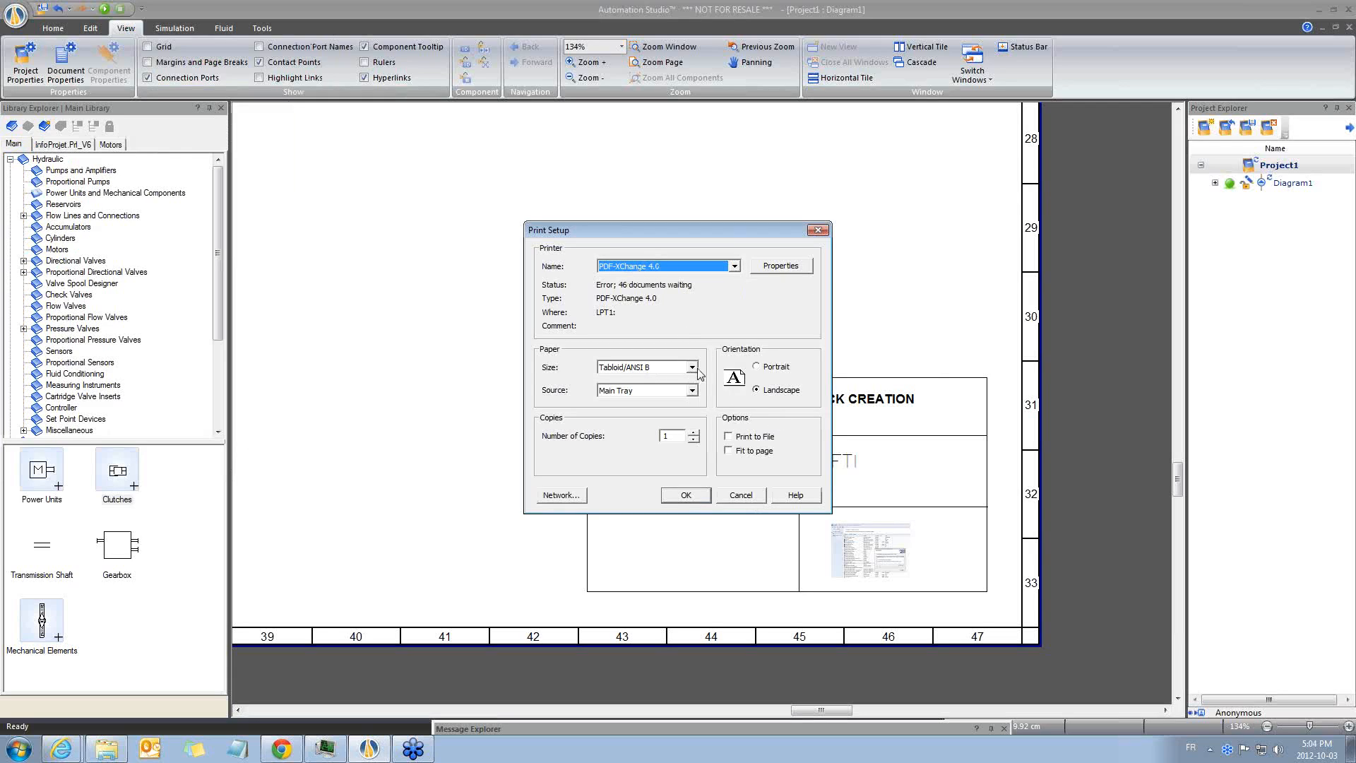
mouse_move(679, 319)
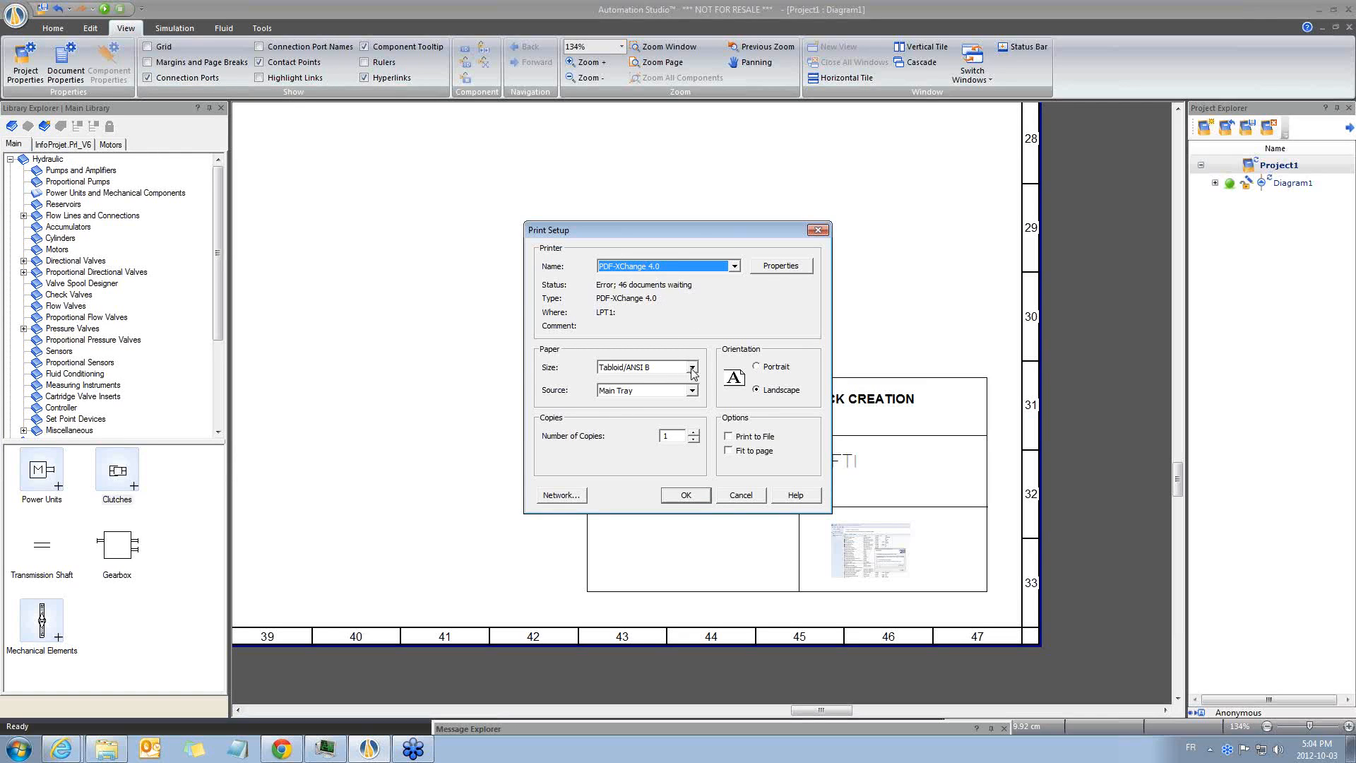
left_click(692, 367)
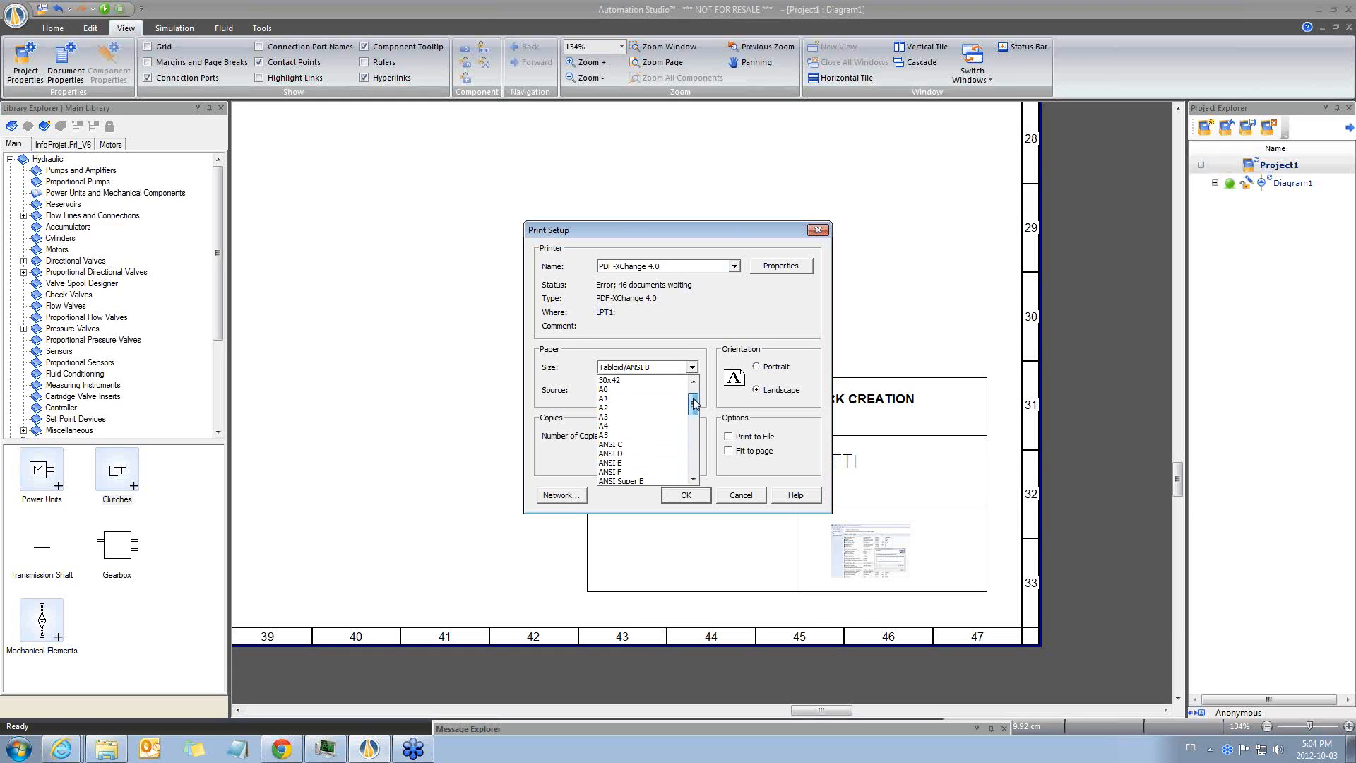
left_click(604, 397)
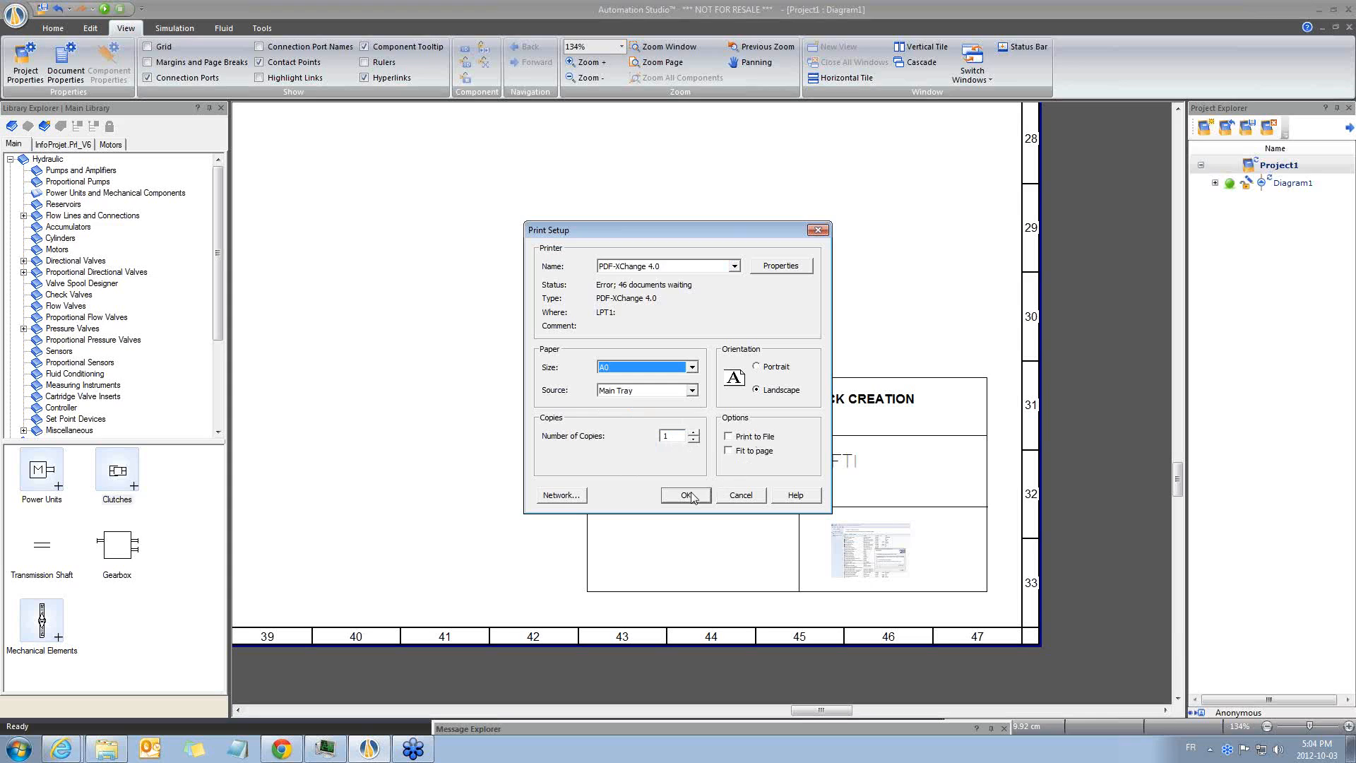
left_click(686, 495)
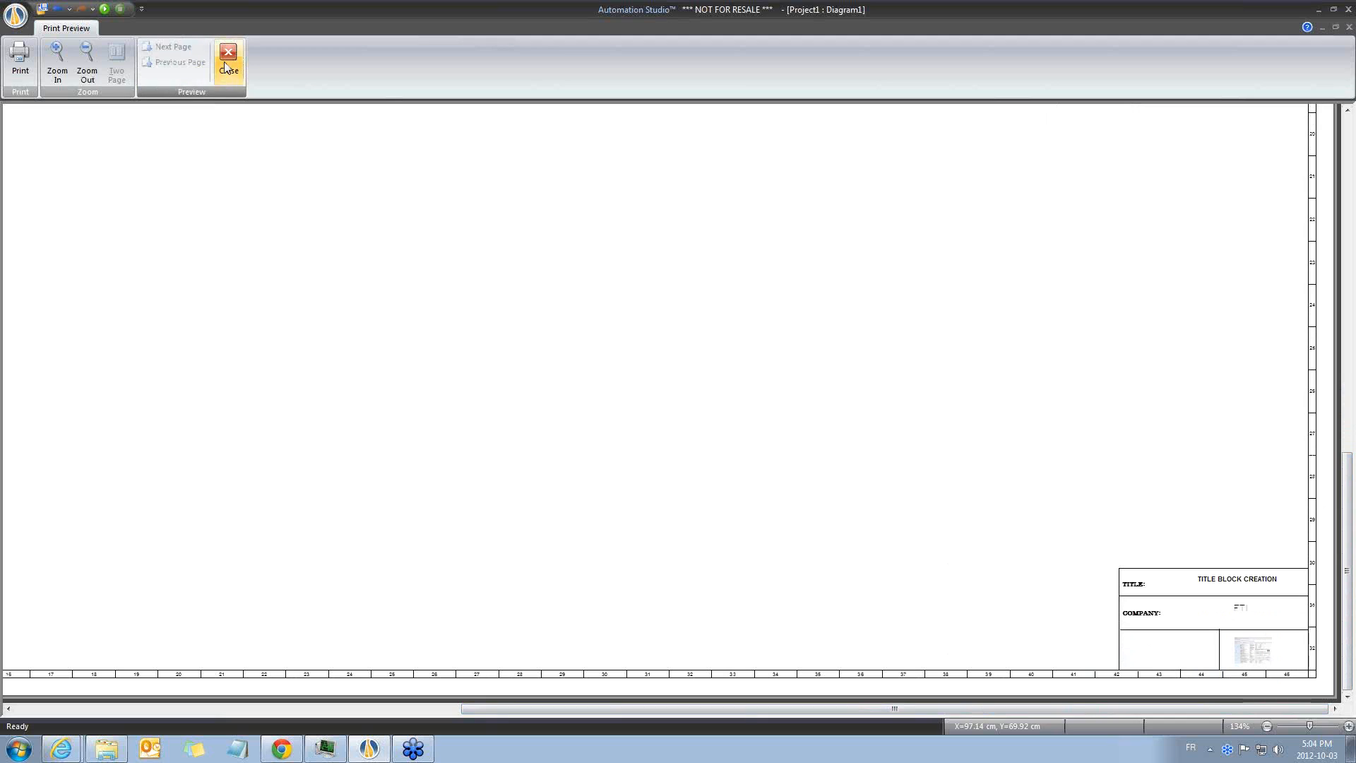
left_click(228, 51)
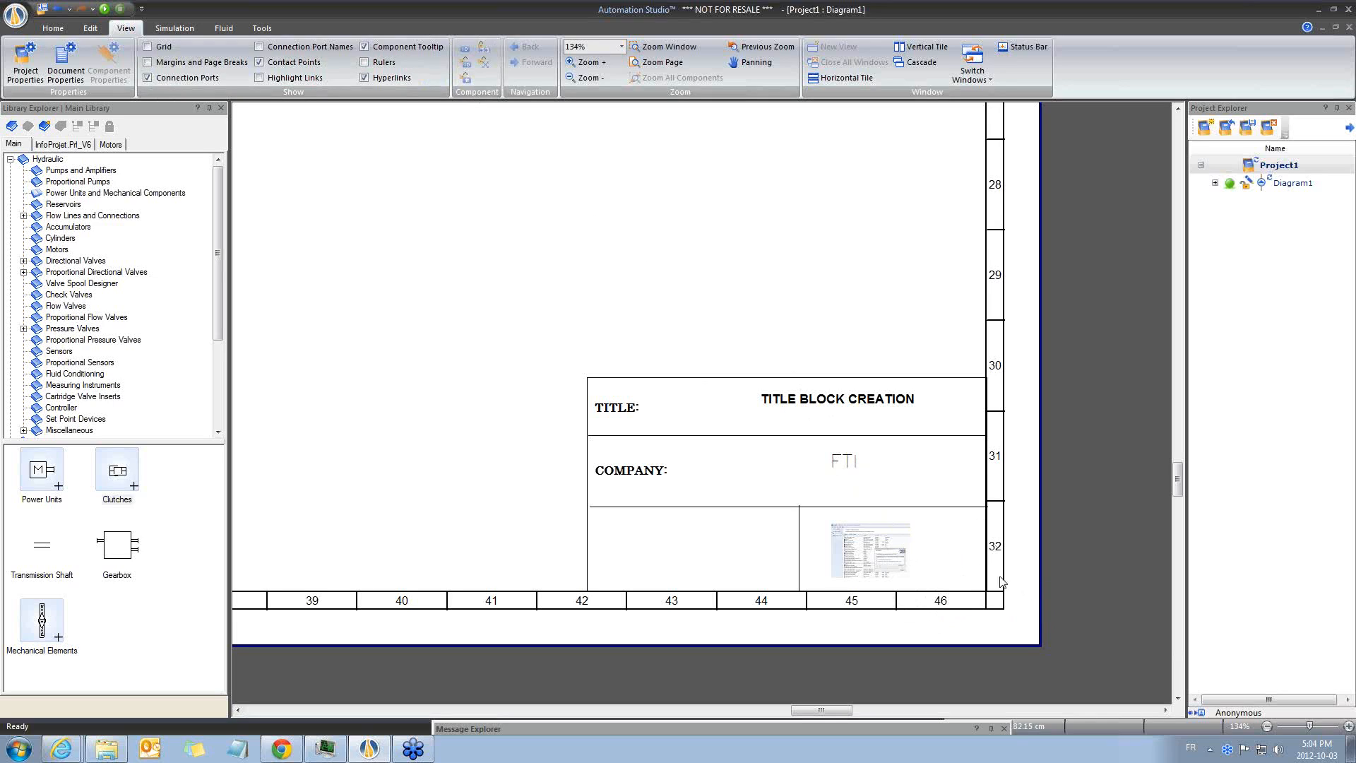
mouse_move(1002, 562)
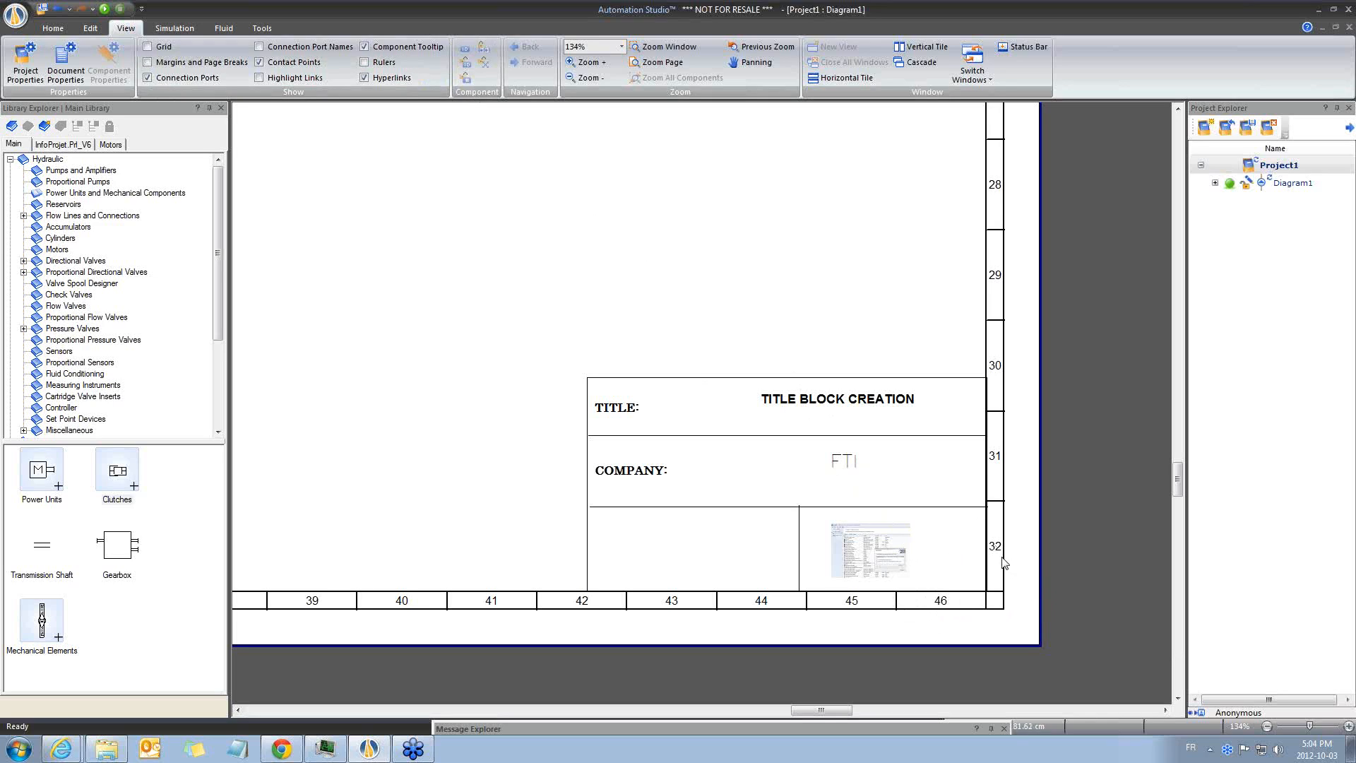
Zoom to fit Diagram1's entire A0 page and its corner title block.
left_click(662, 61)
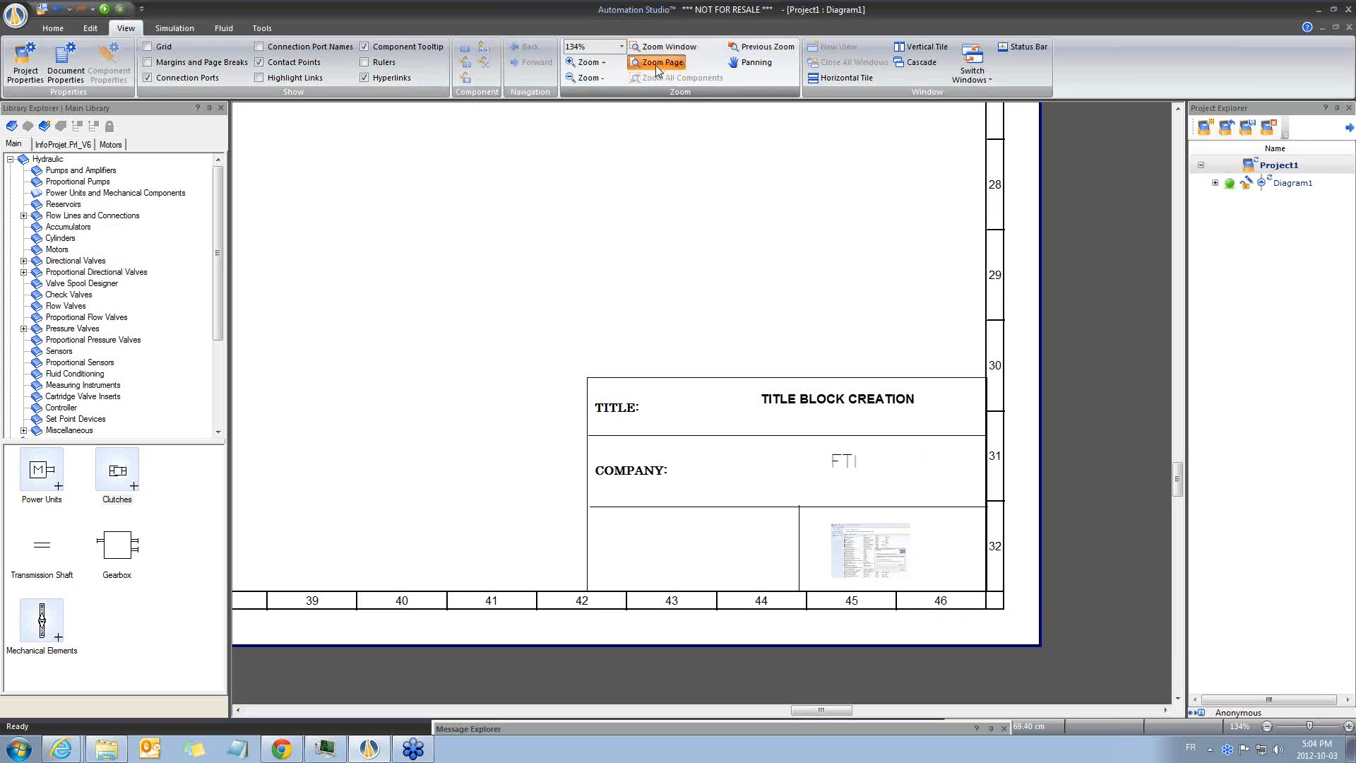
left_click(662, 63)
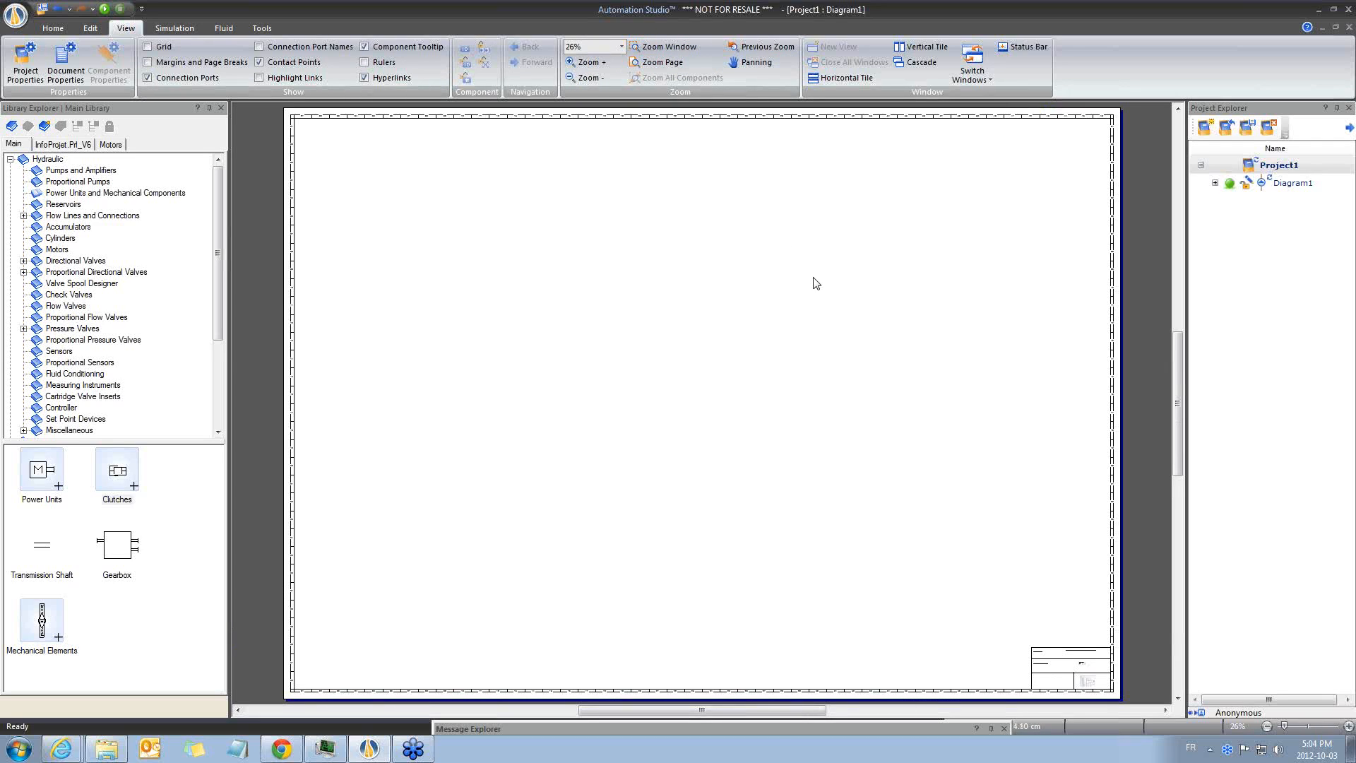
mouse_move(864, 386)
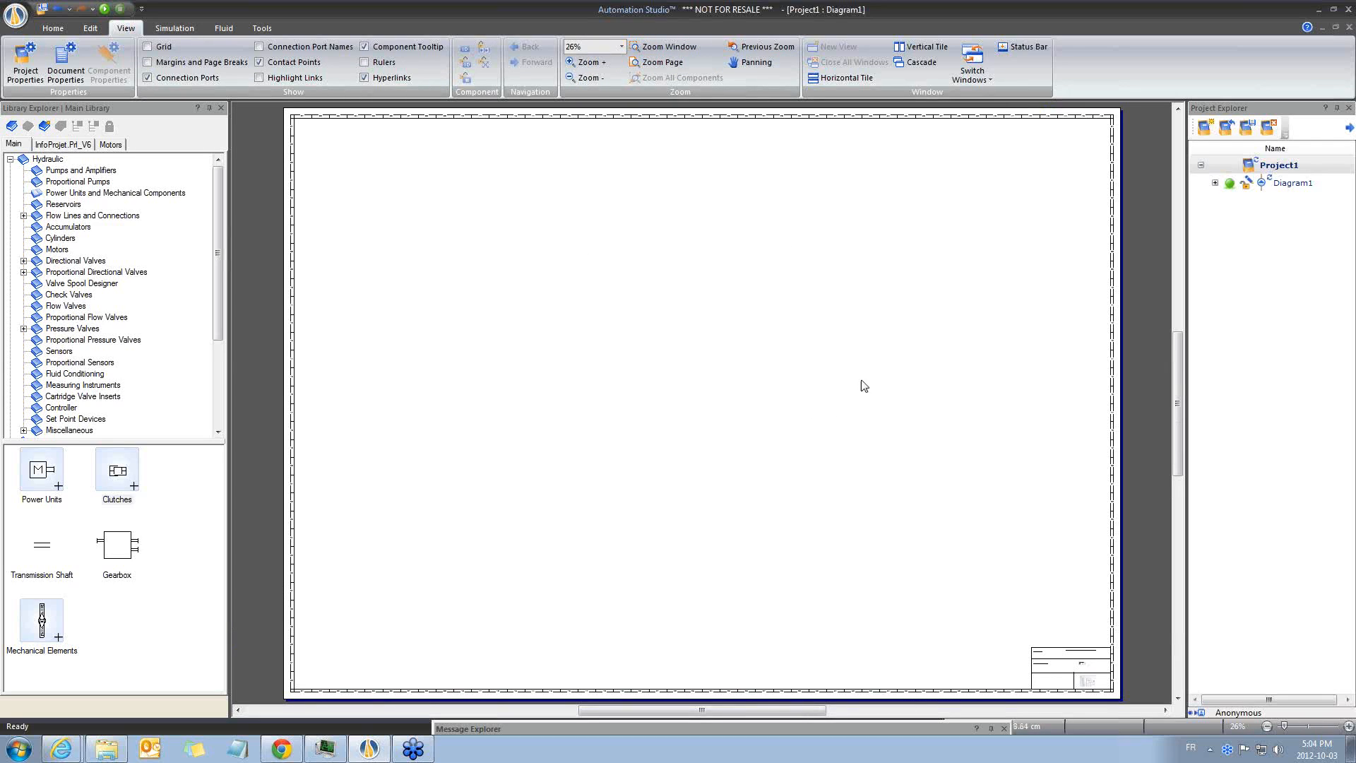
mouse_move(277, 438)
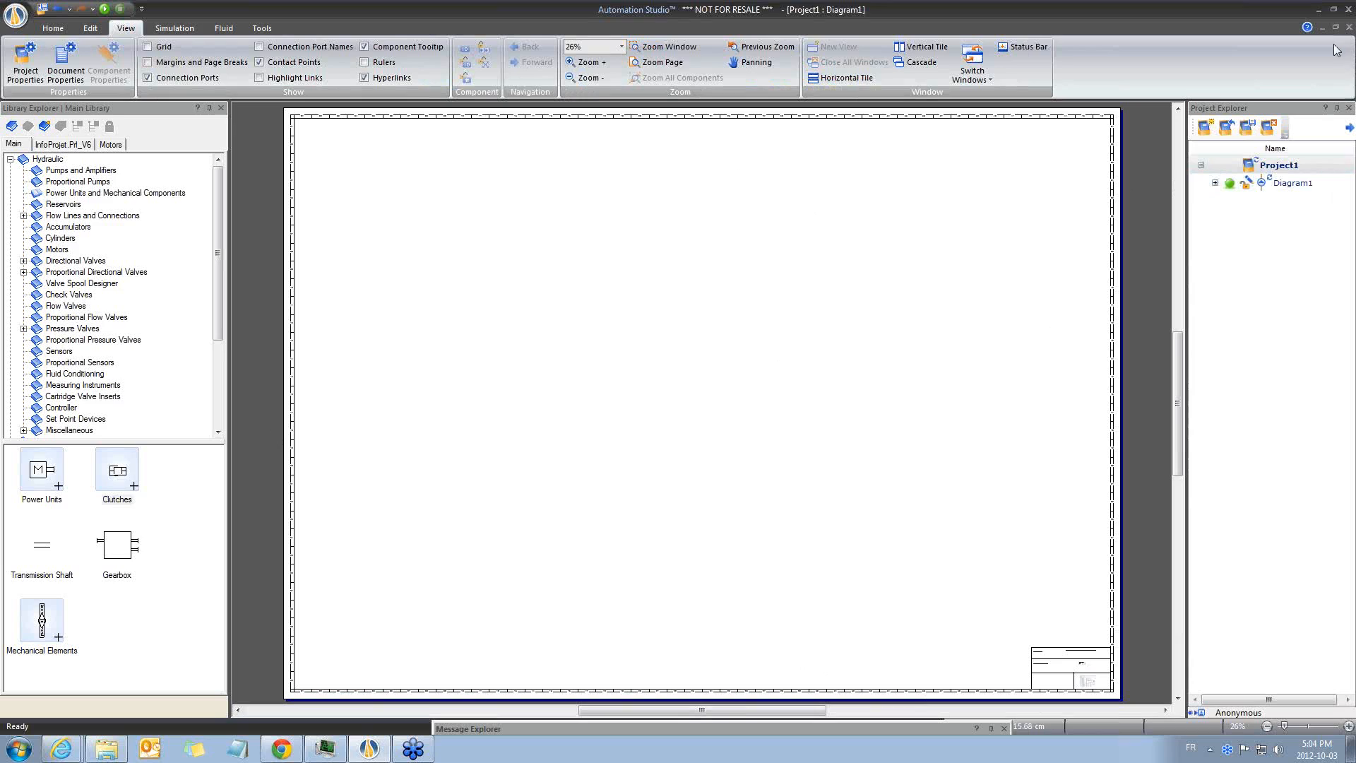
mouse_move(692, 344)
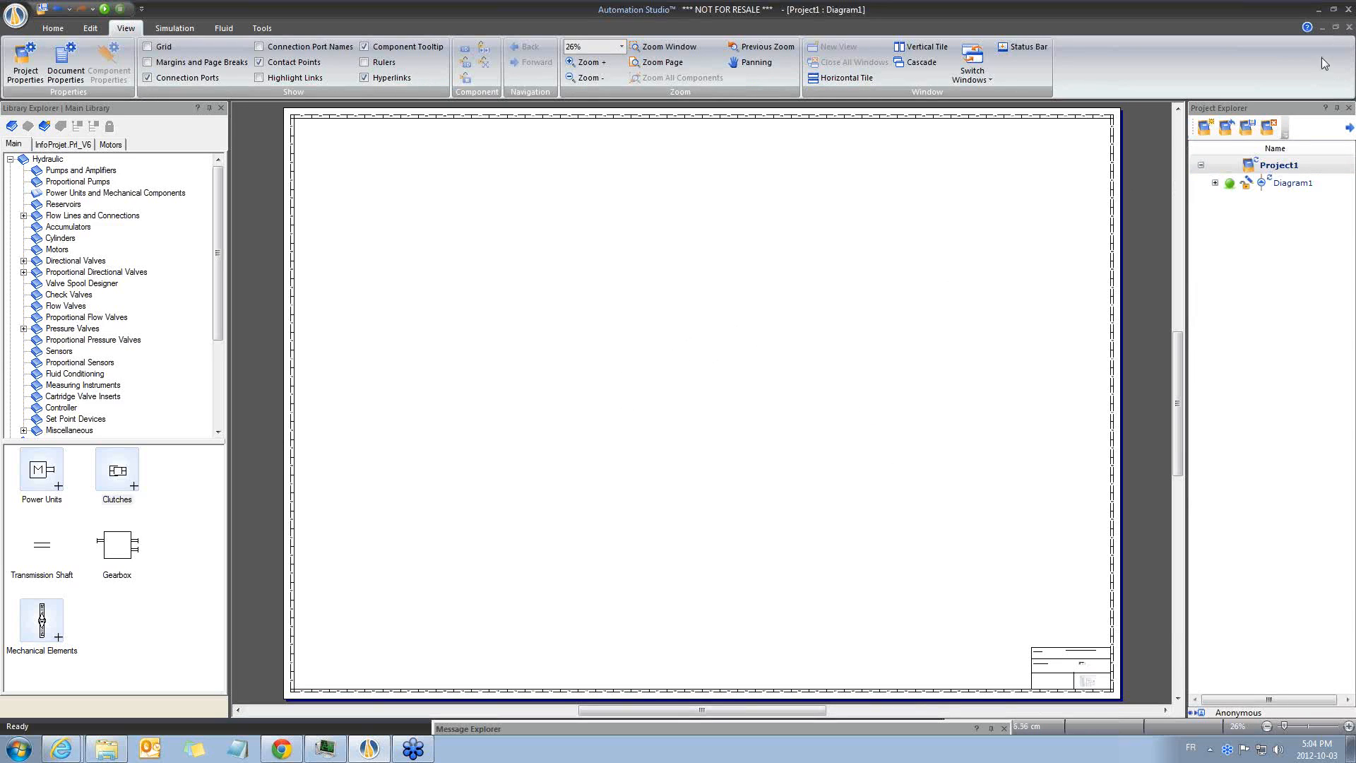
mouse_move(1144, 156)
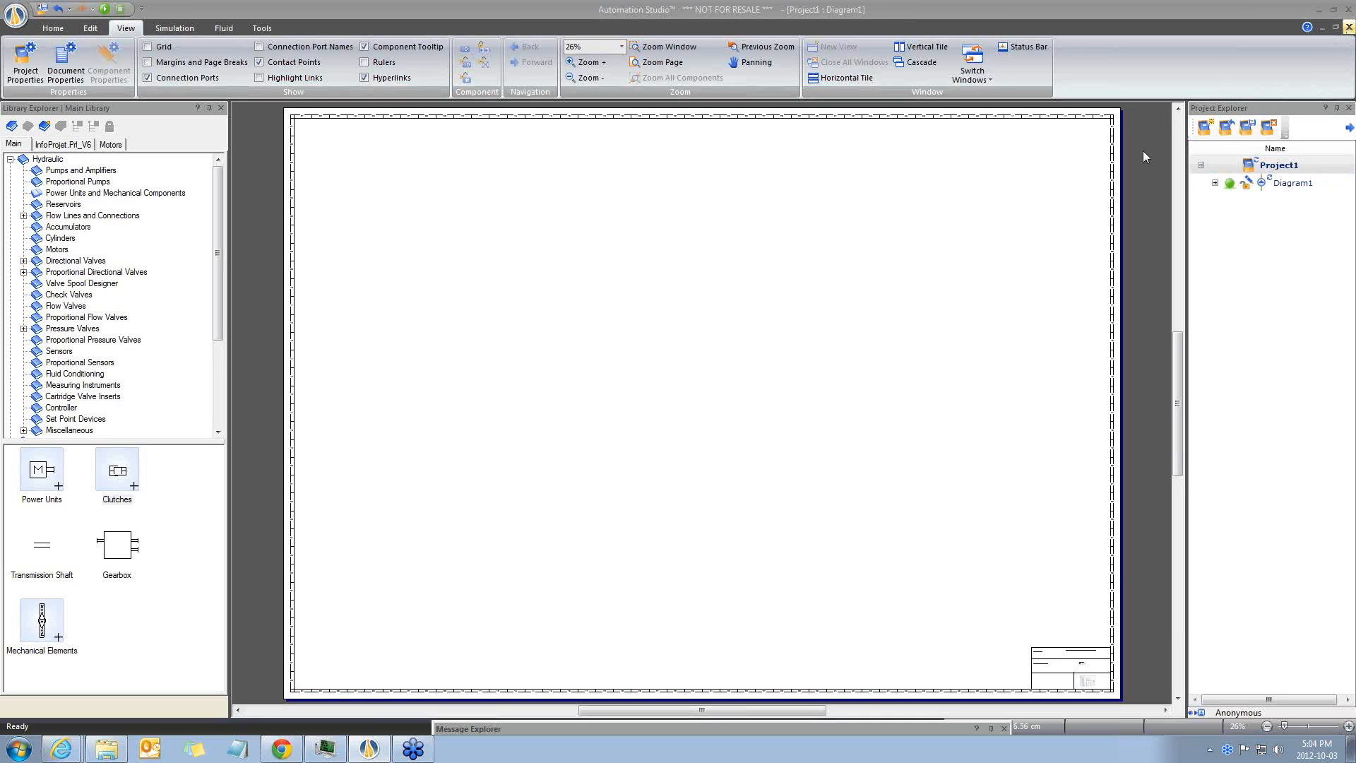